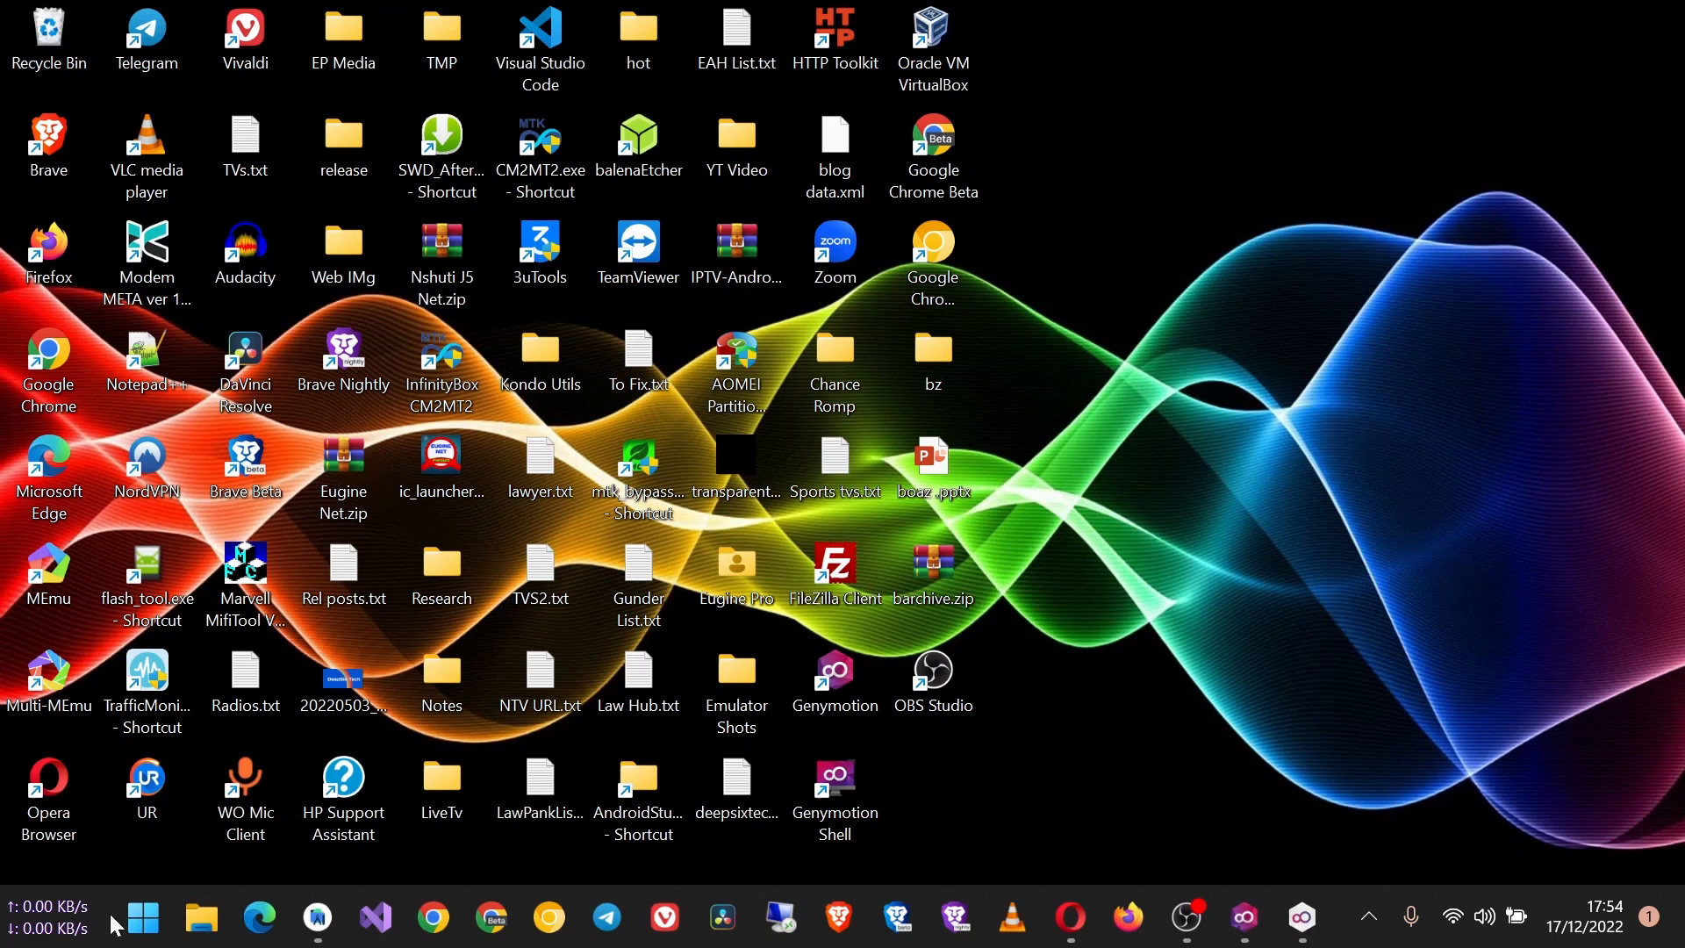
Remove the unused MaxAd and MaxNativeAdLoader imports from MainActivity.java, keeping the AppLovinSdk ones.
click(314, 918)
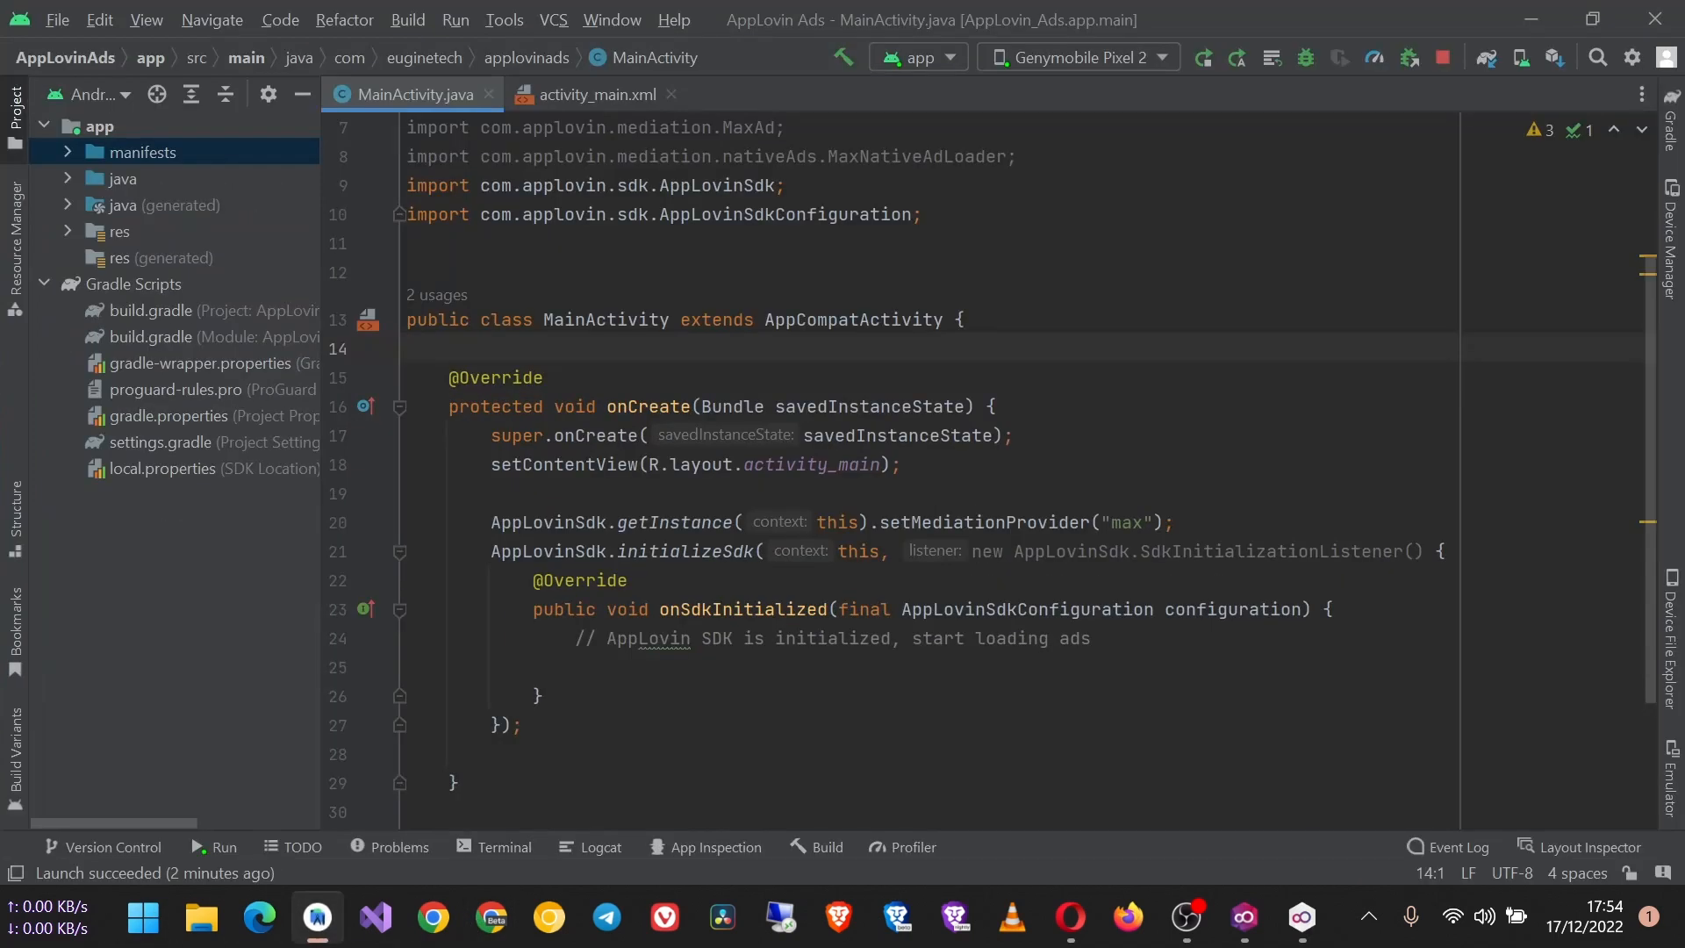
scroll(down, 3)
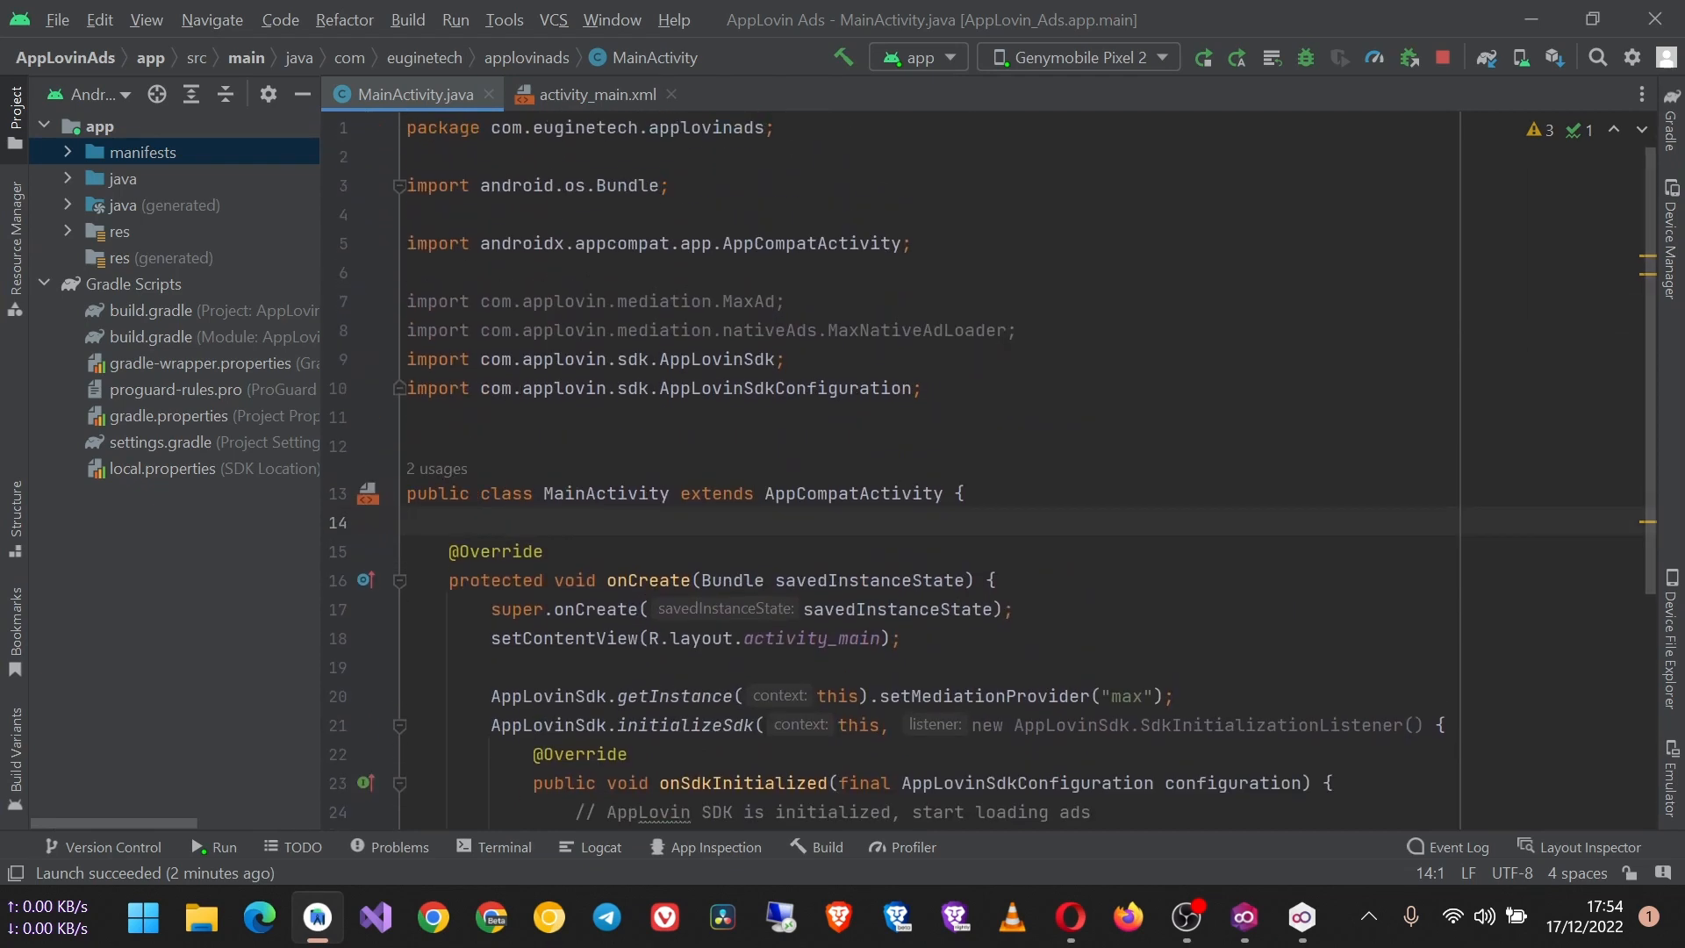
drag(430, 300, 1016, 330)
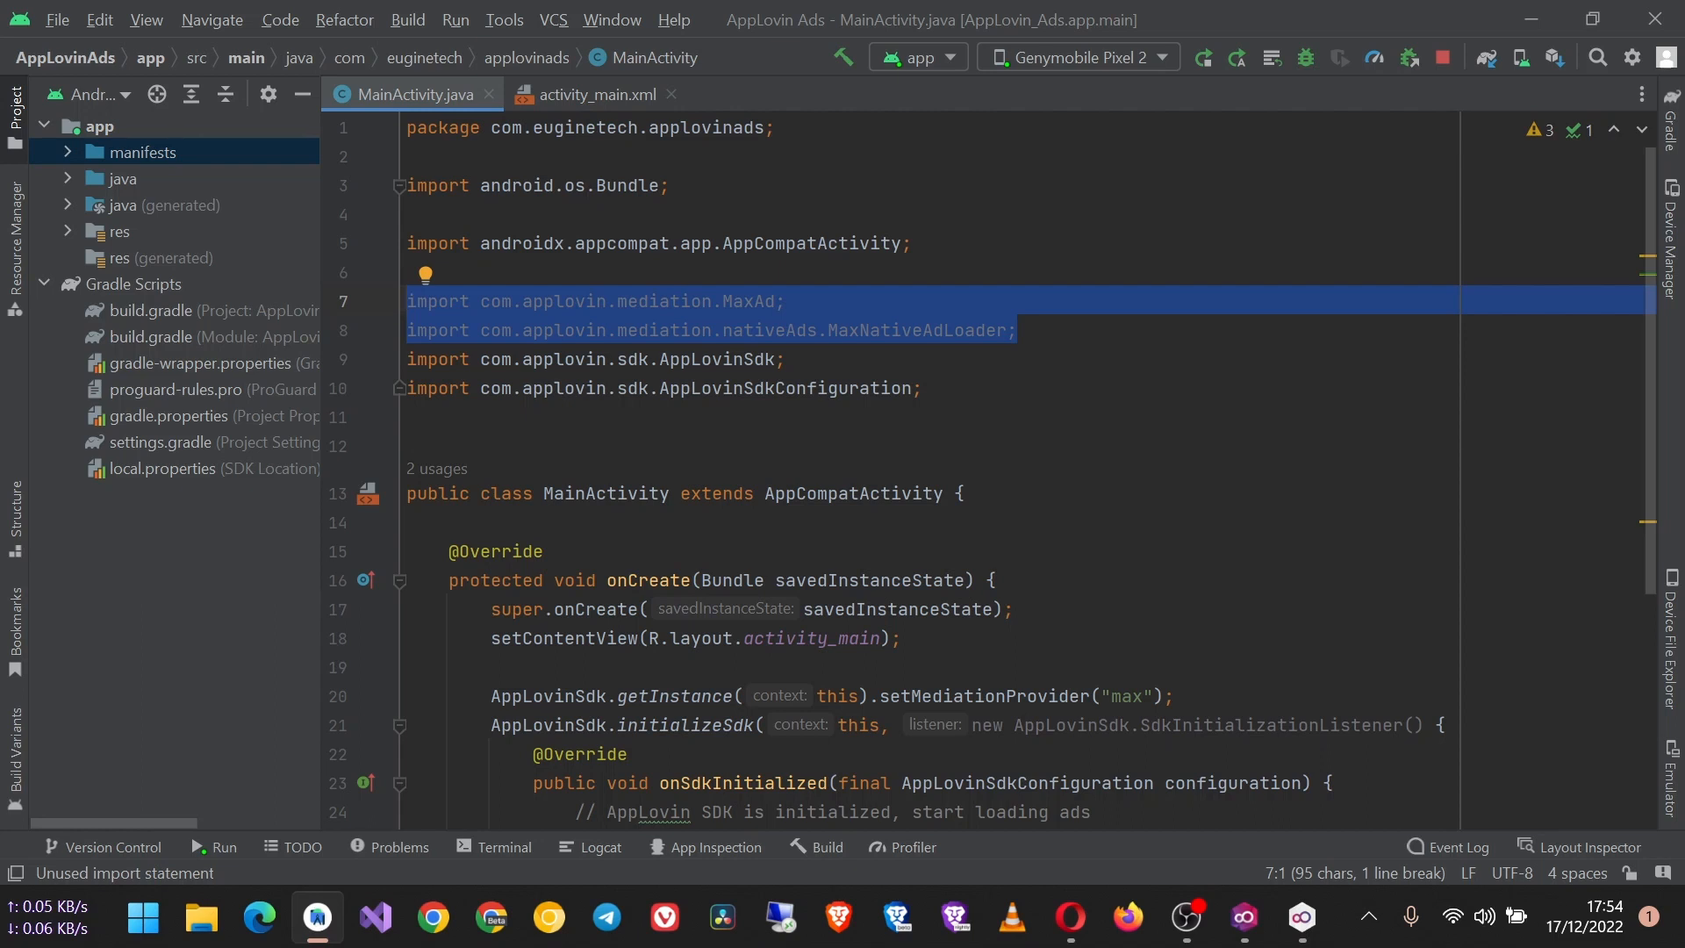
key(Delete)
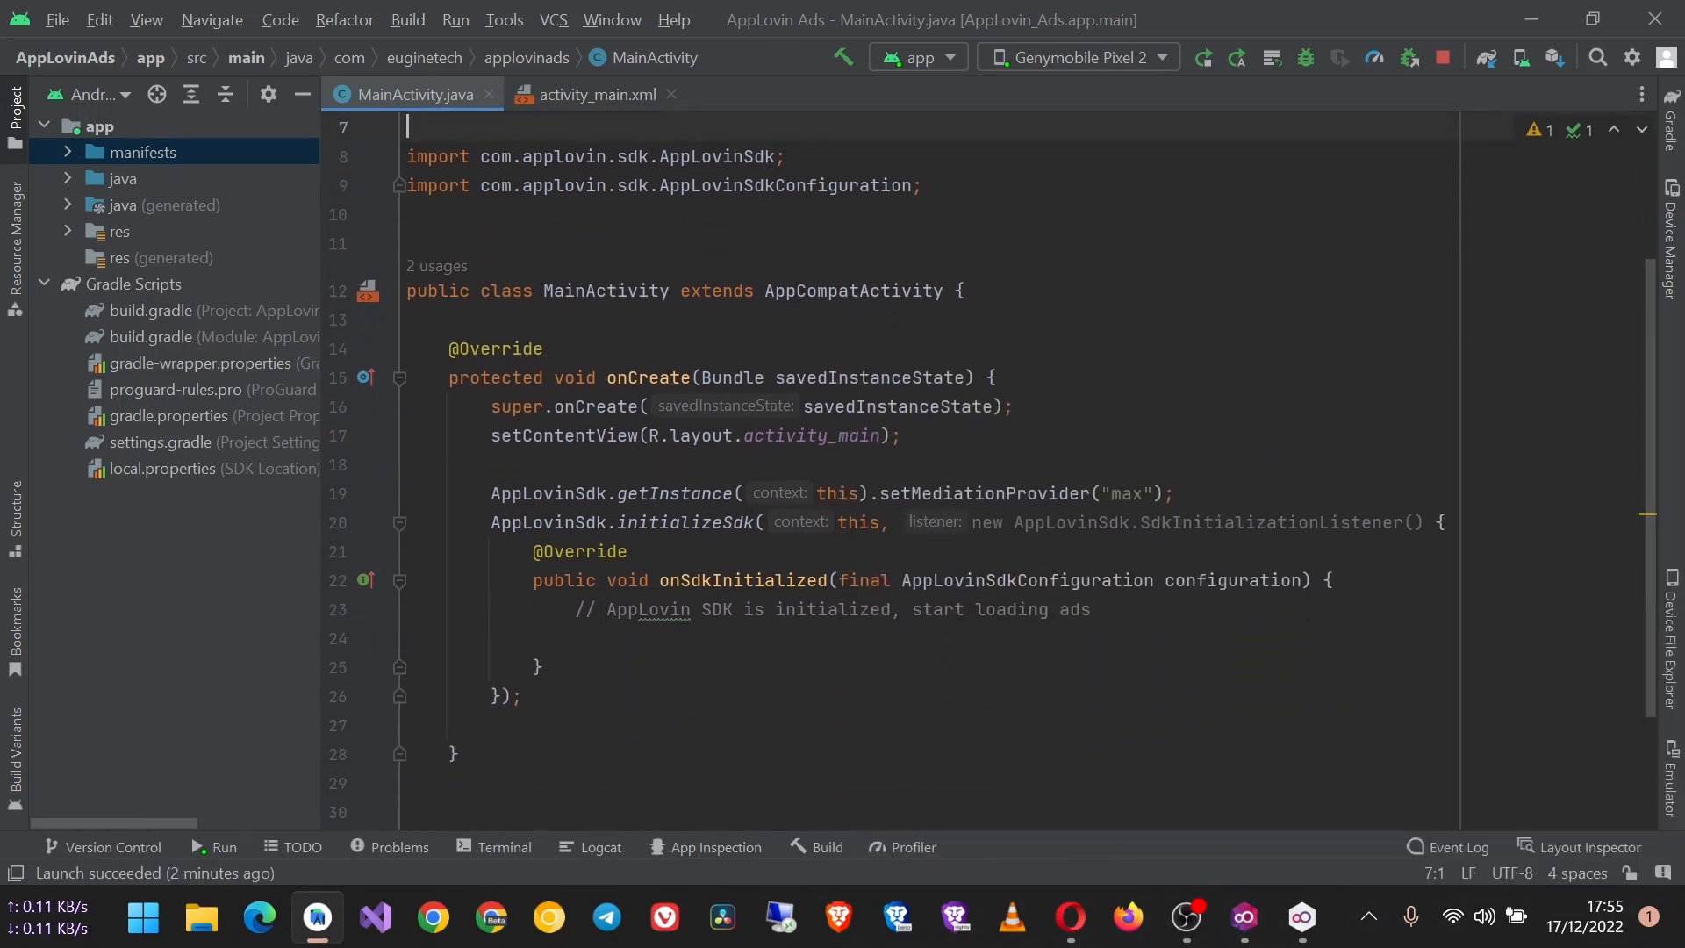
scroll(down, 3)
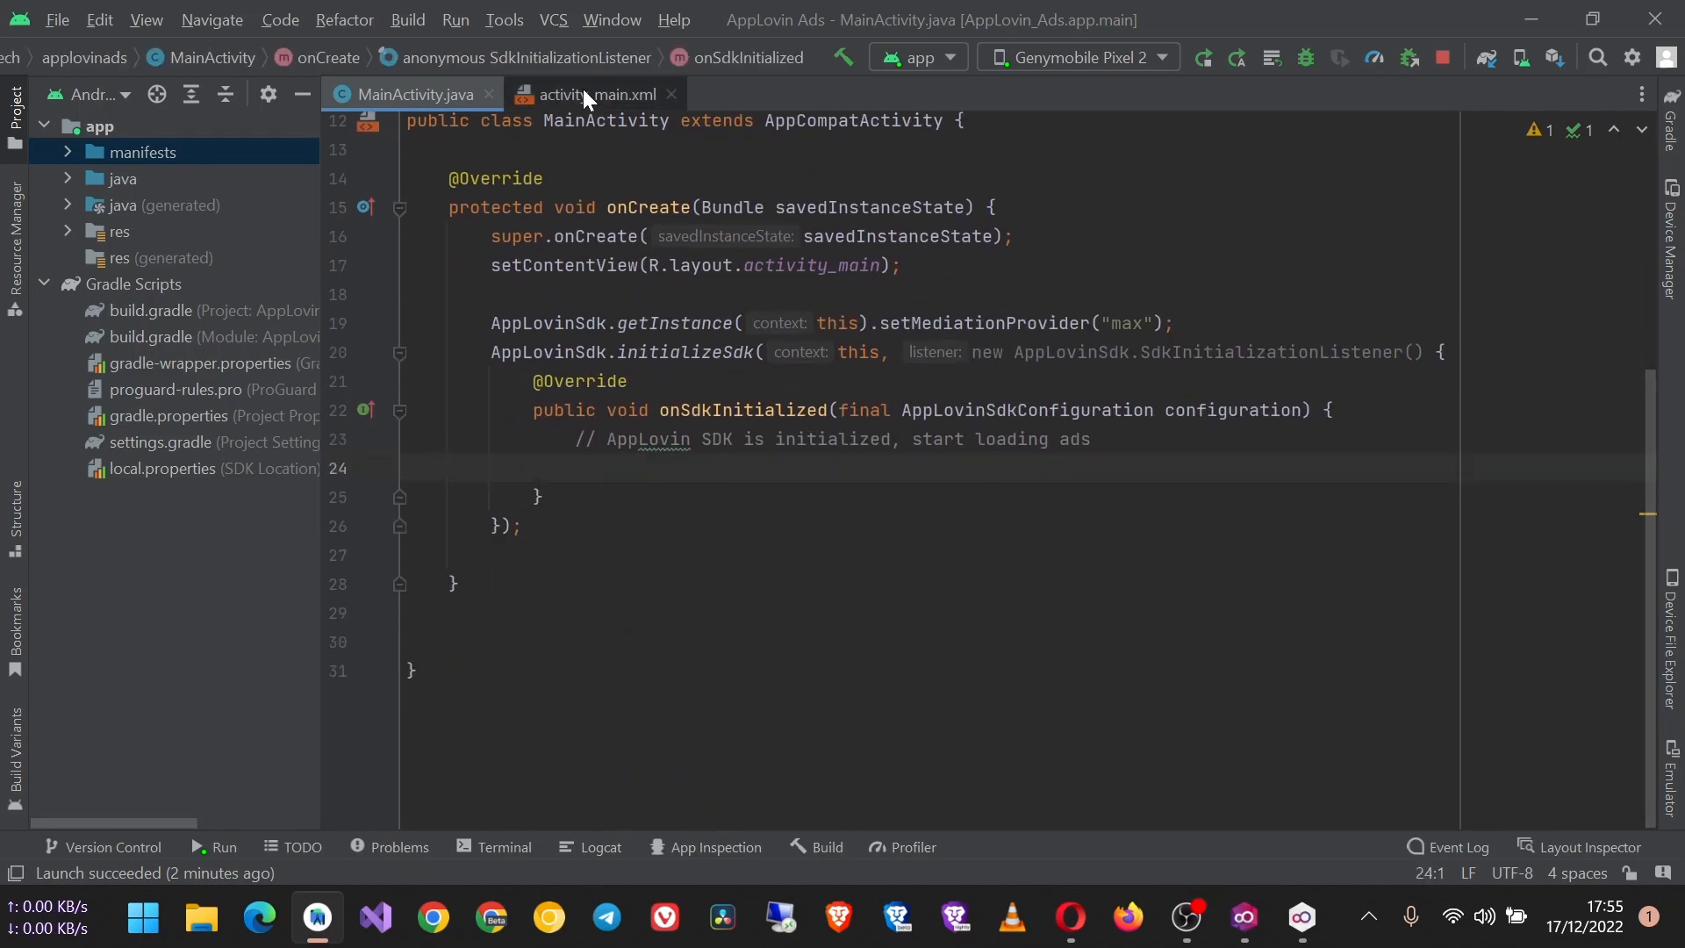
Review activity_main.xml, AndroidManifest.xml and the app build.gradle with its AppLovin SDK dependency.
click(593, 94)
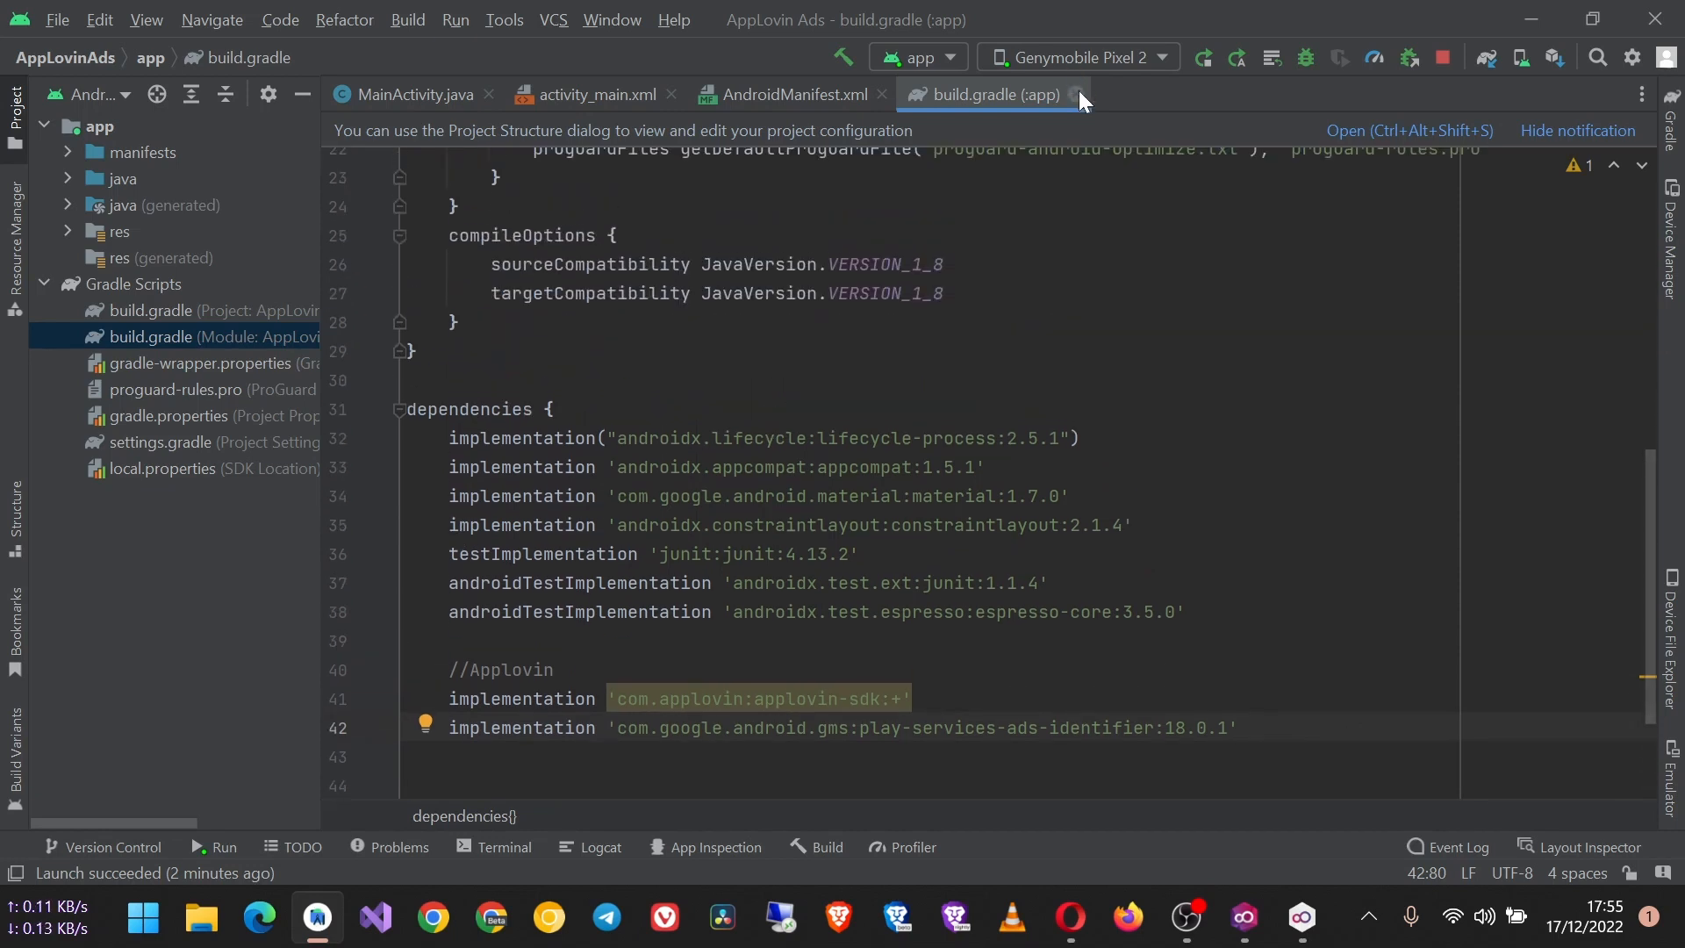
click(786, 94)
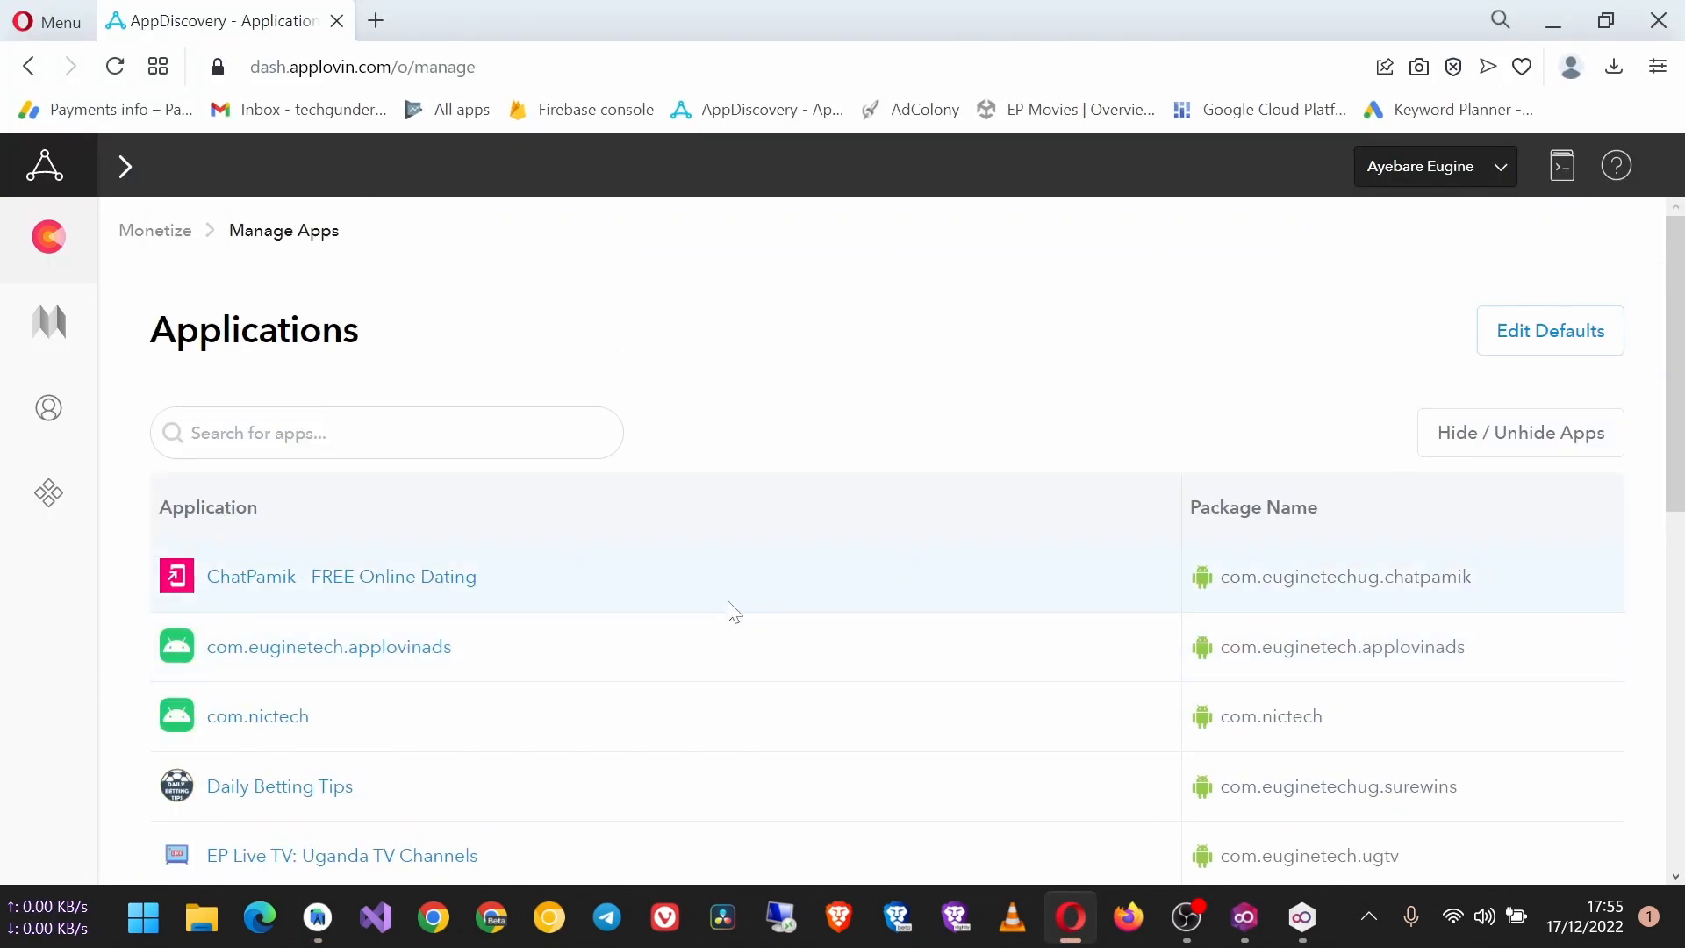
Navigate to MAX > Manage > Ad Units and start a new ad unit.
click(125, 167)
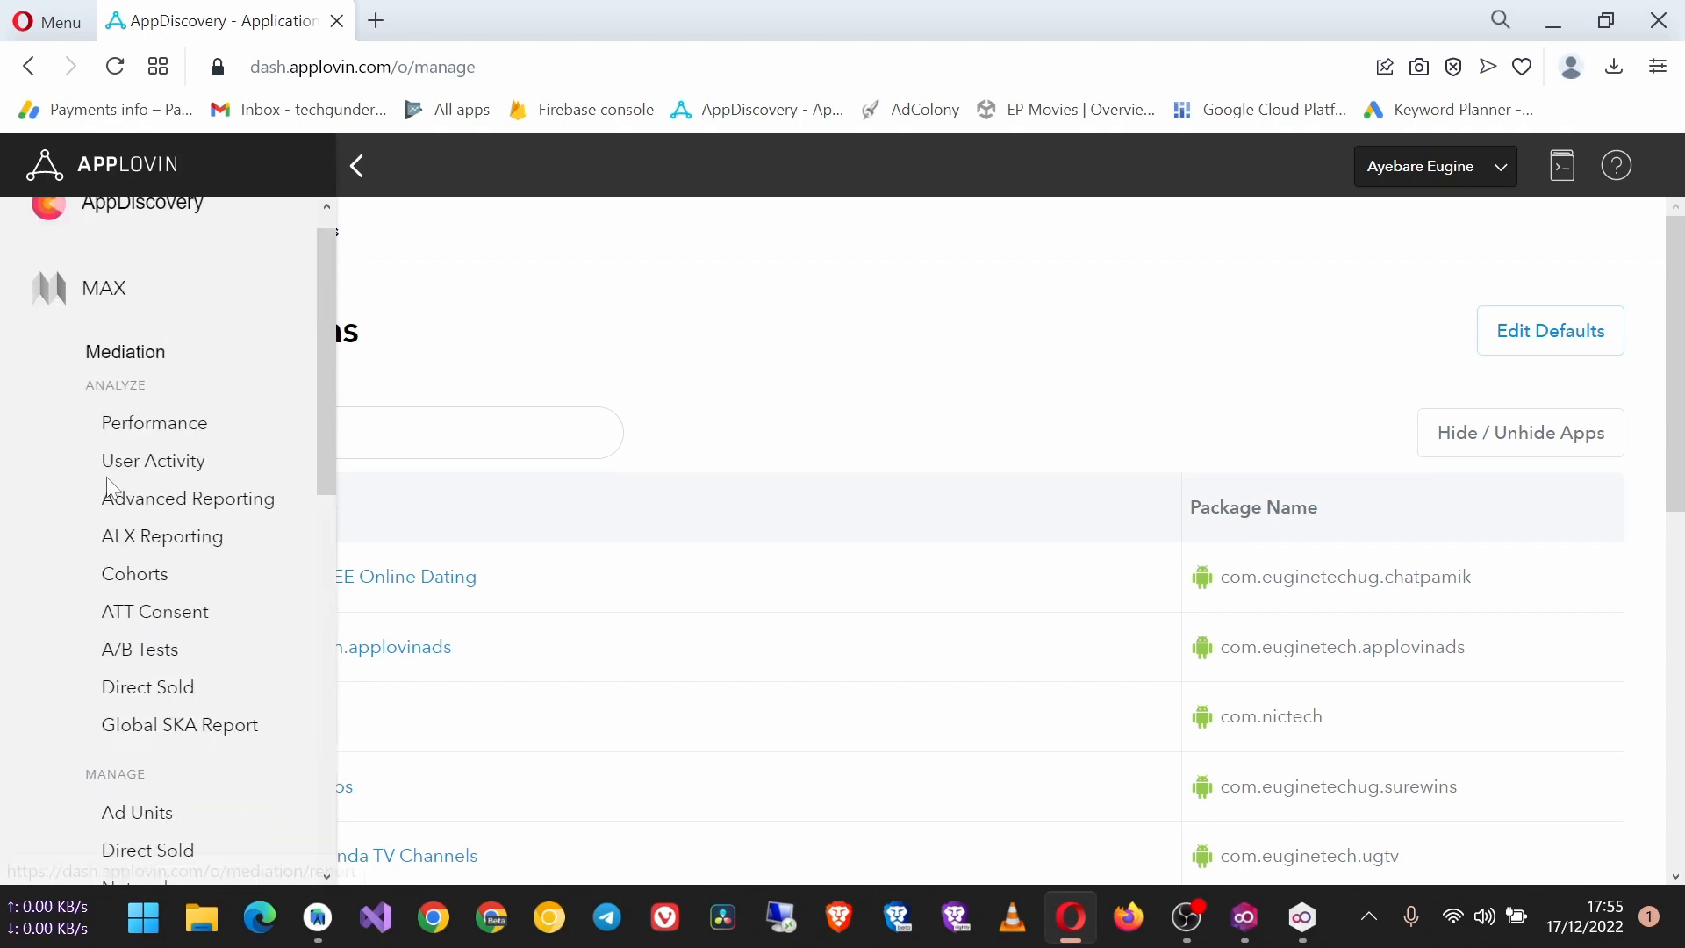
scroll(down, 3)
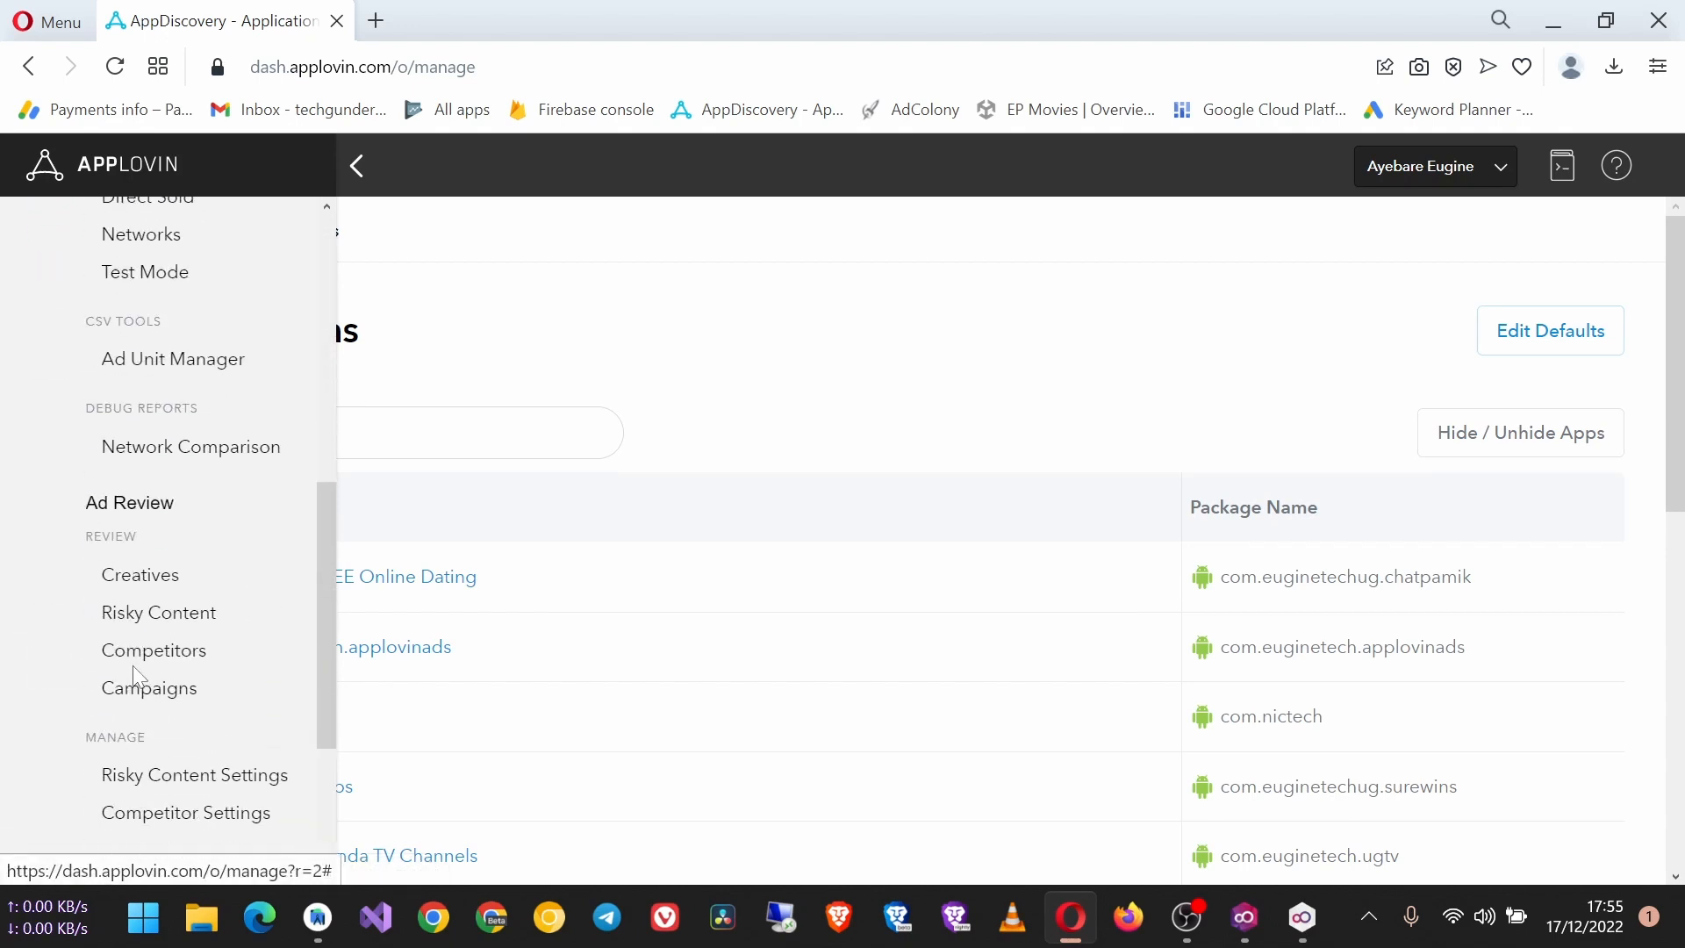
click(137, 417)
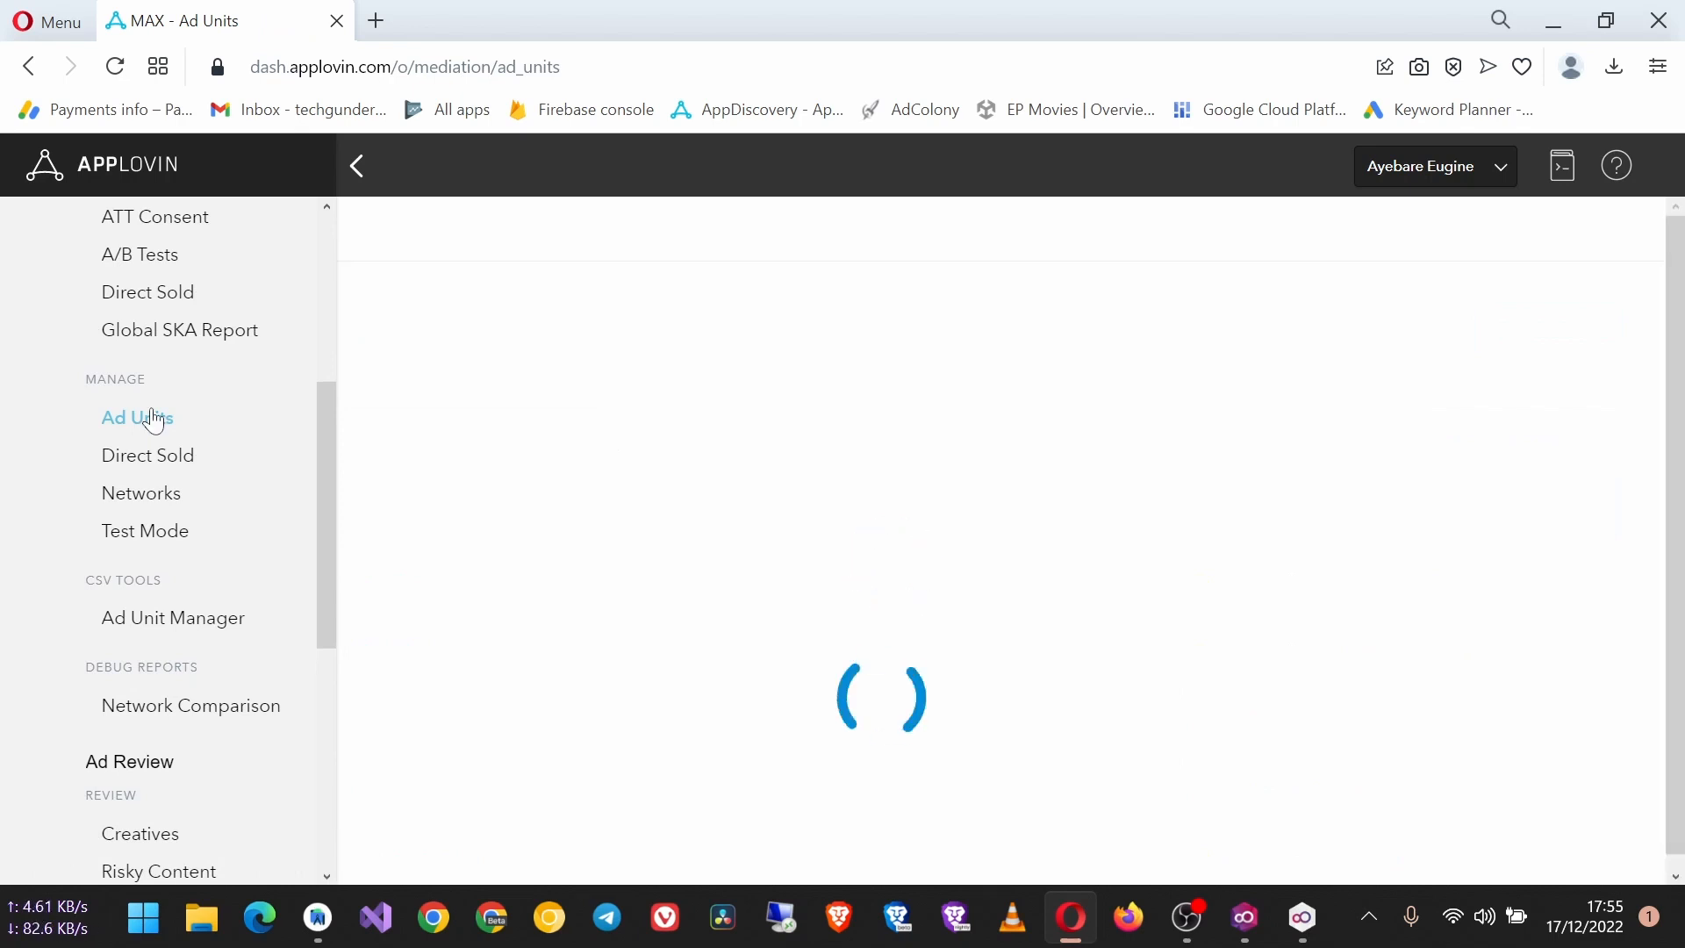
click(137, 418)
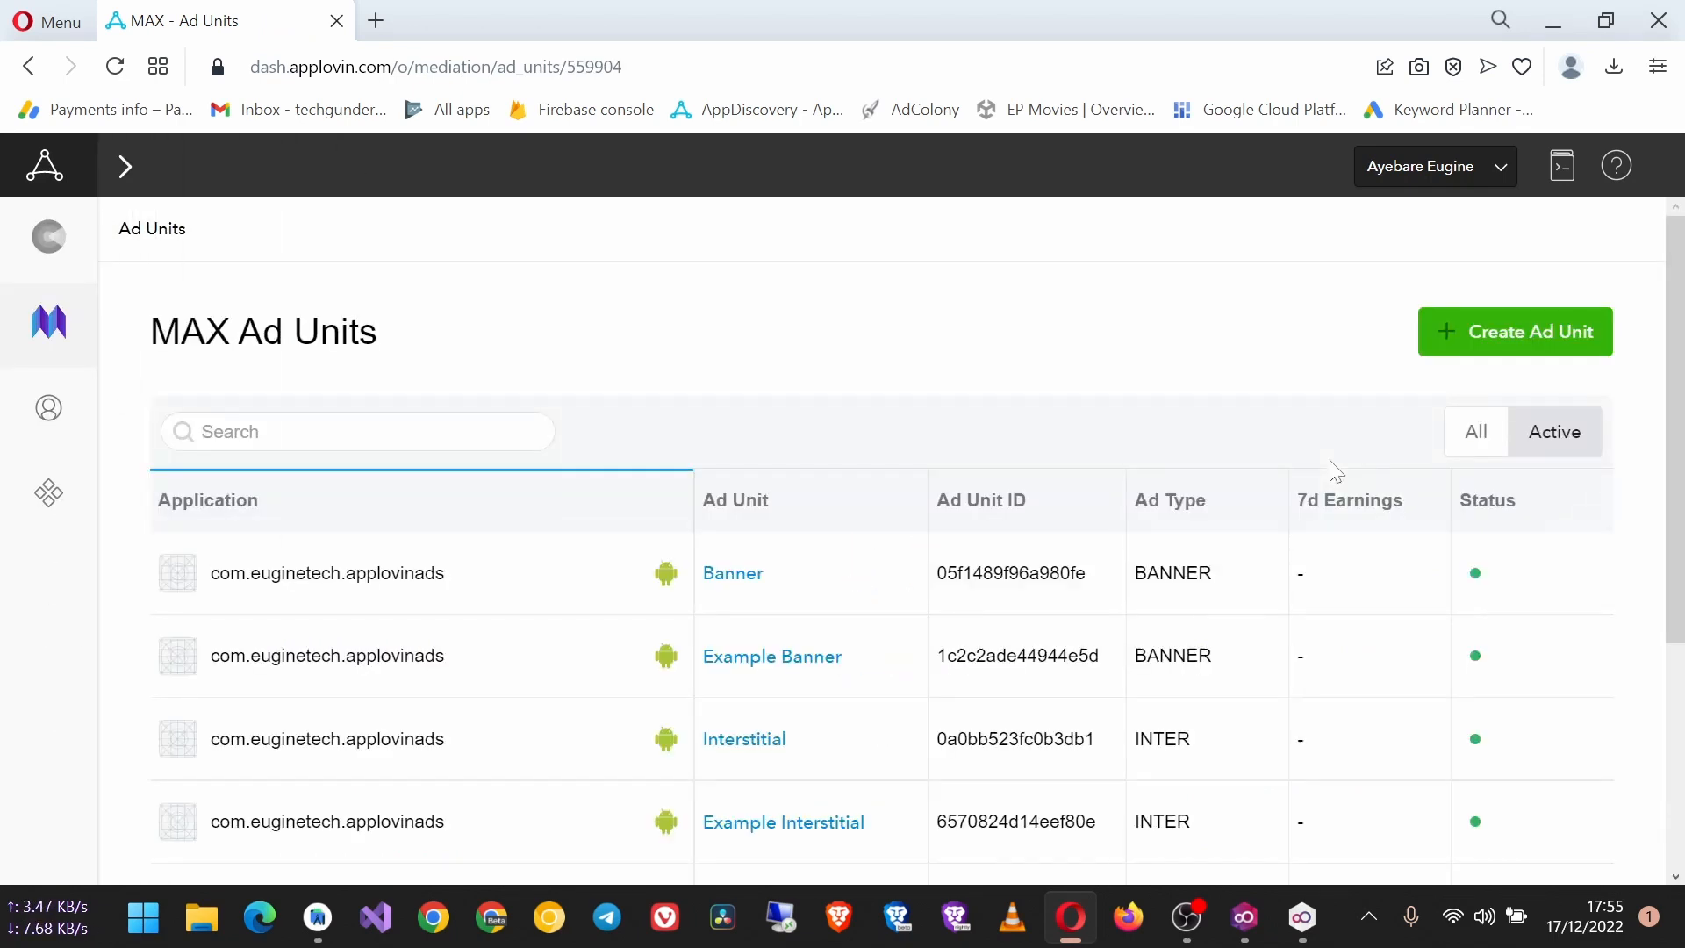
click(1513, 332)
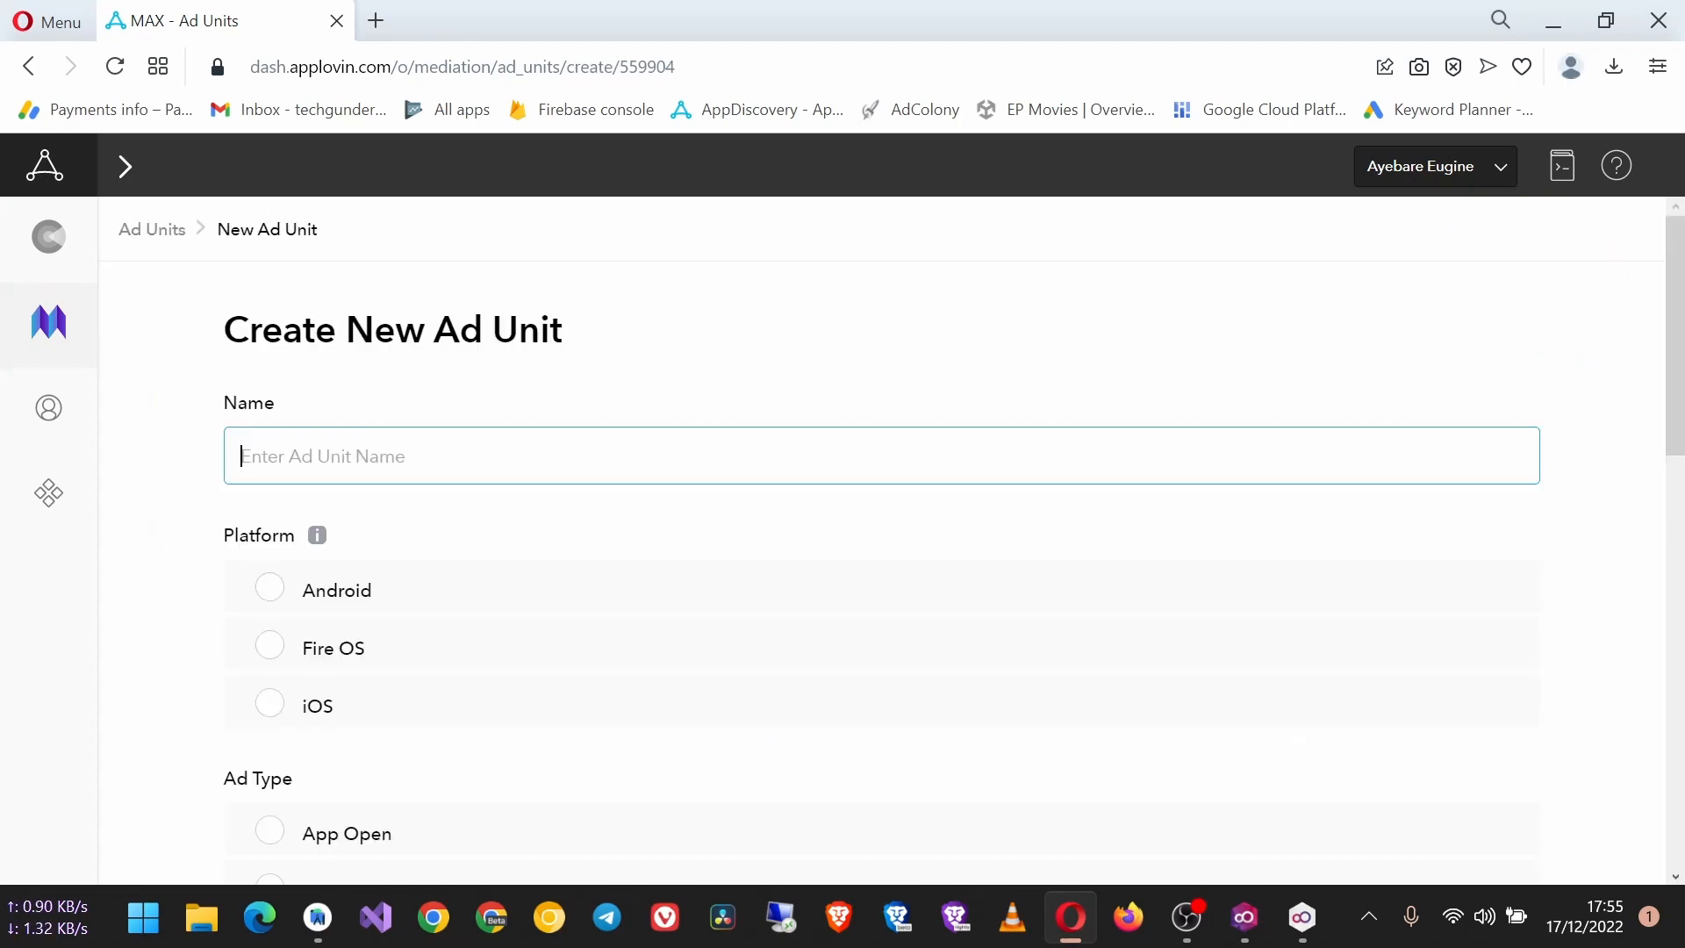
Name the unit Example Rewarded Ad, platform Android, linked to com.euginetech.applovinads.
text(Example Rew)
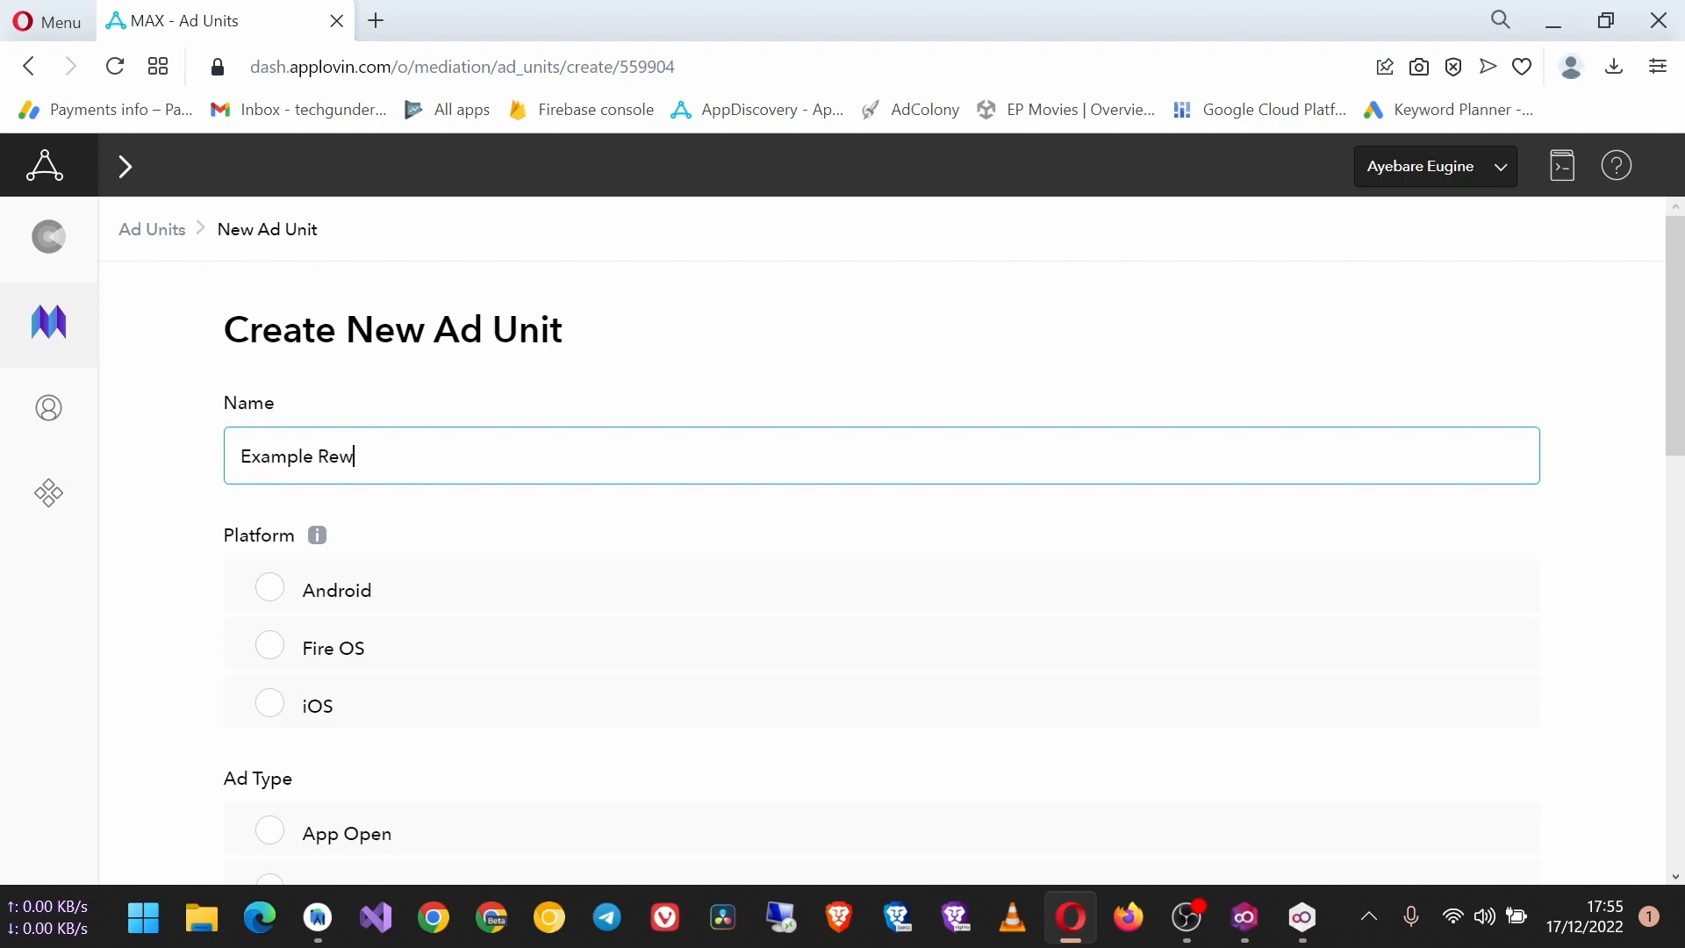
text(arded Ad)
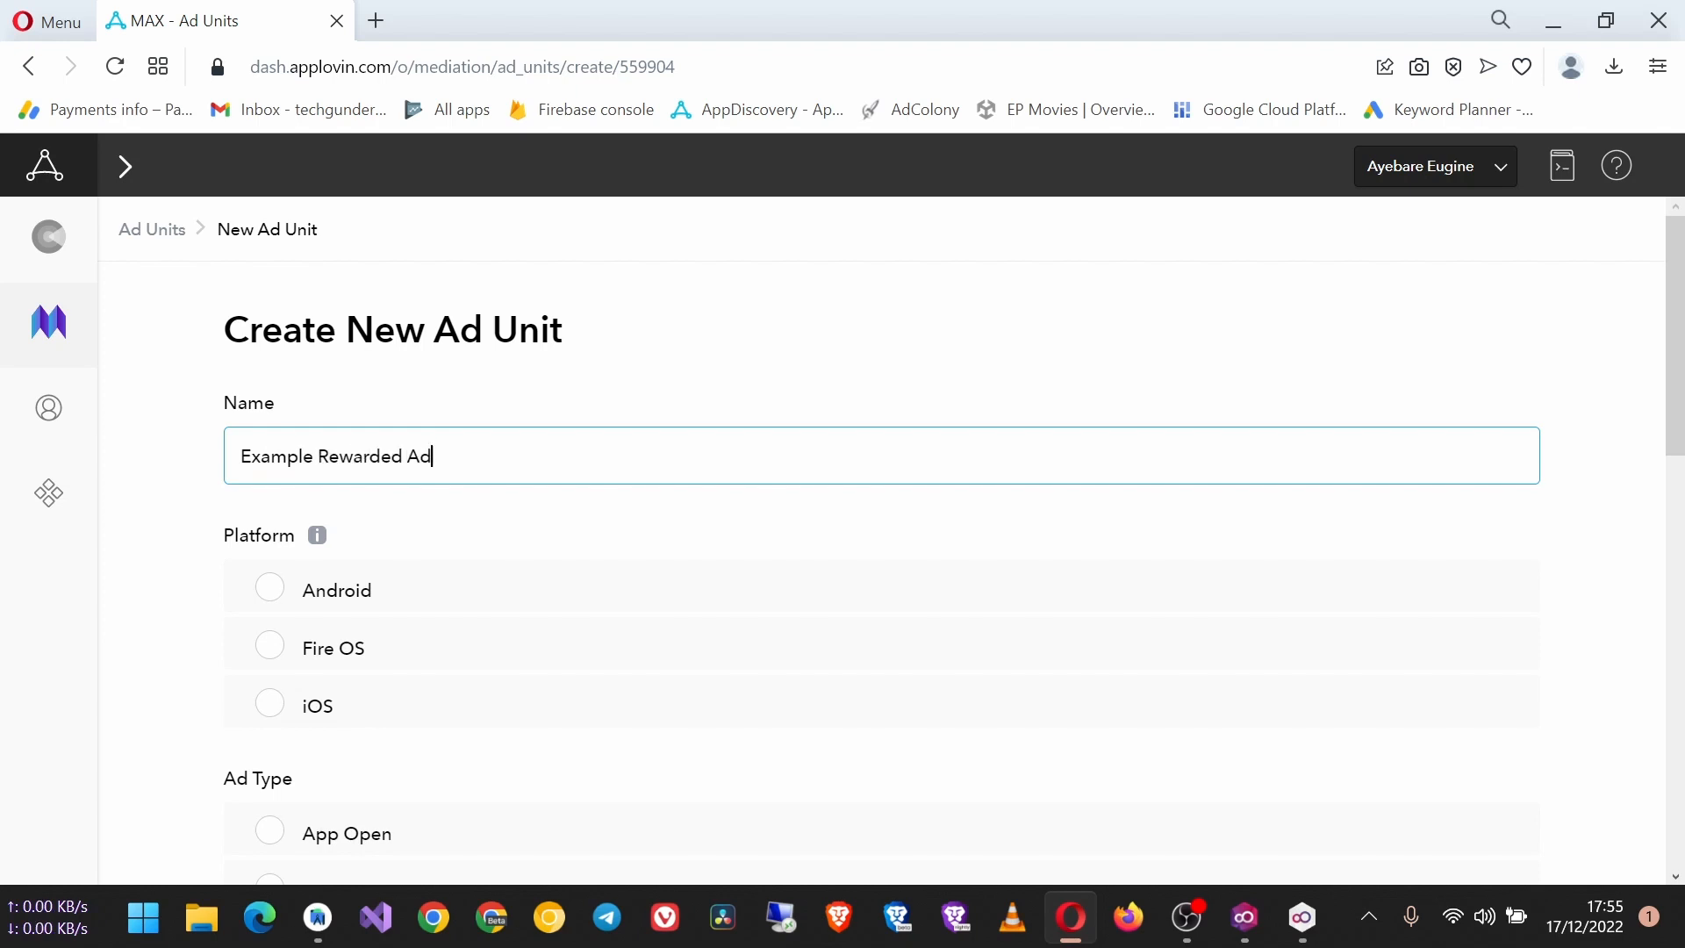
click(270, 815)
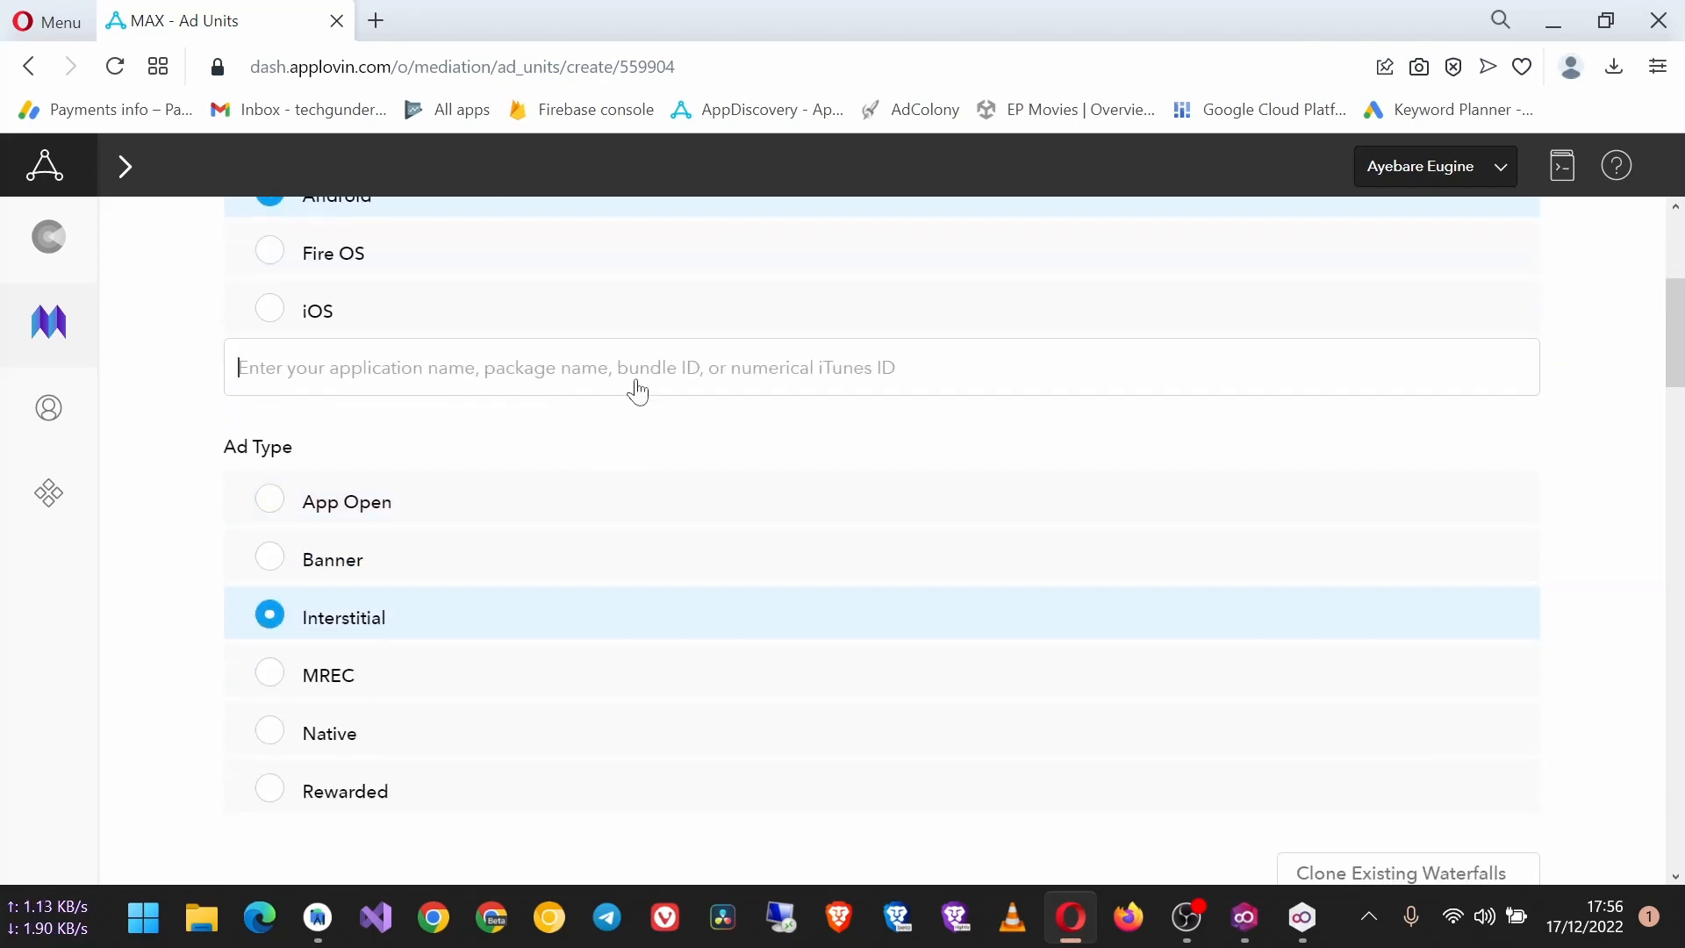
text(co)
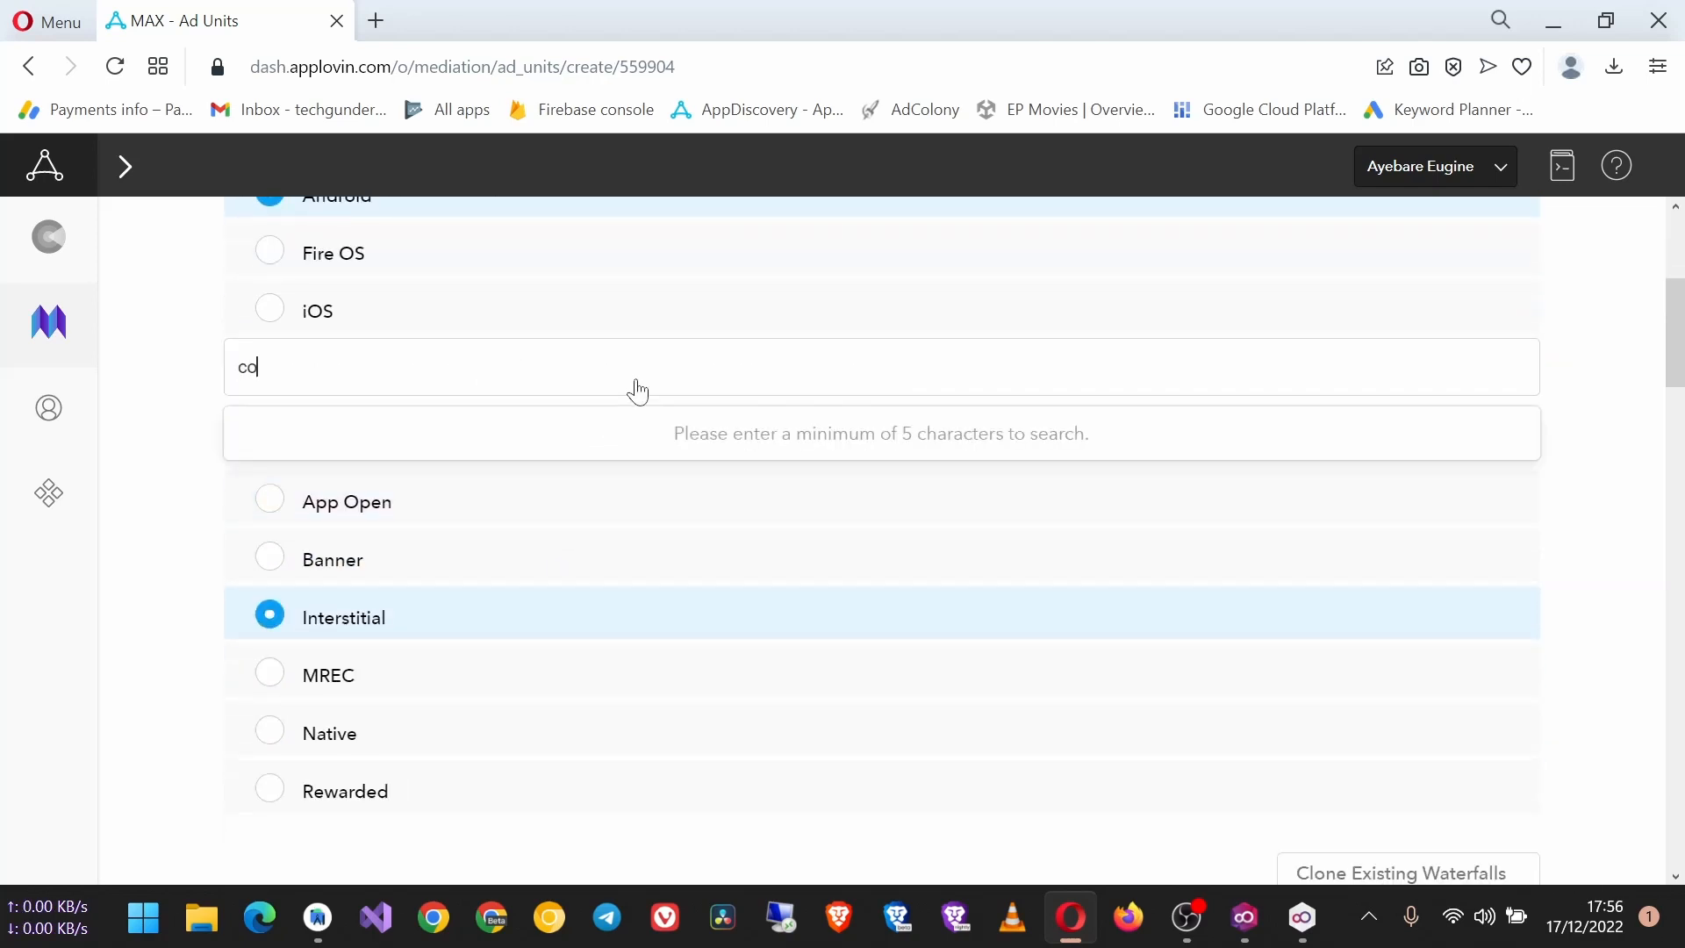
text(m.eug)
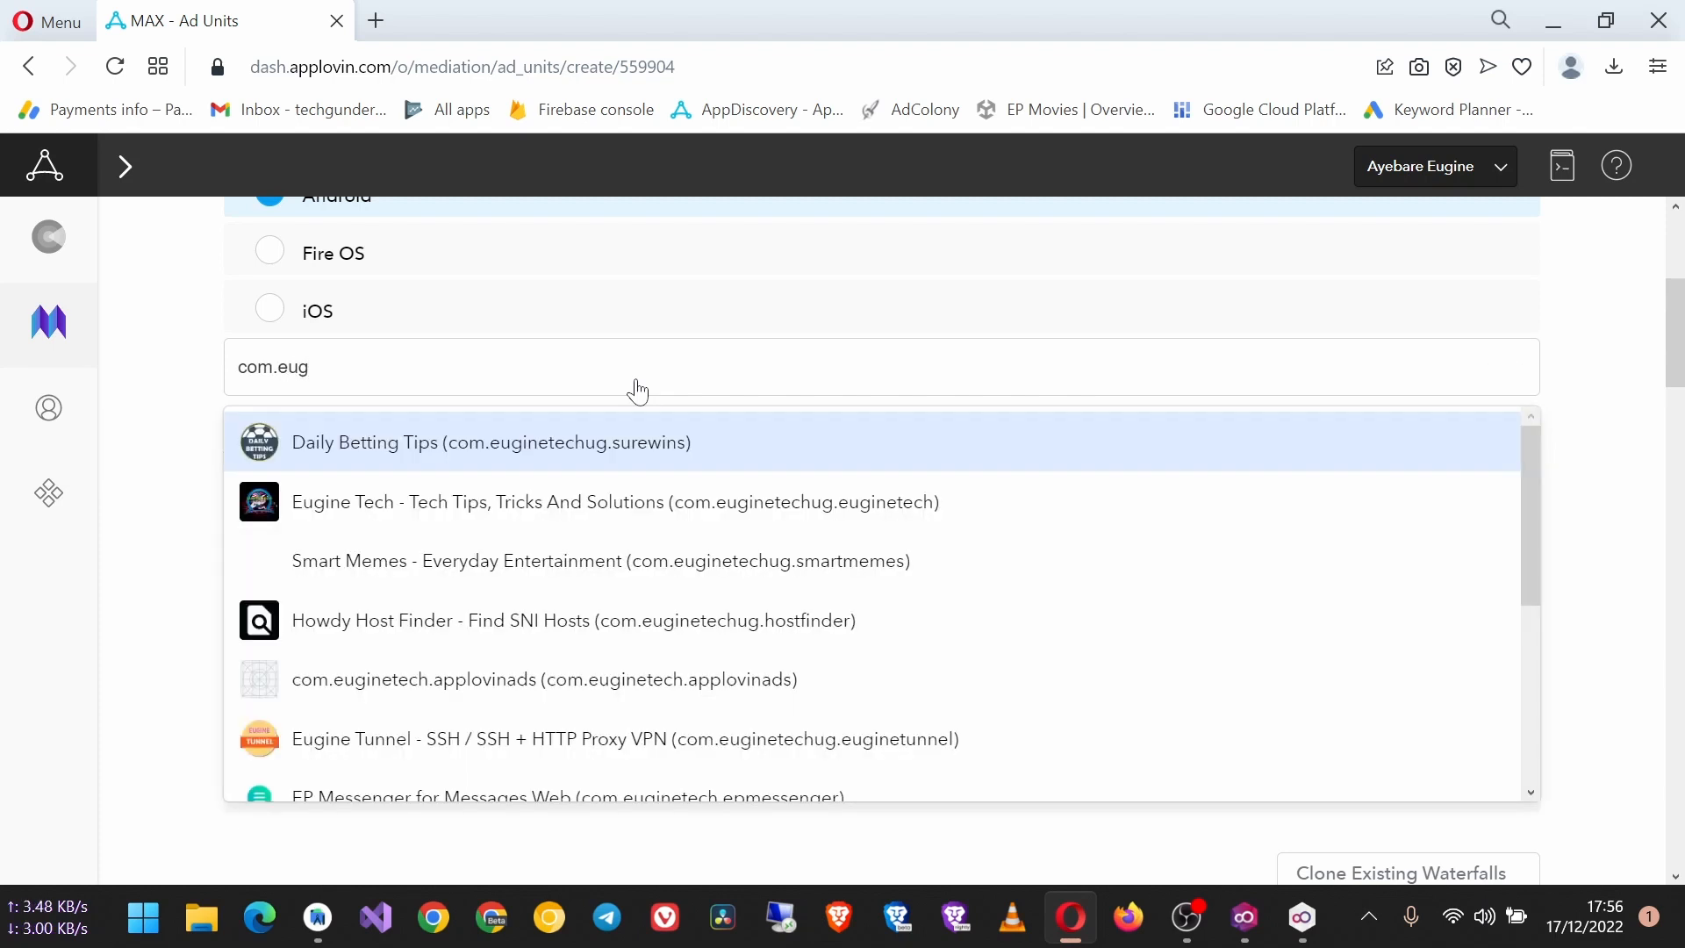
click(544, 678)
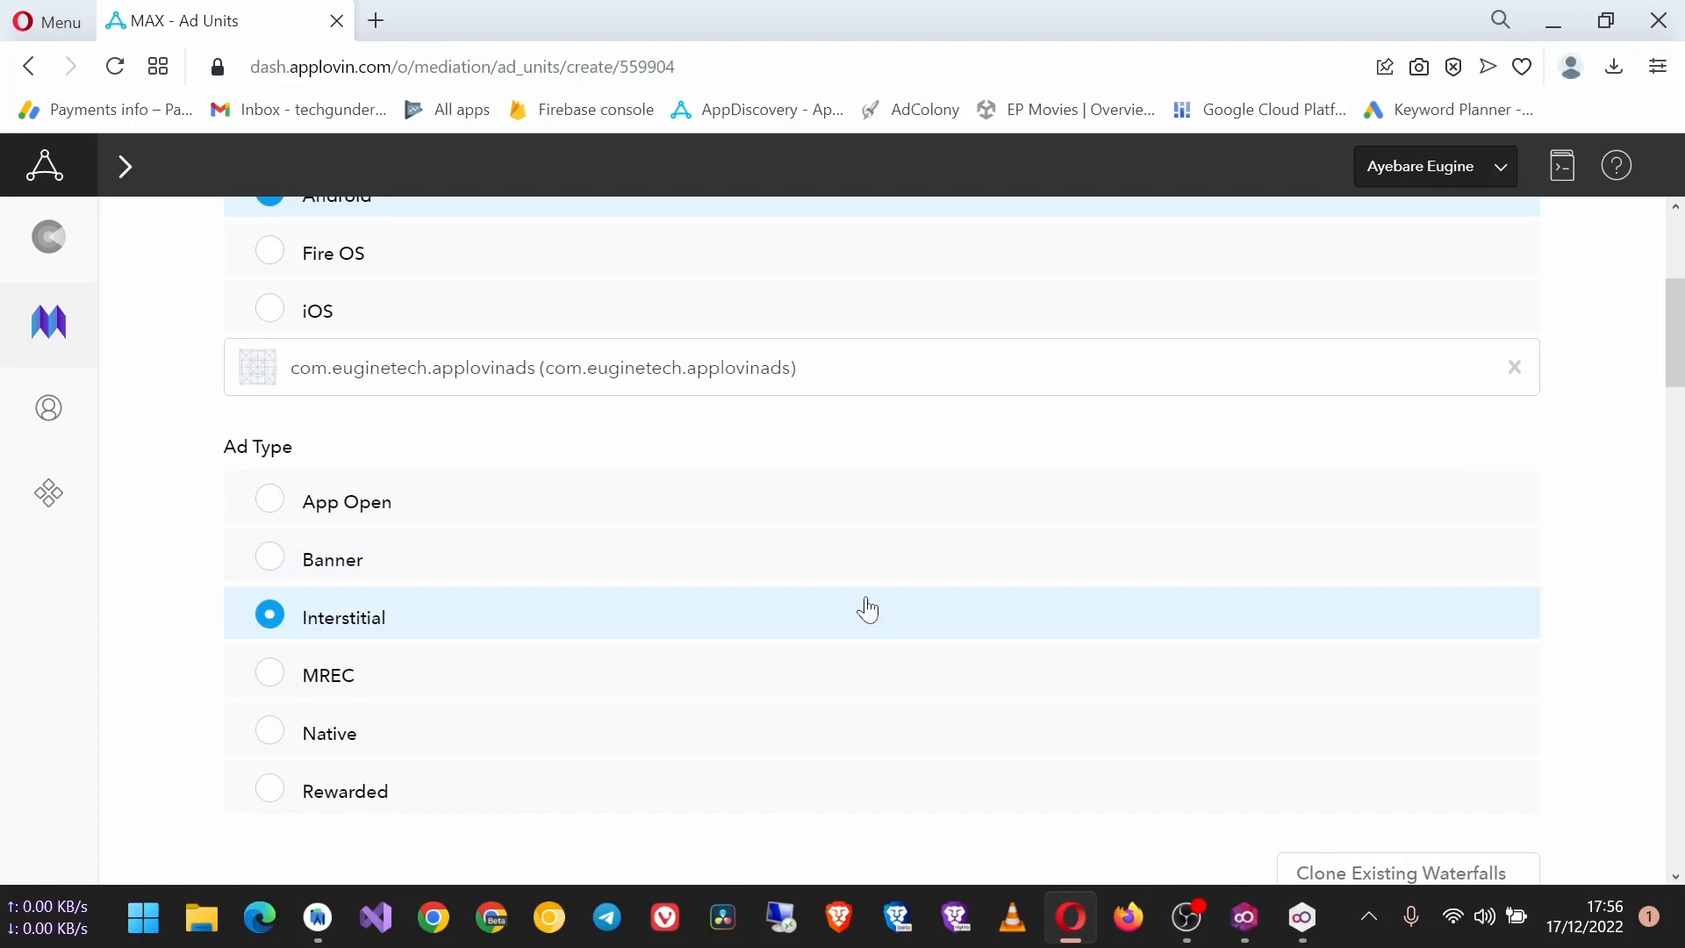
Choose the Rewarded ad type and save the new ad unit.
scroll(down, 3)
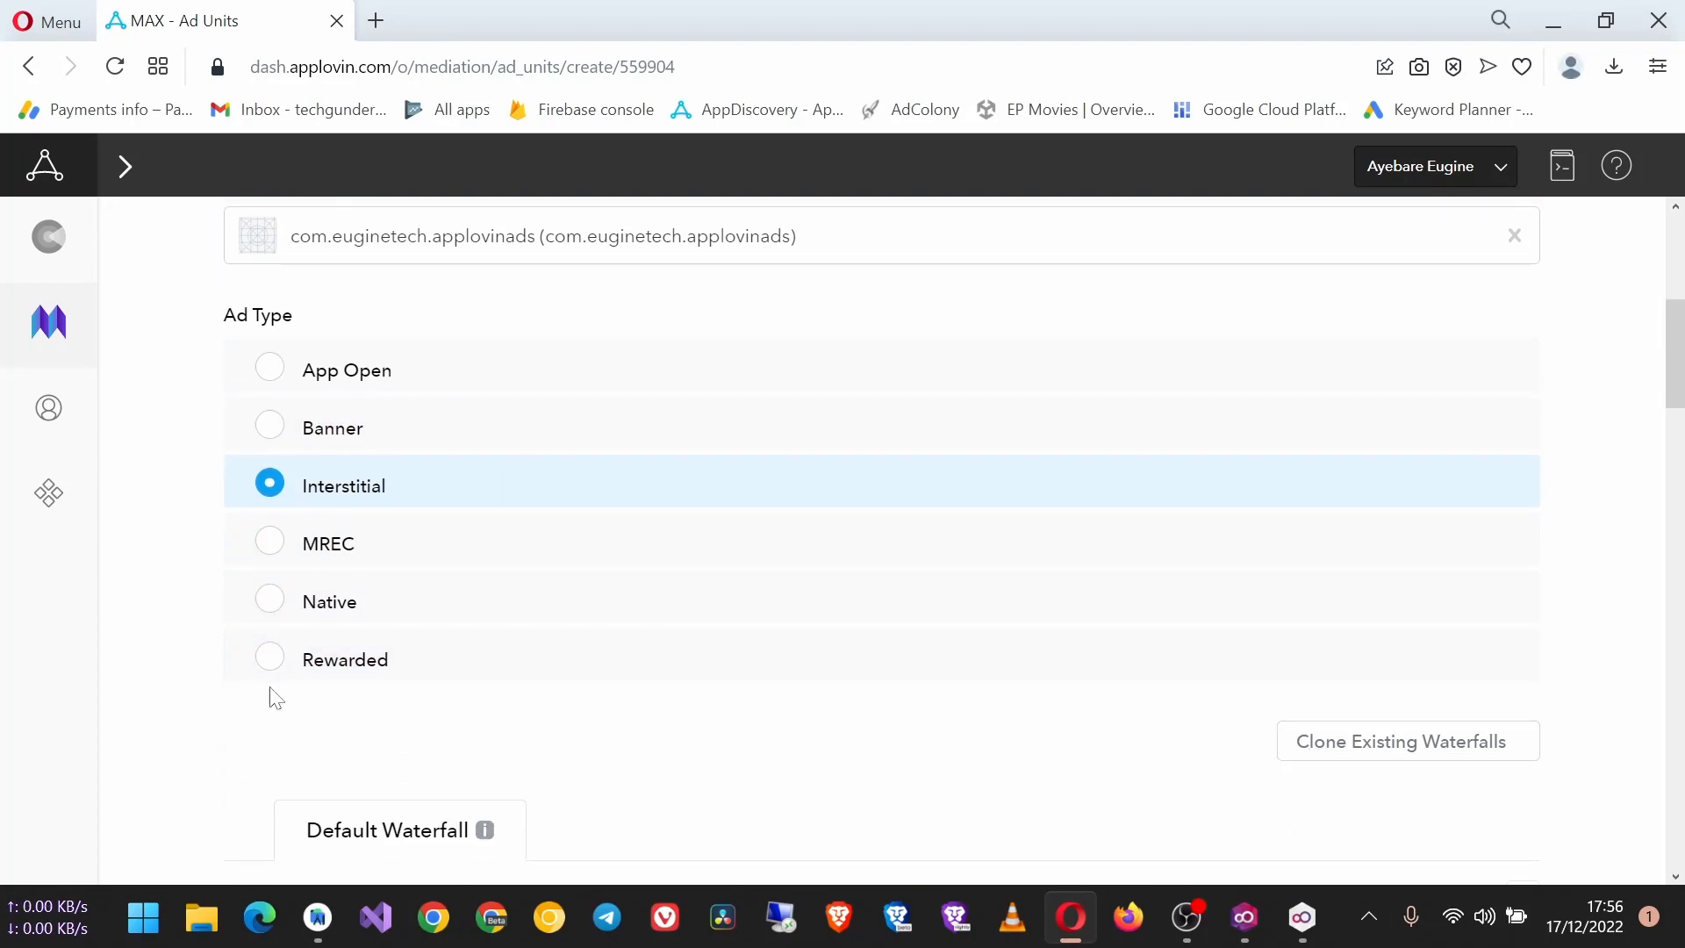
click(270, 658)
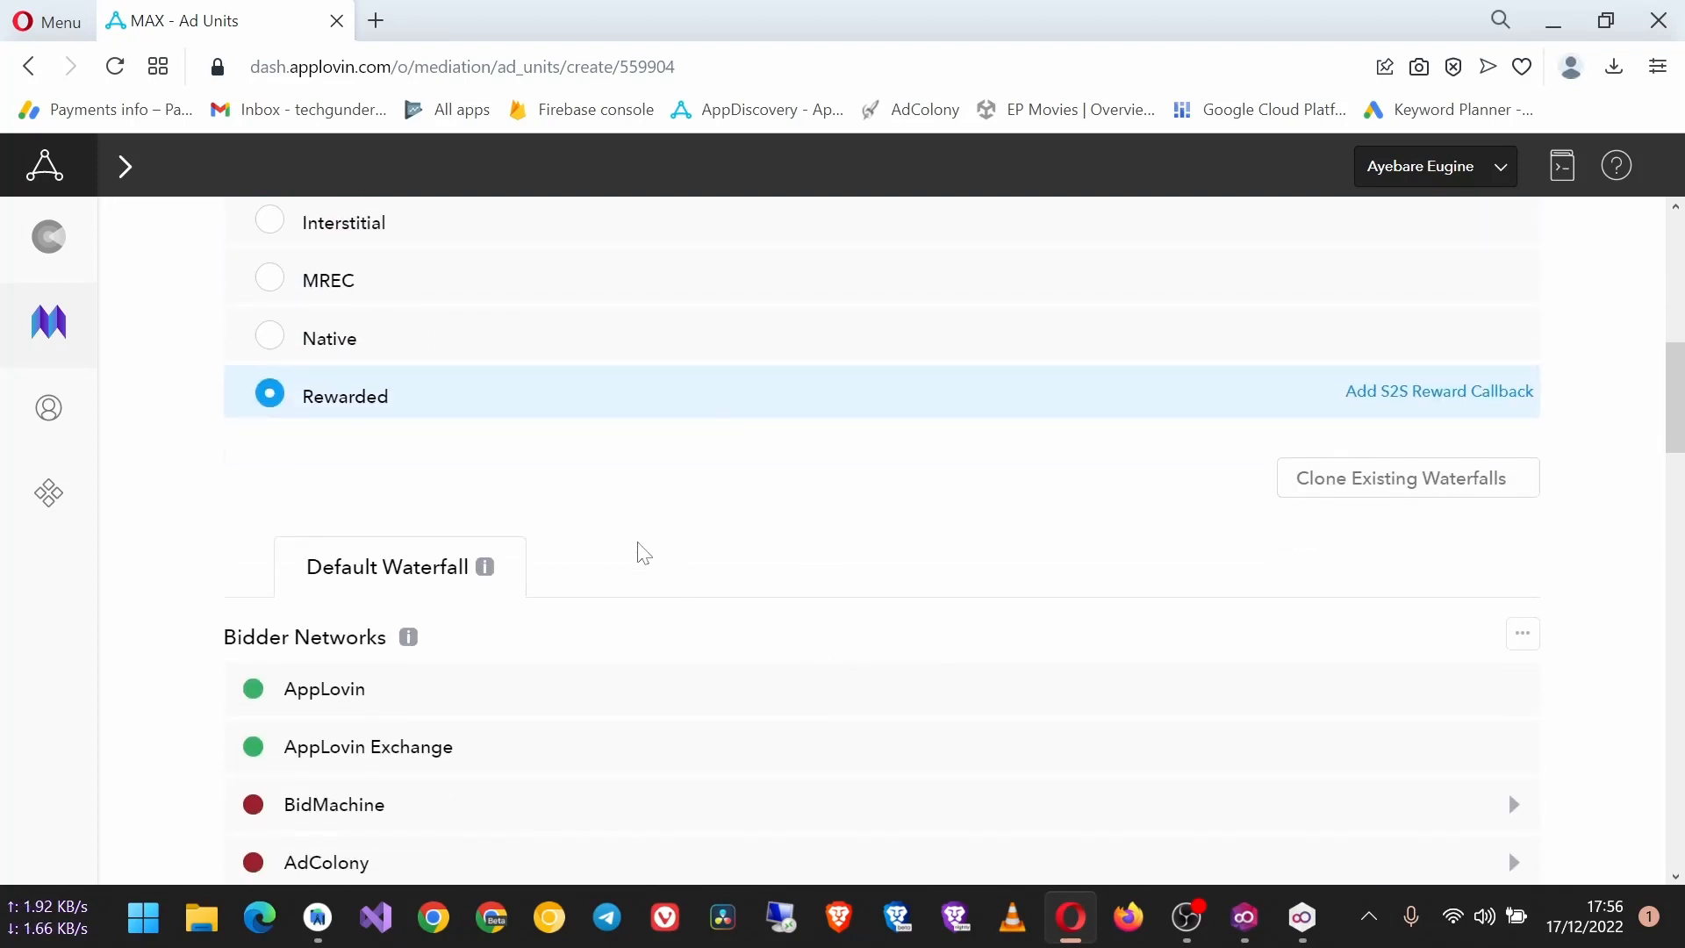
scroll(down, 3)
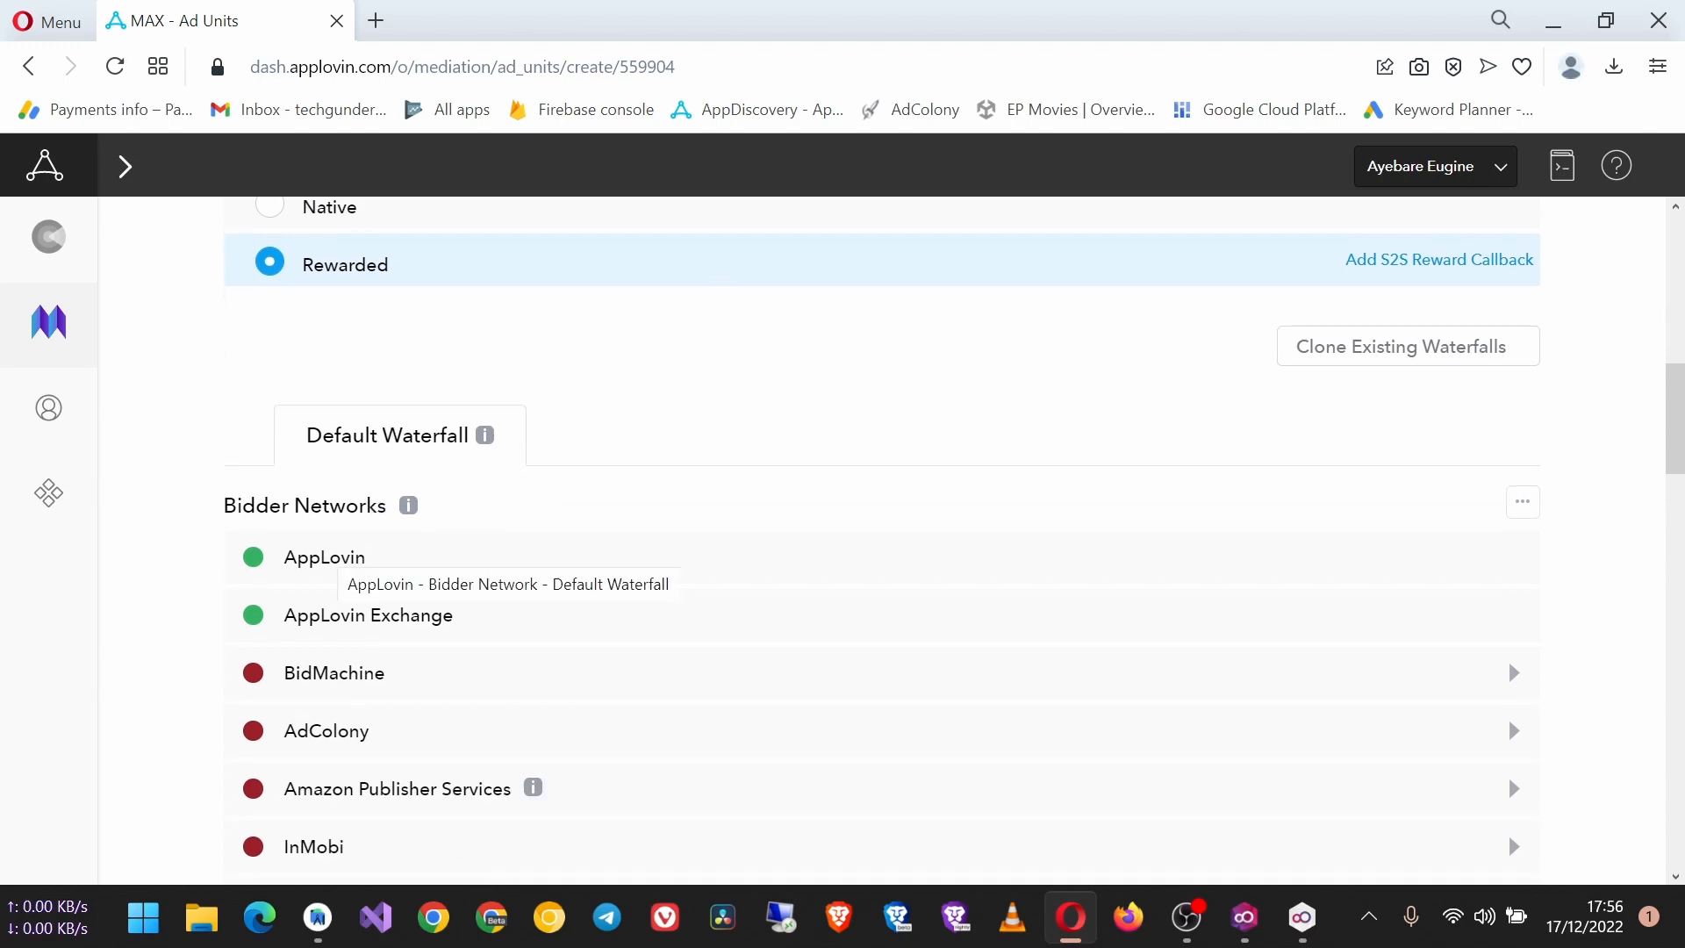
scroll(down, 3)
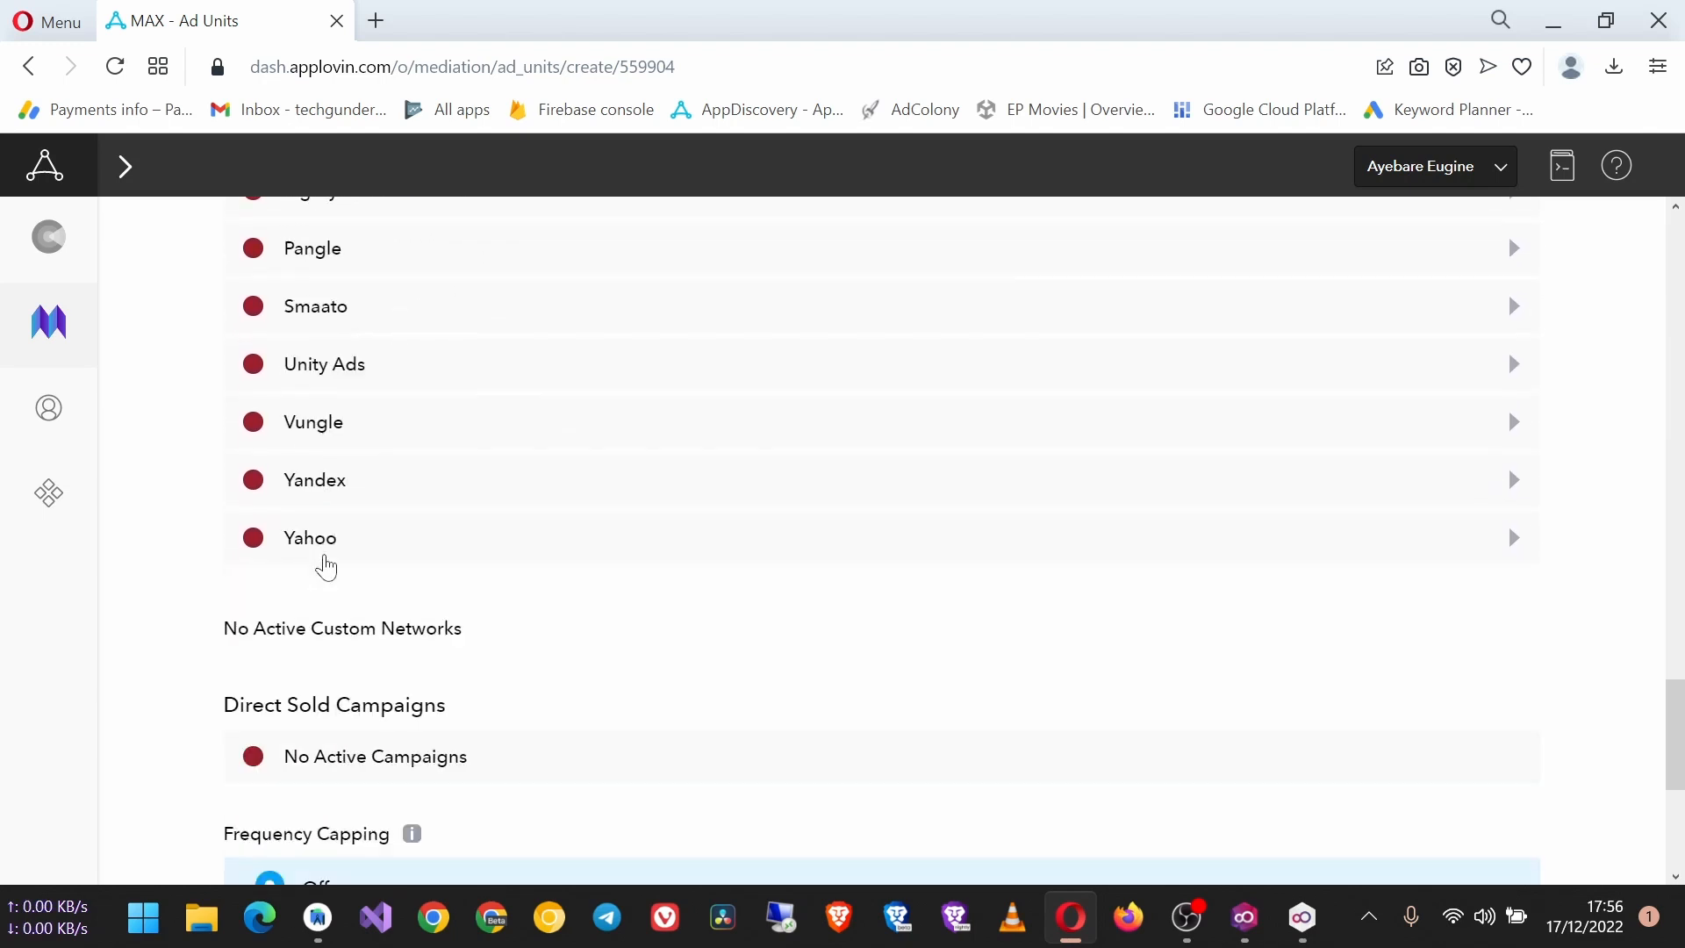
scroll(down, 3)
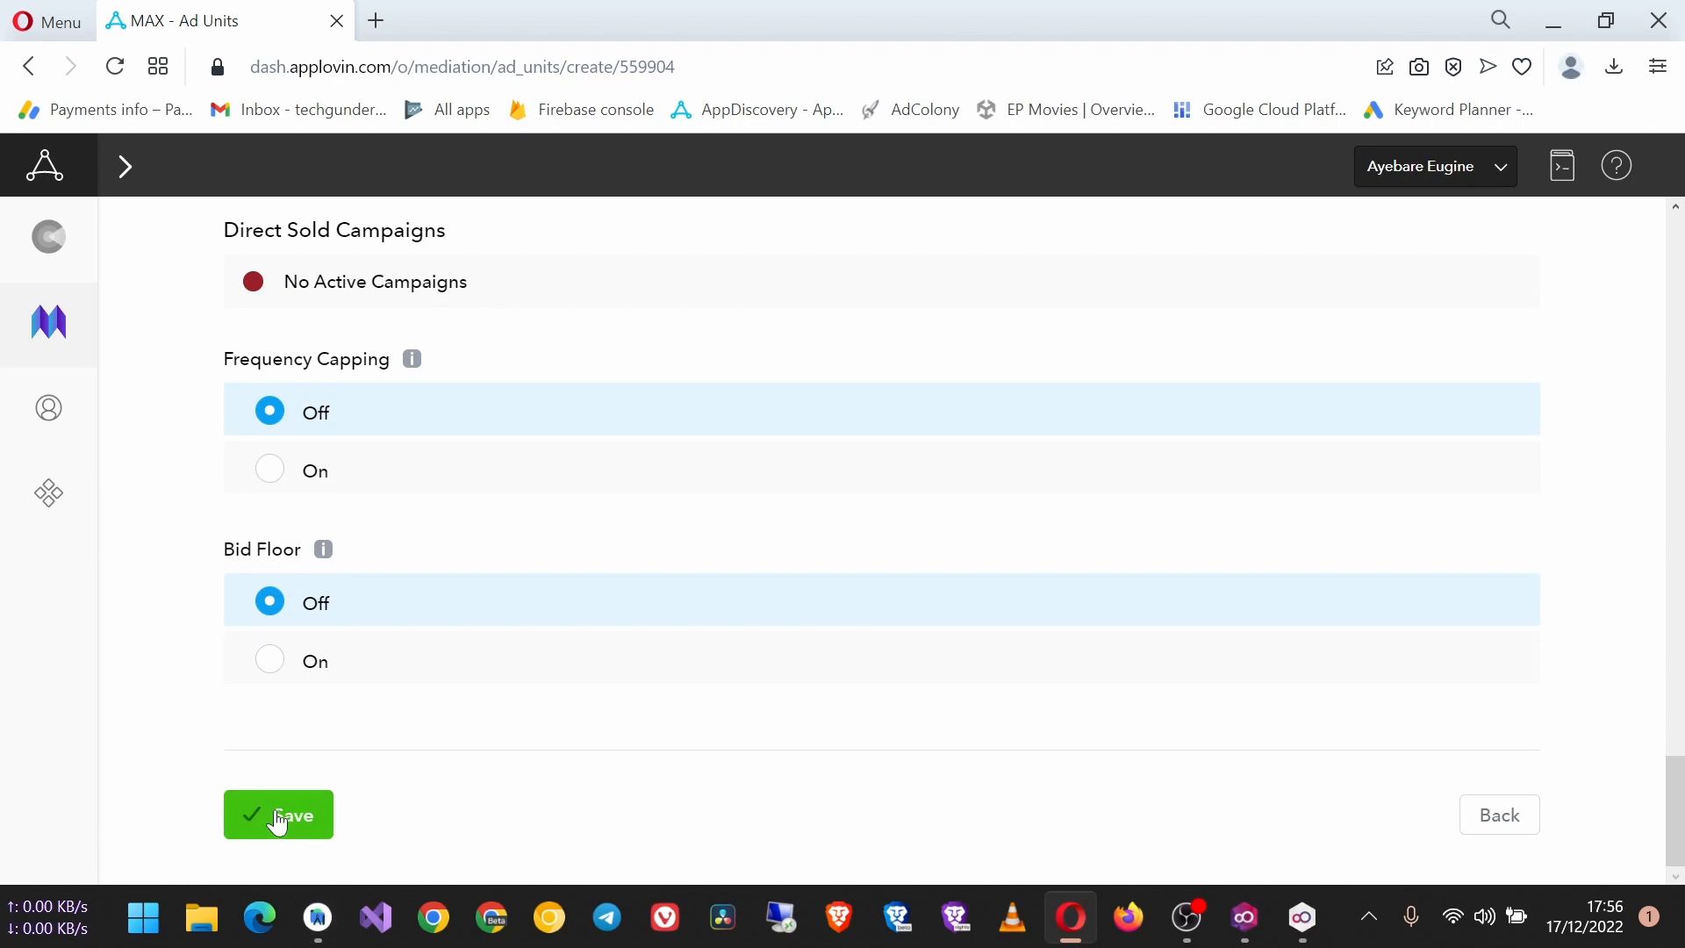
click(279, 814)
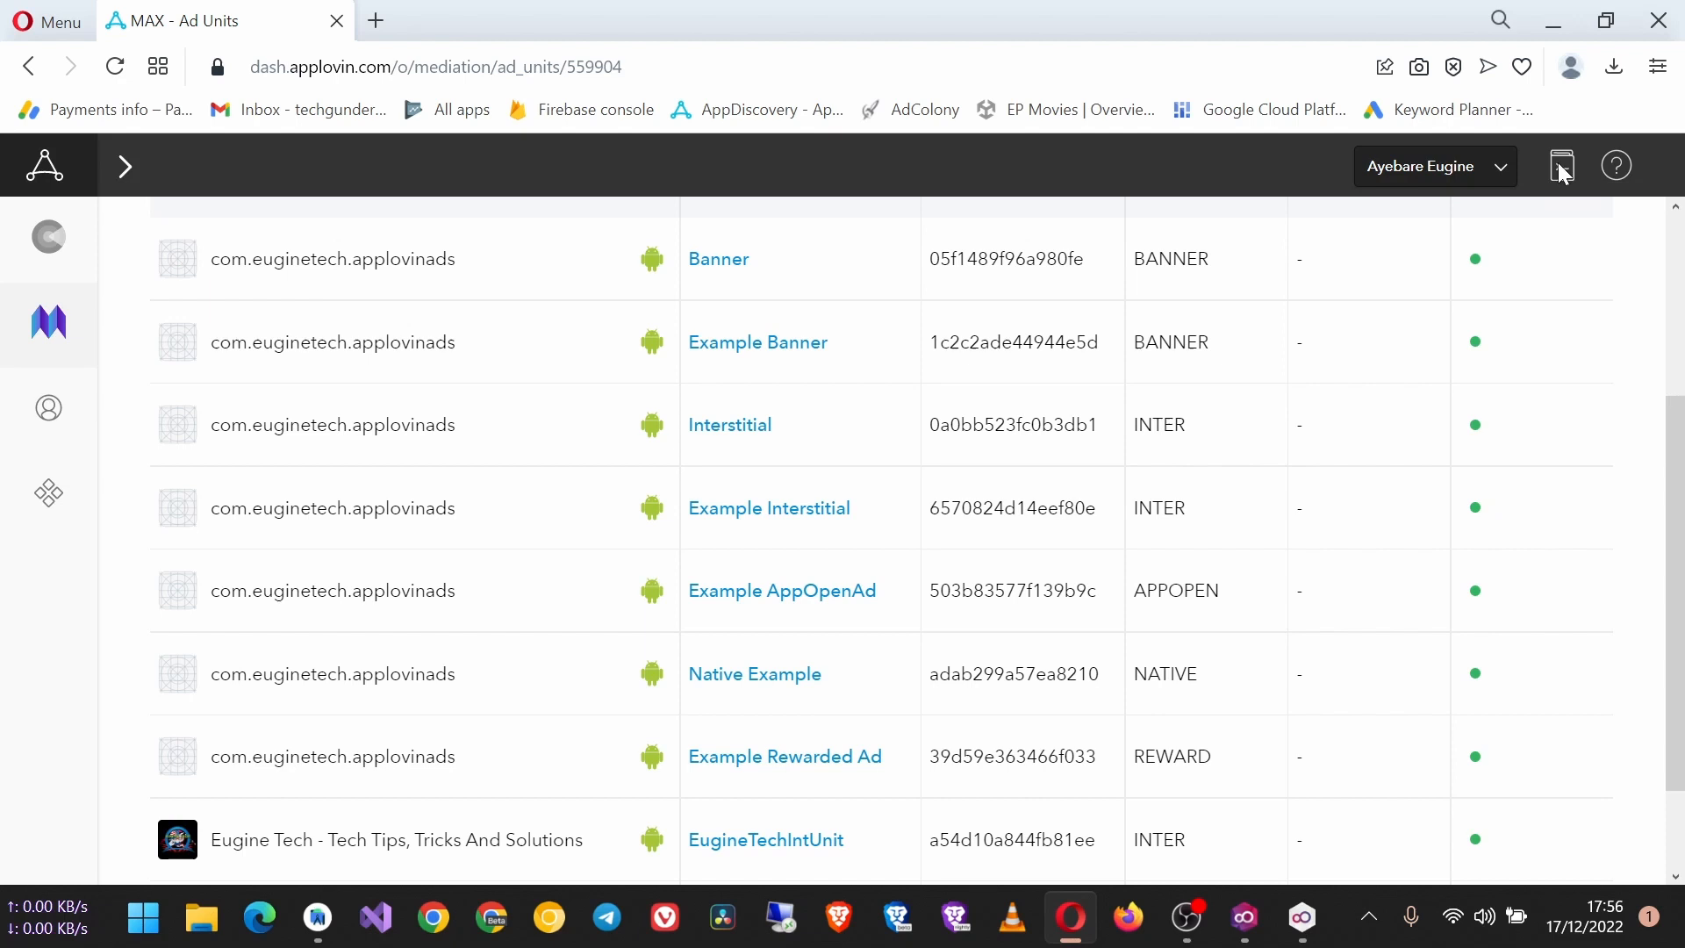
Reach the MAX Android Rewarded Ads documentation page and its Loading a Rewarded Ad section.
click(1560, 165)
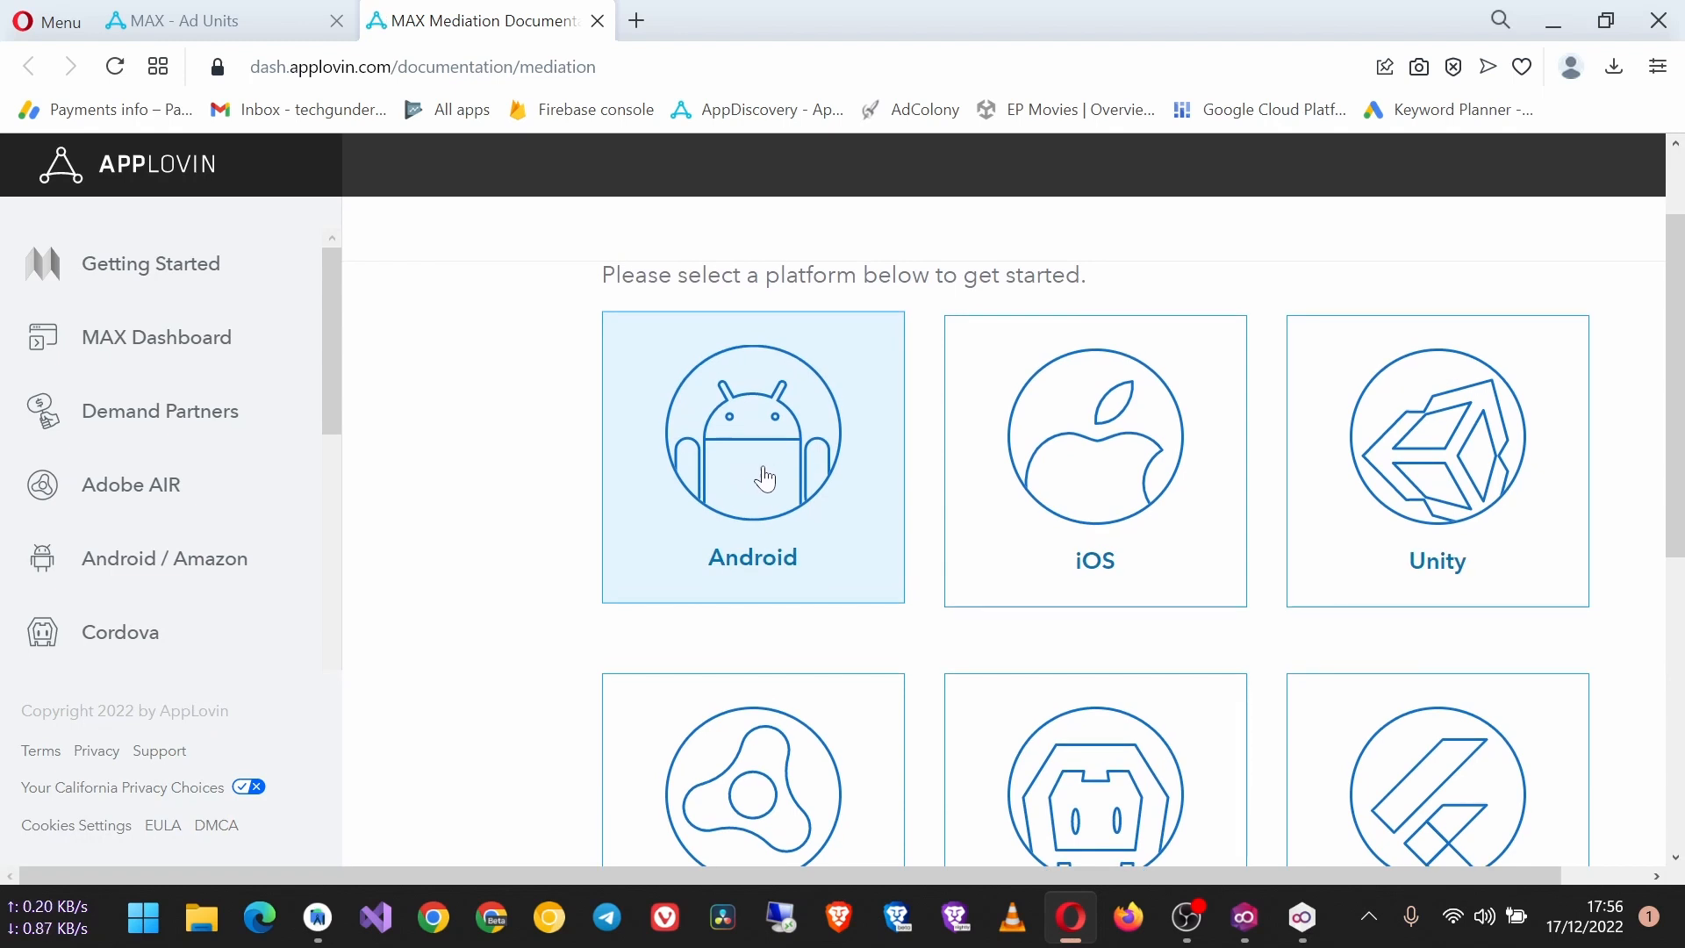
click(753, 456)
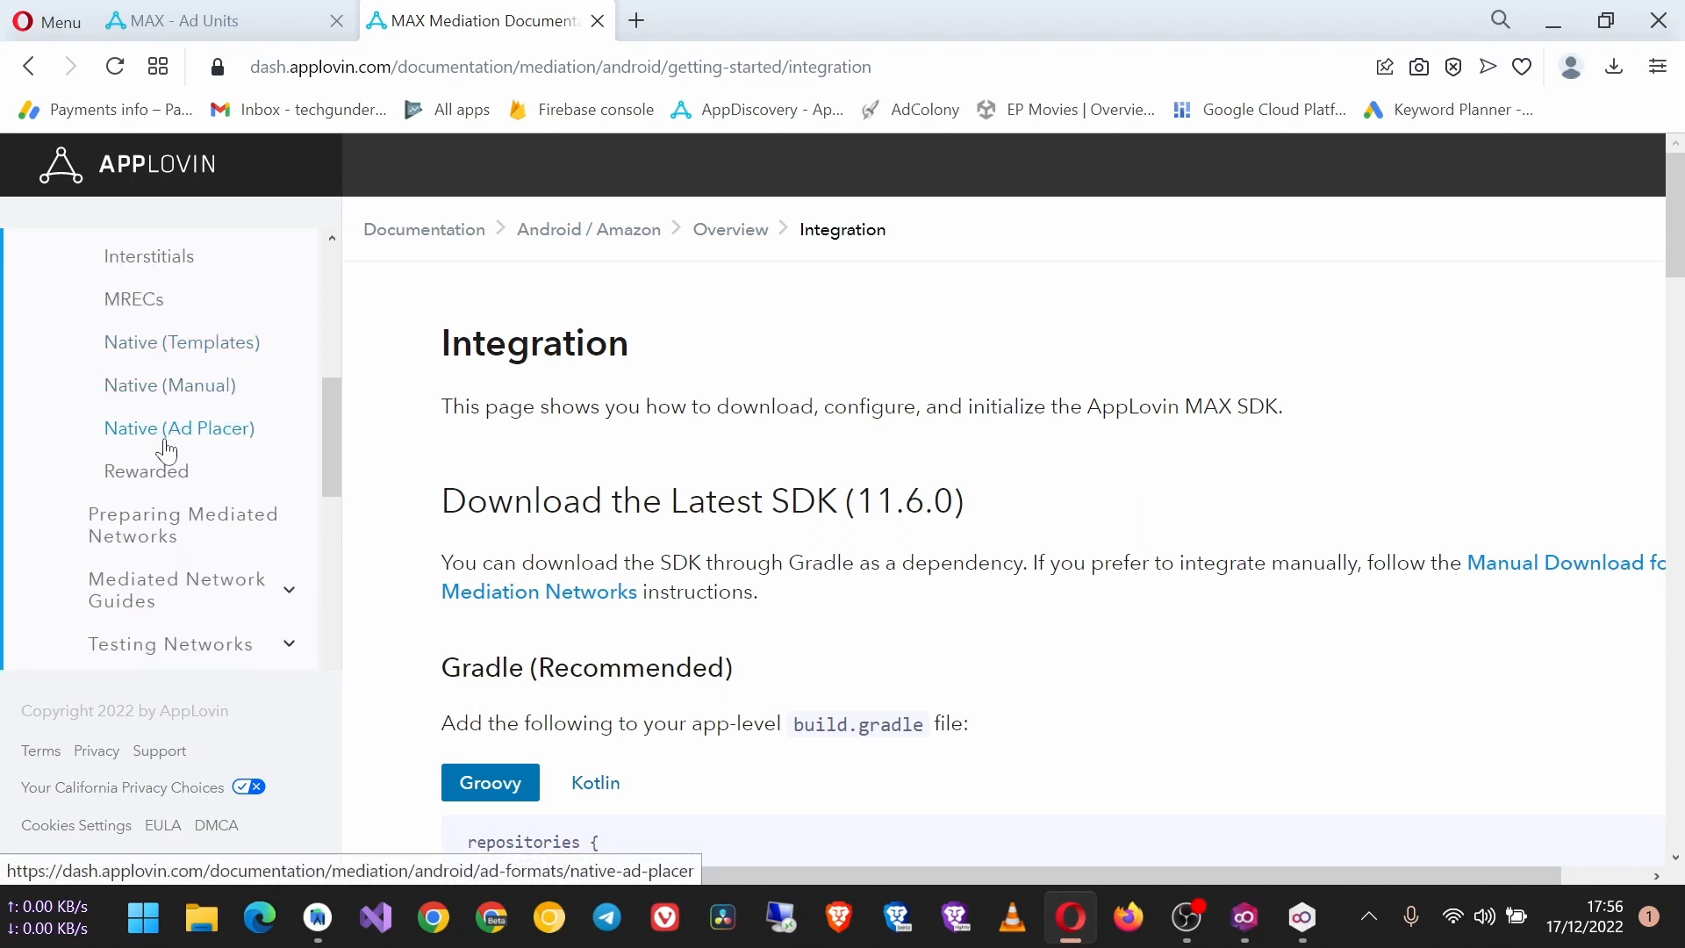
click(146, 470)
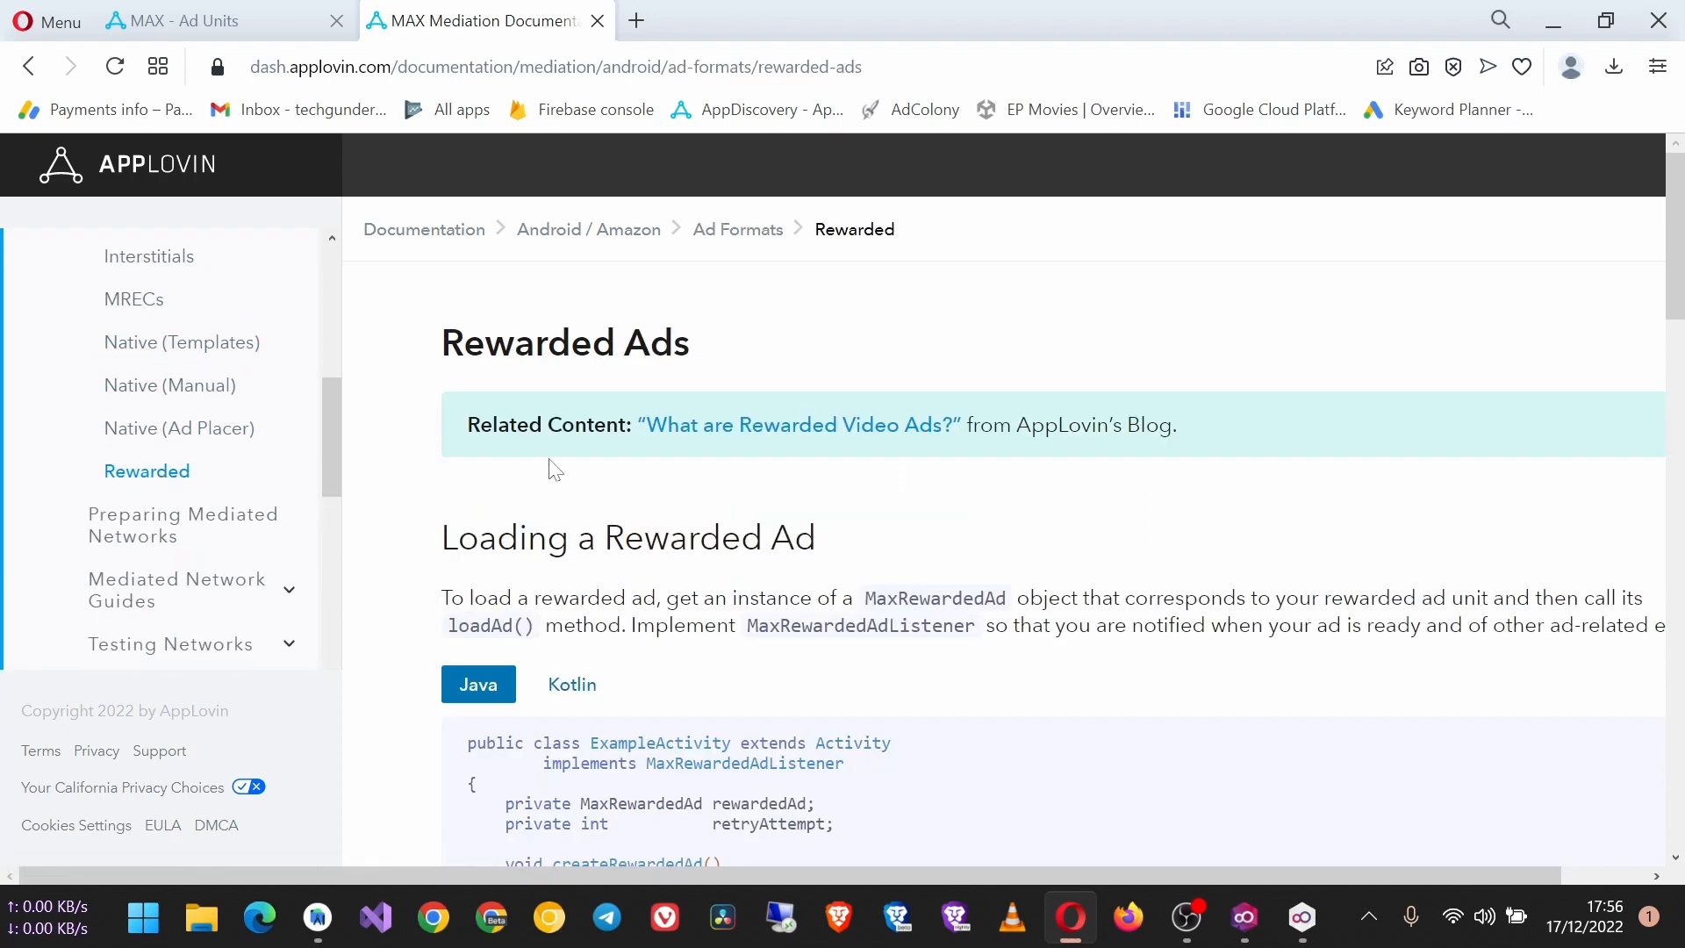
scroll(down, 3)
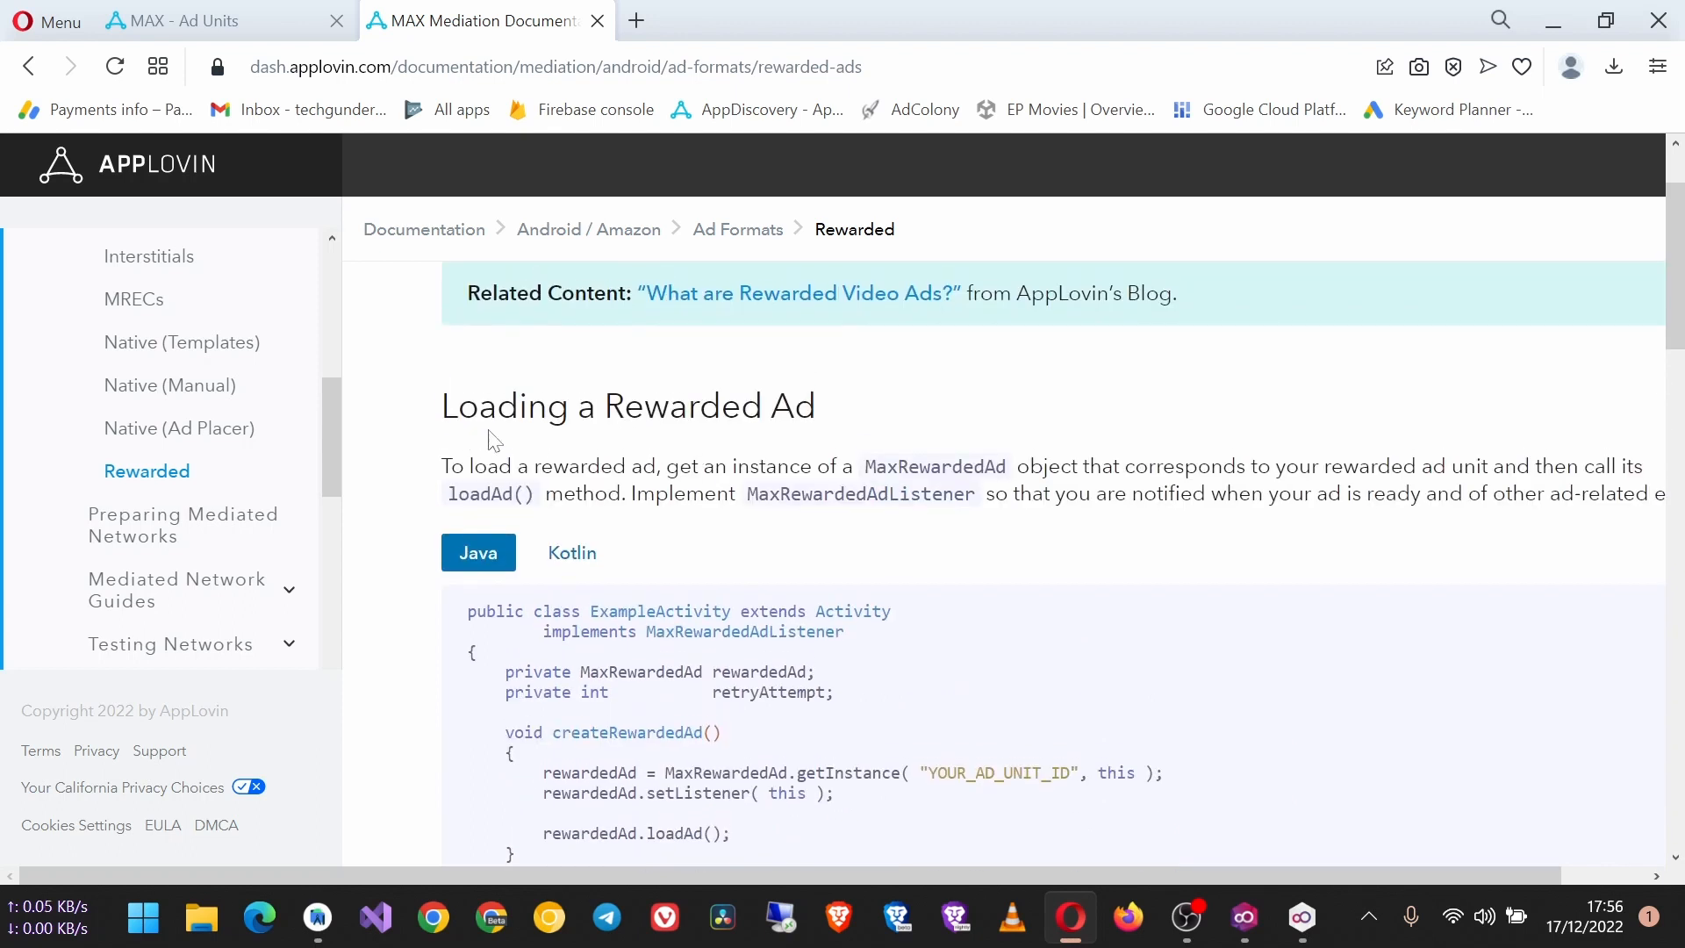
scroll(down, 3)
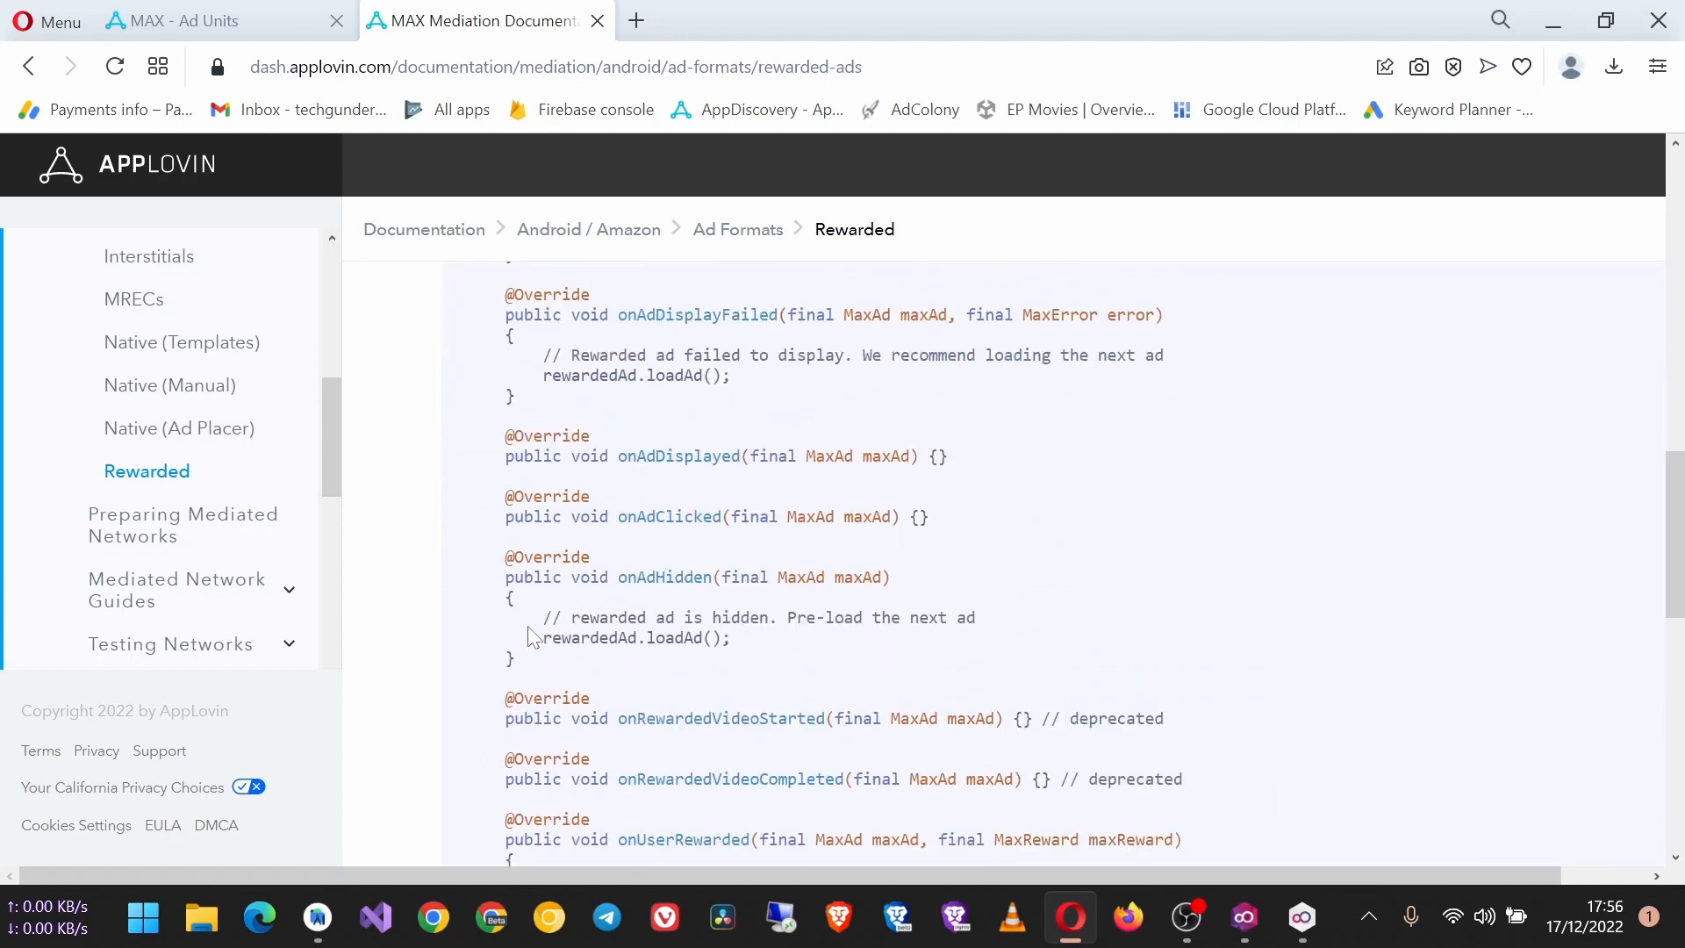
Copy the two field declarations from the Java rewarded ad example.
scroll(down, 3)
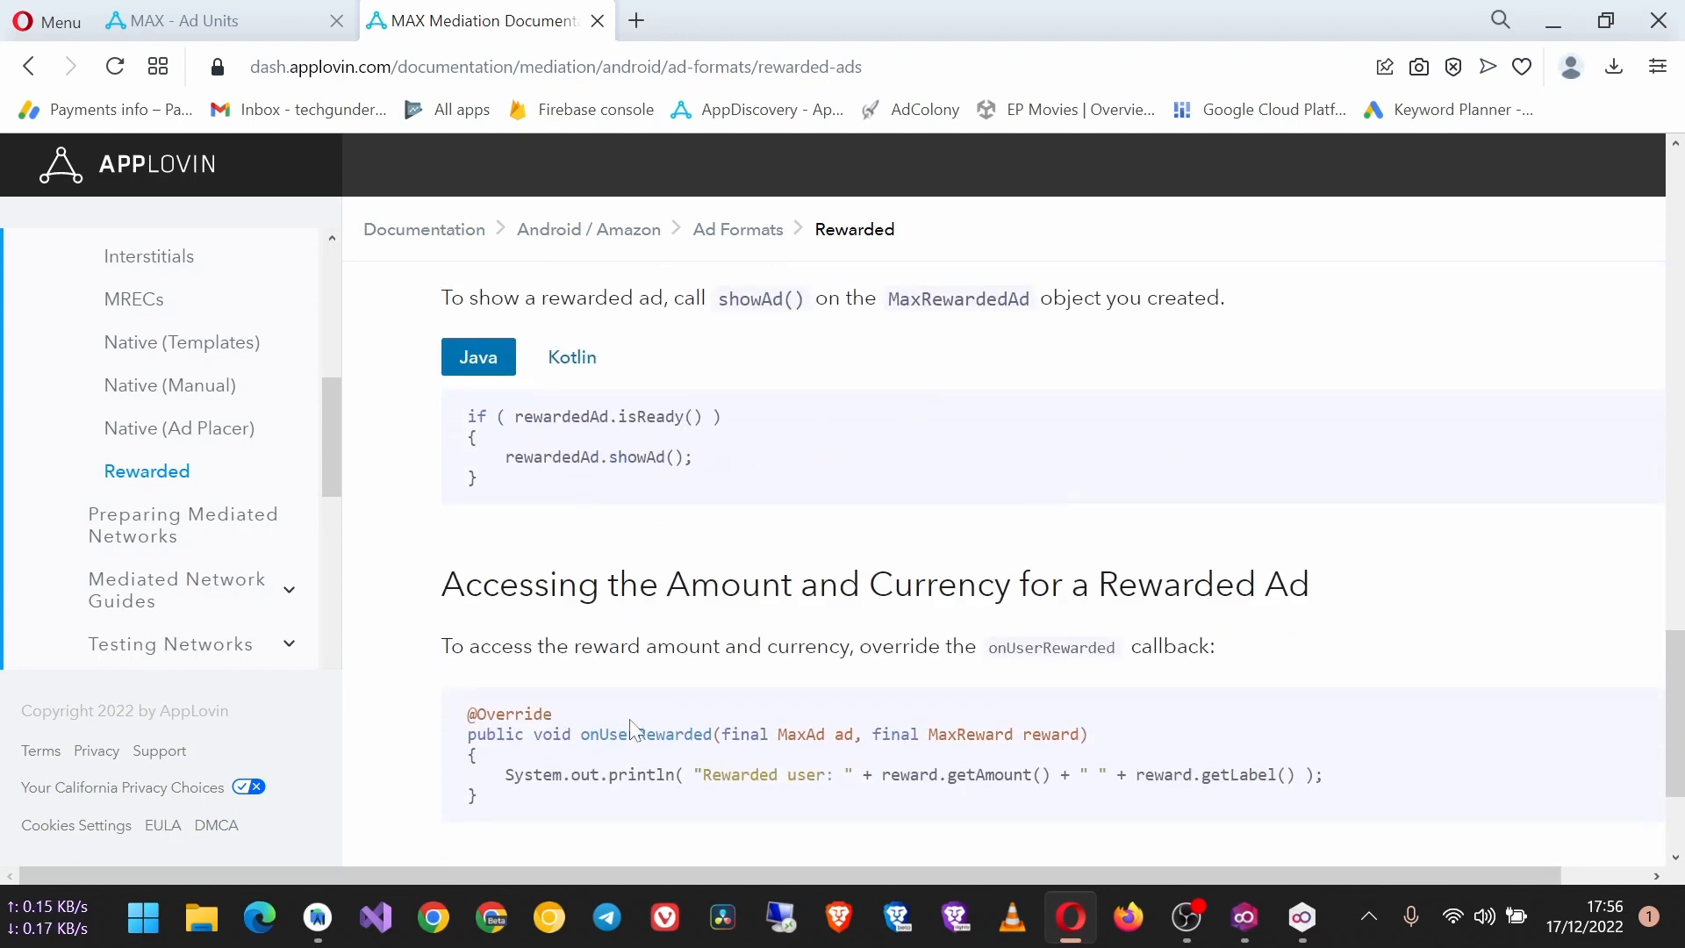
scroll(down, 3)
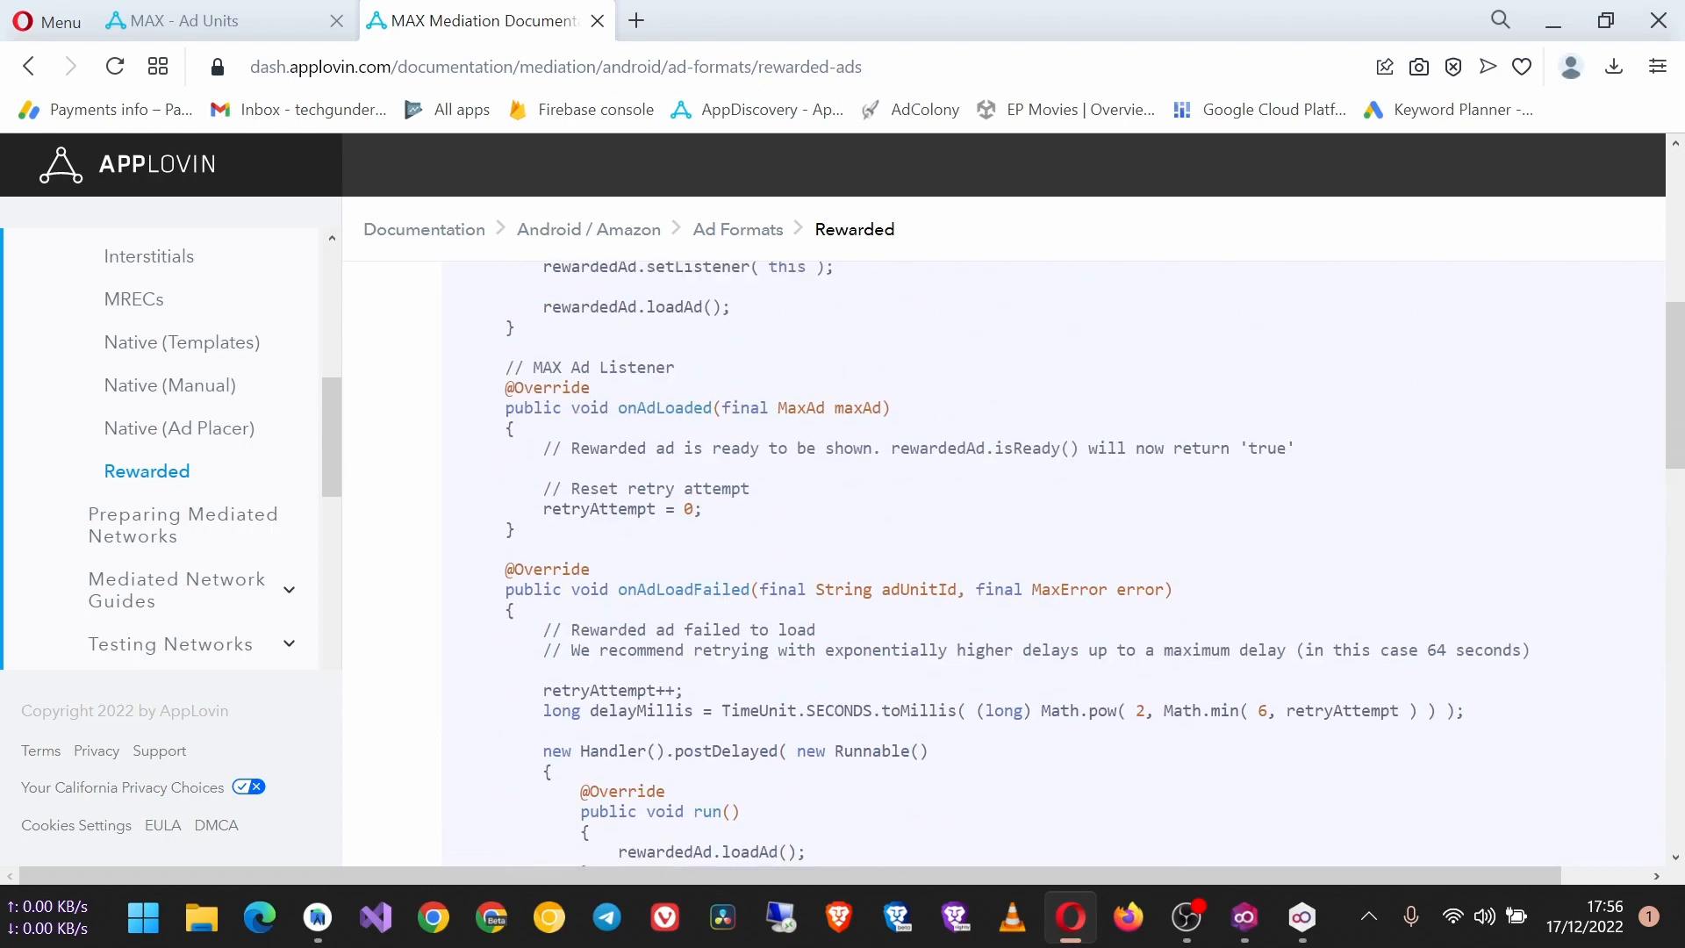
scroll(up, 3)
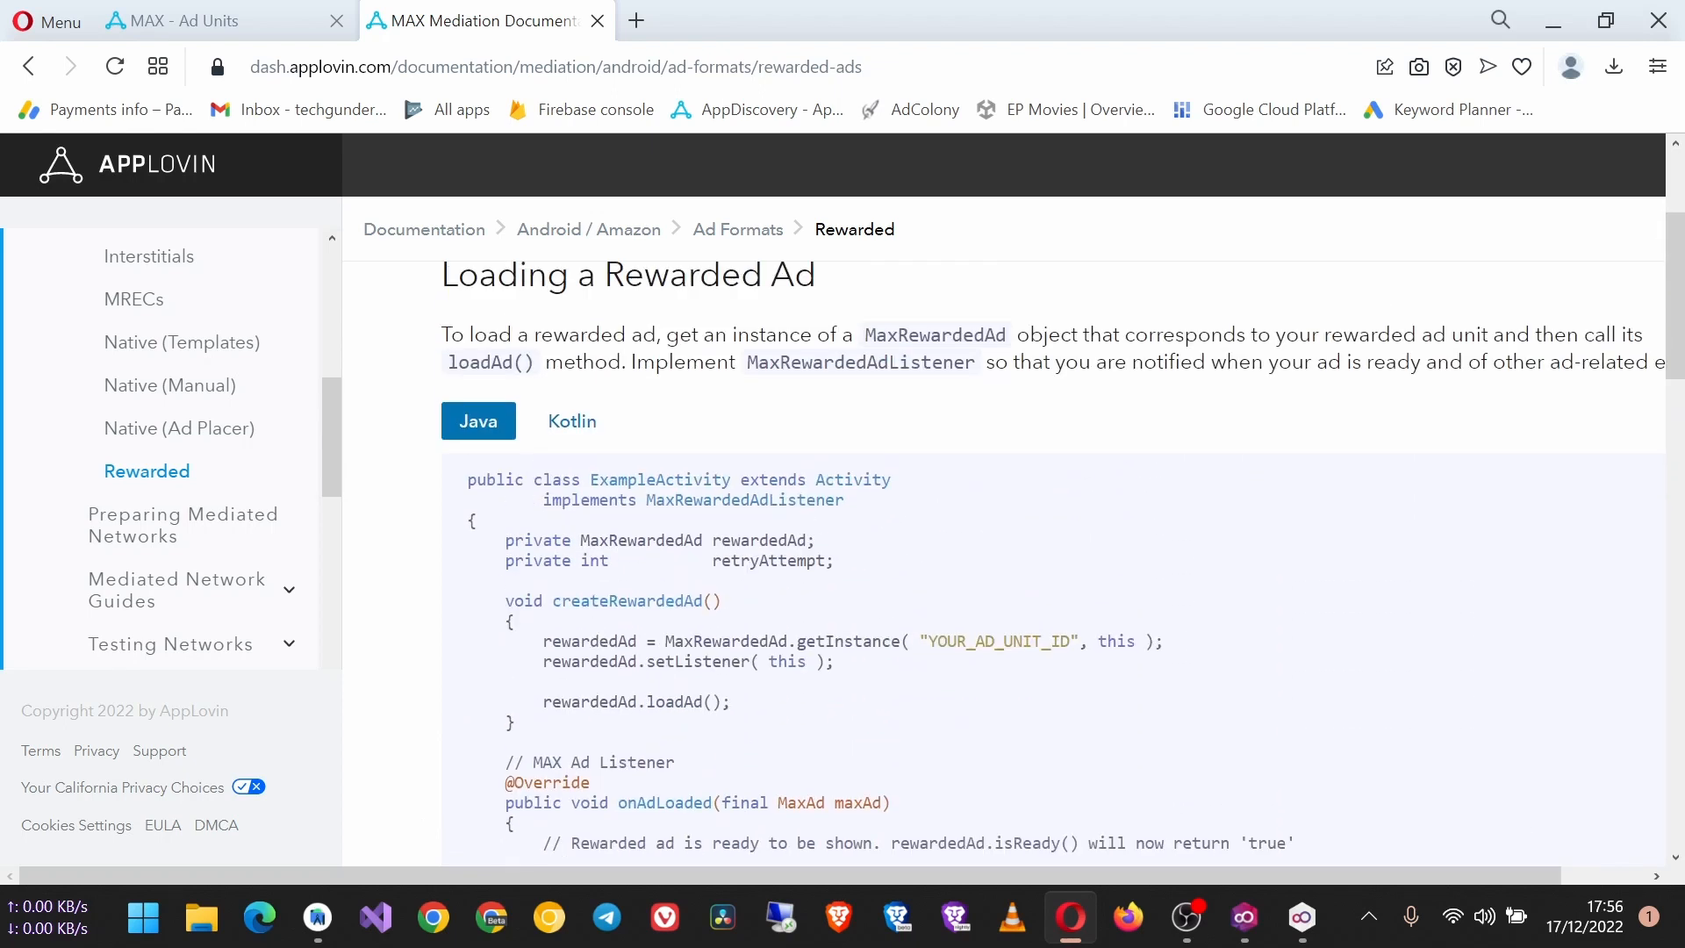
right_click(658, 550)
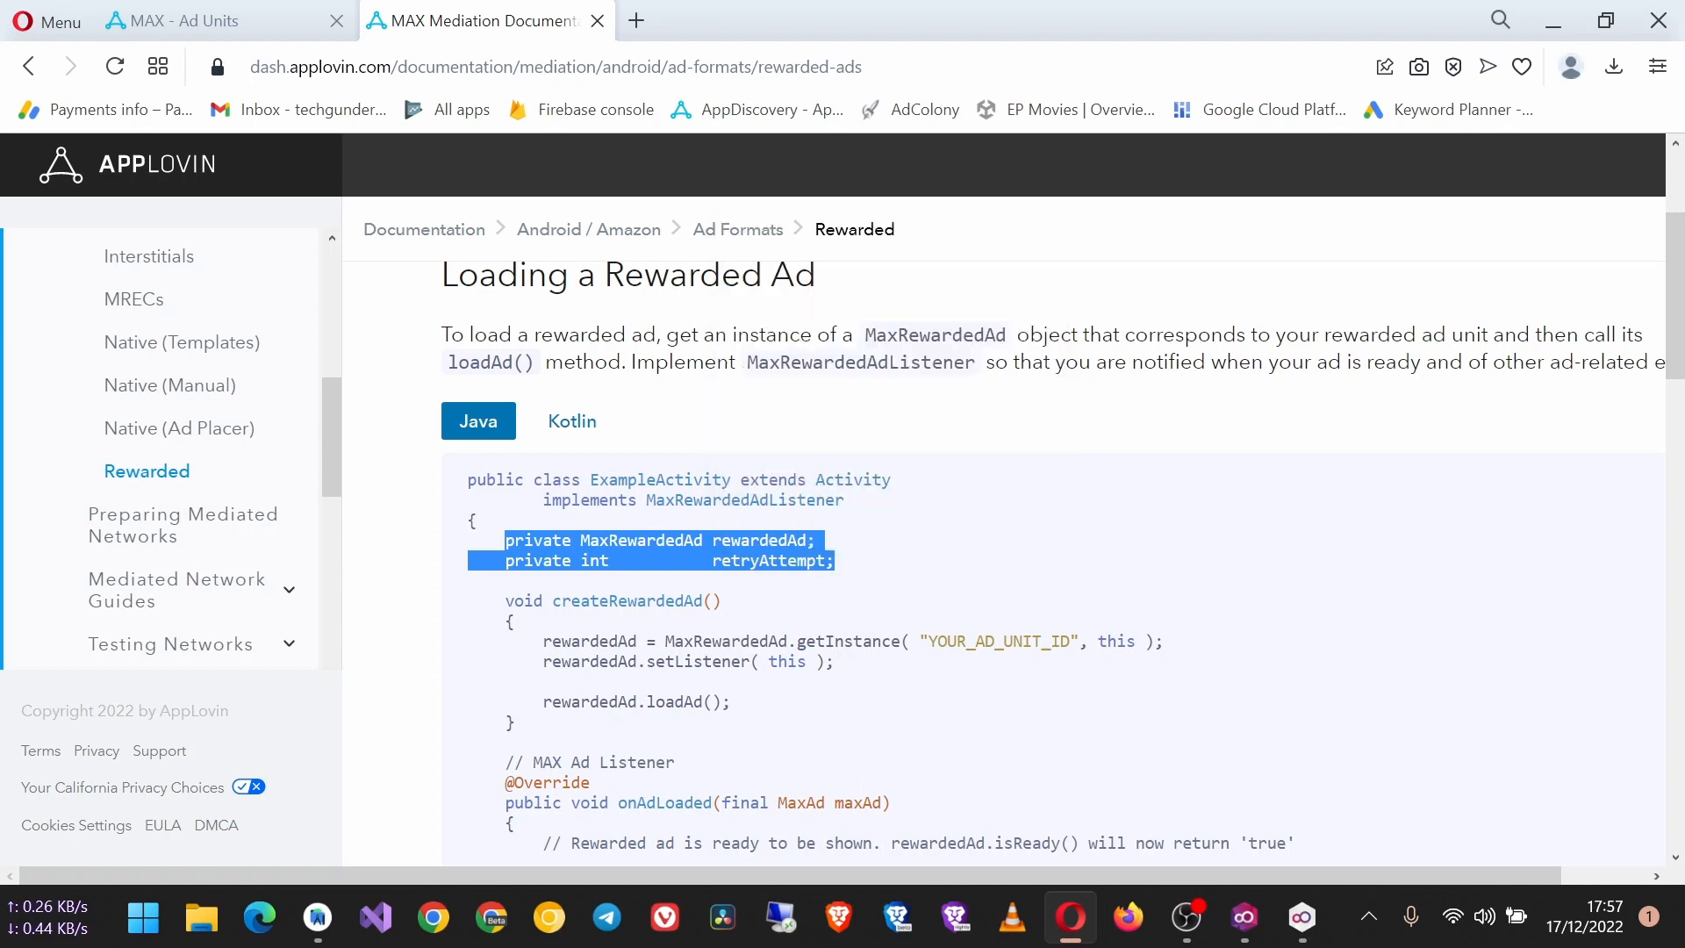
Declare private MaxRewardedAd rewardedAd and int retryAttempt in MainActivity, importing MaxRewardedAd.
click(316, 918)
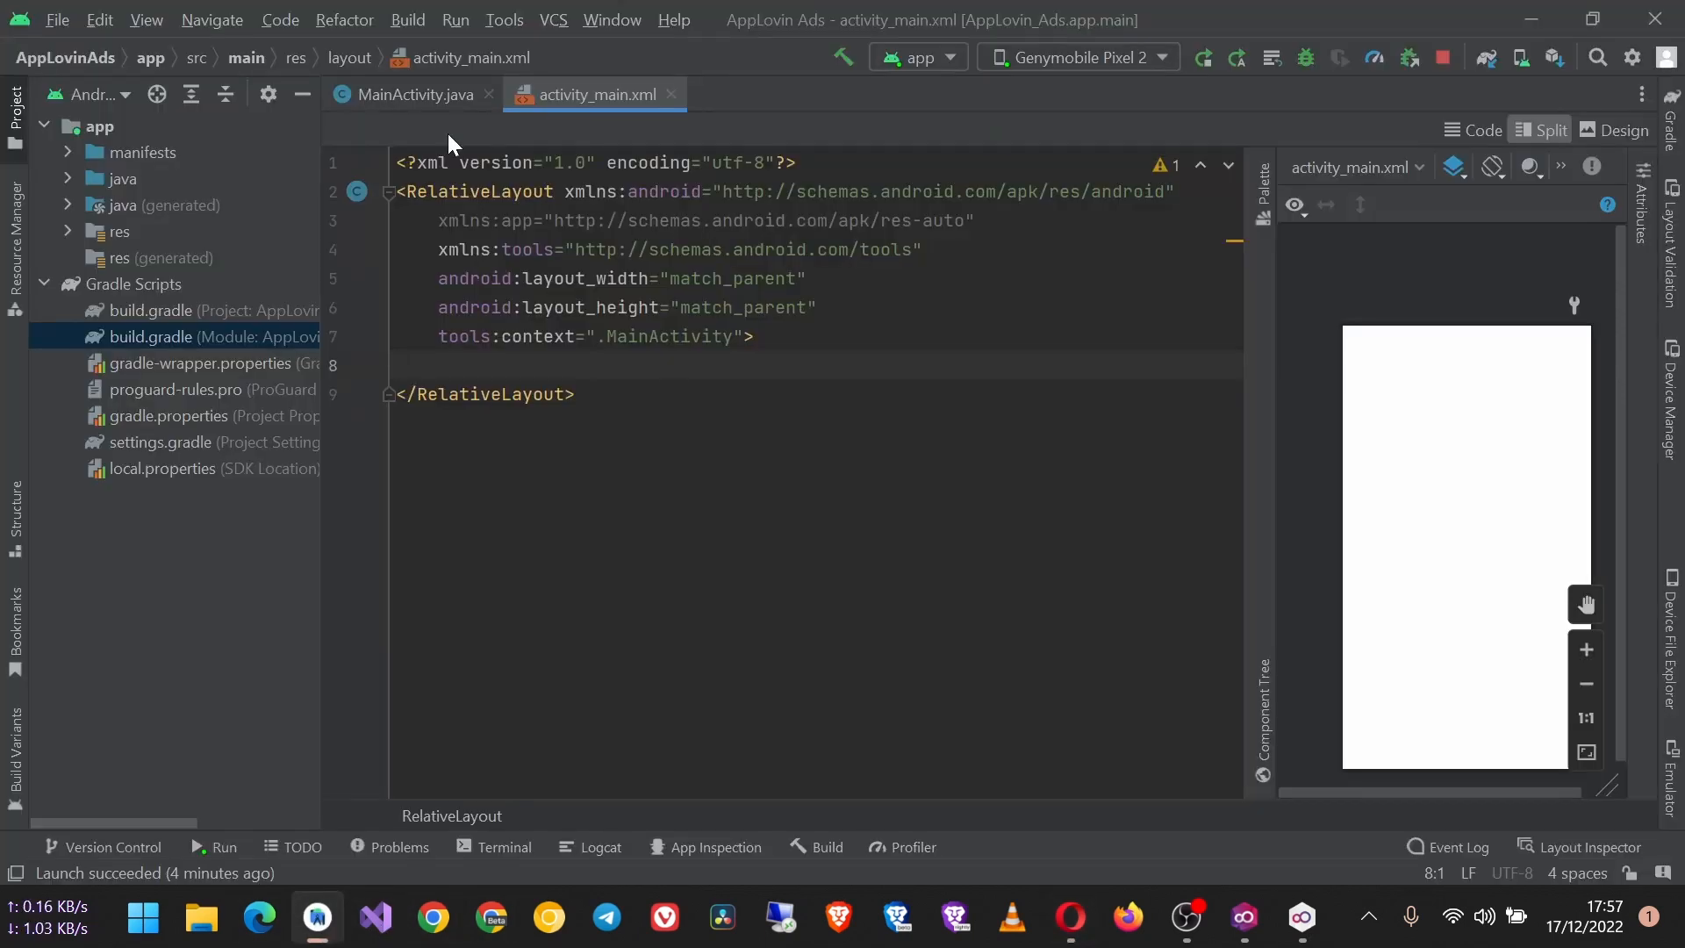
click(409, 95)
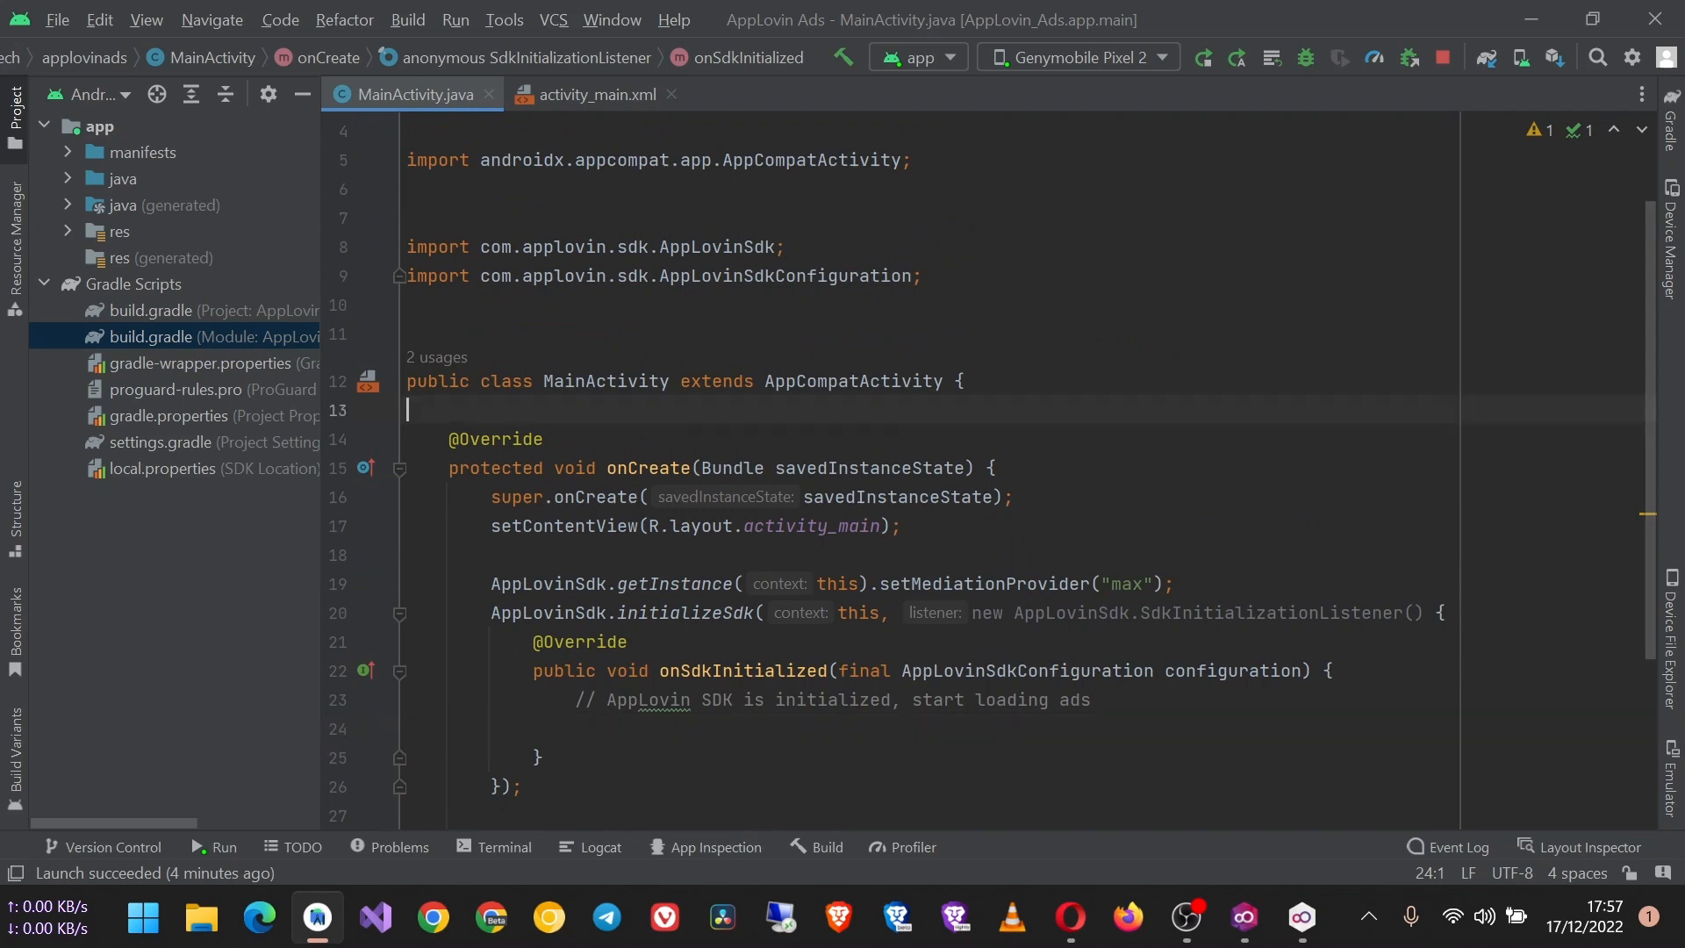
text(private MaxRewardedAd rewardedAd;)
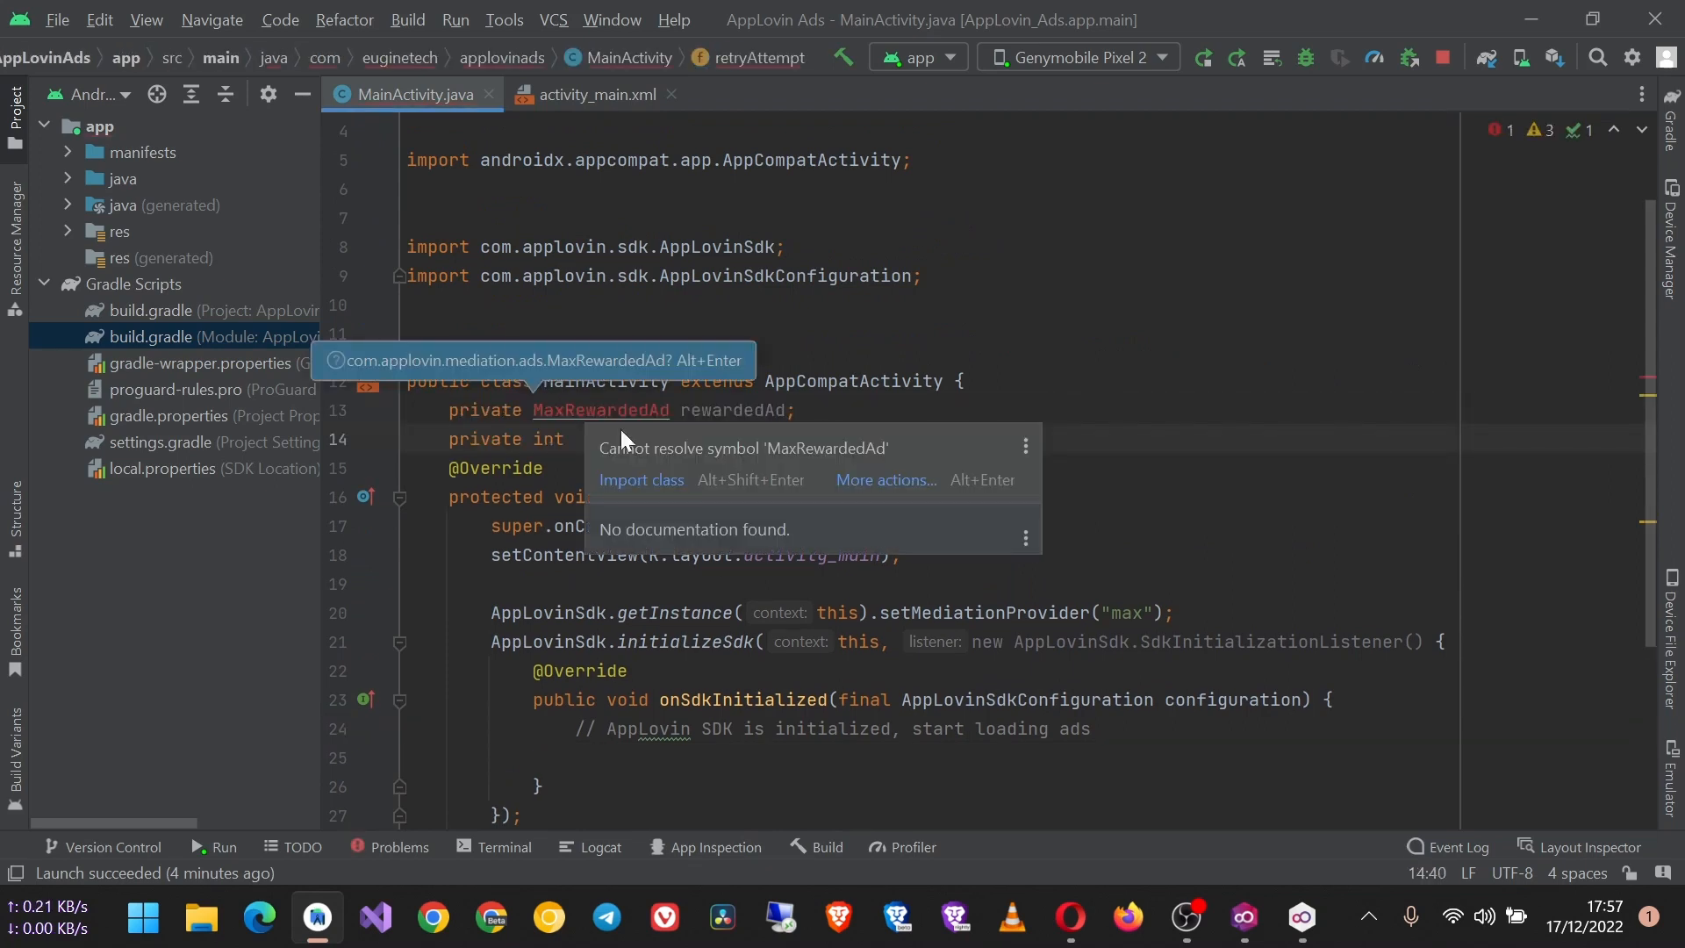
click(641, 481)
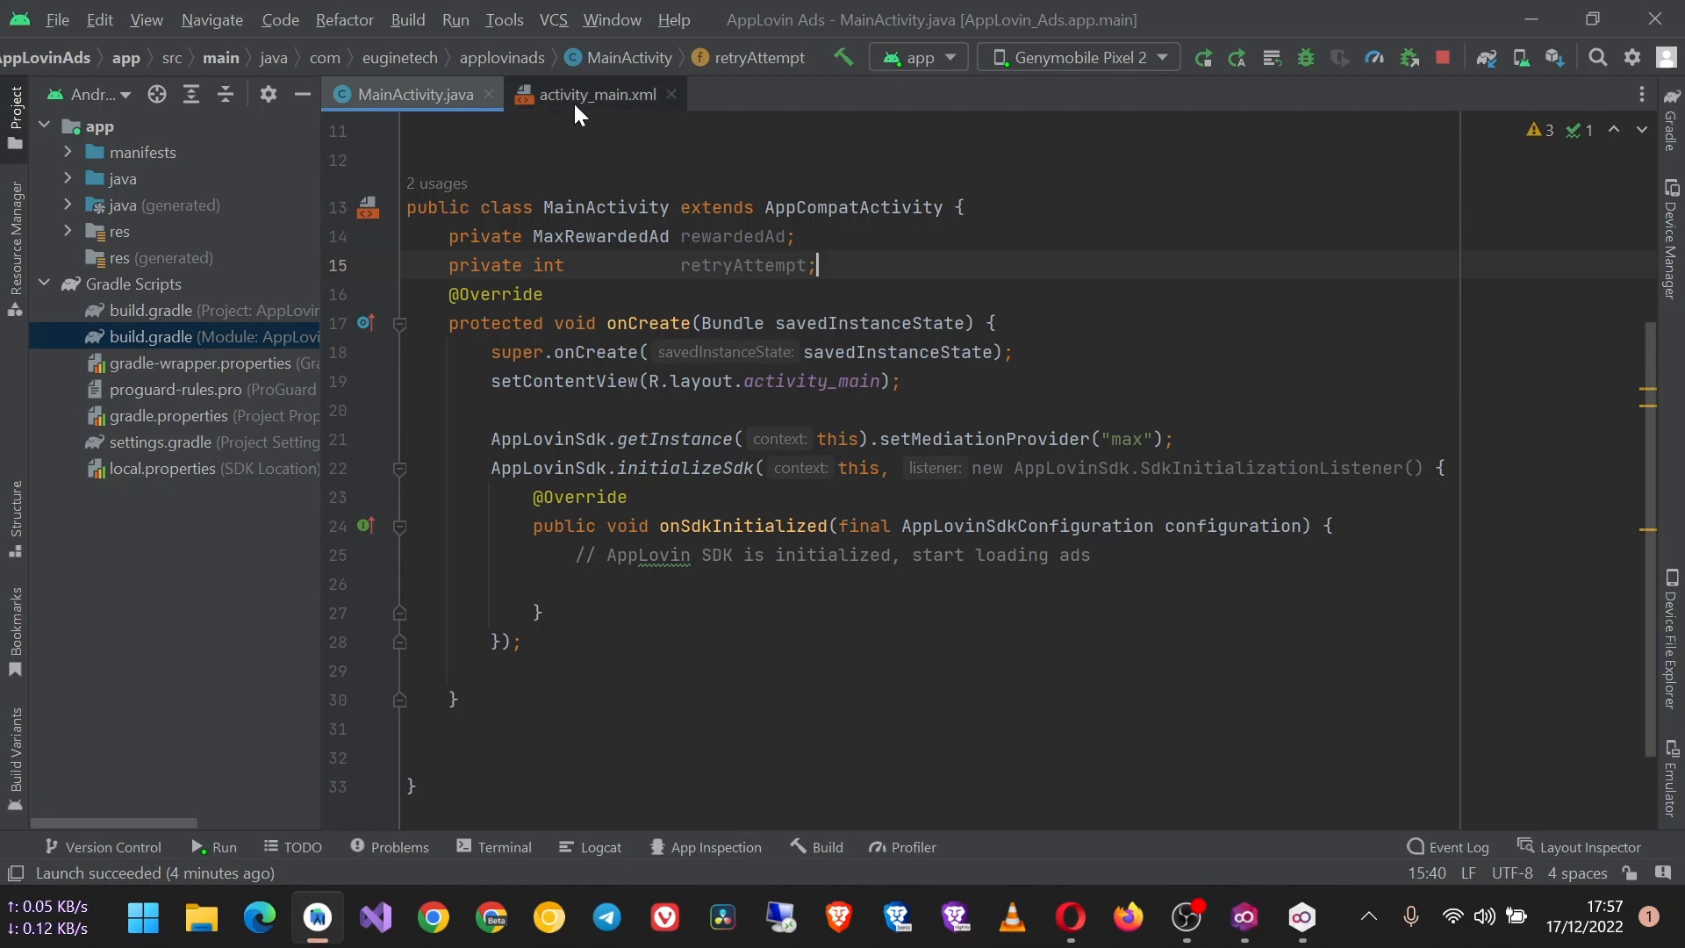
Add a centred Load Ad button with textAllCaps false and id btnLoad to activity_main.xml.
click(595, 95)
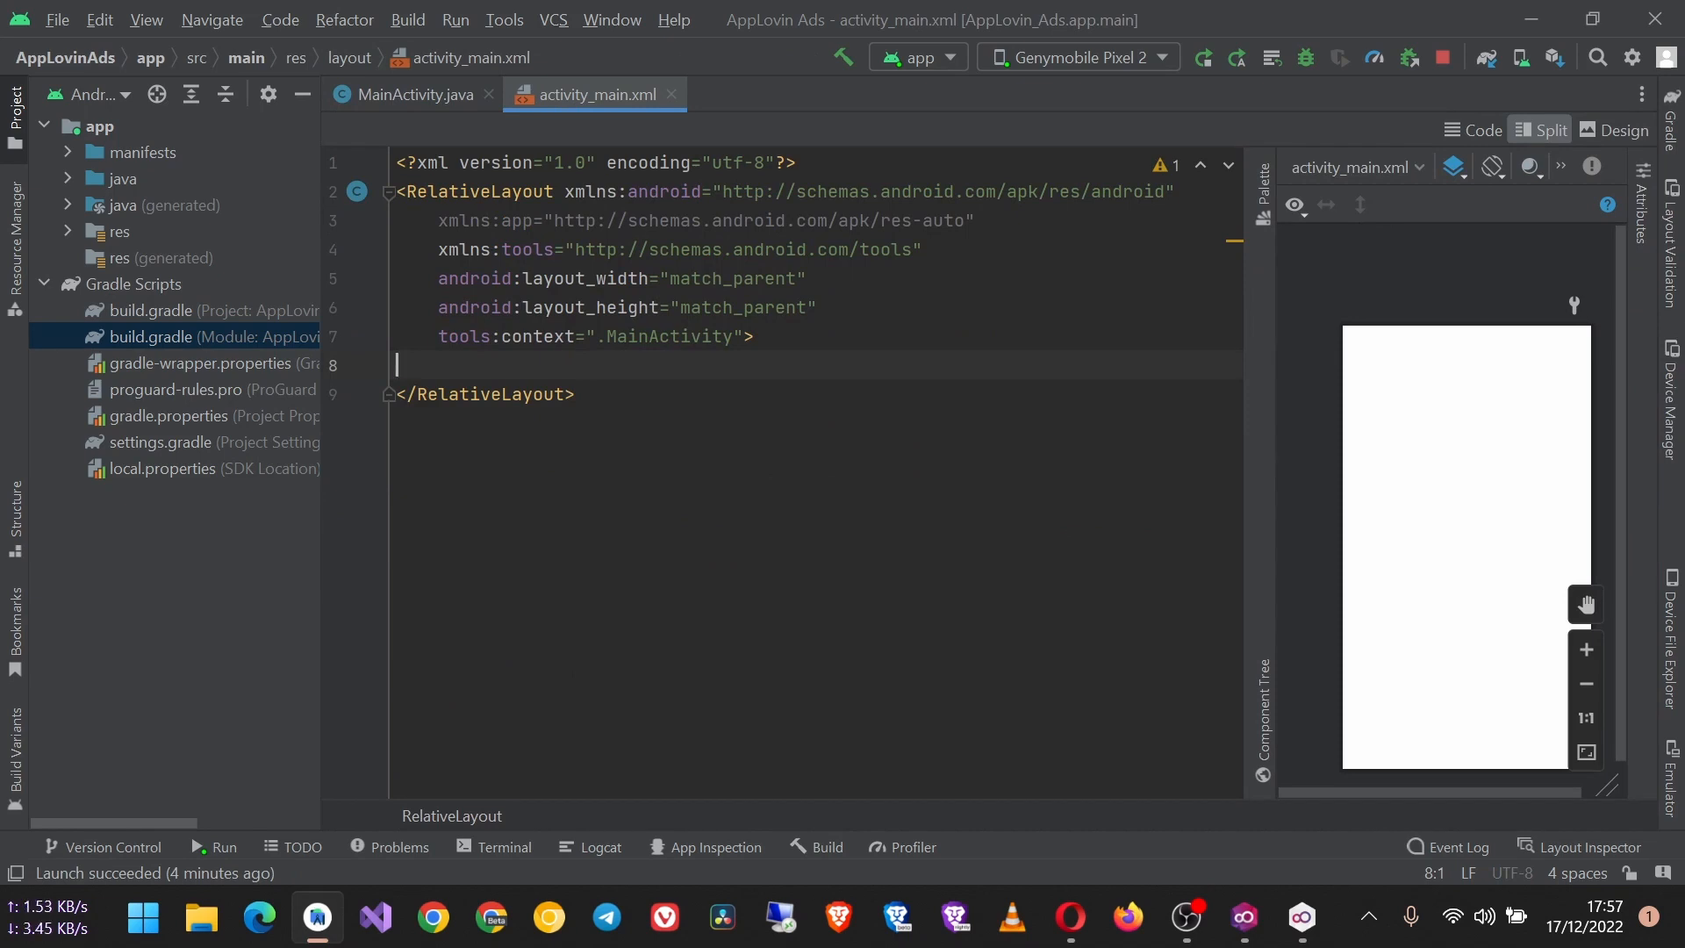
text(<Button)
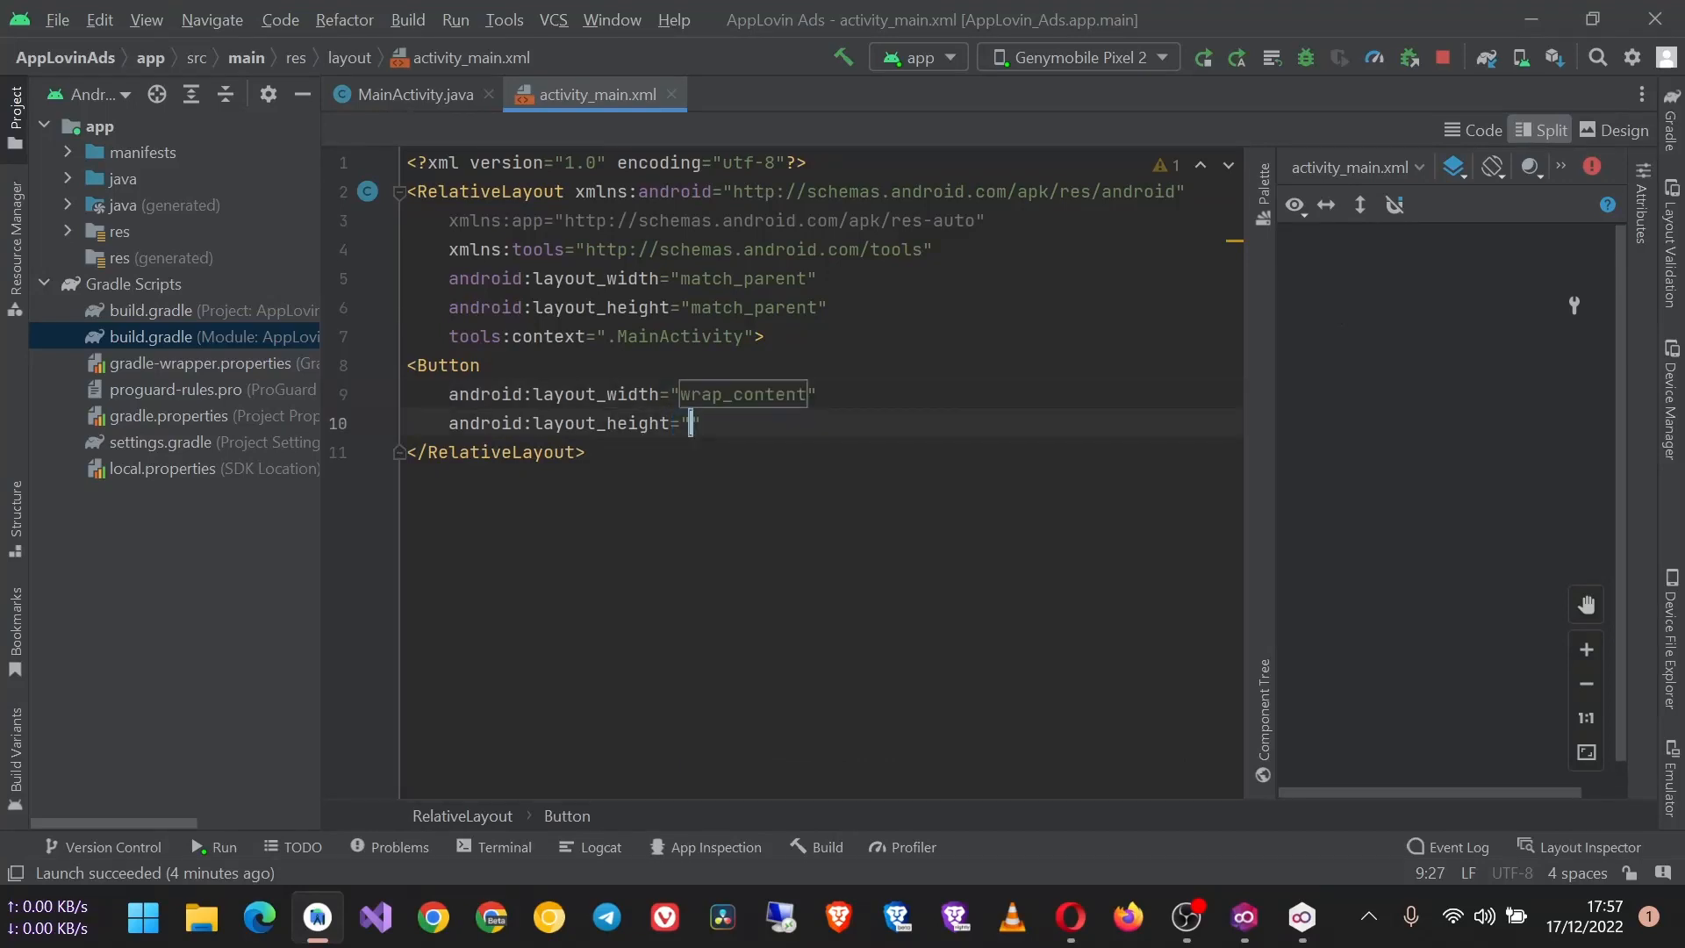
text(wrap_content)
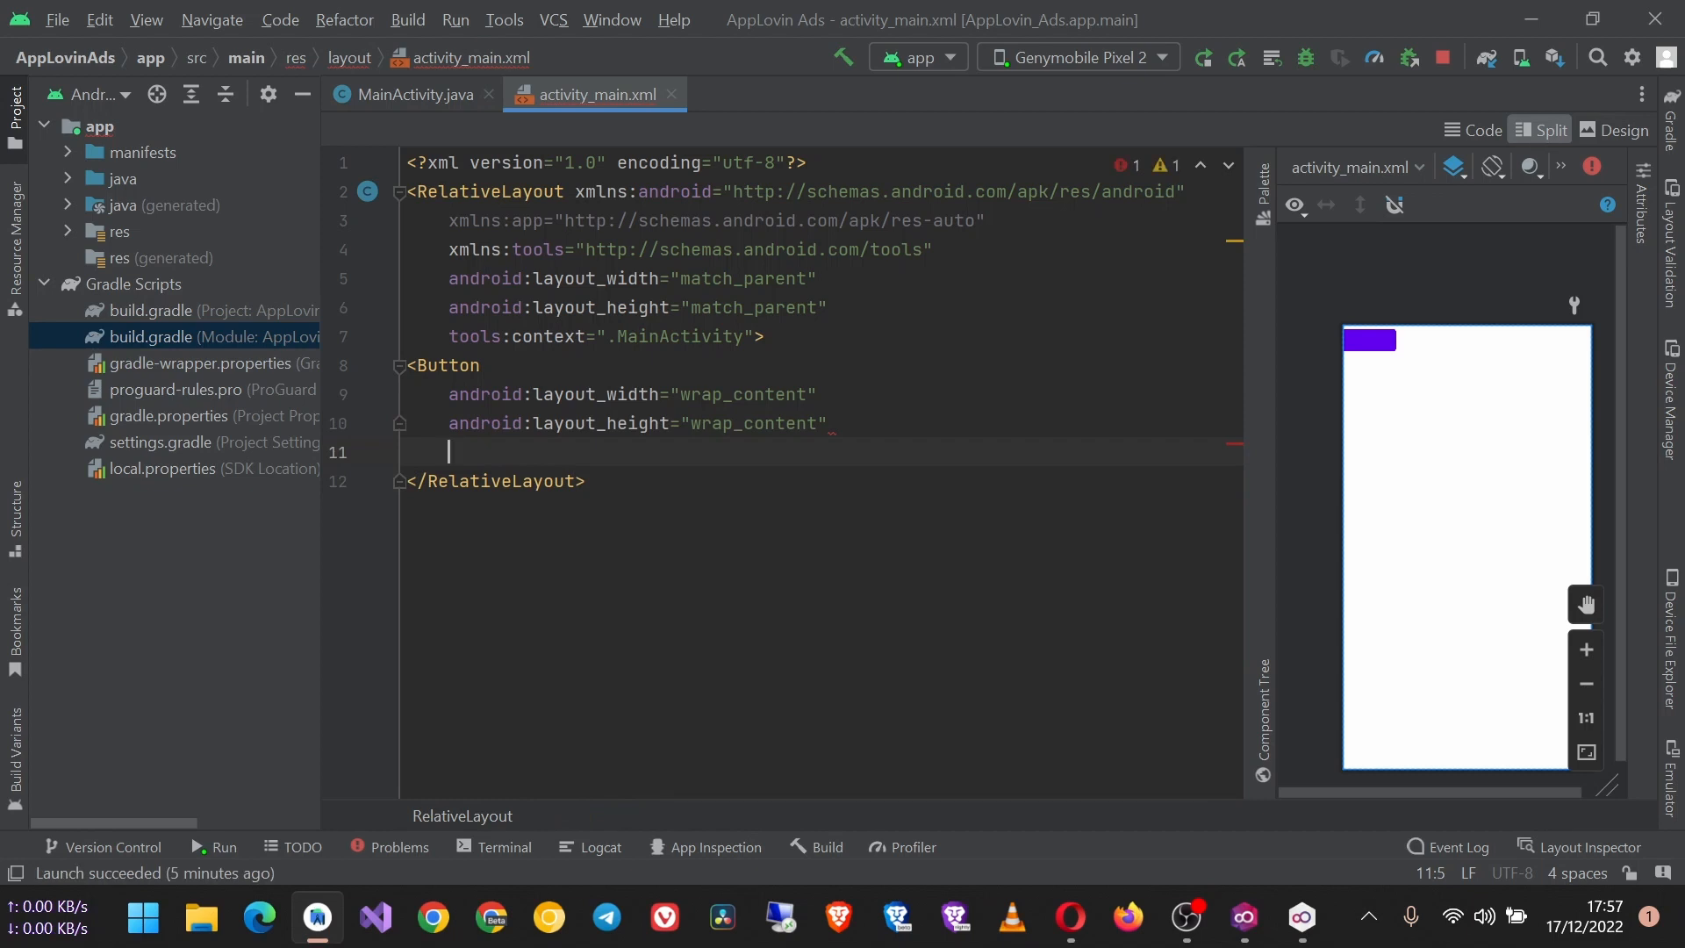
text(cI)
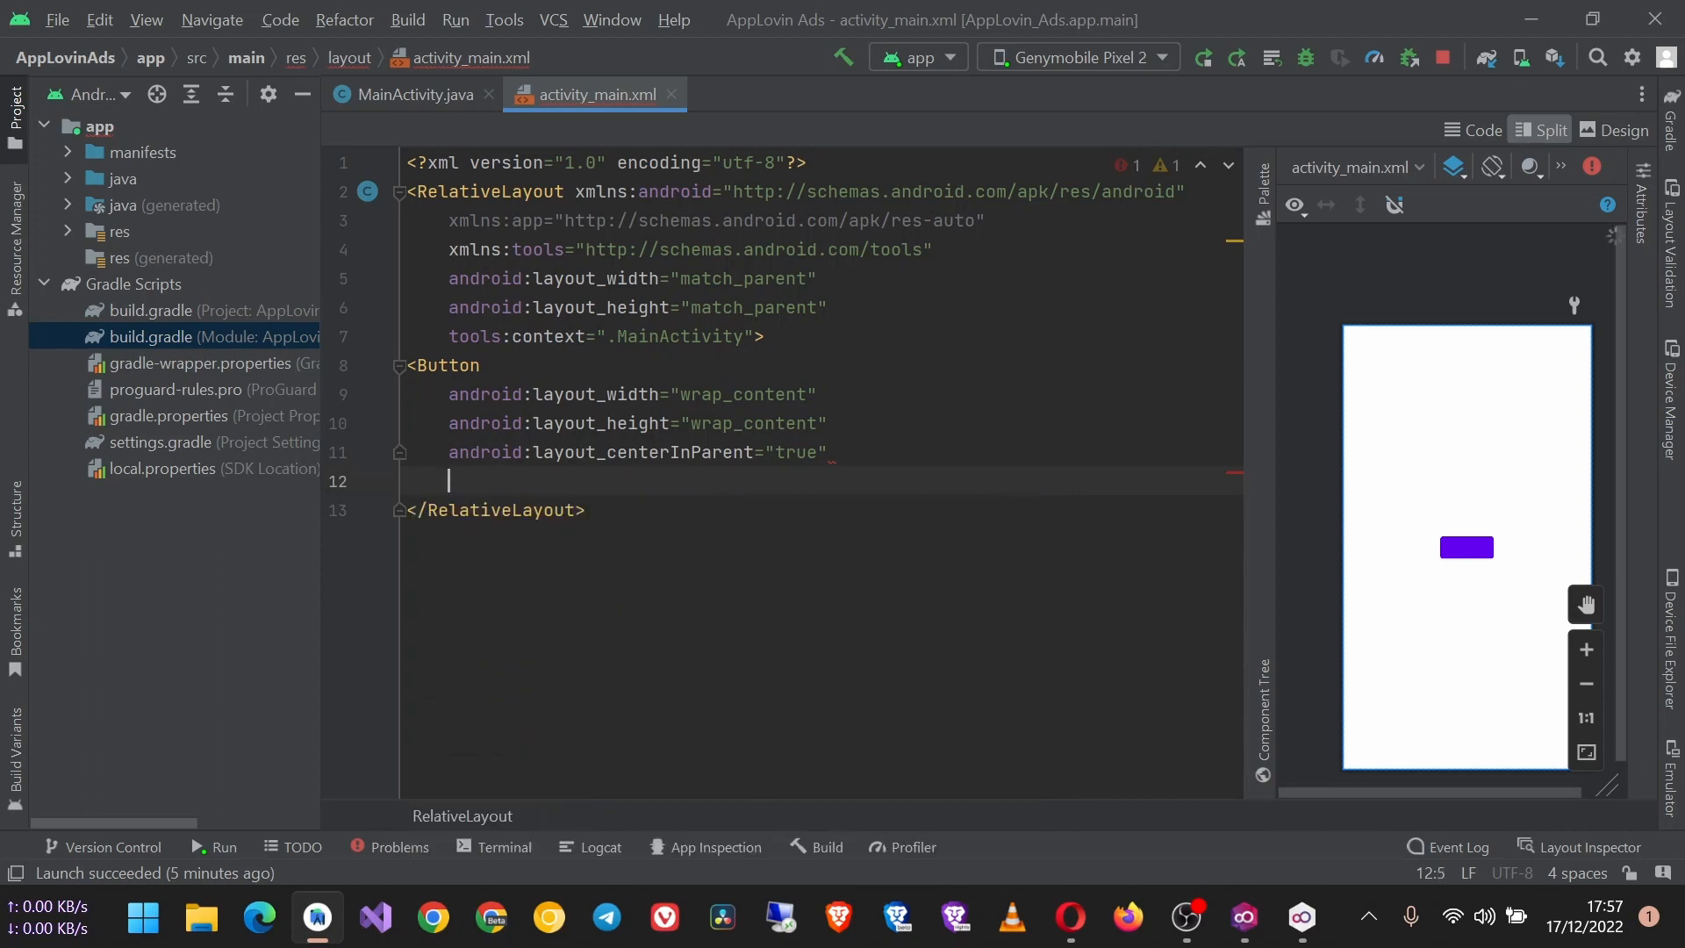
text(android:text=")
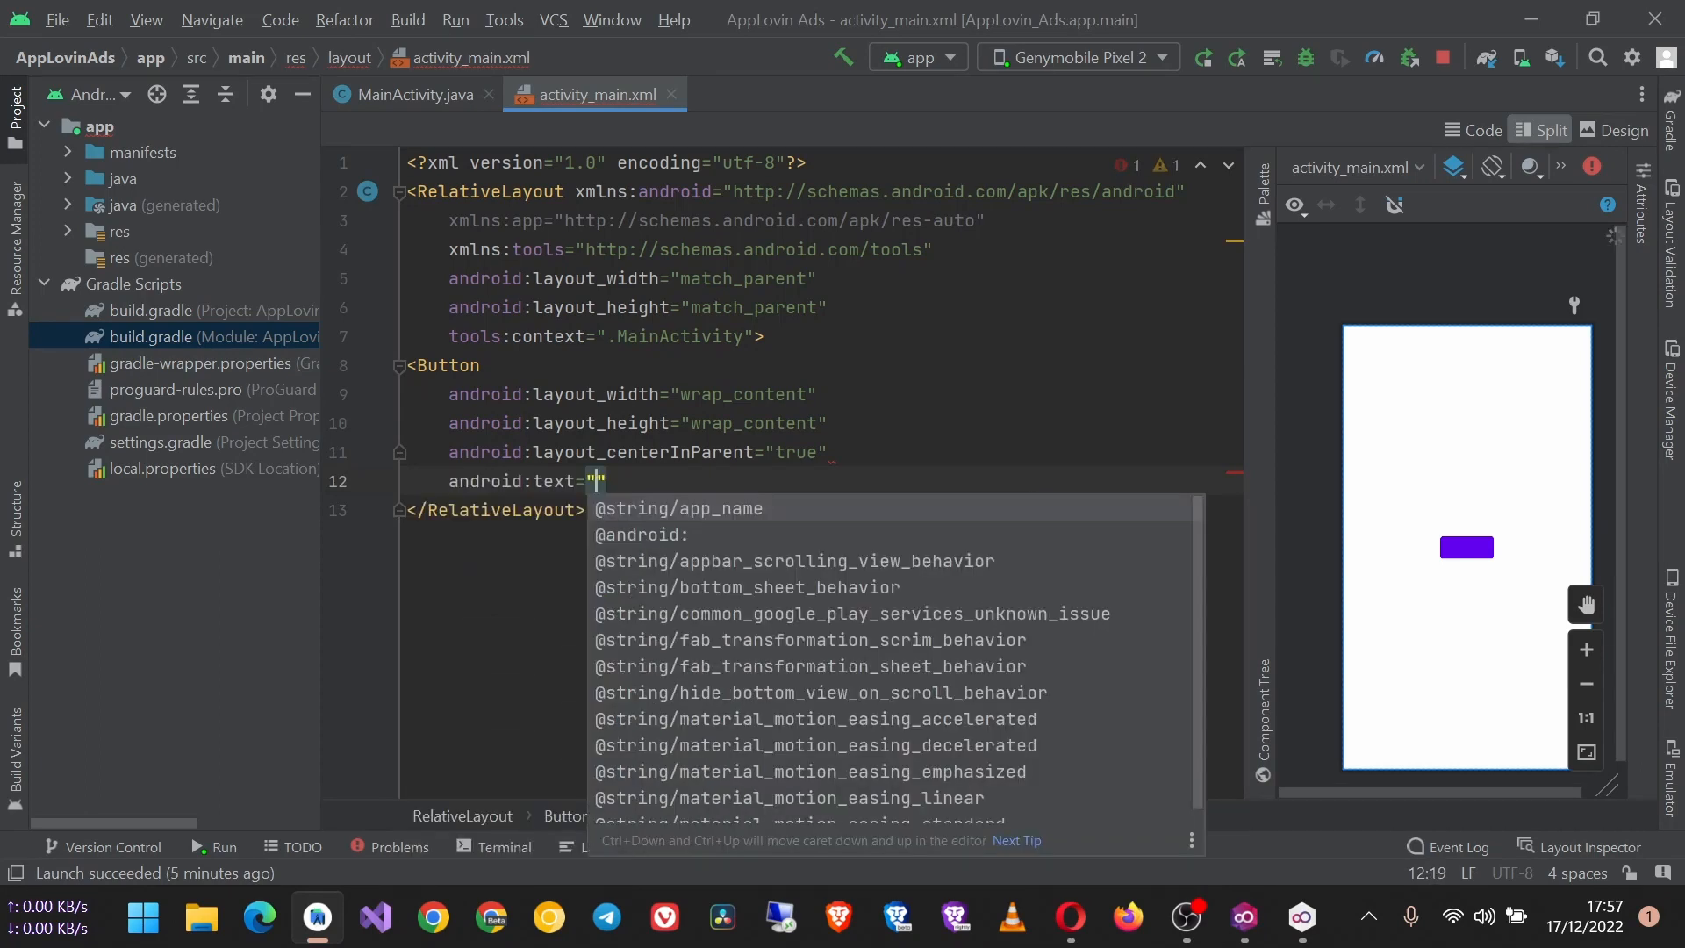
text(Load)
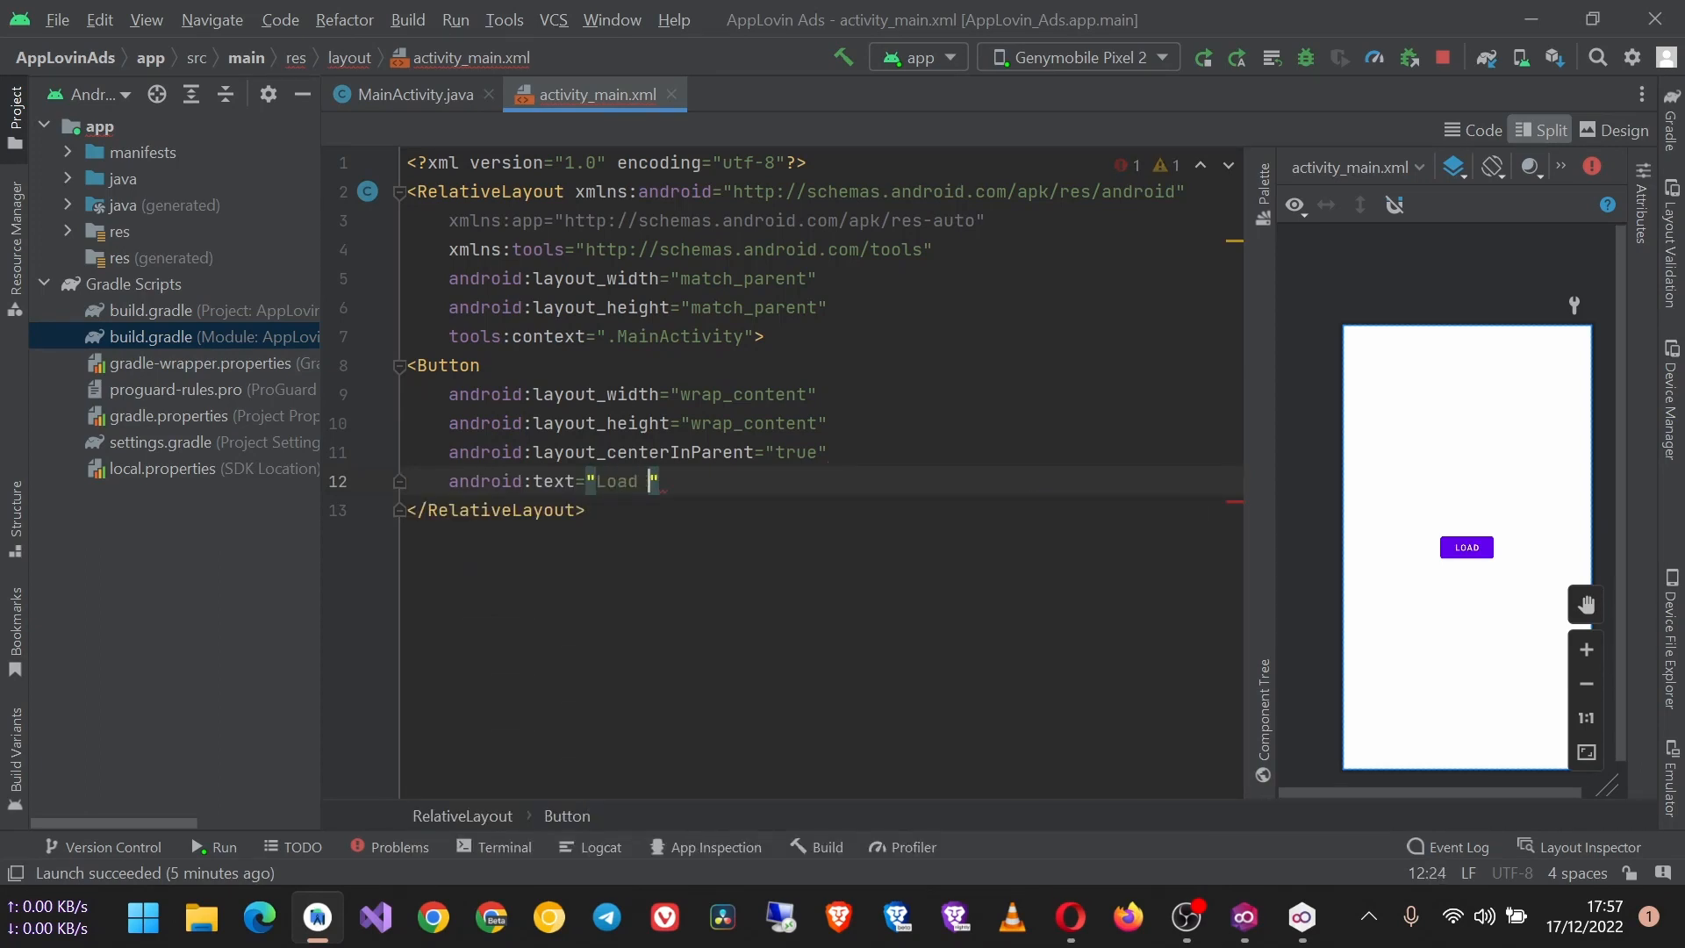
text(Ad)
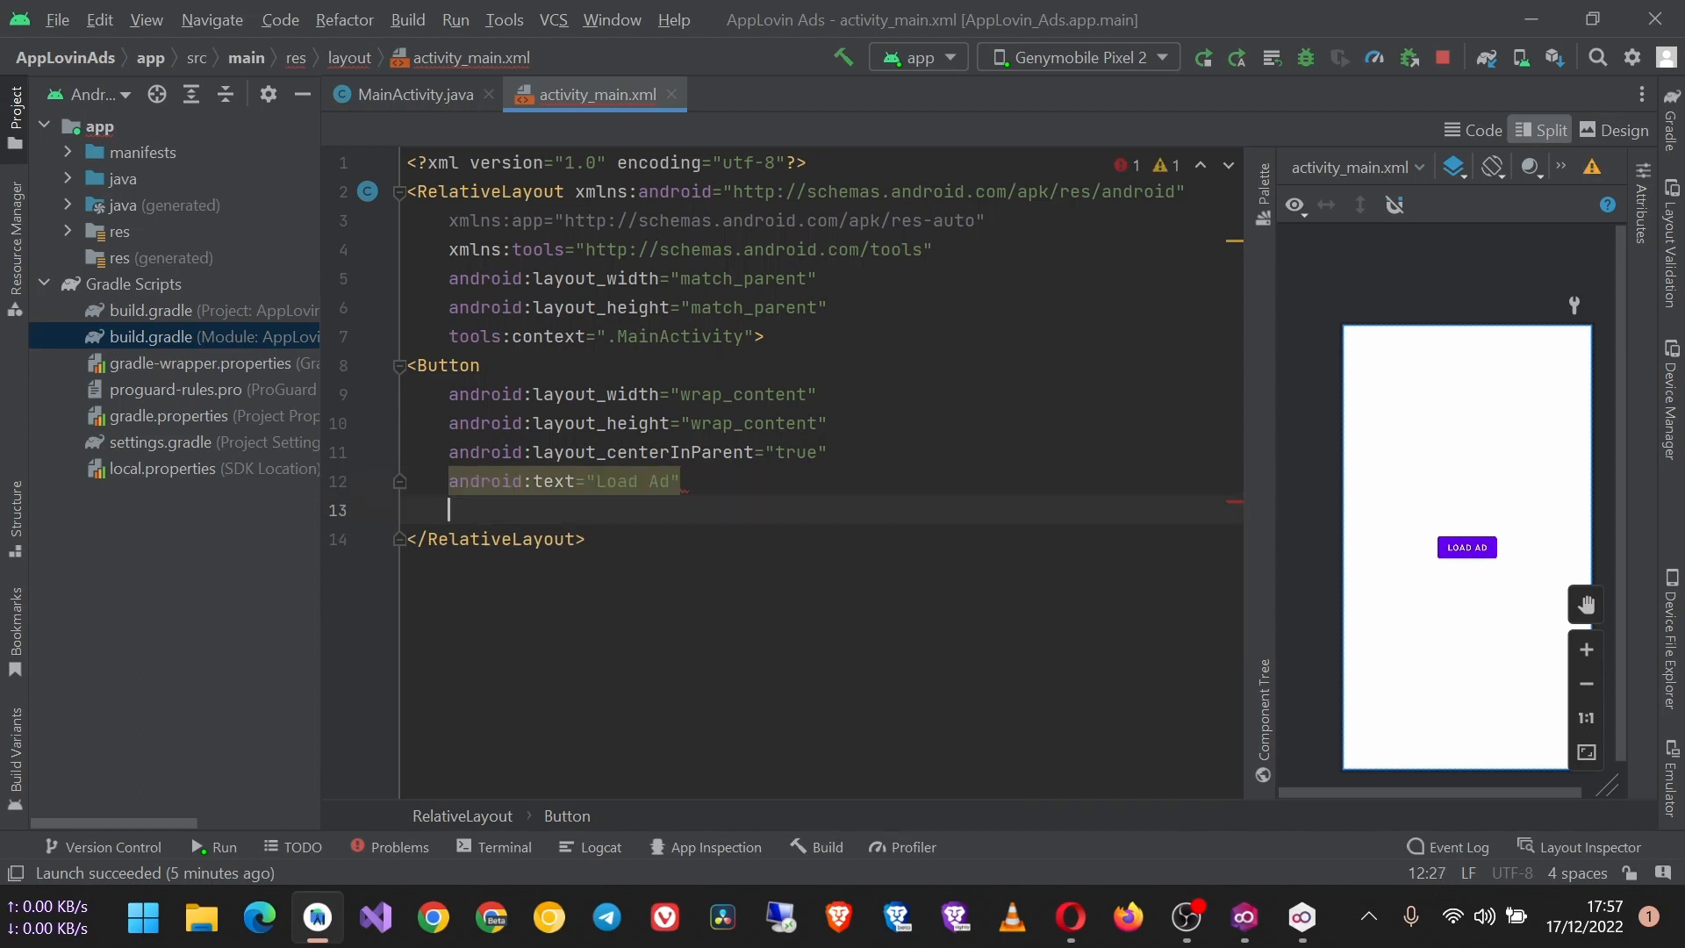
text(textAllCaps="")
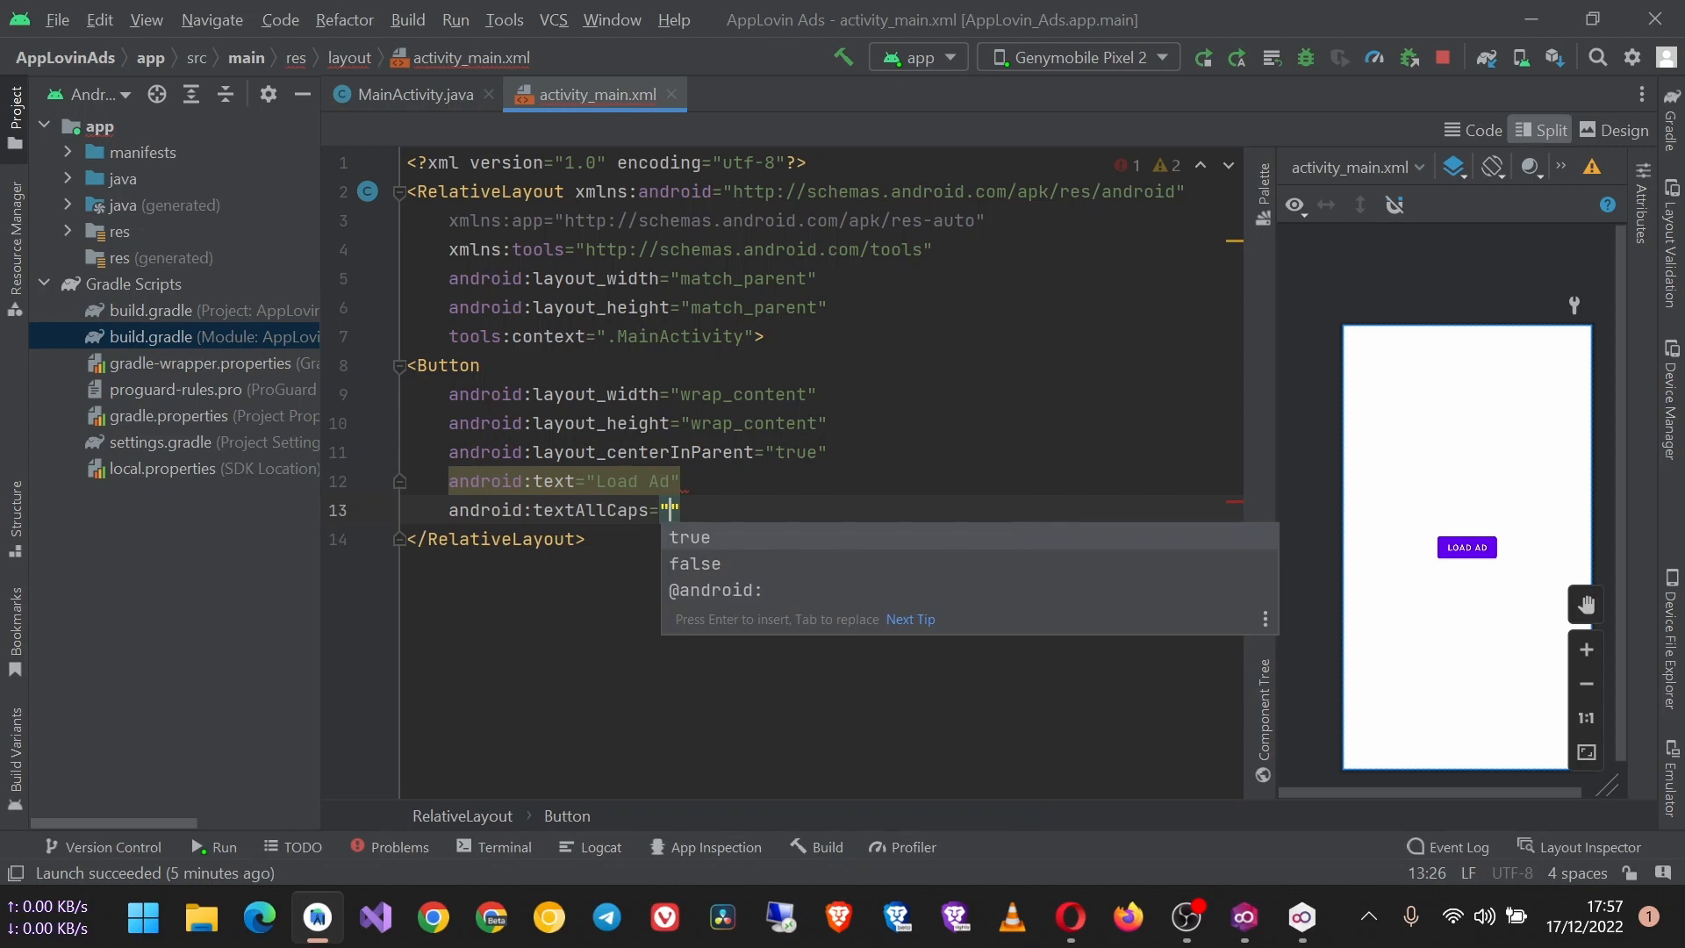
key(Escape)
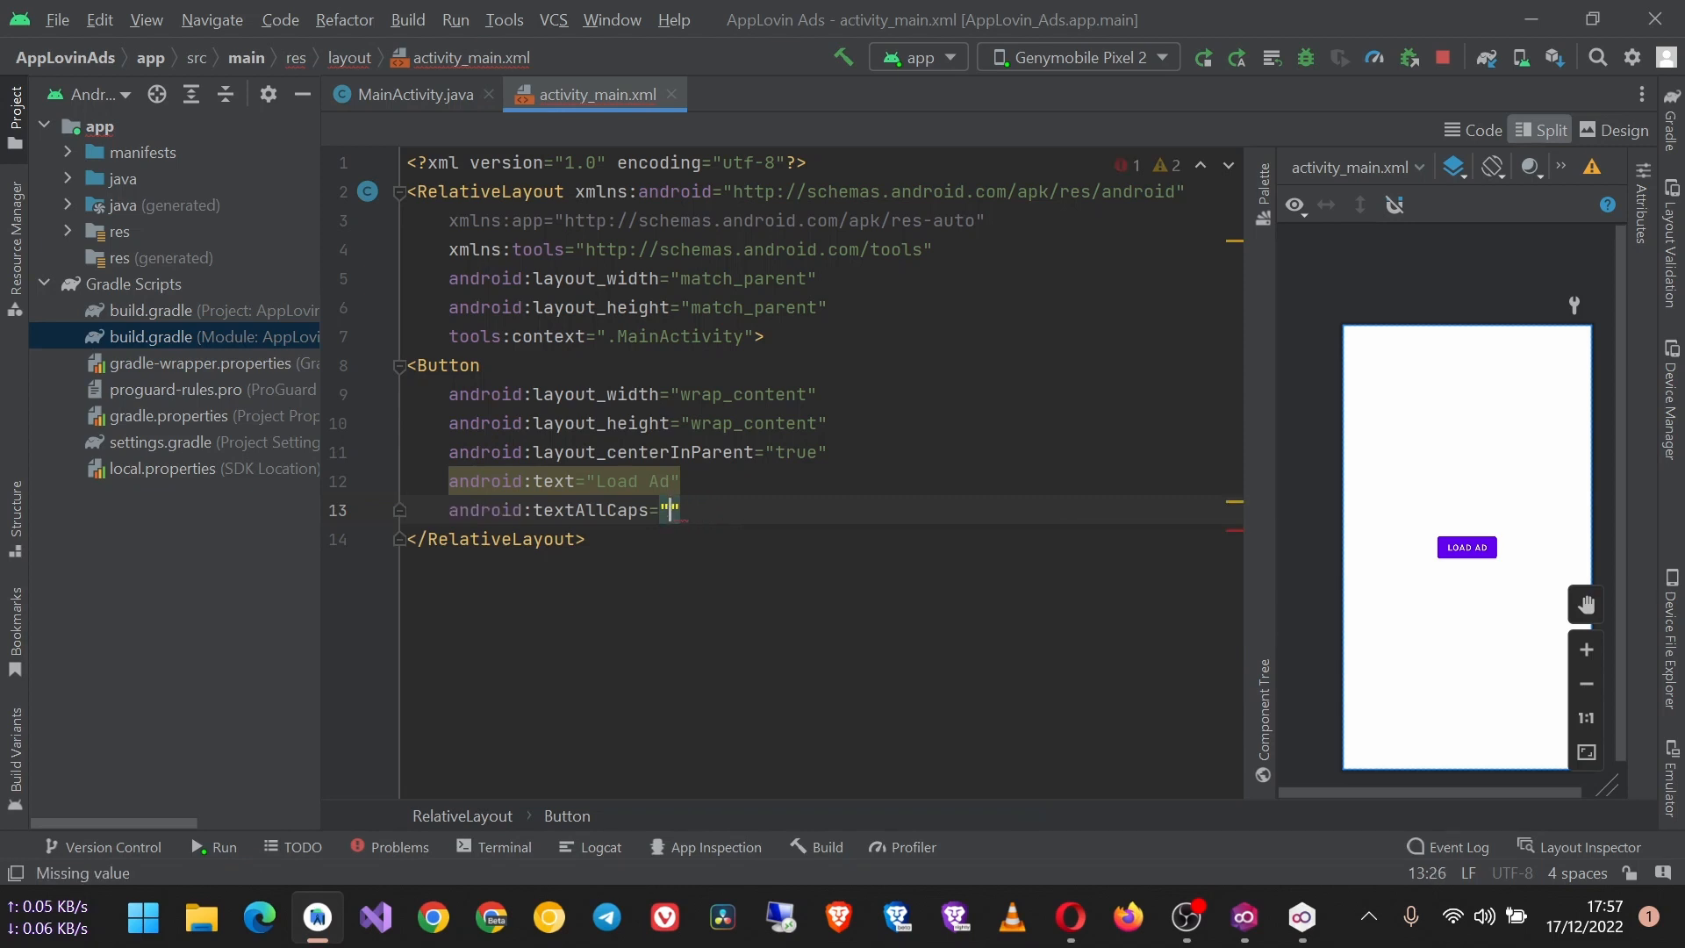
text(false)
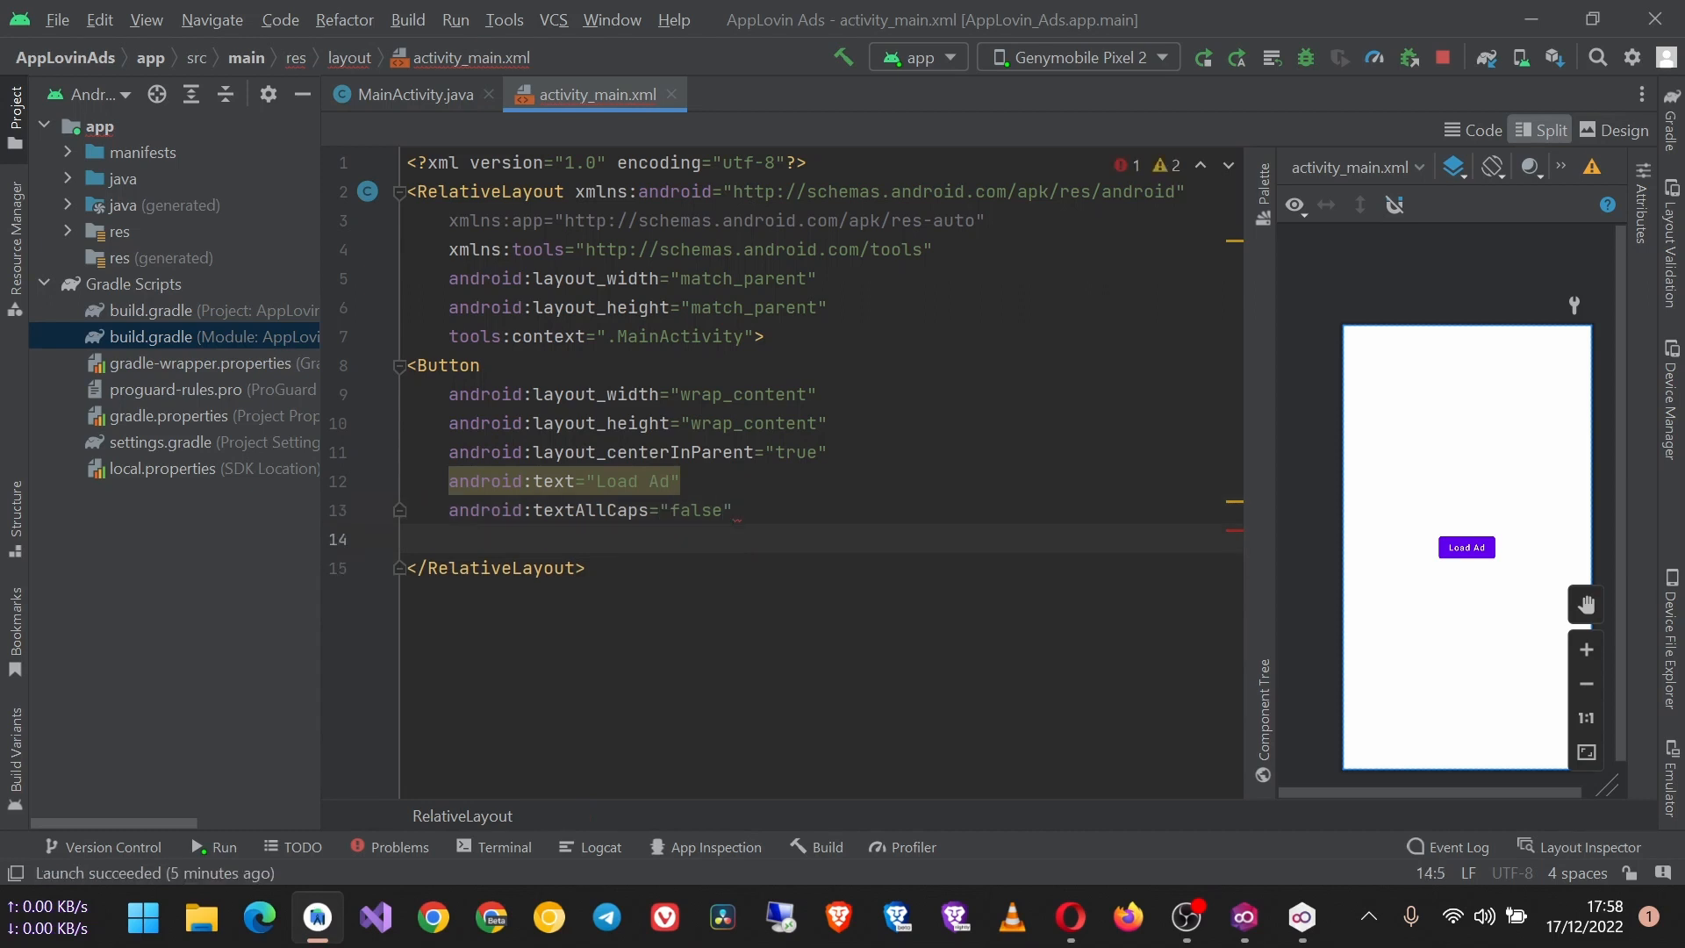
text(android:id=")
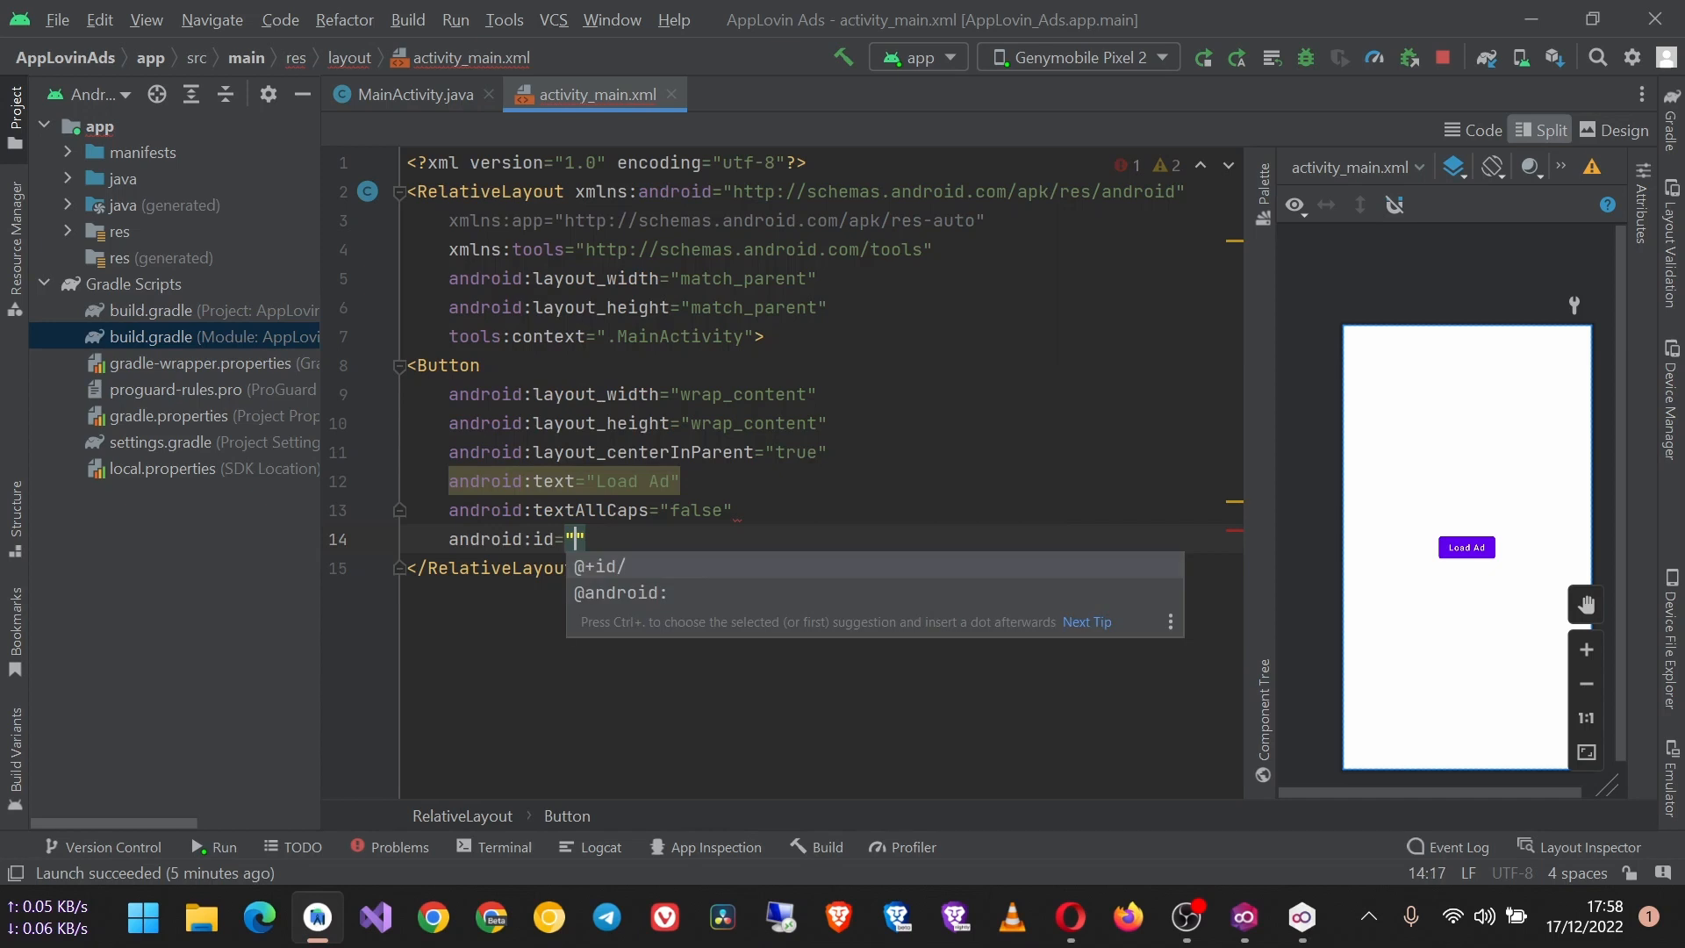
text(@+id/)
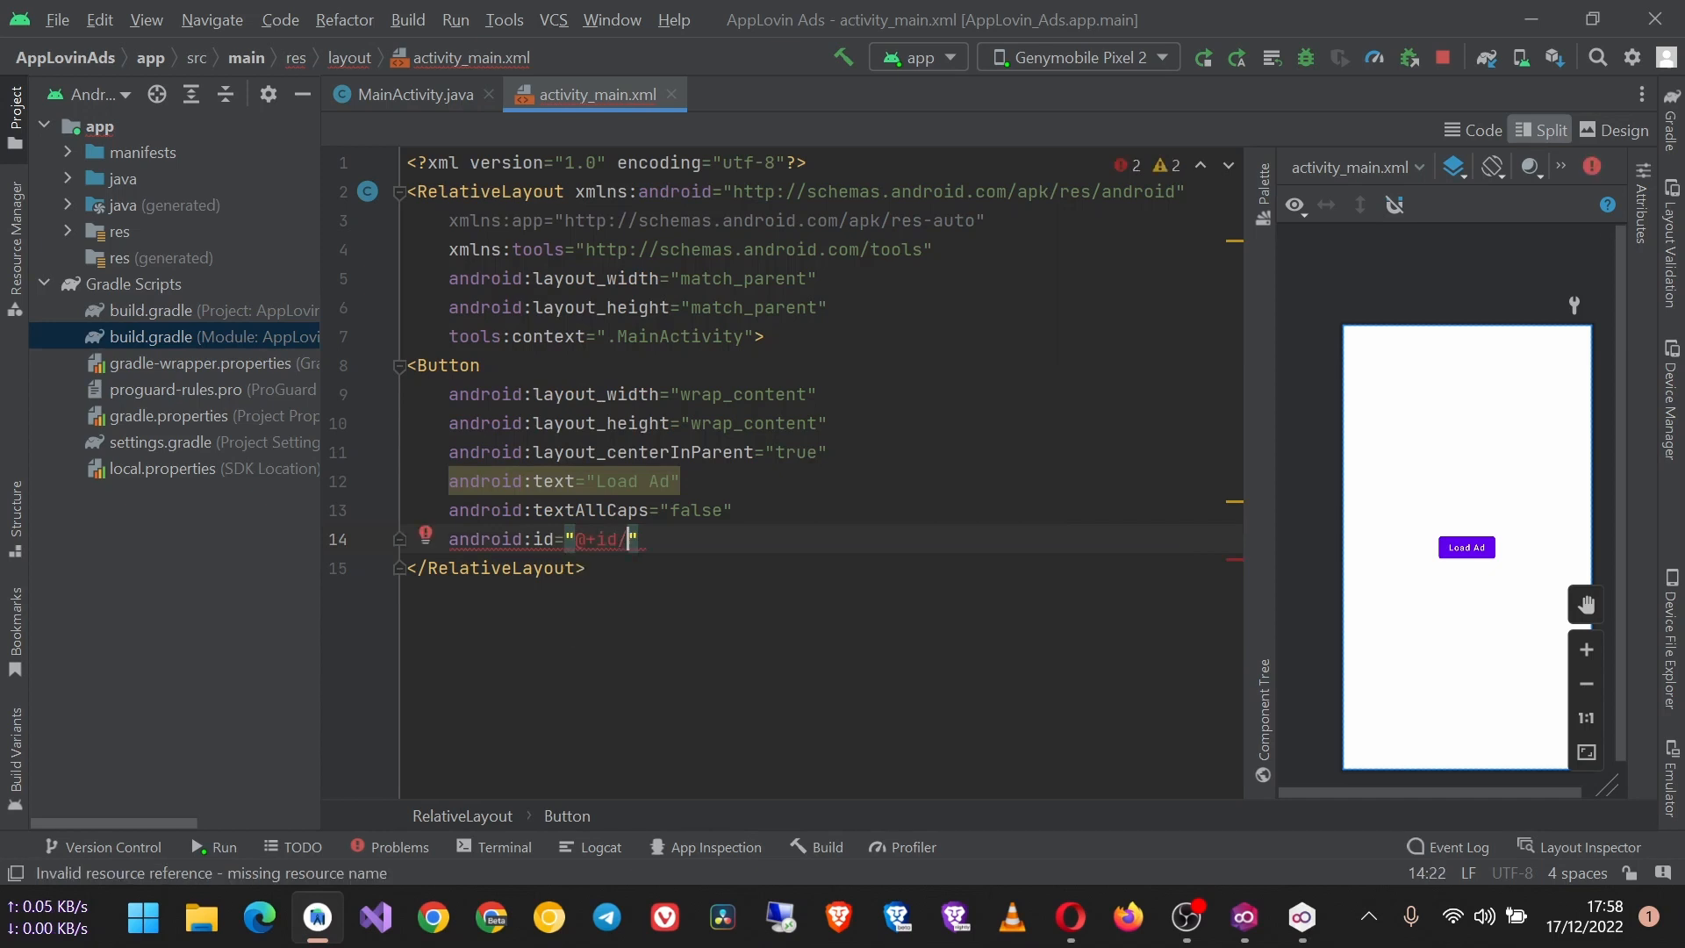
text(btnLoad)
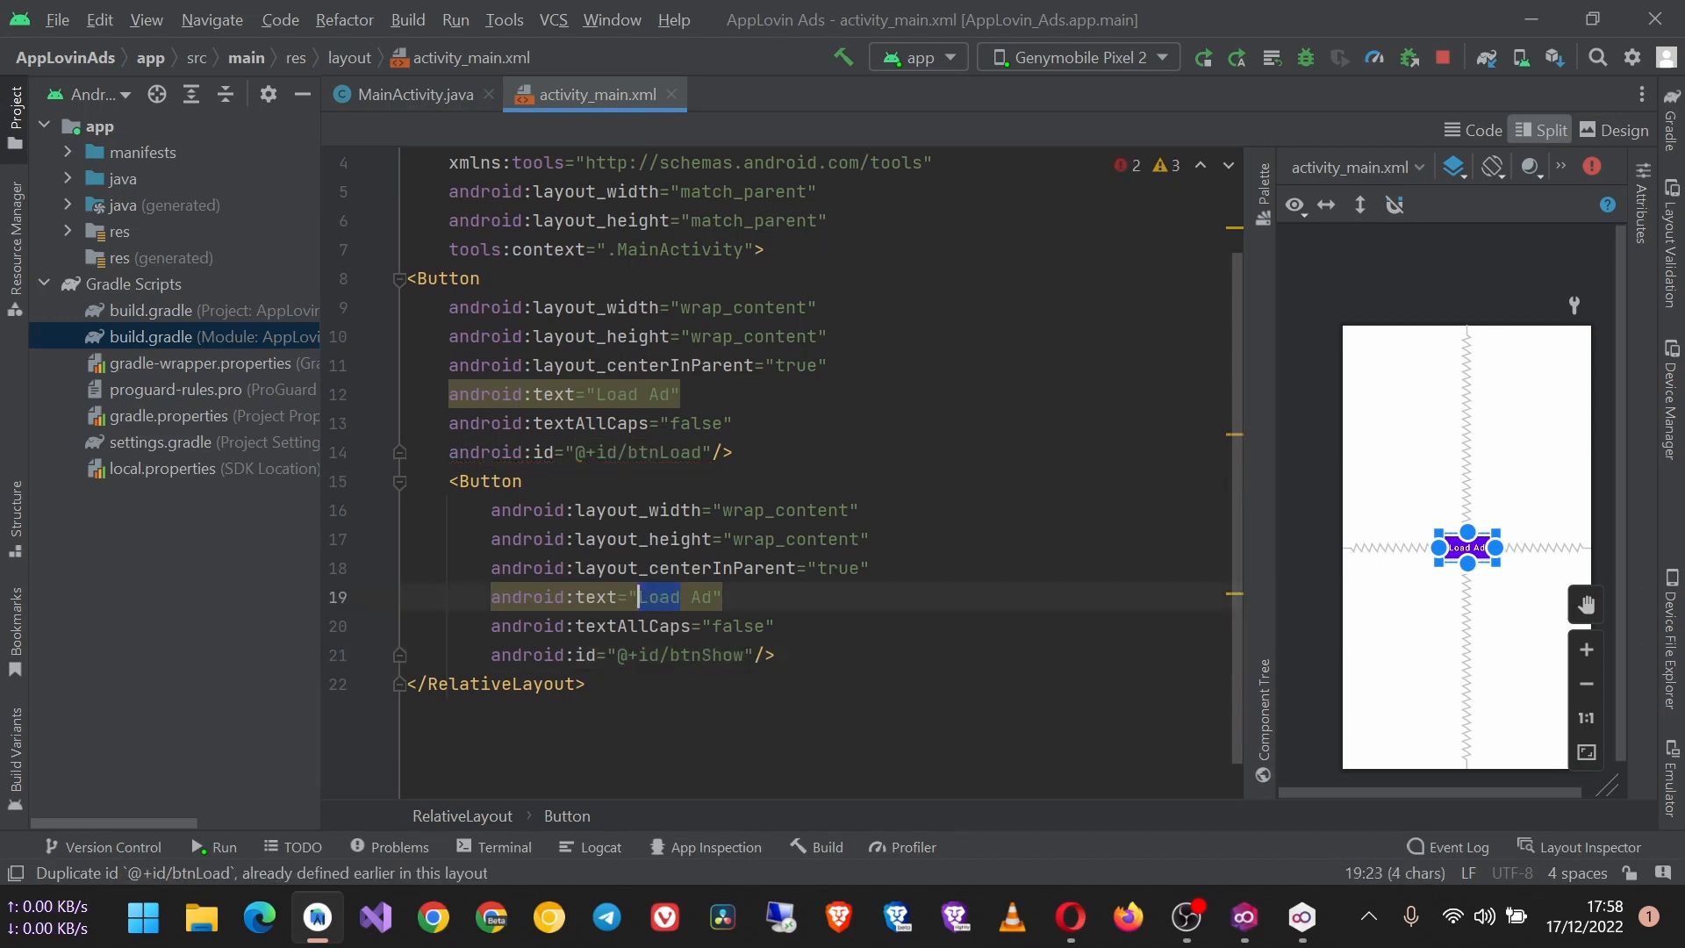
Add a Show Ad button with id btnShow, centred horizontally and placed below btnLoad.
text(Show)
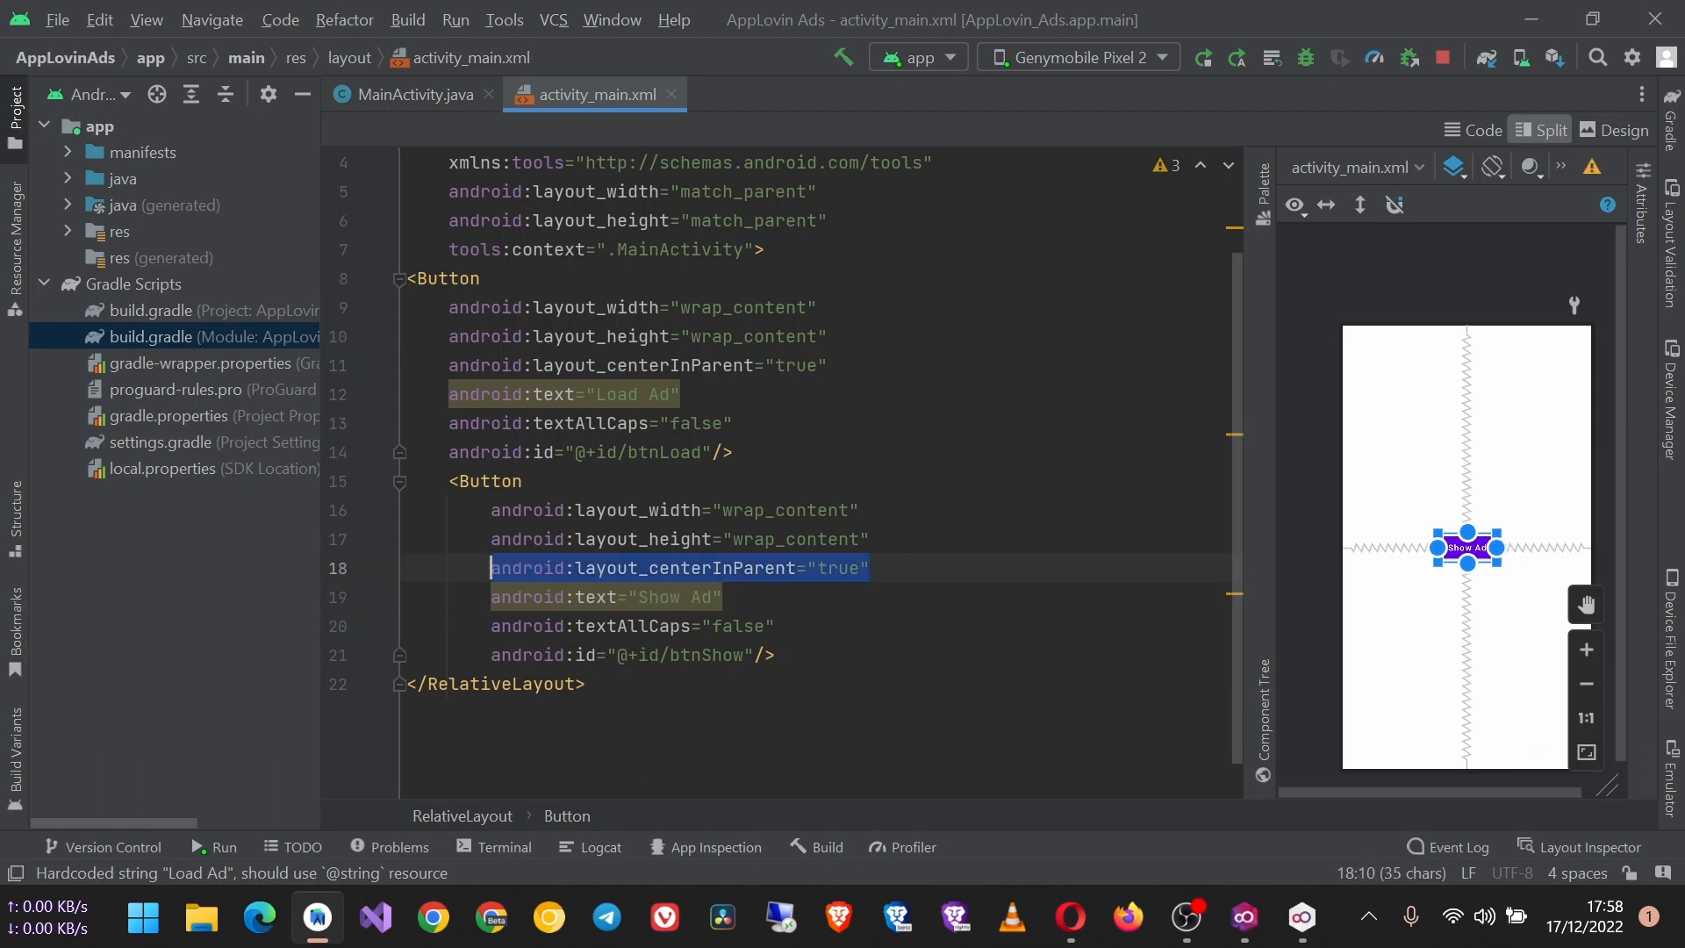
text(cH)
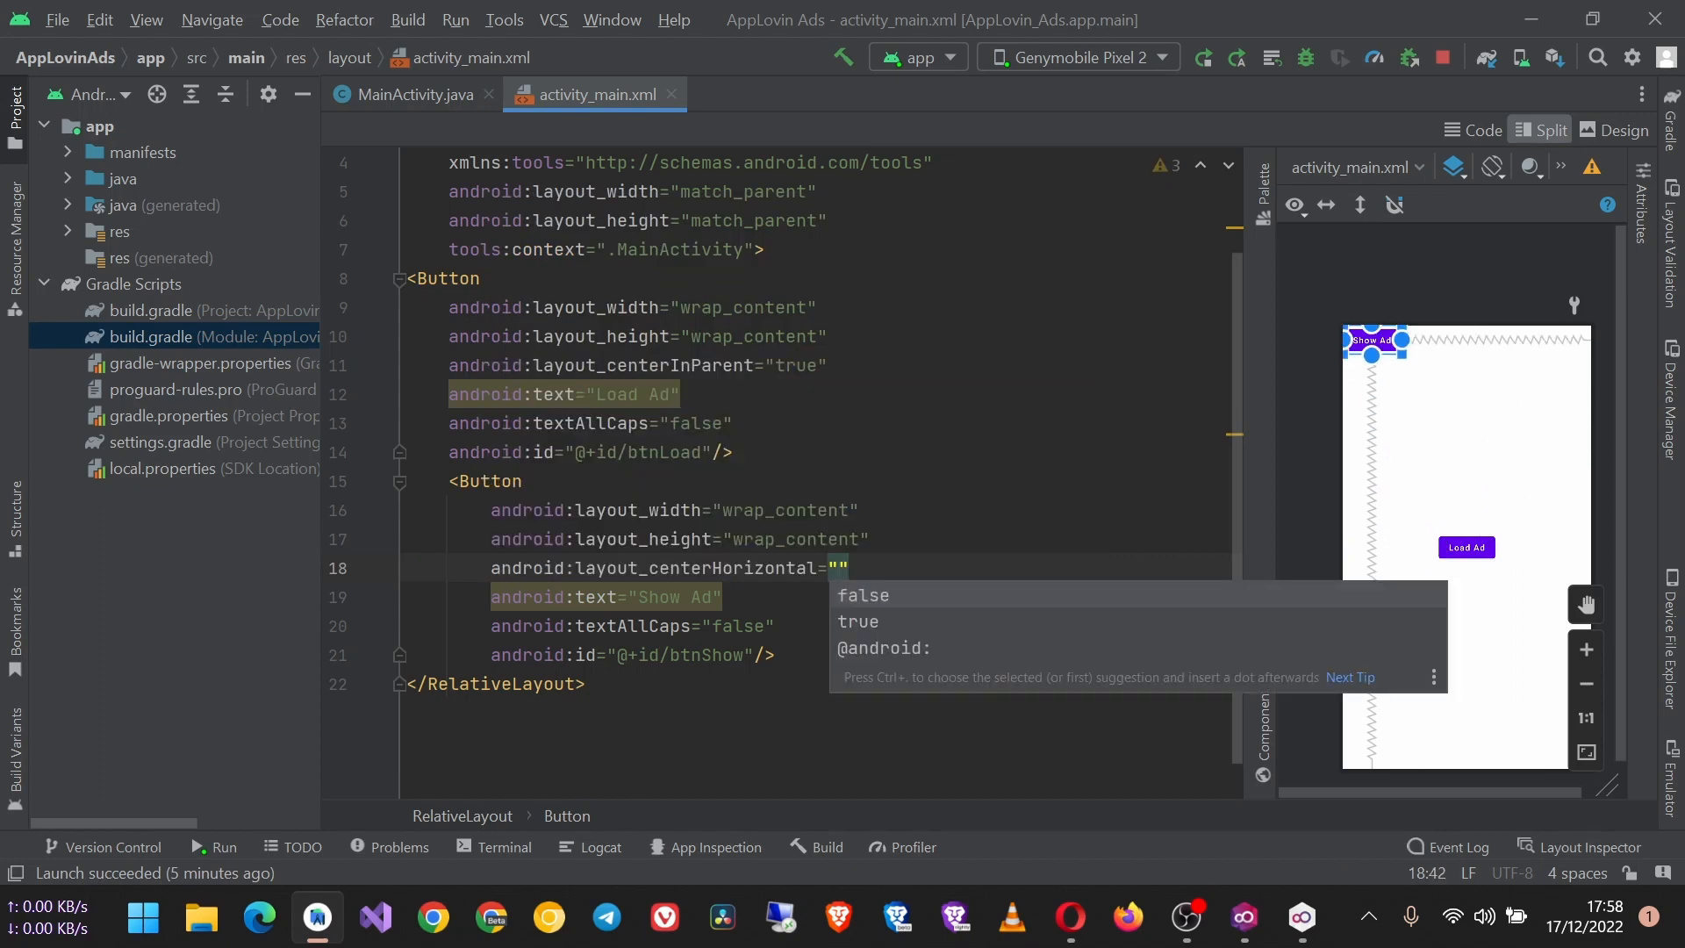
text(true)
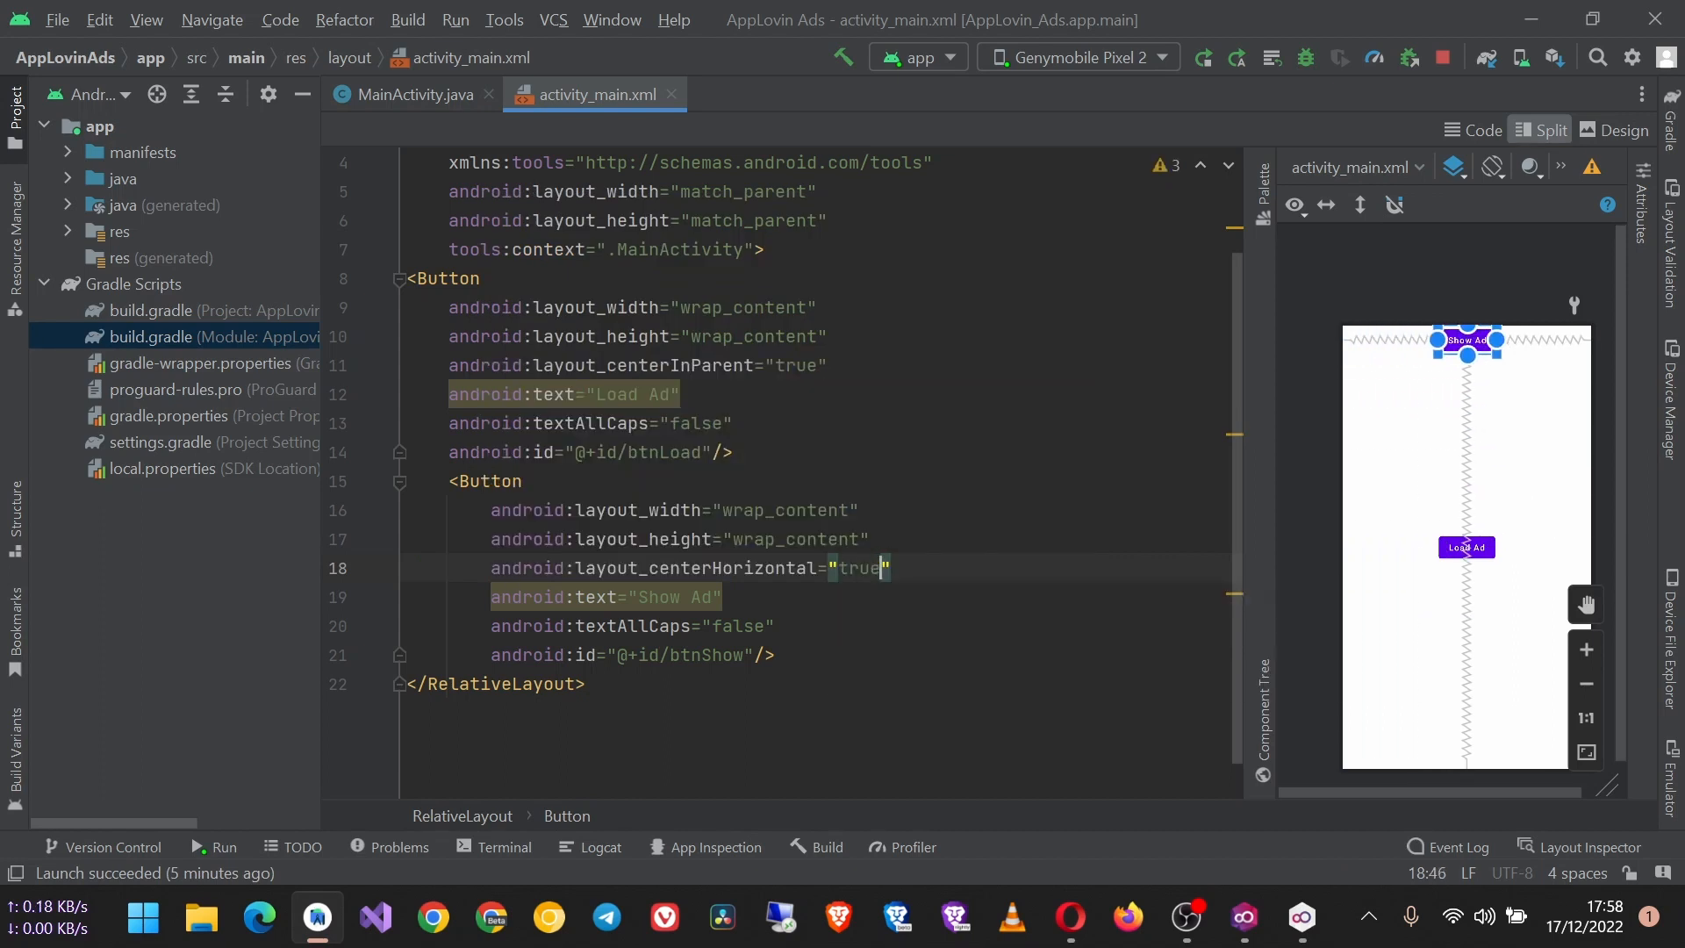
key(Enter)
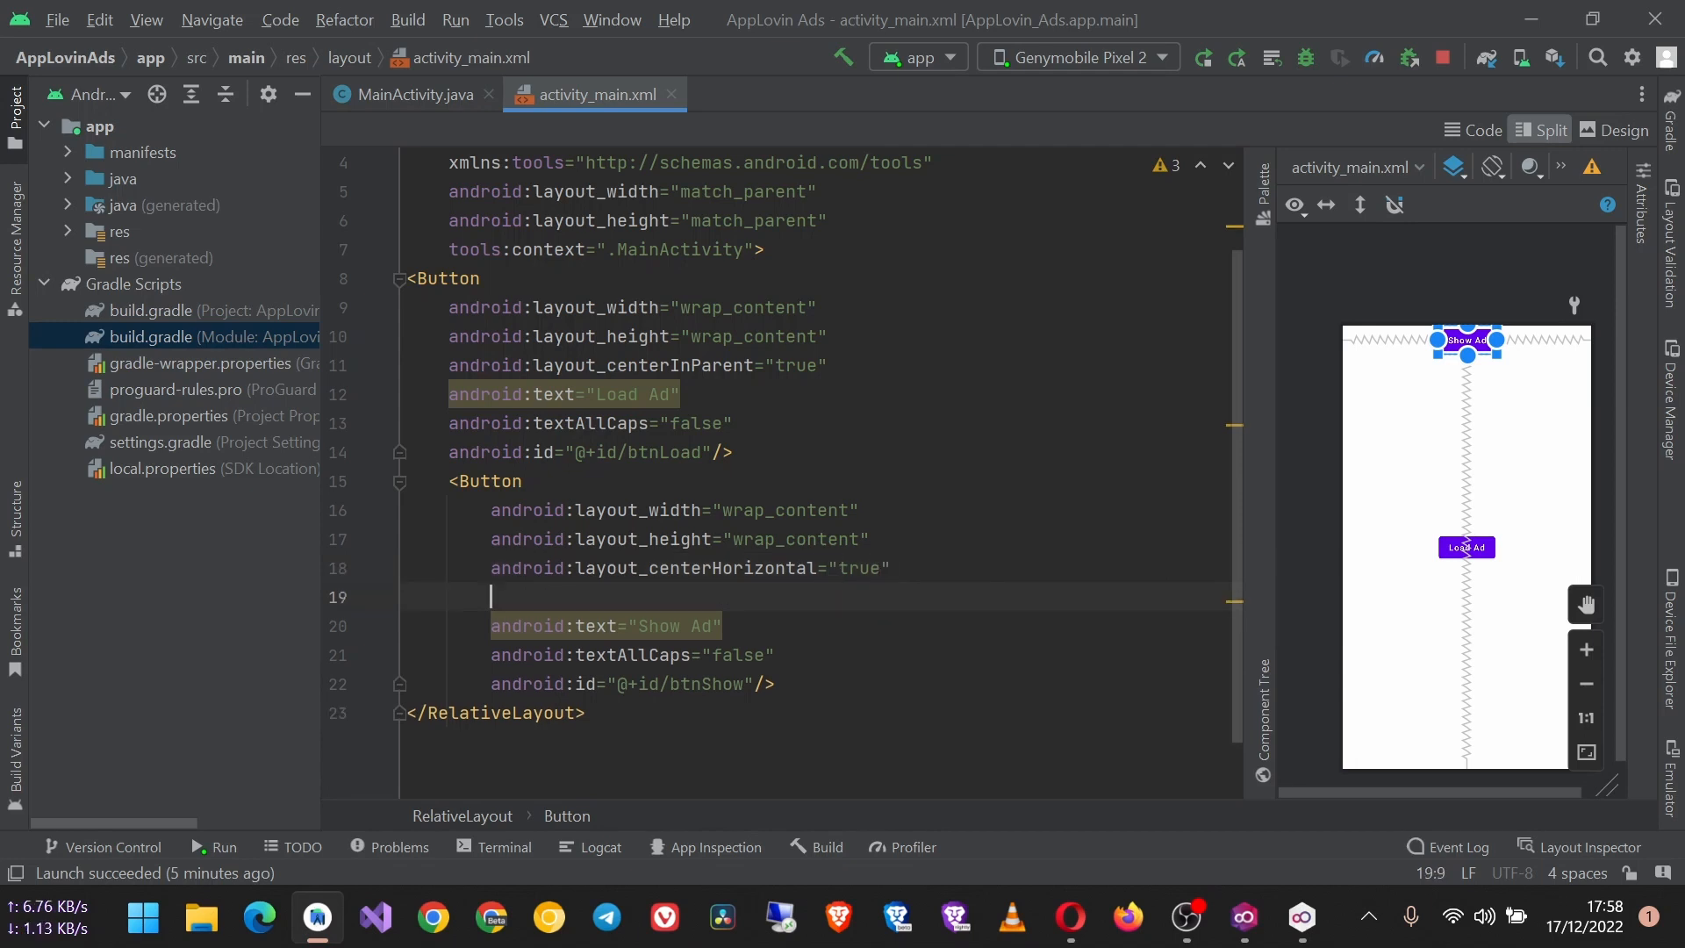
text(below="@+id/)
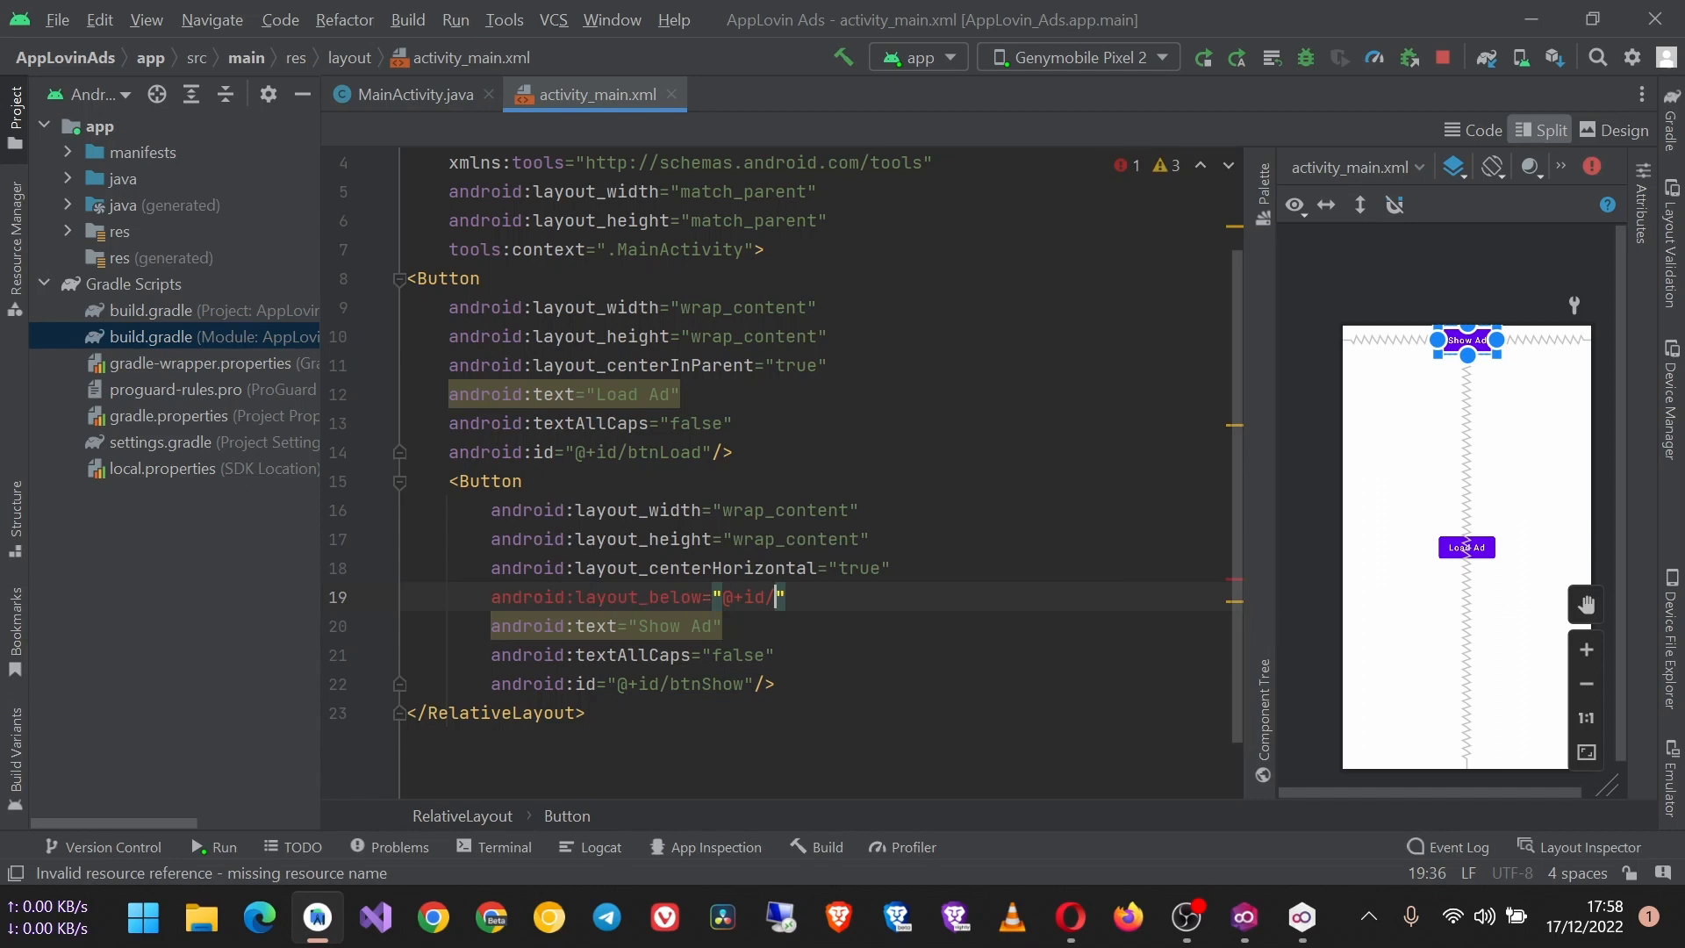
text(bL)
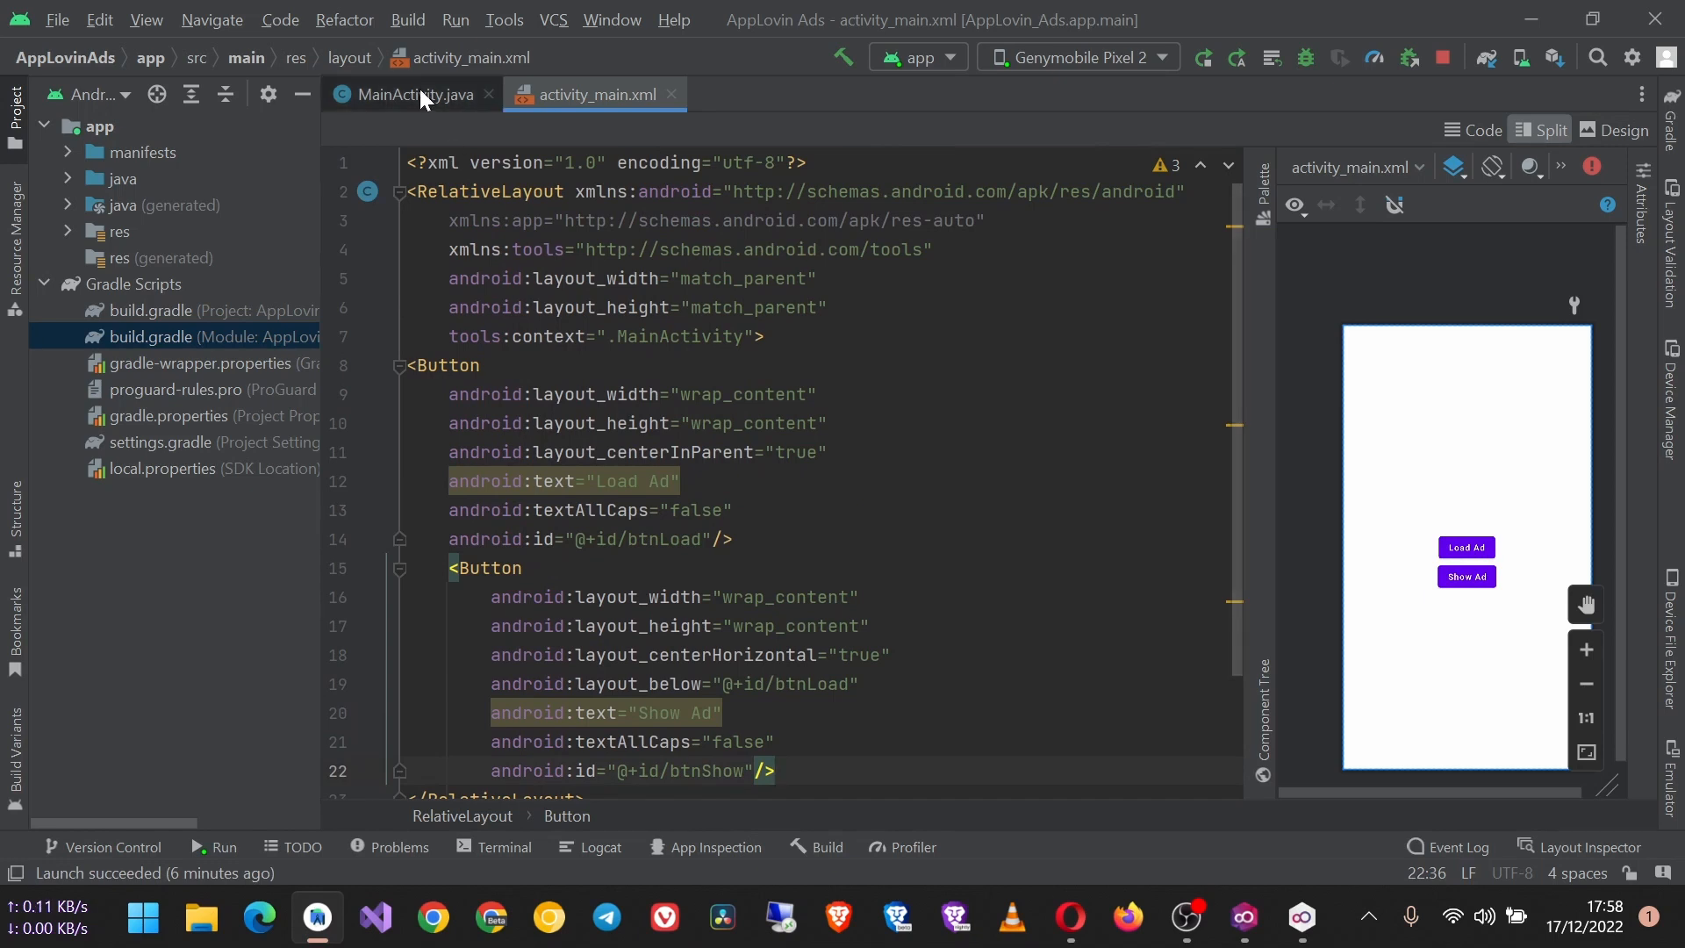
Declare private Button load, show; fields in MainActivity.
click(411, 95)
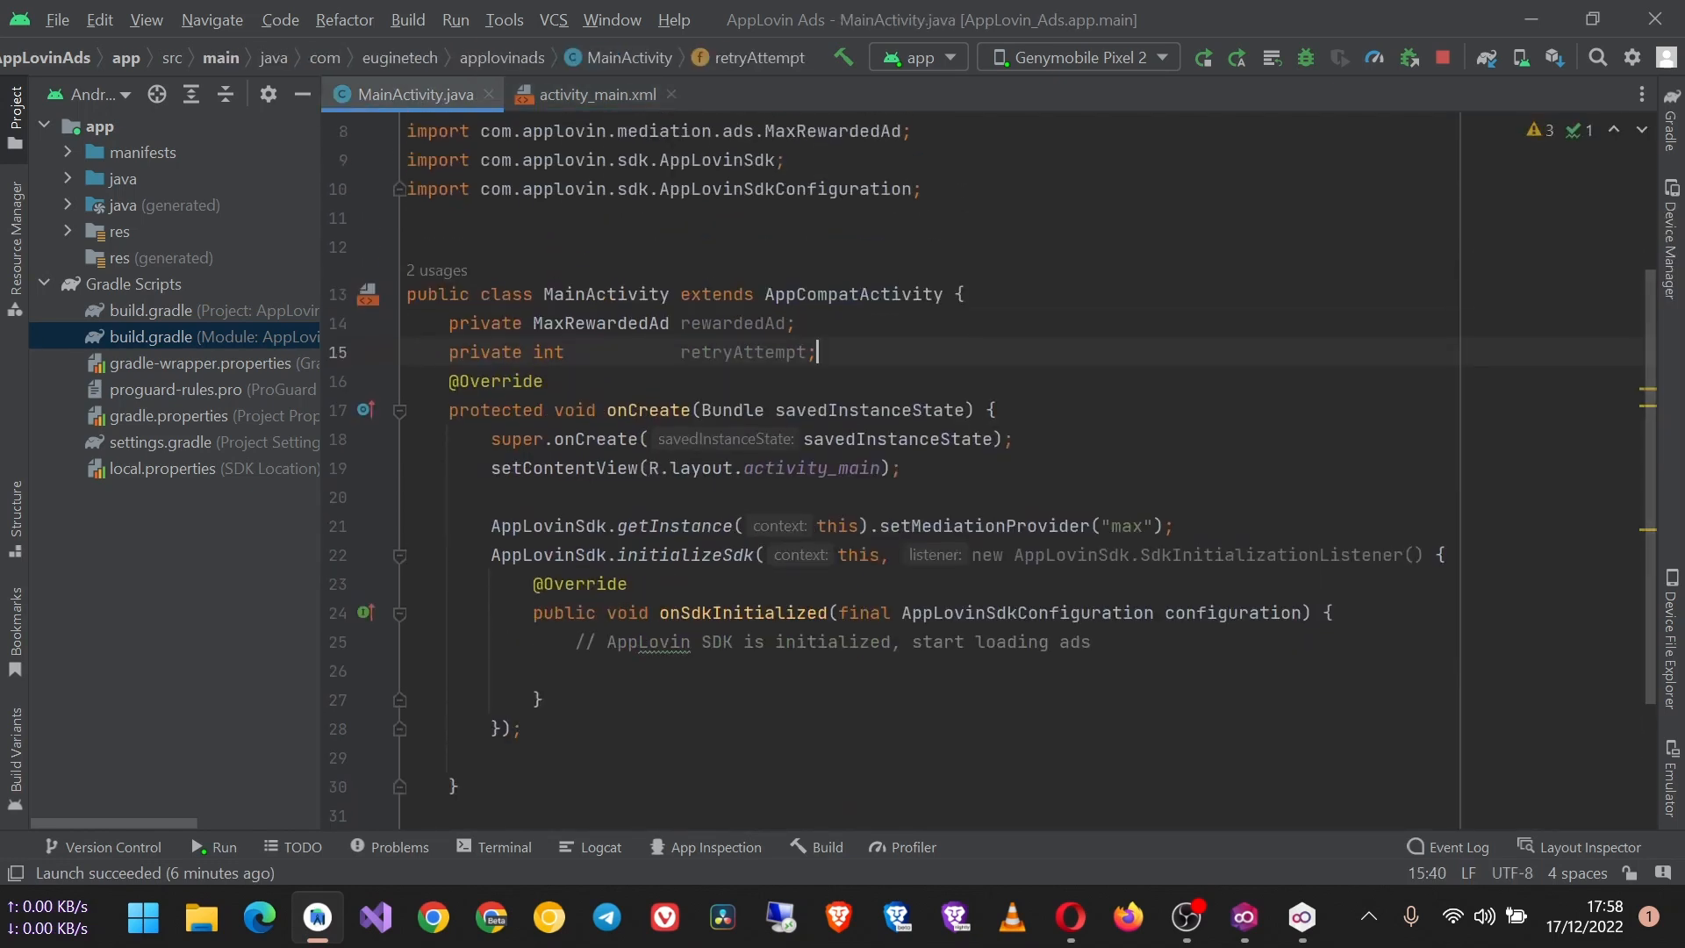
text(p)
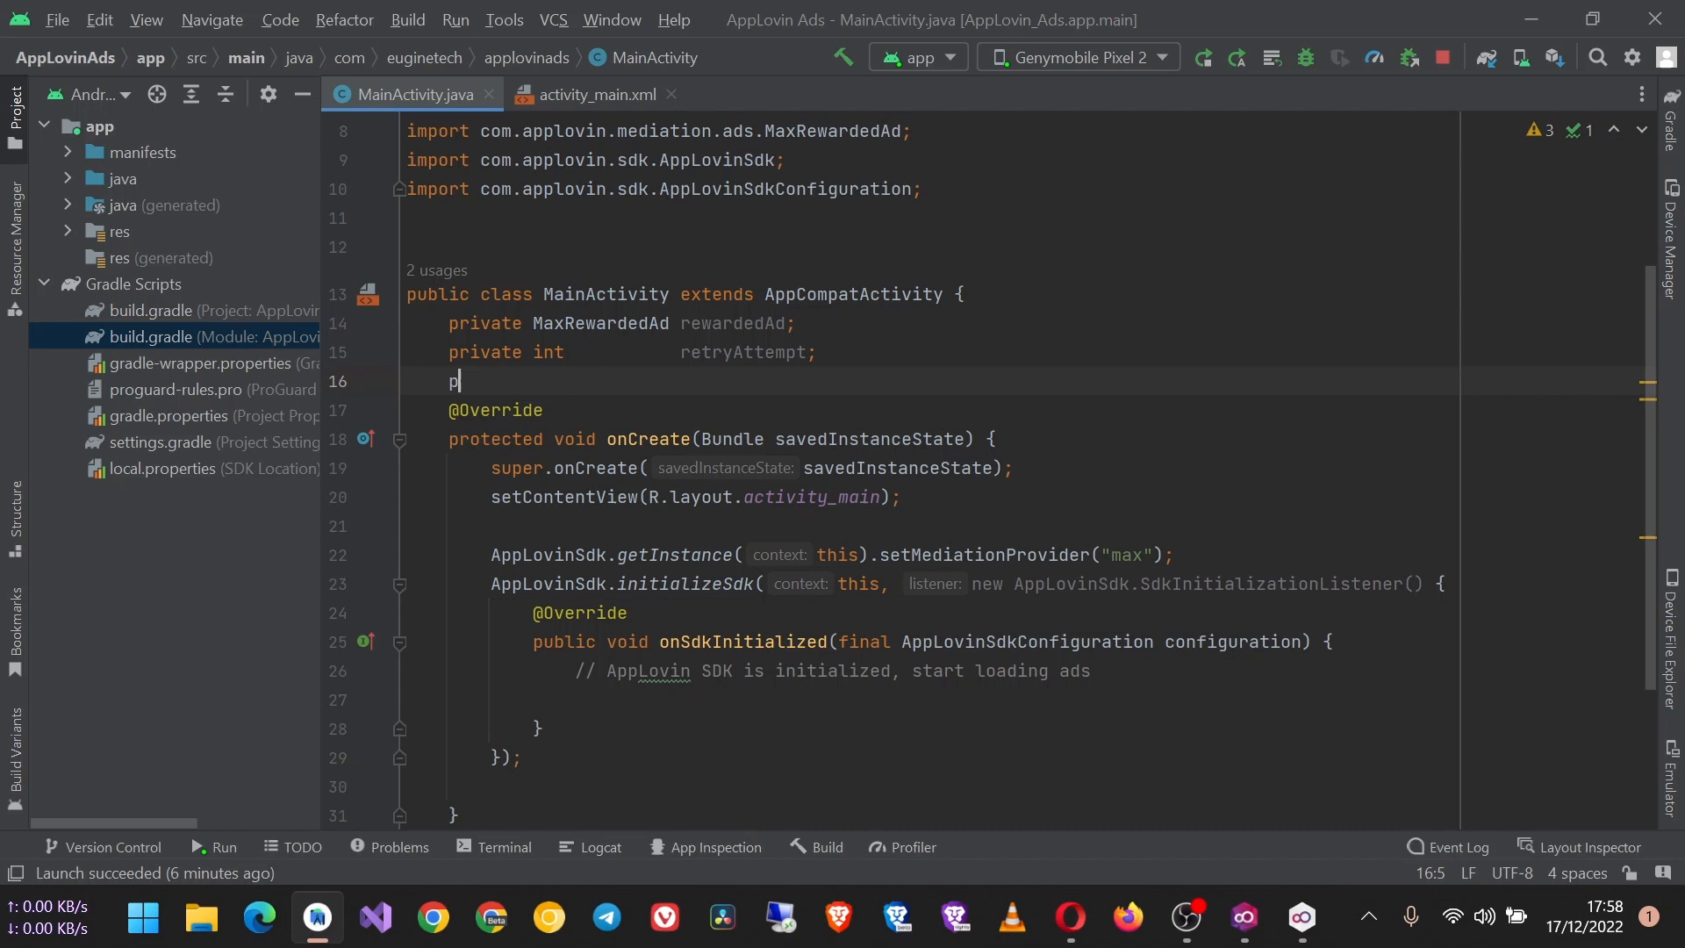
text(rivate)
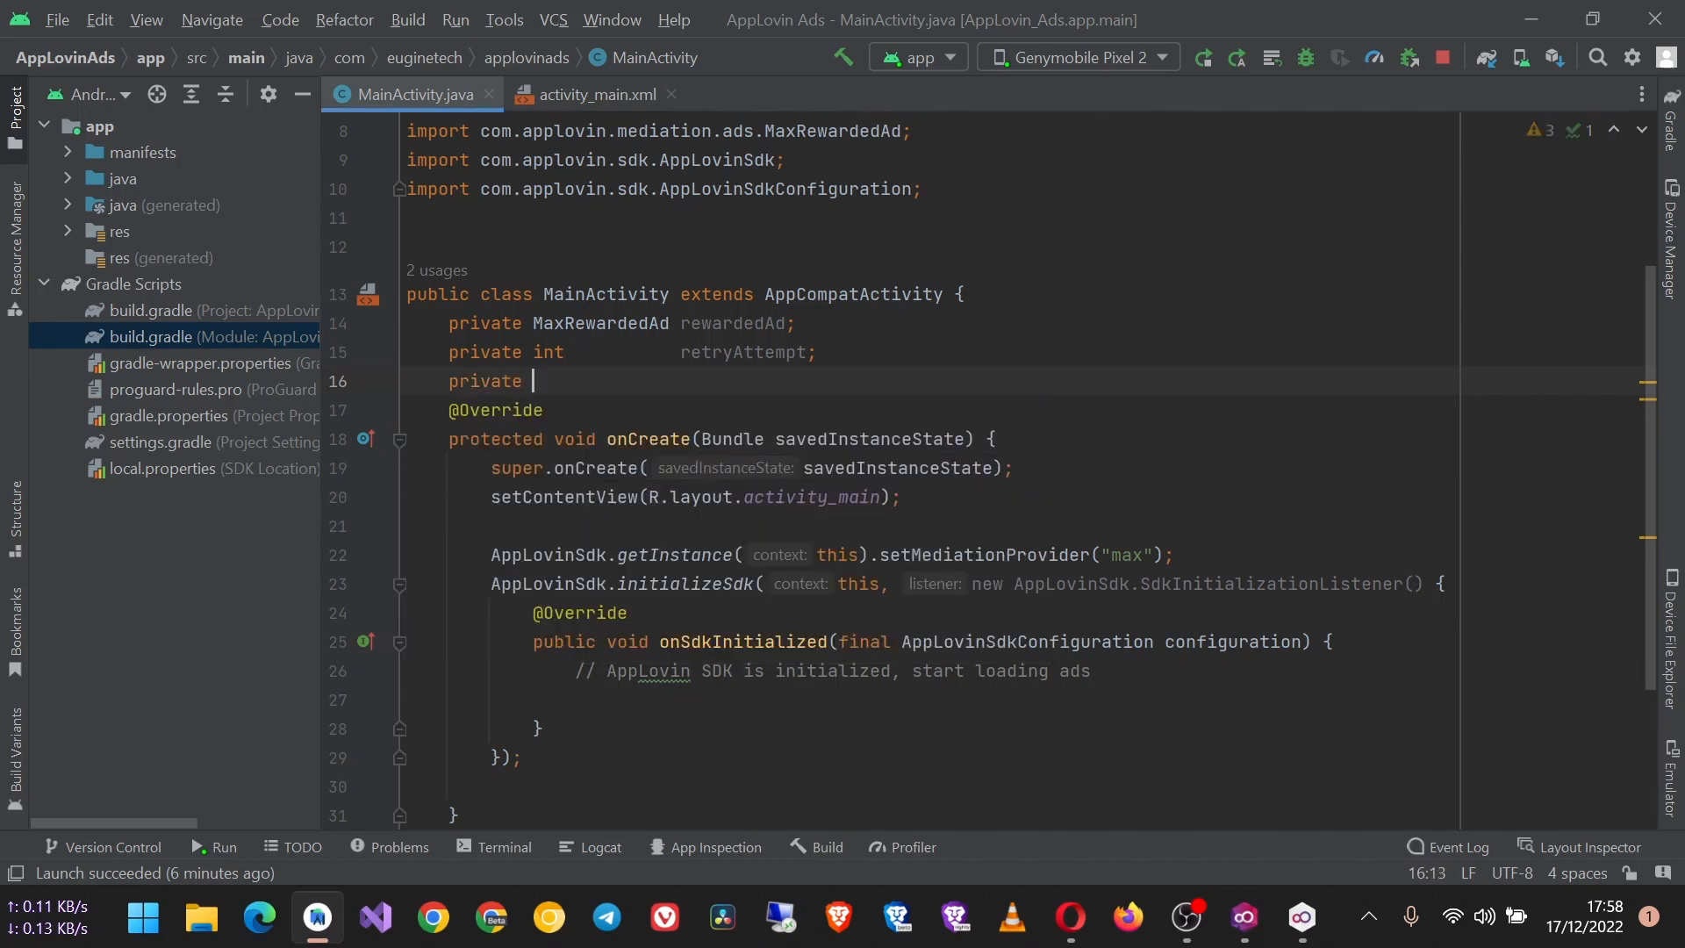
text(Button)
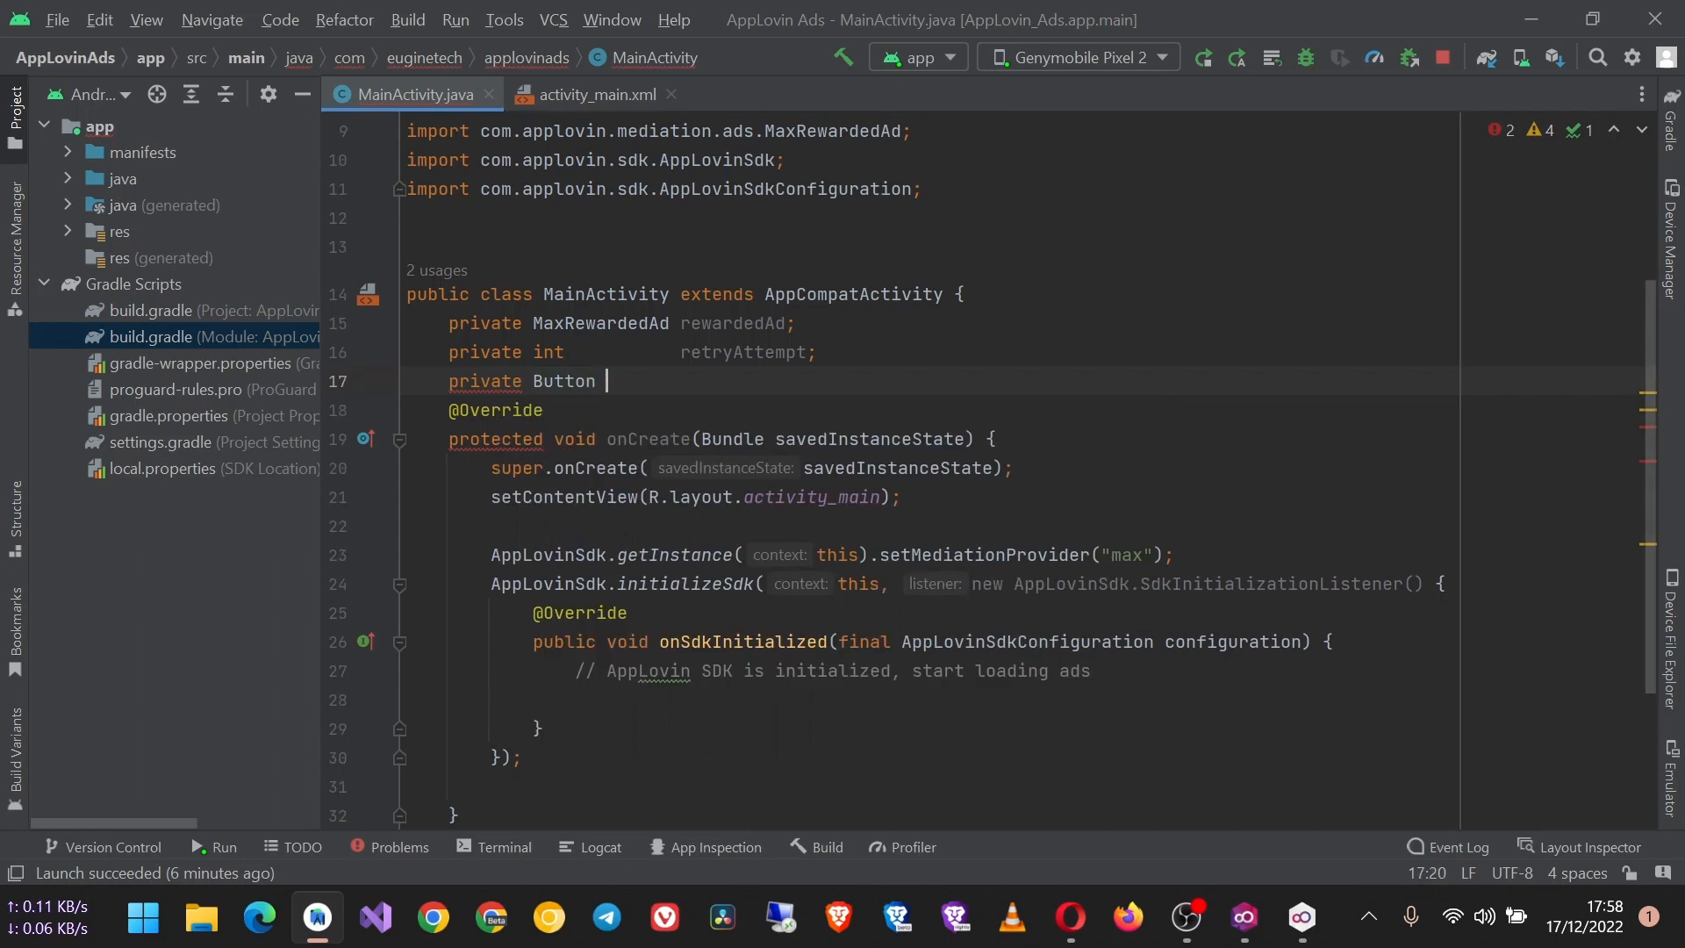
text(load)
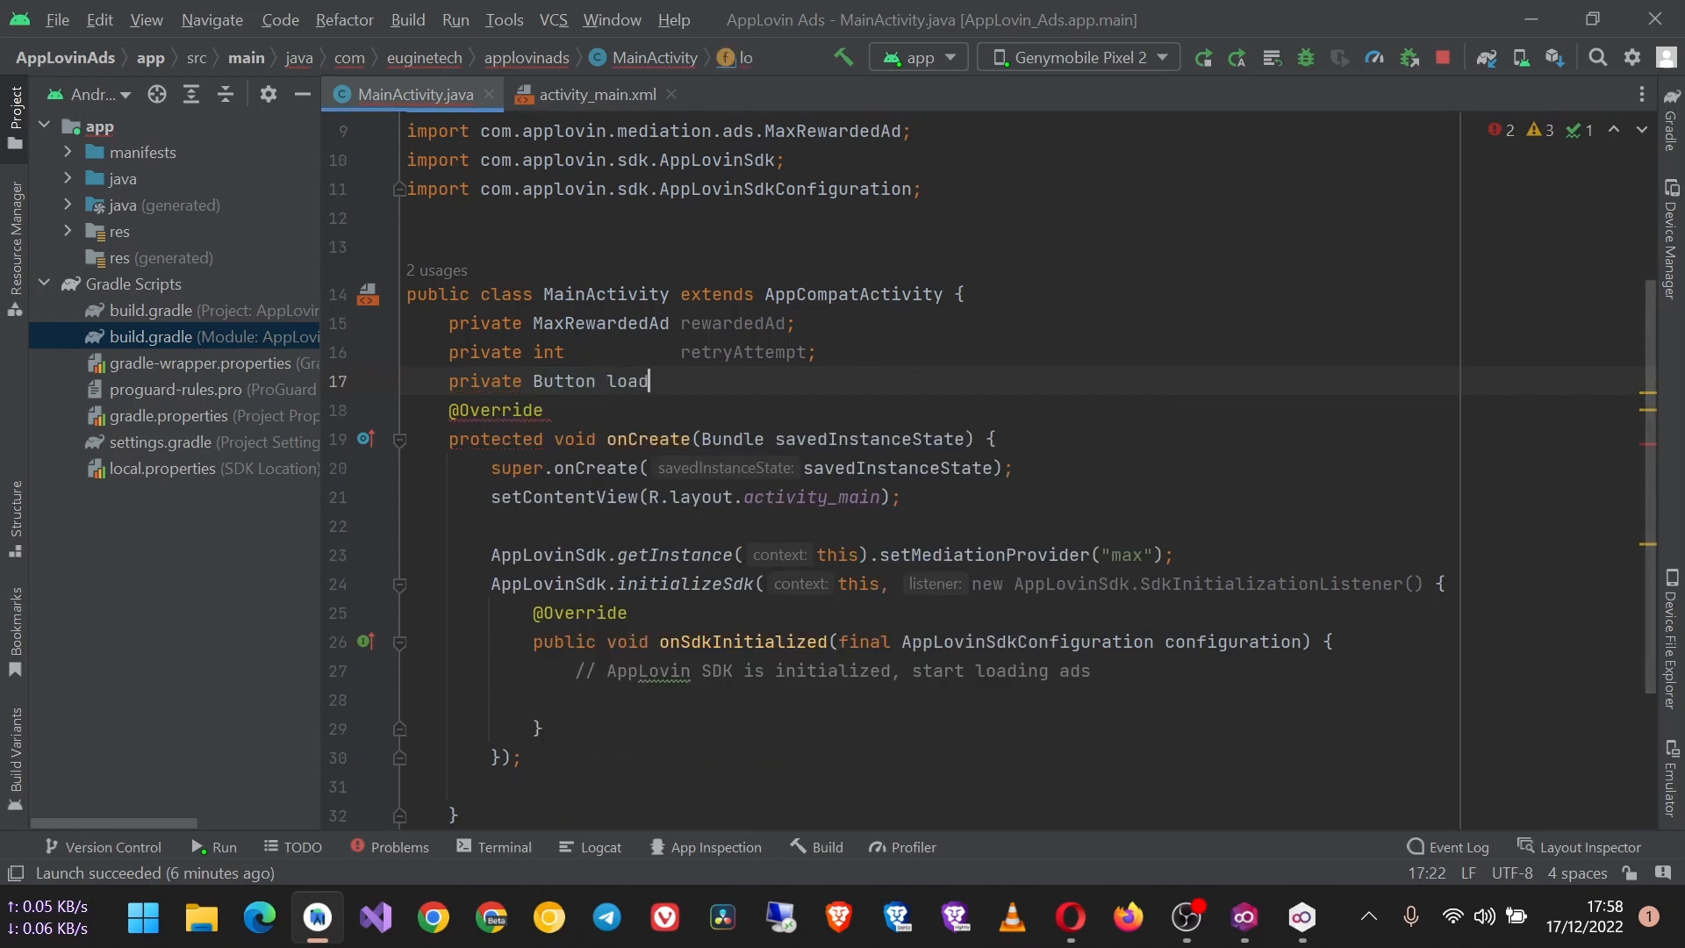
text(, s)
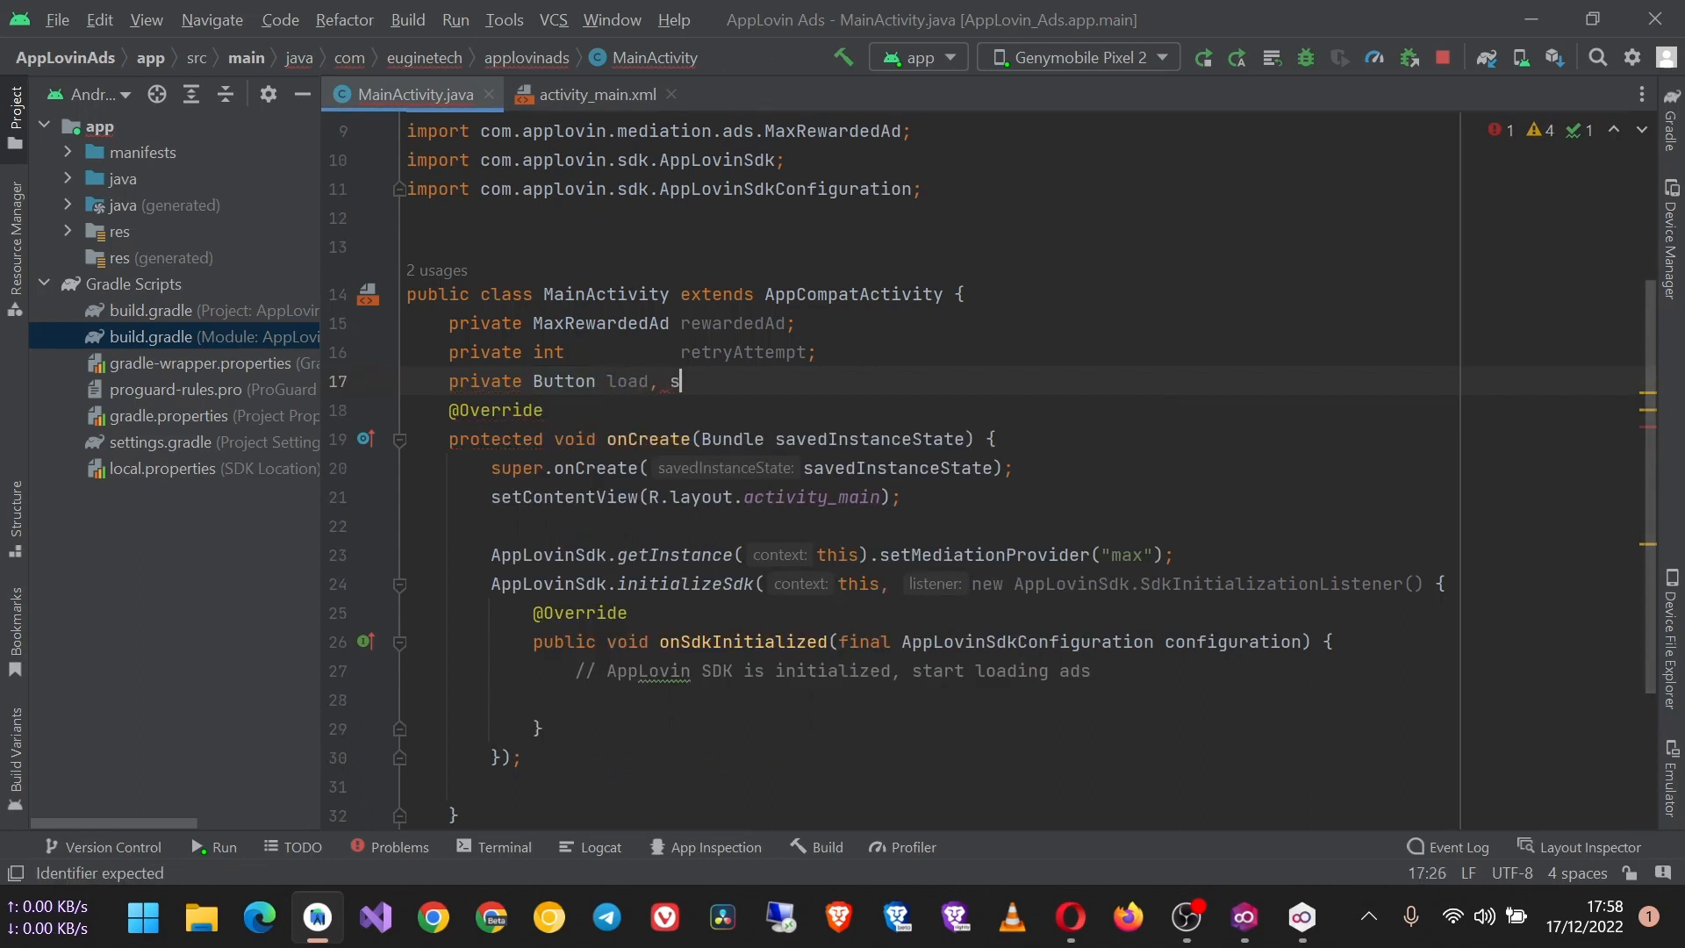
text(how;)
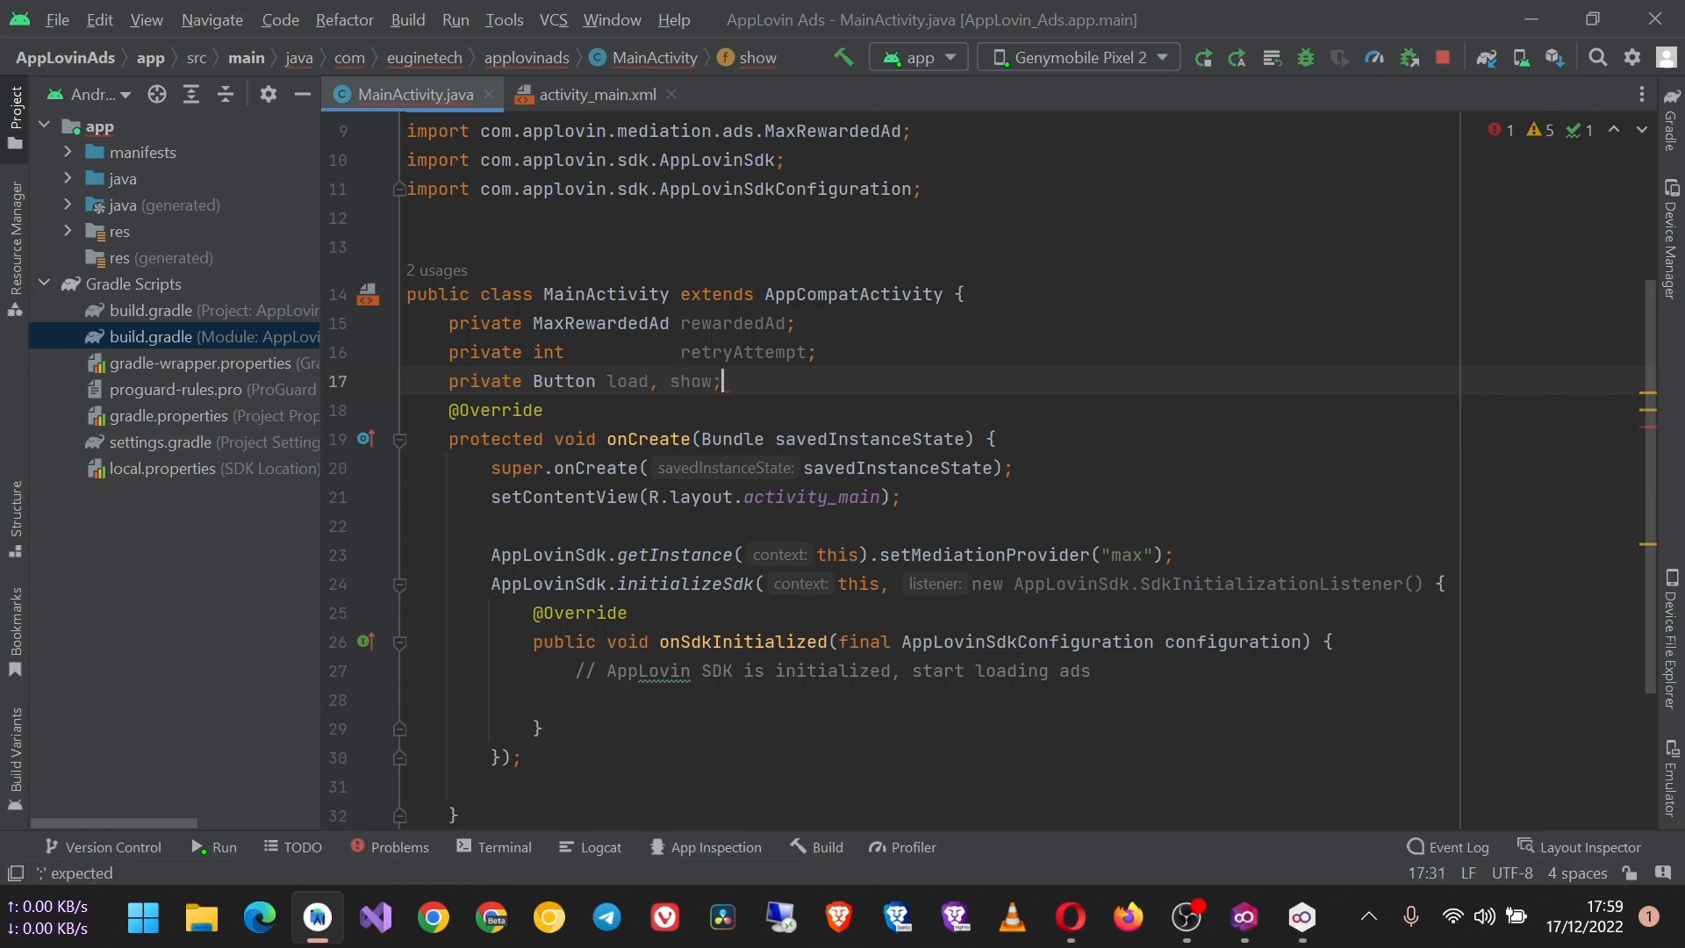
Assign load and show in onCreate via findViewById to R.id.btnLoad and R.id.btnShow.
scroll(down, 3)
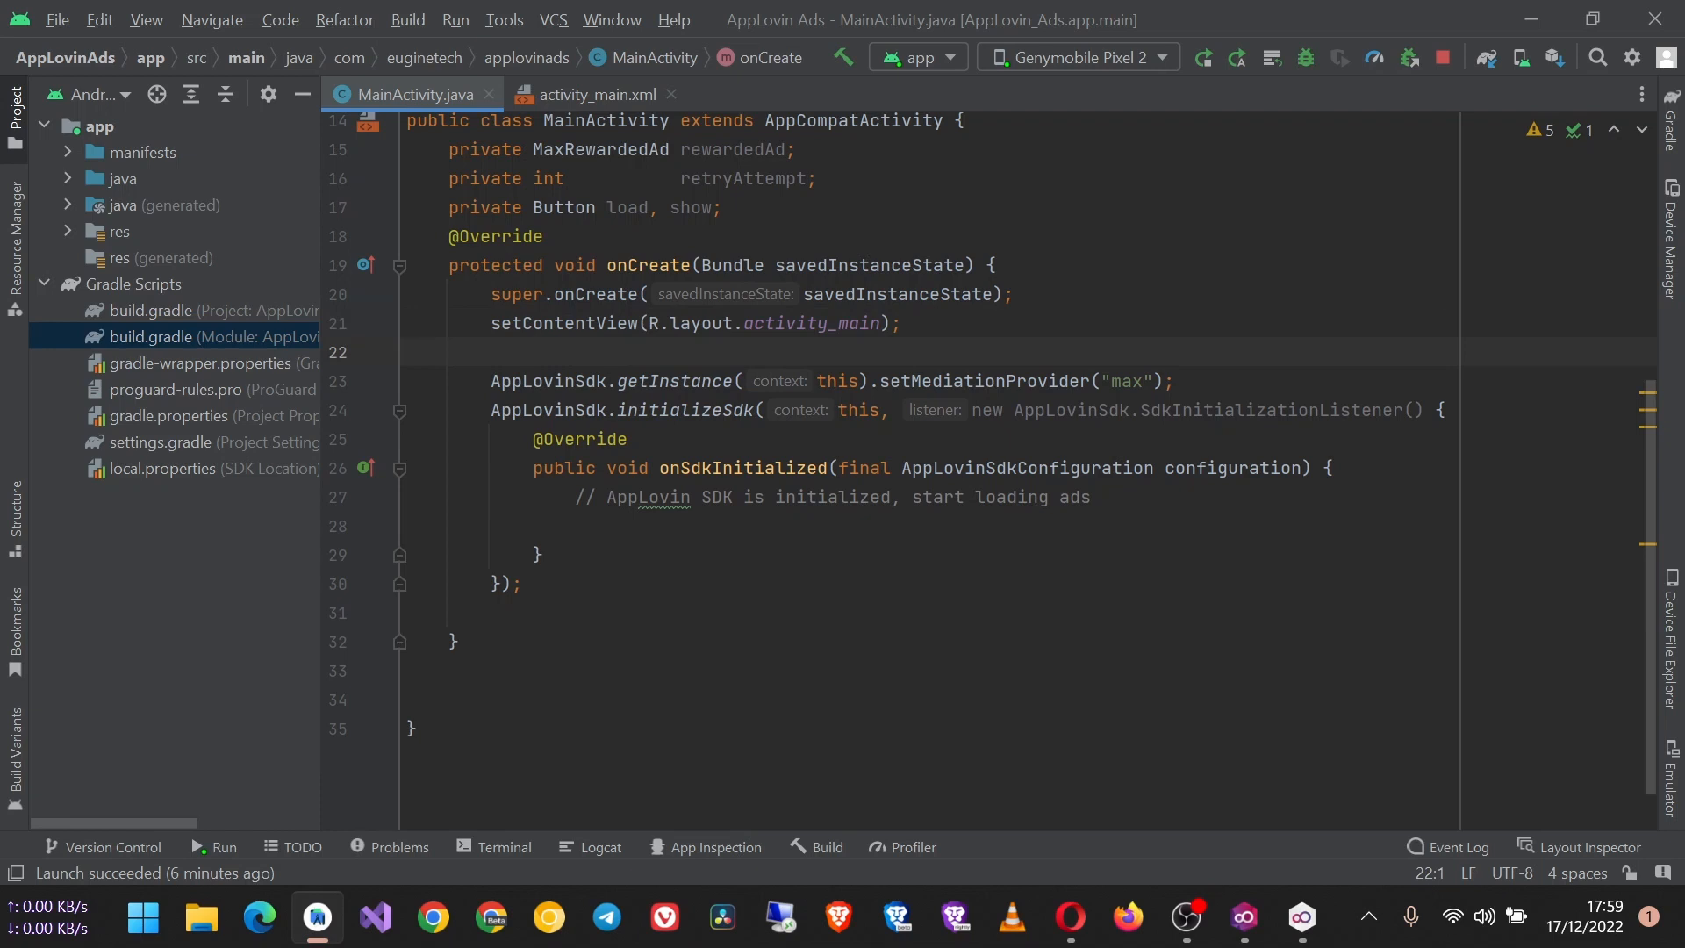
text(load)
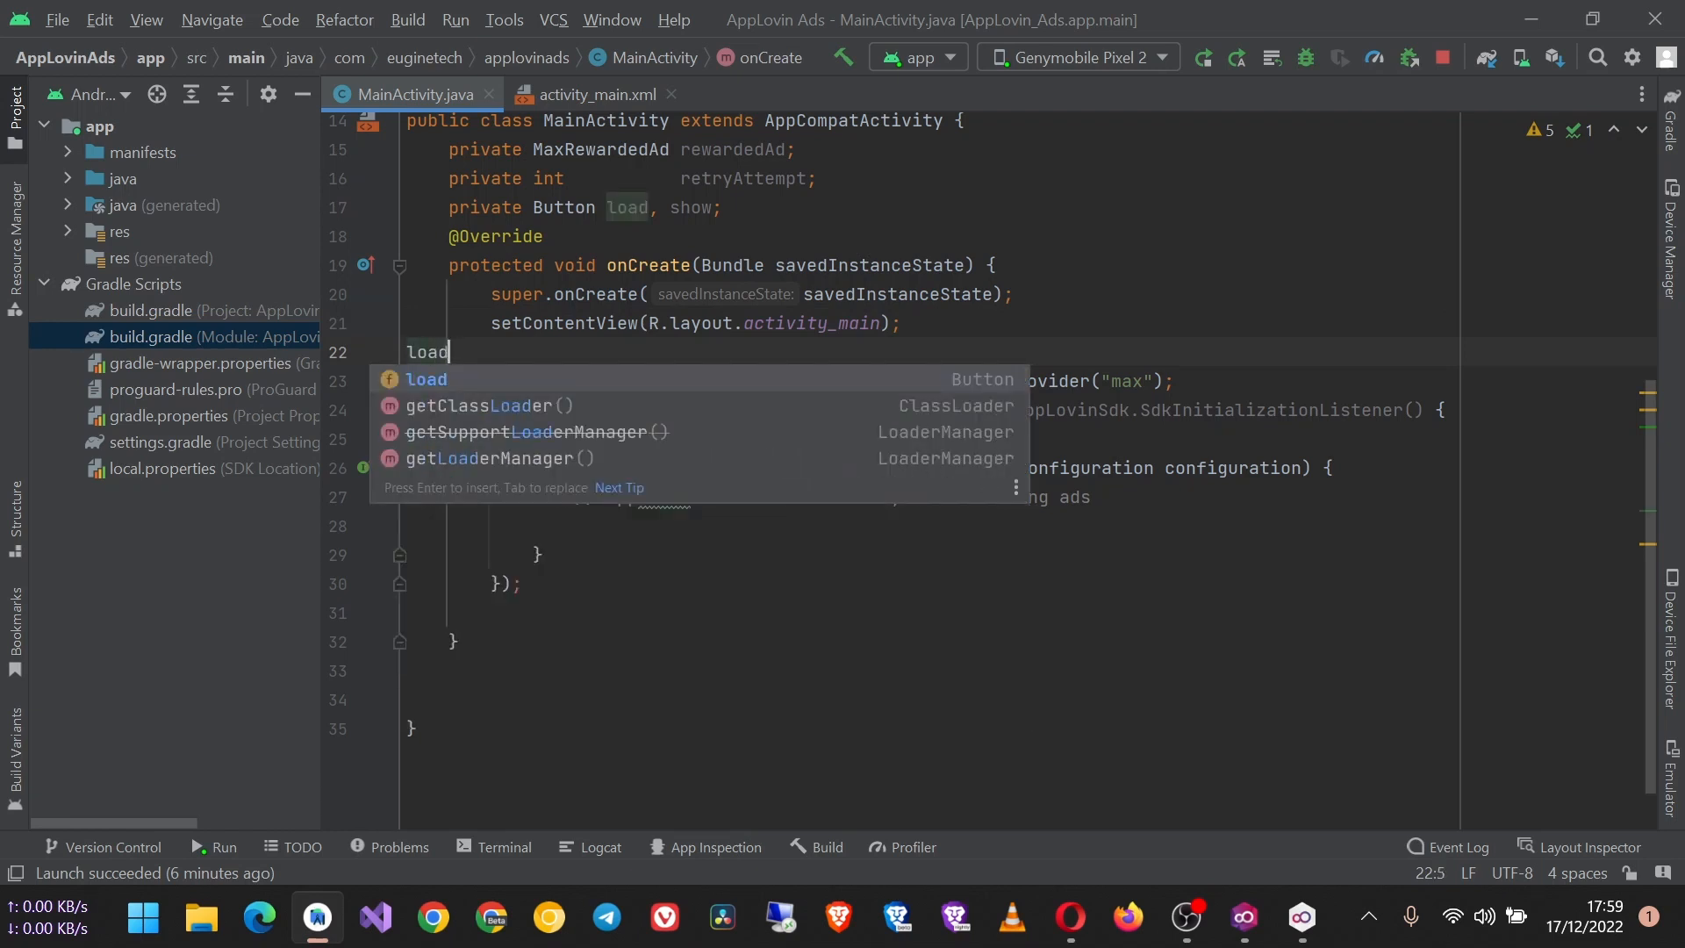
text(= findViewById()
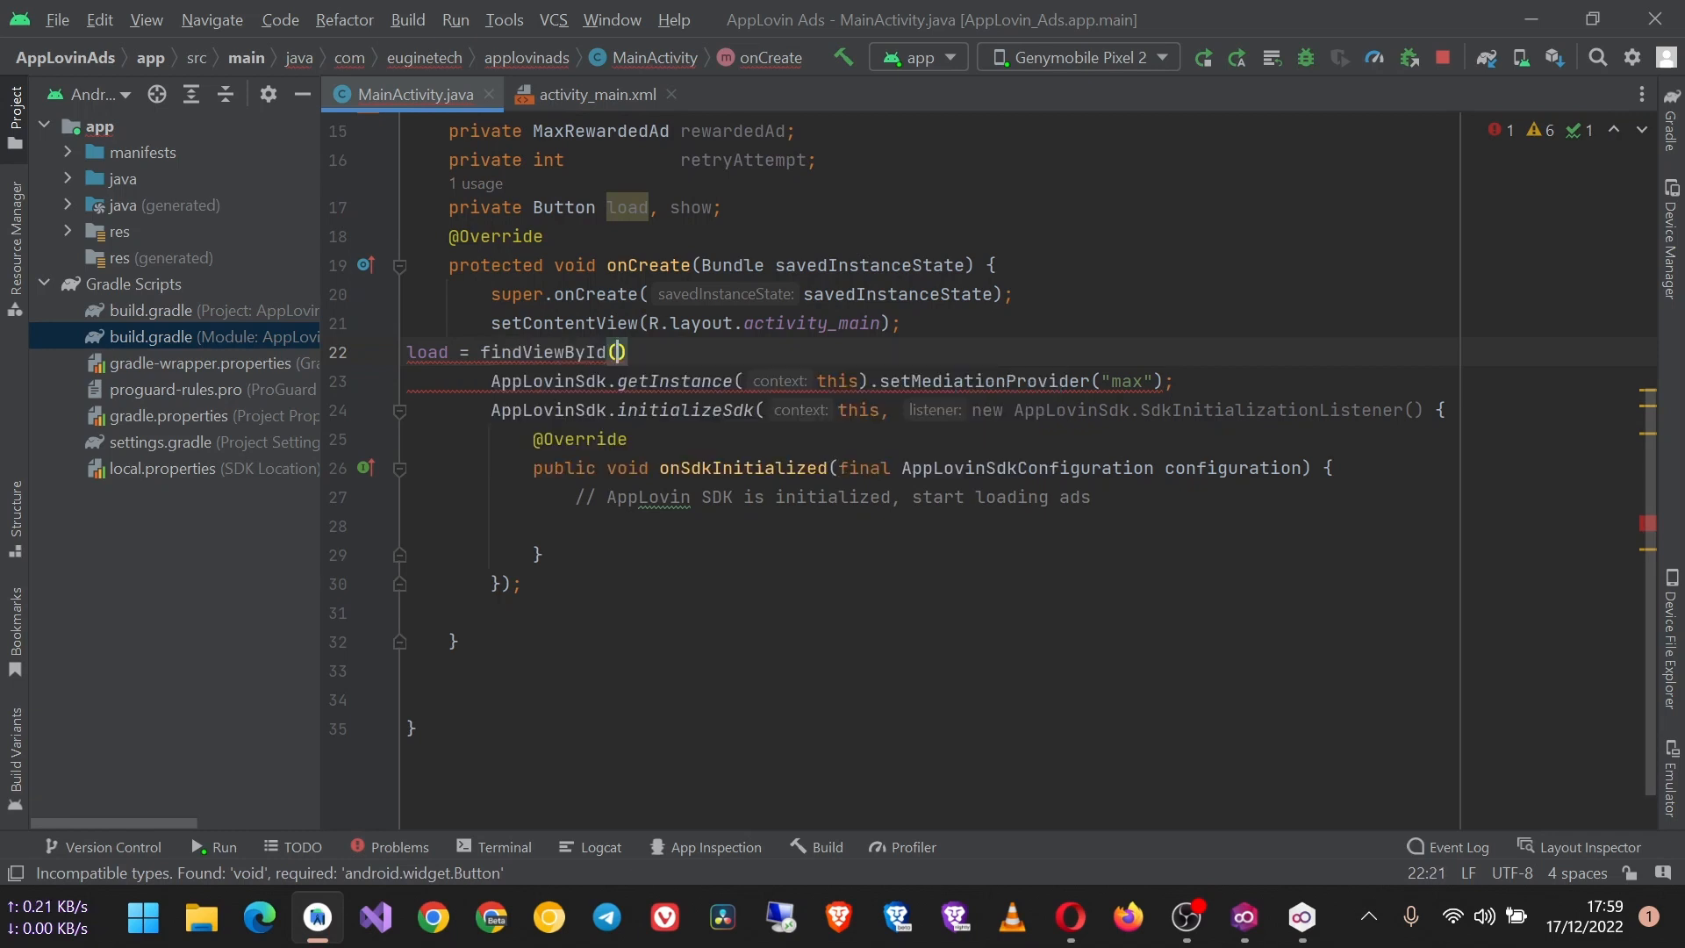
text(R.)
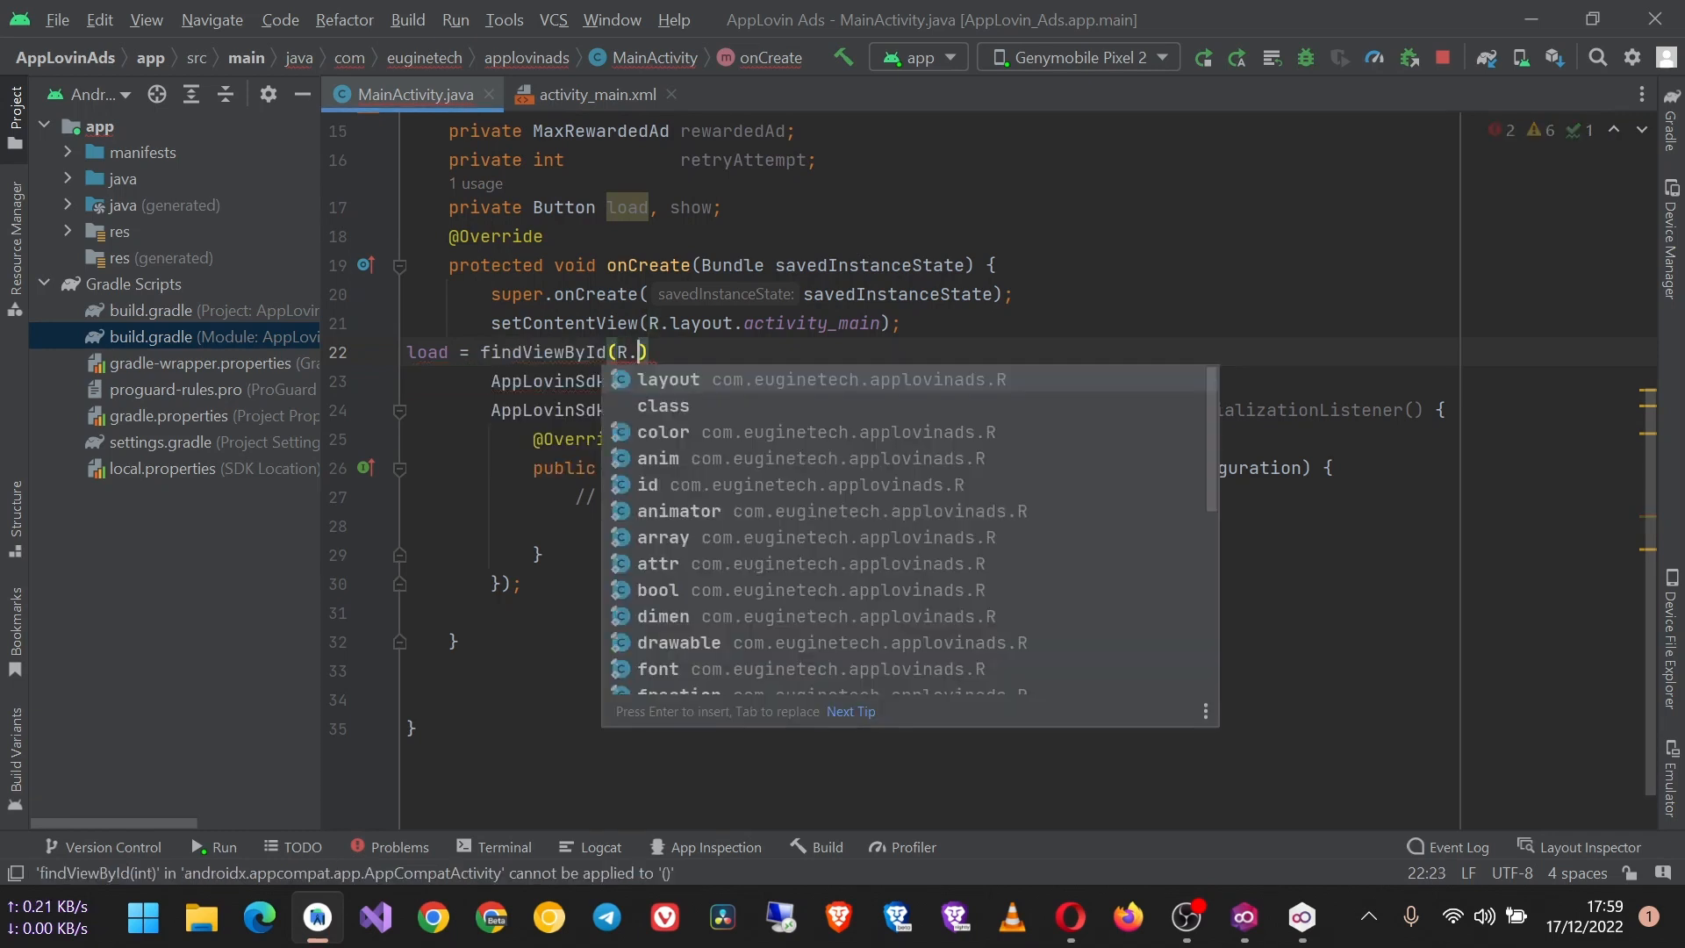
text(id.btnLoad)
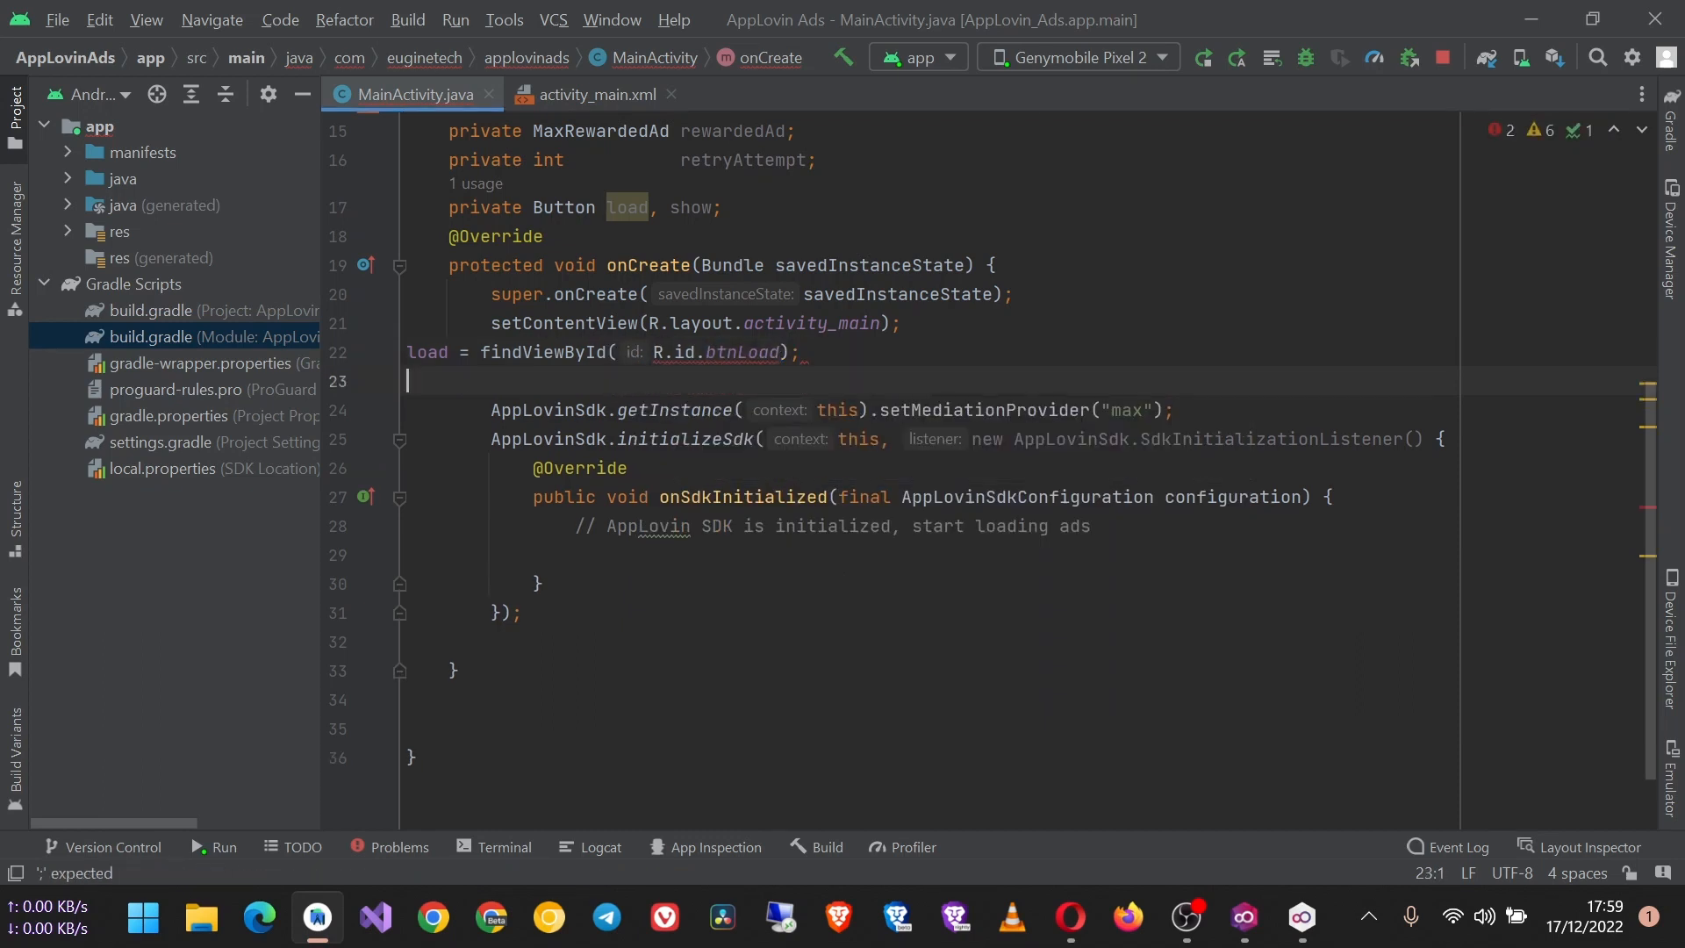
text(show =)
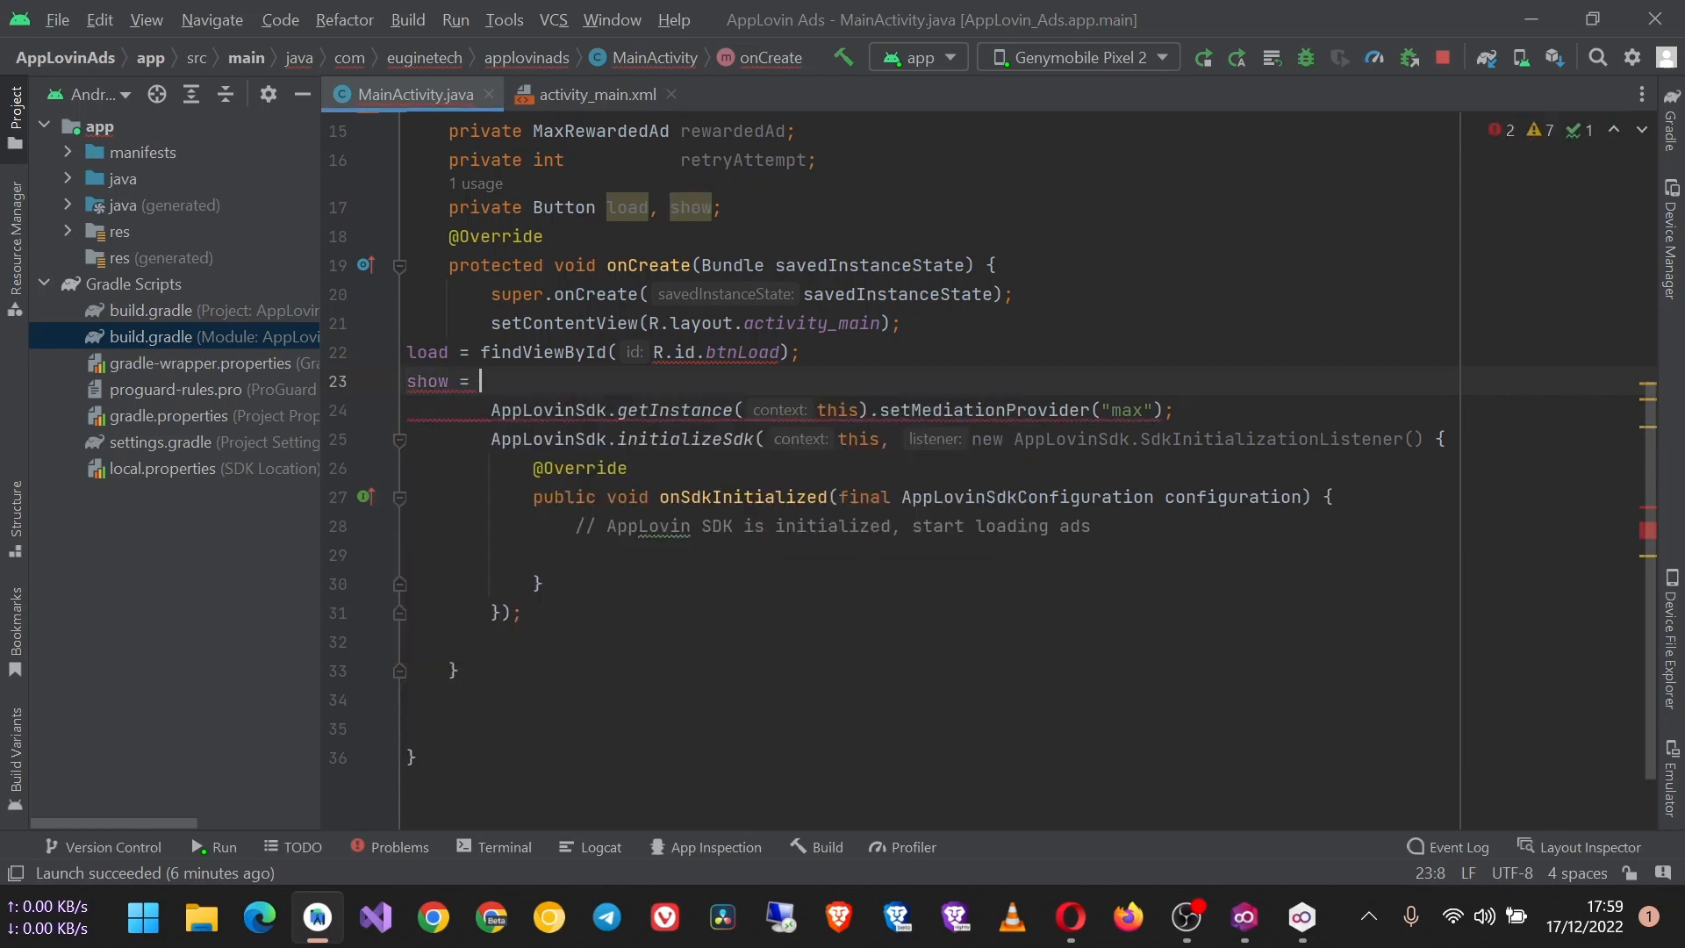
text(findViewById())
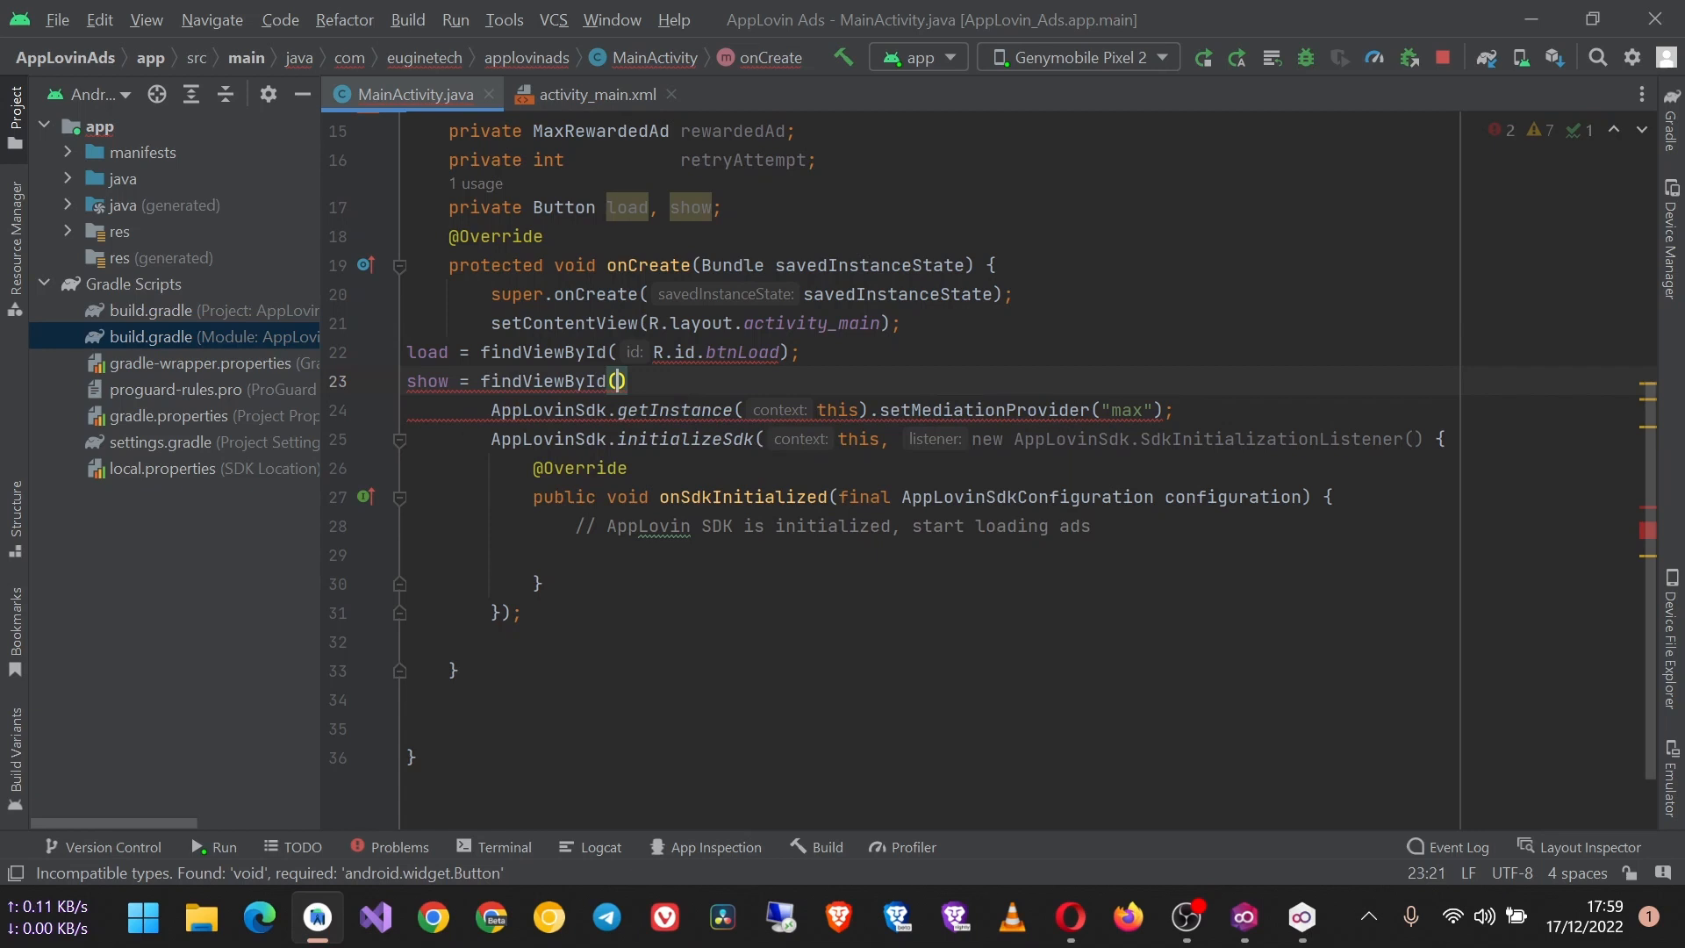
text(R.)
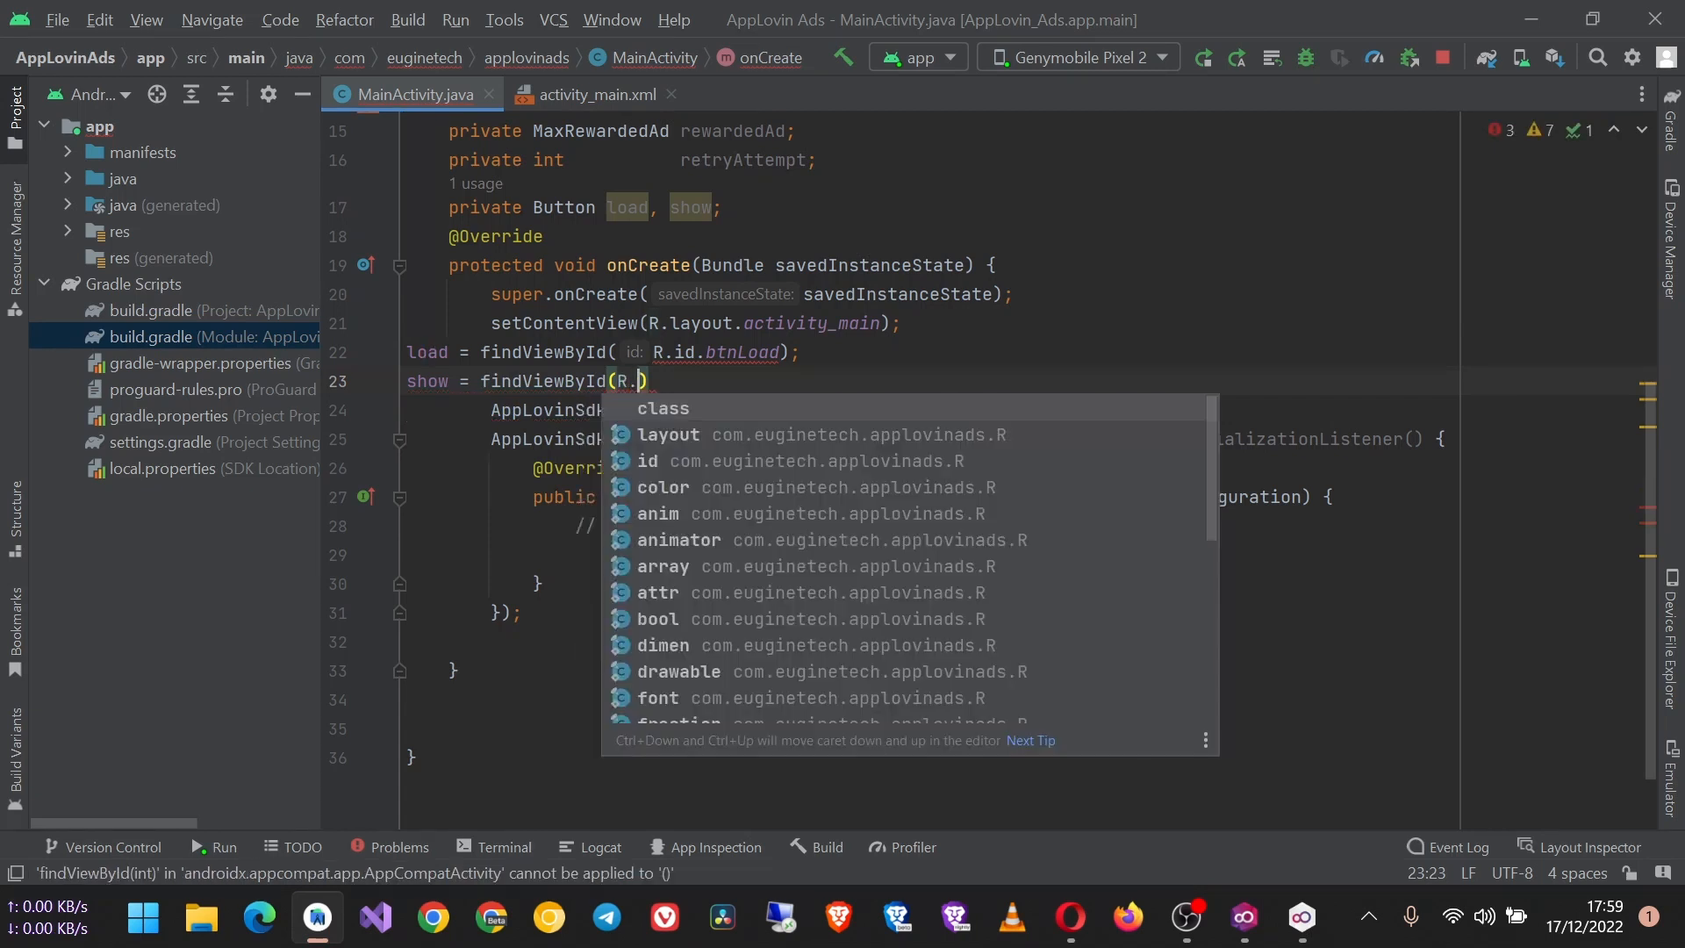
text(id.)
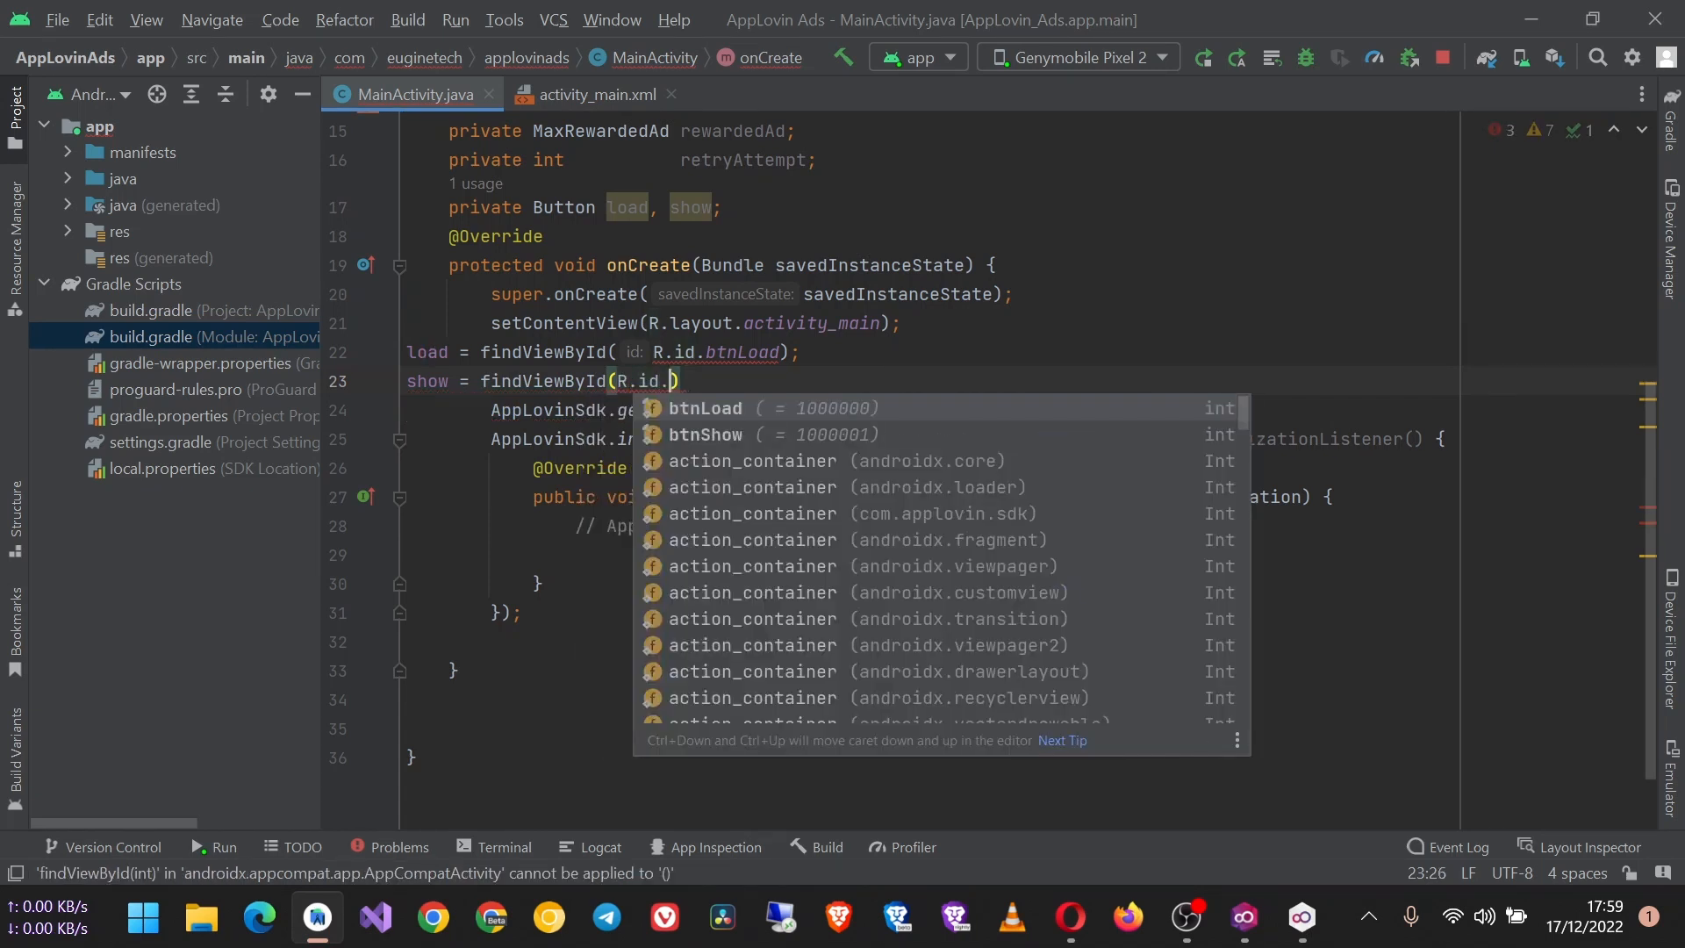
text(b)
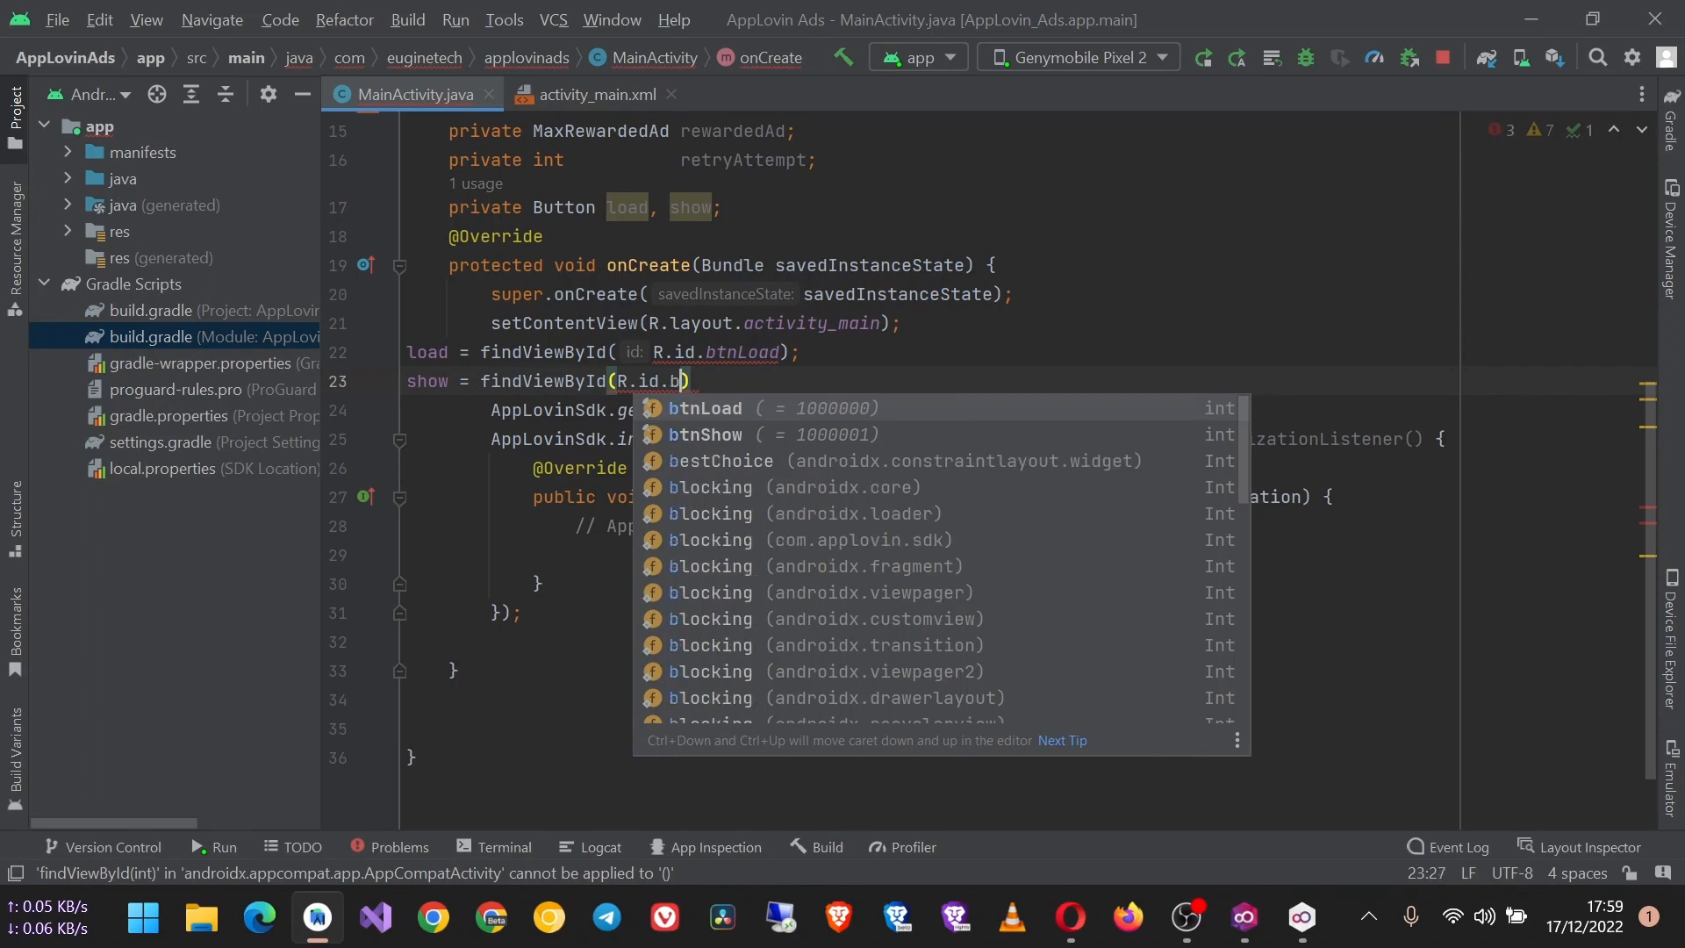
text(t)
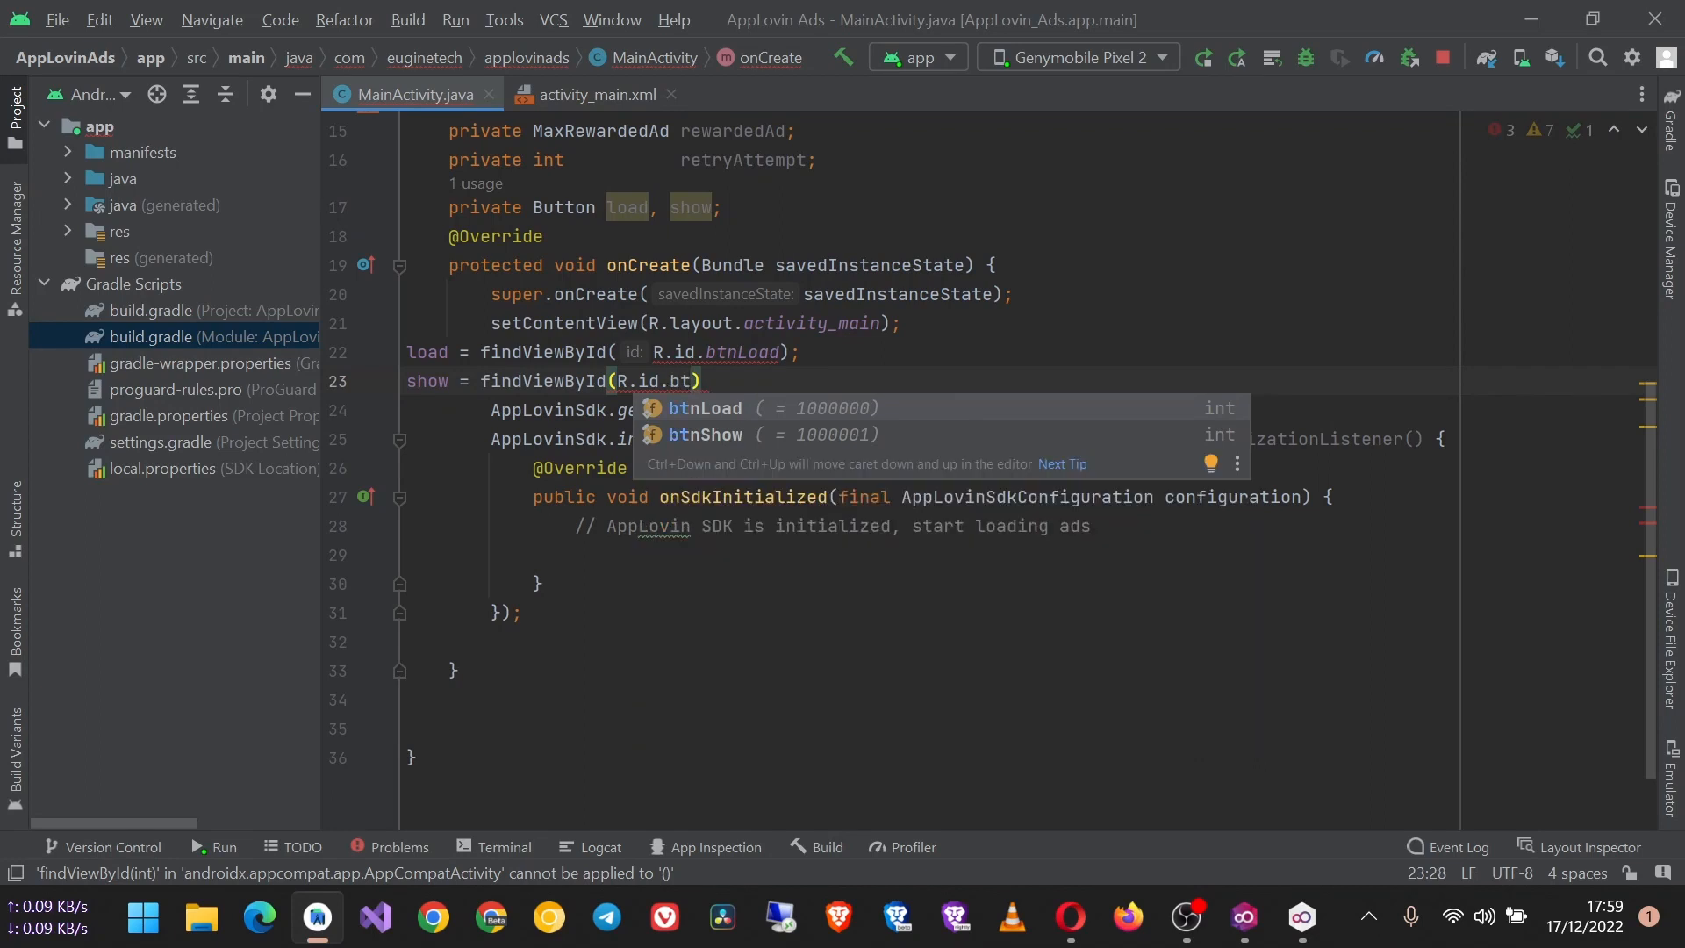
click(706, 433)
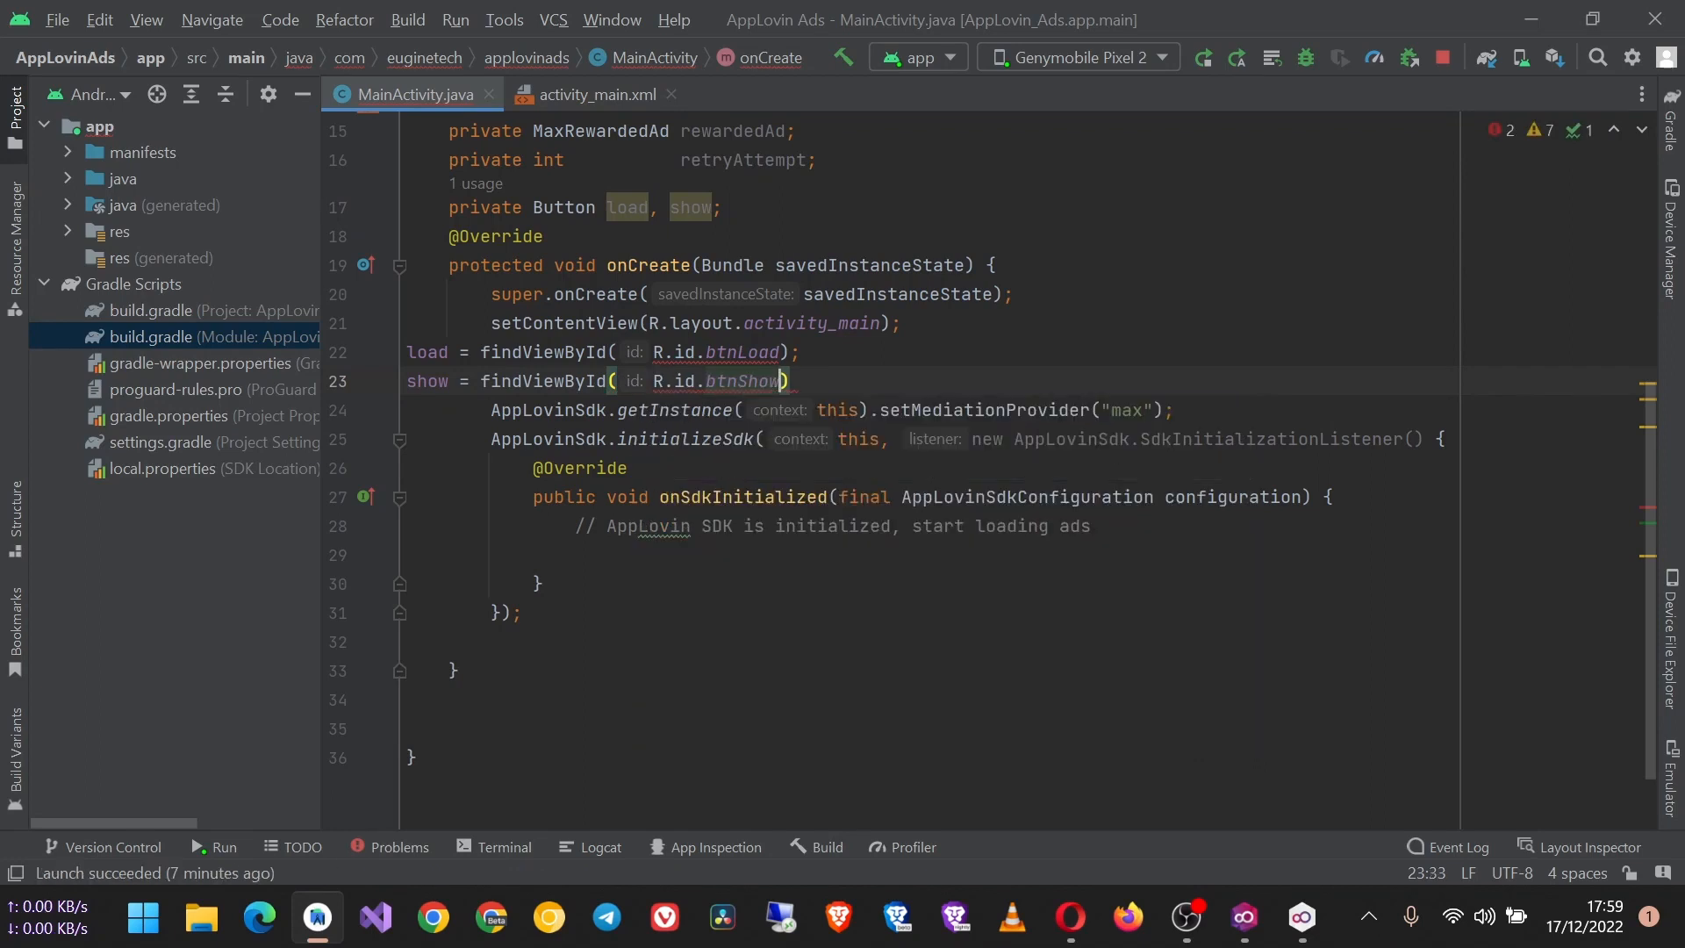
text(;)
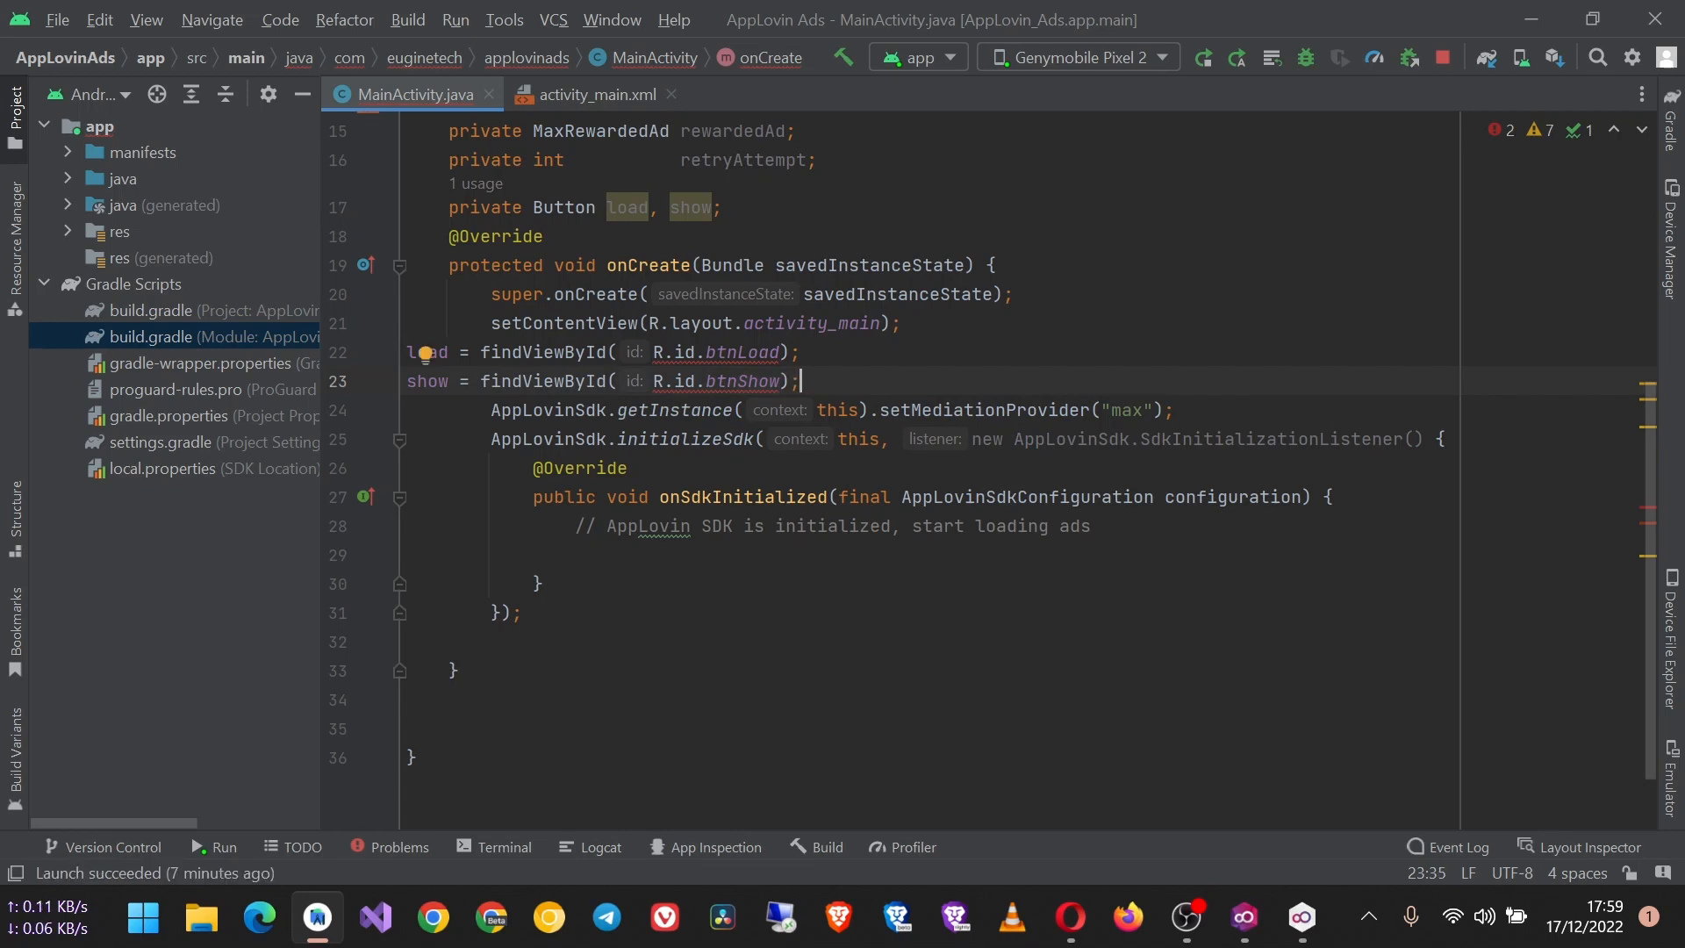
scroll(down, 3)
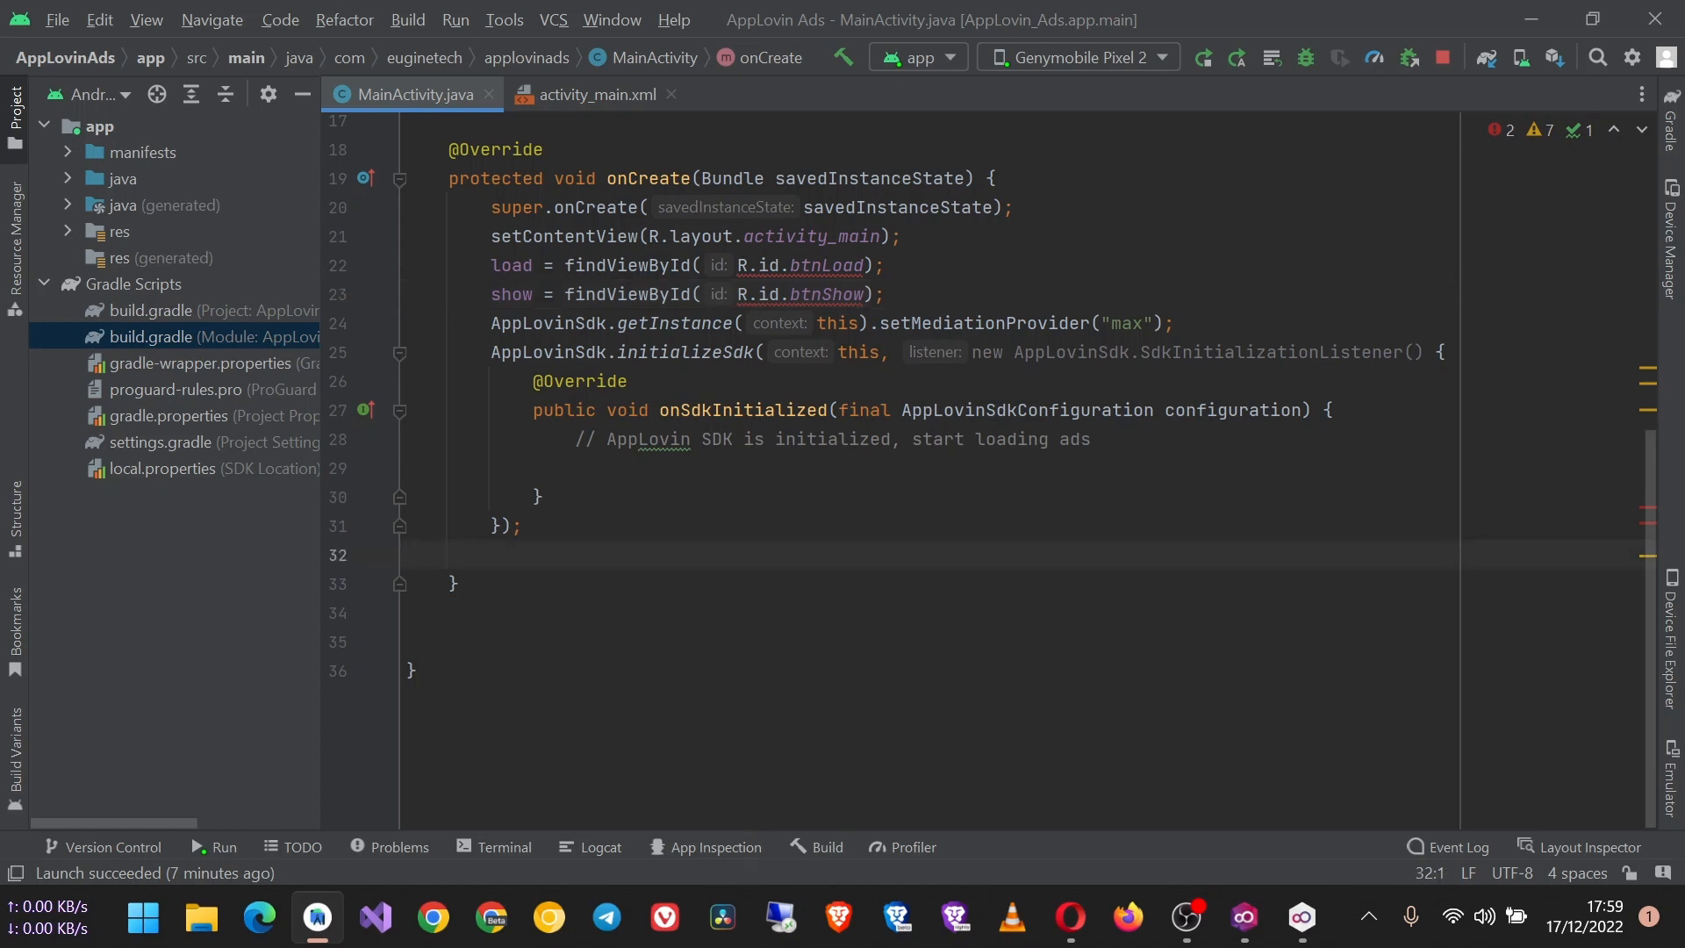
Start load.setOnClickListener with a v -> lambda at the end of onCreate.
text(loa)
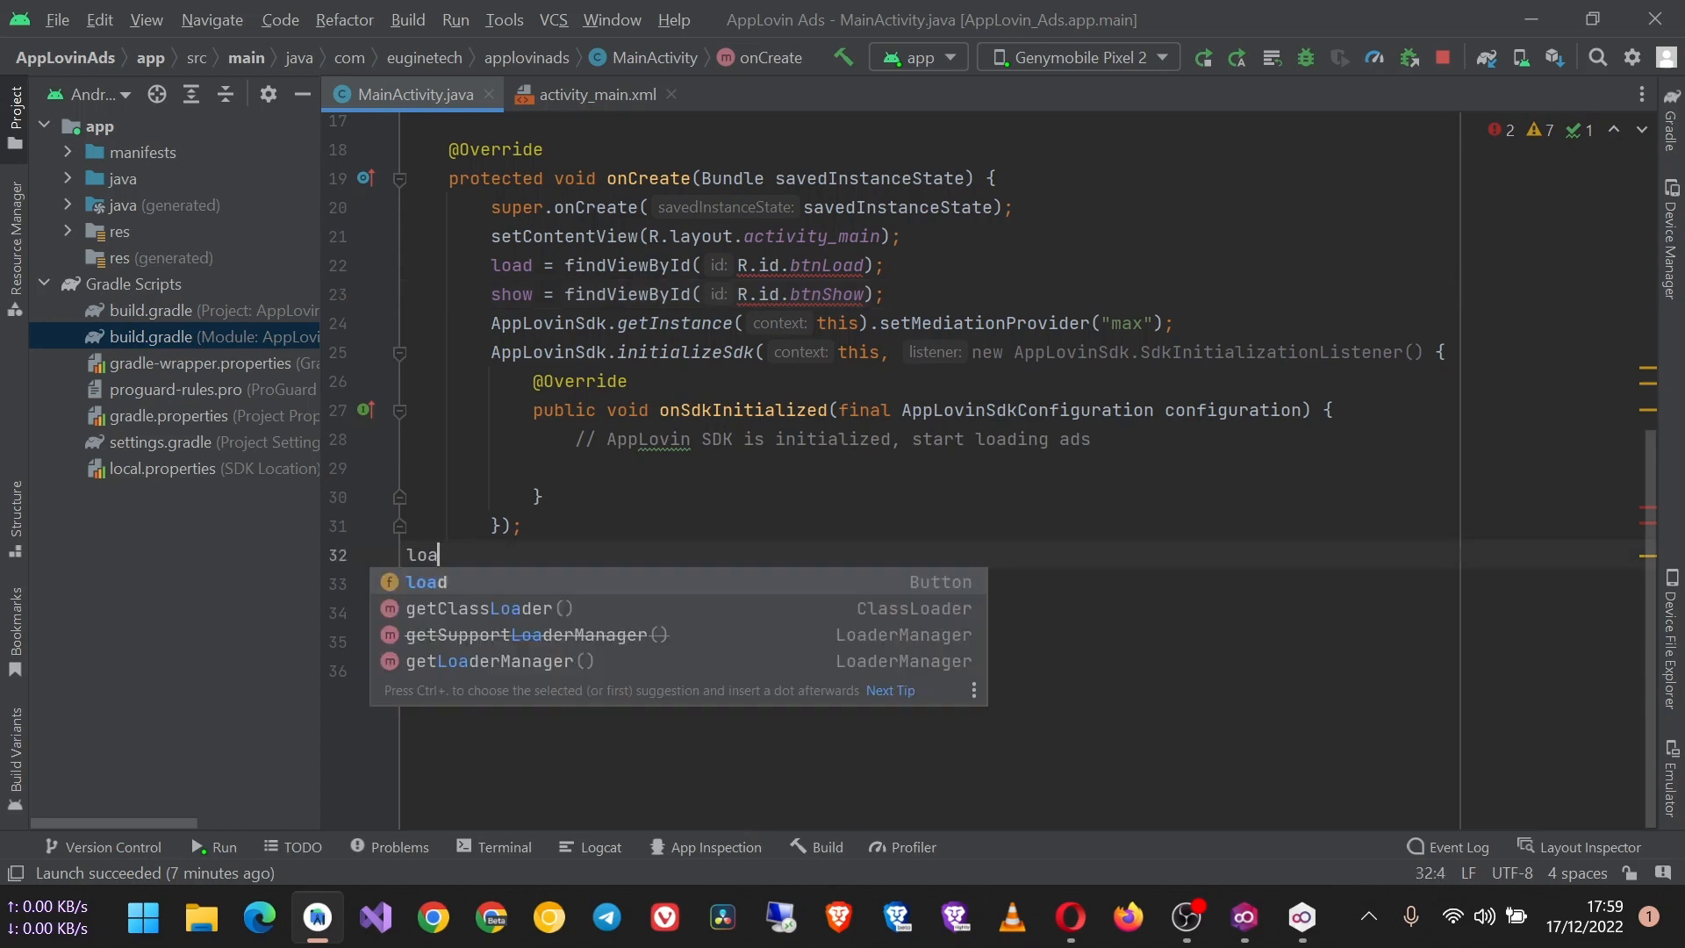
text(d.setOnClickListener(());)
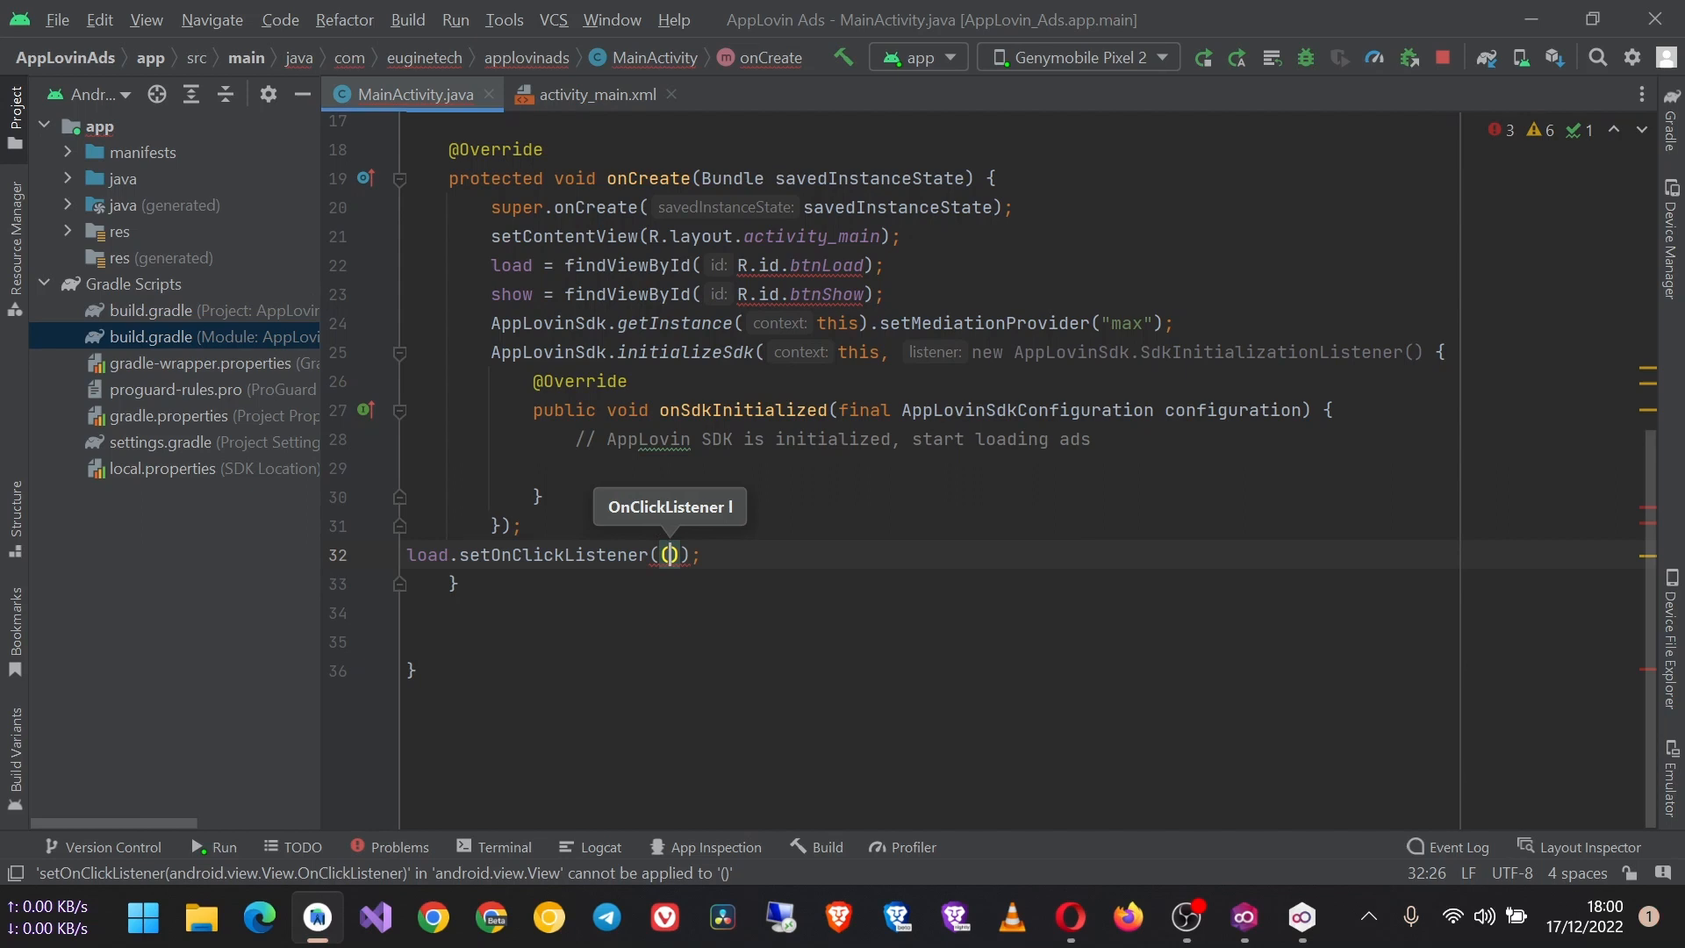
text(v ->)
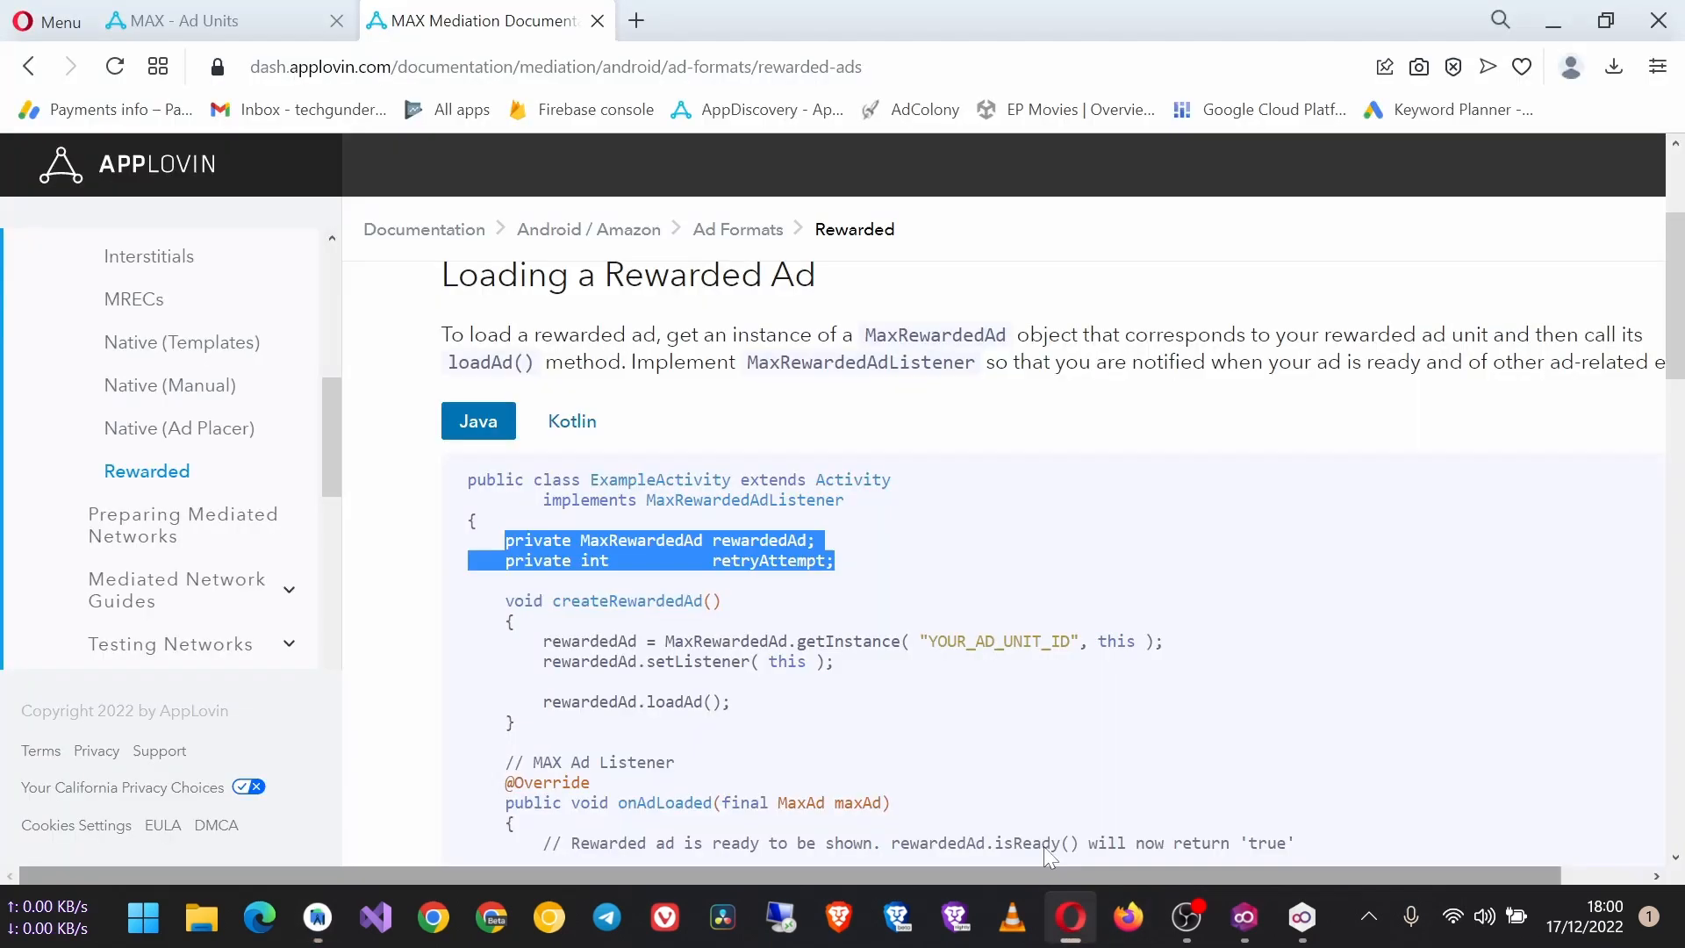
Consult the createRewardedAd sample with its listener callbacks in the docs, then return to the project.
scroll(down, 3)
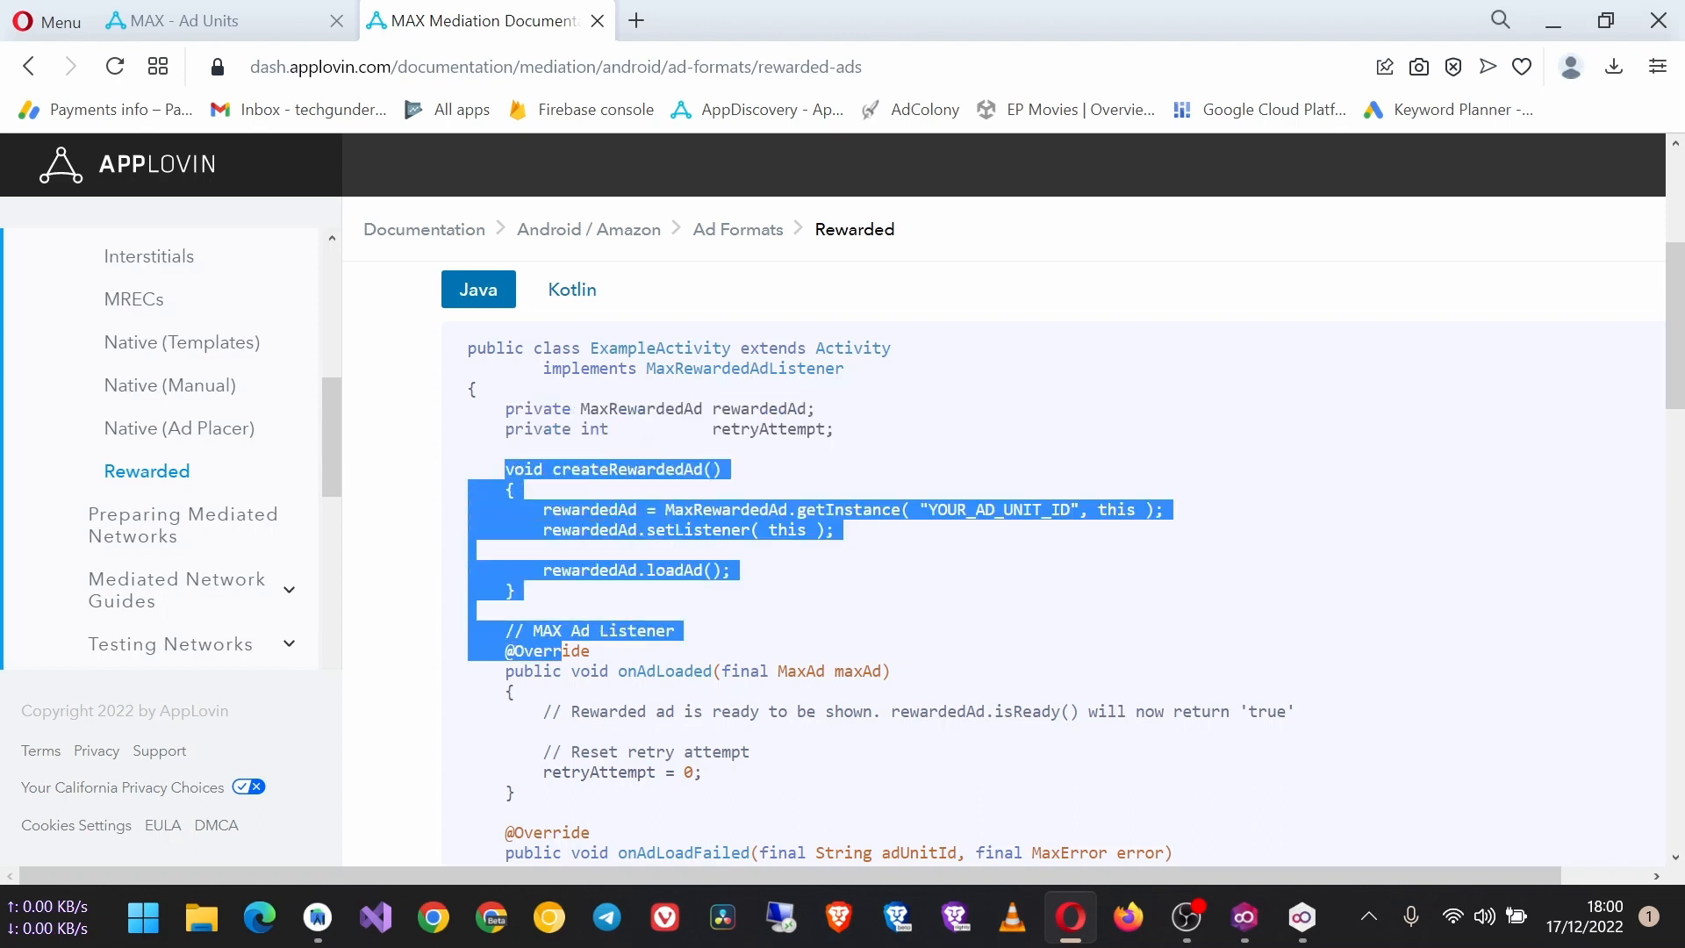
scroll(down, 3)
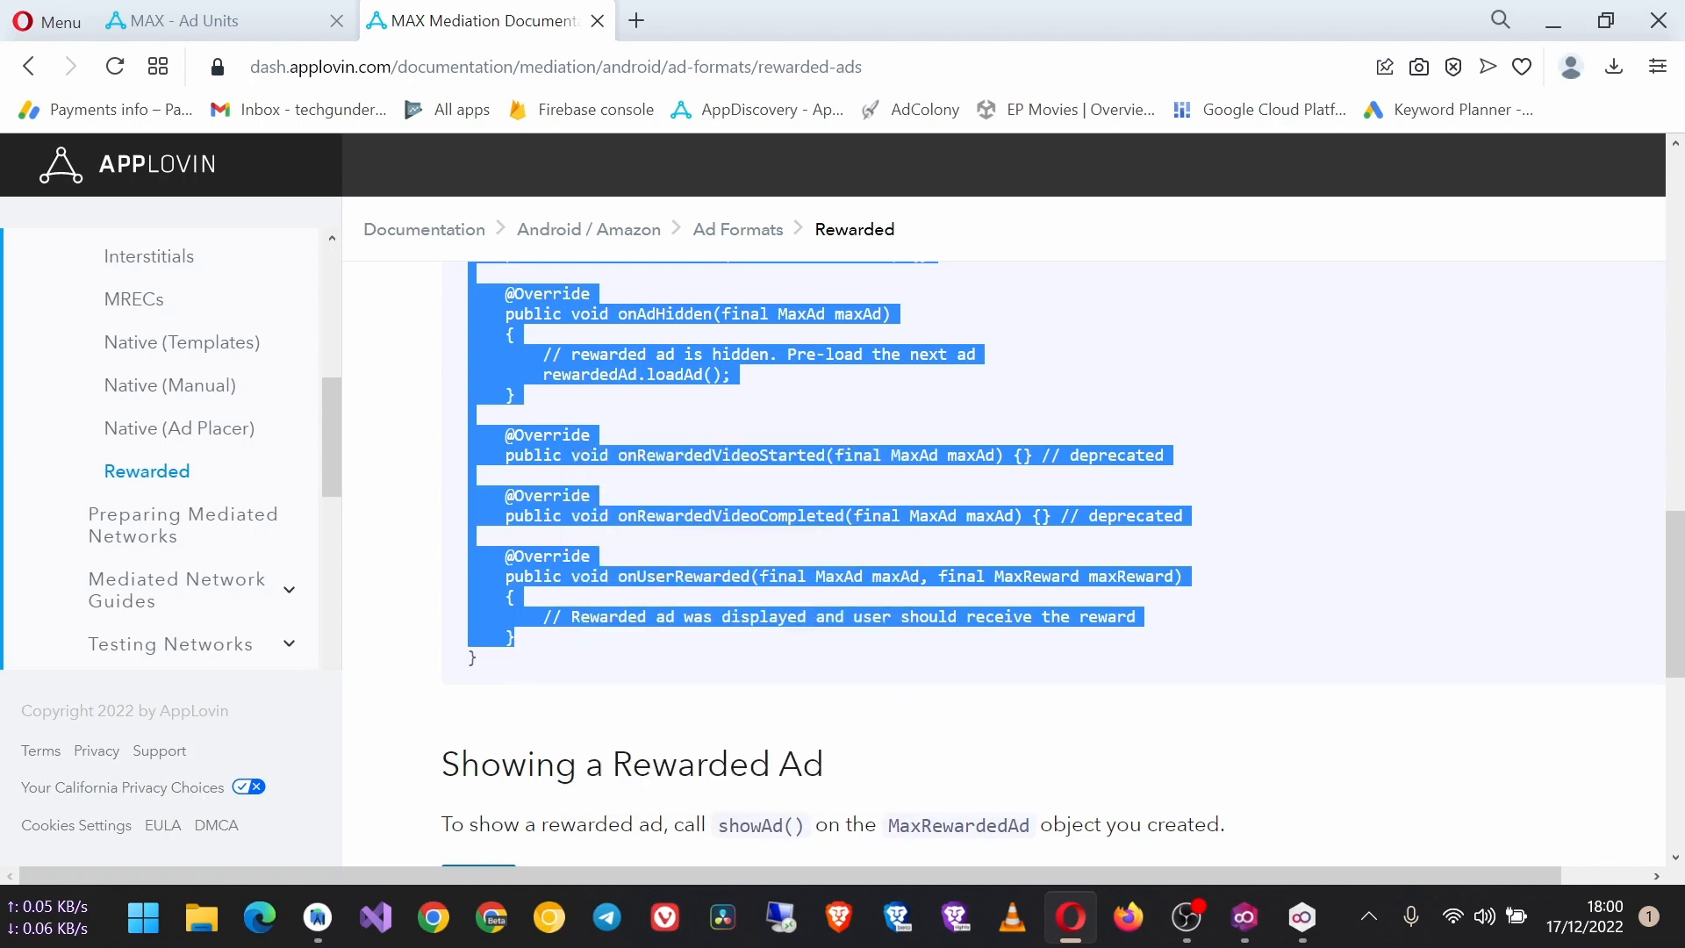
click(316, 918)
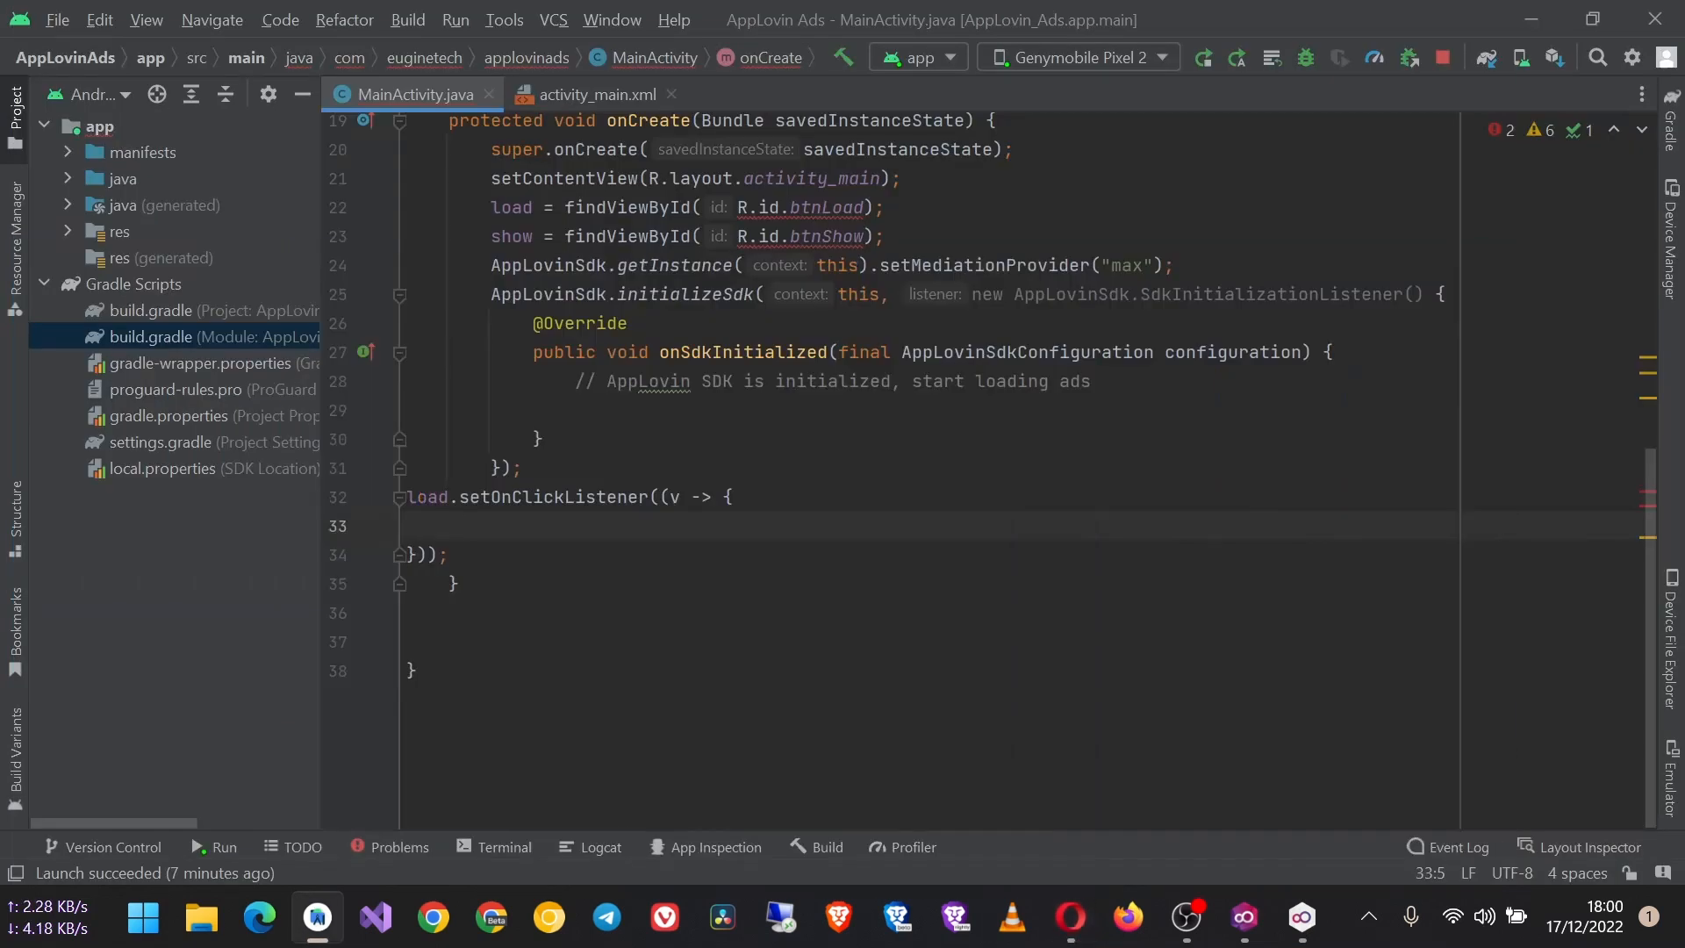
Import Handler from android.os for the delayed retry in onAdLoadFailed.
scroll(up, 3)
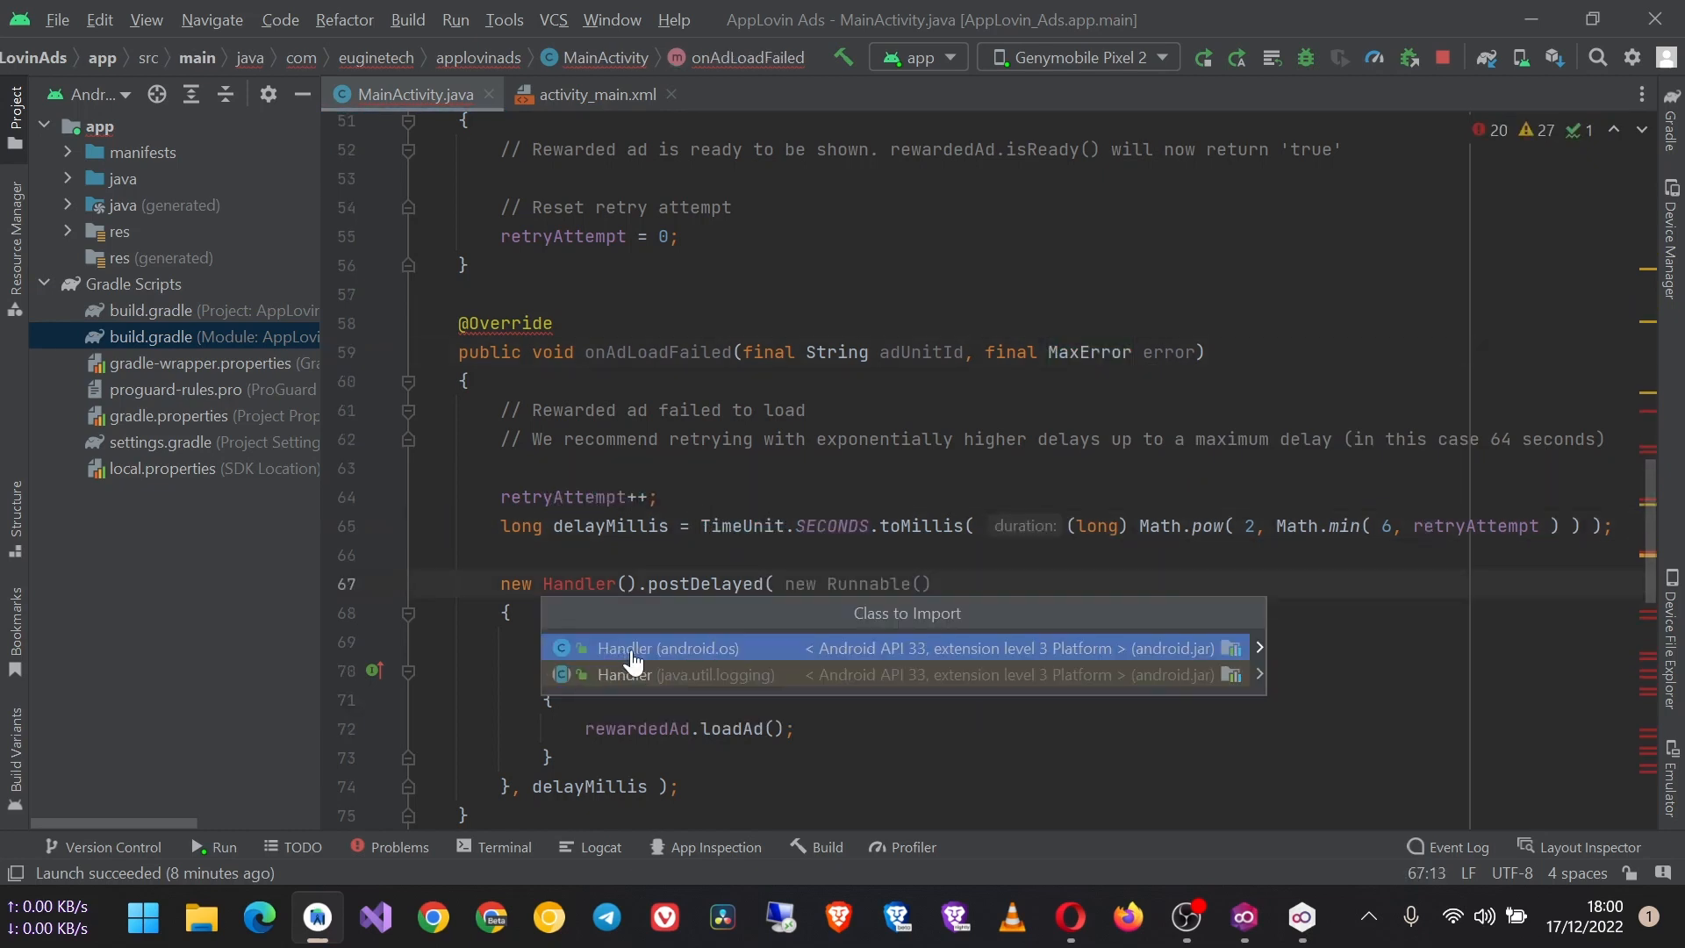
click(667, 648)
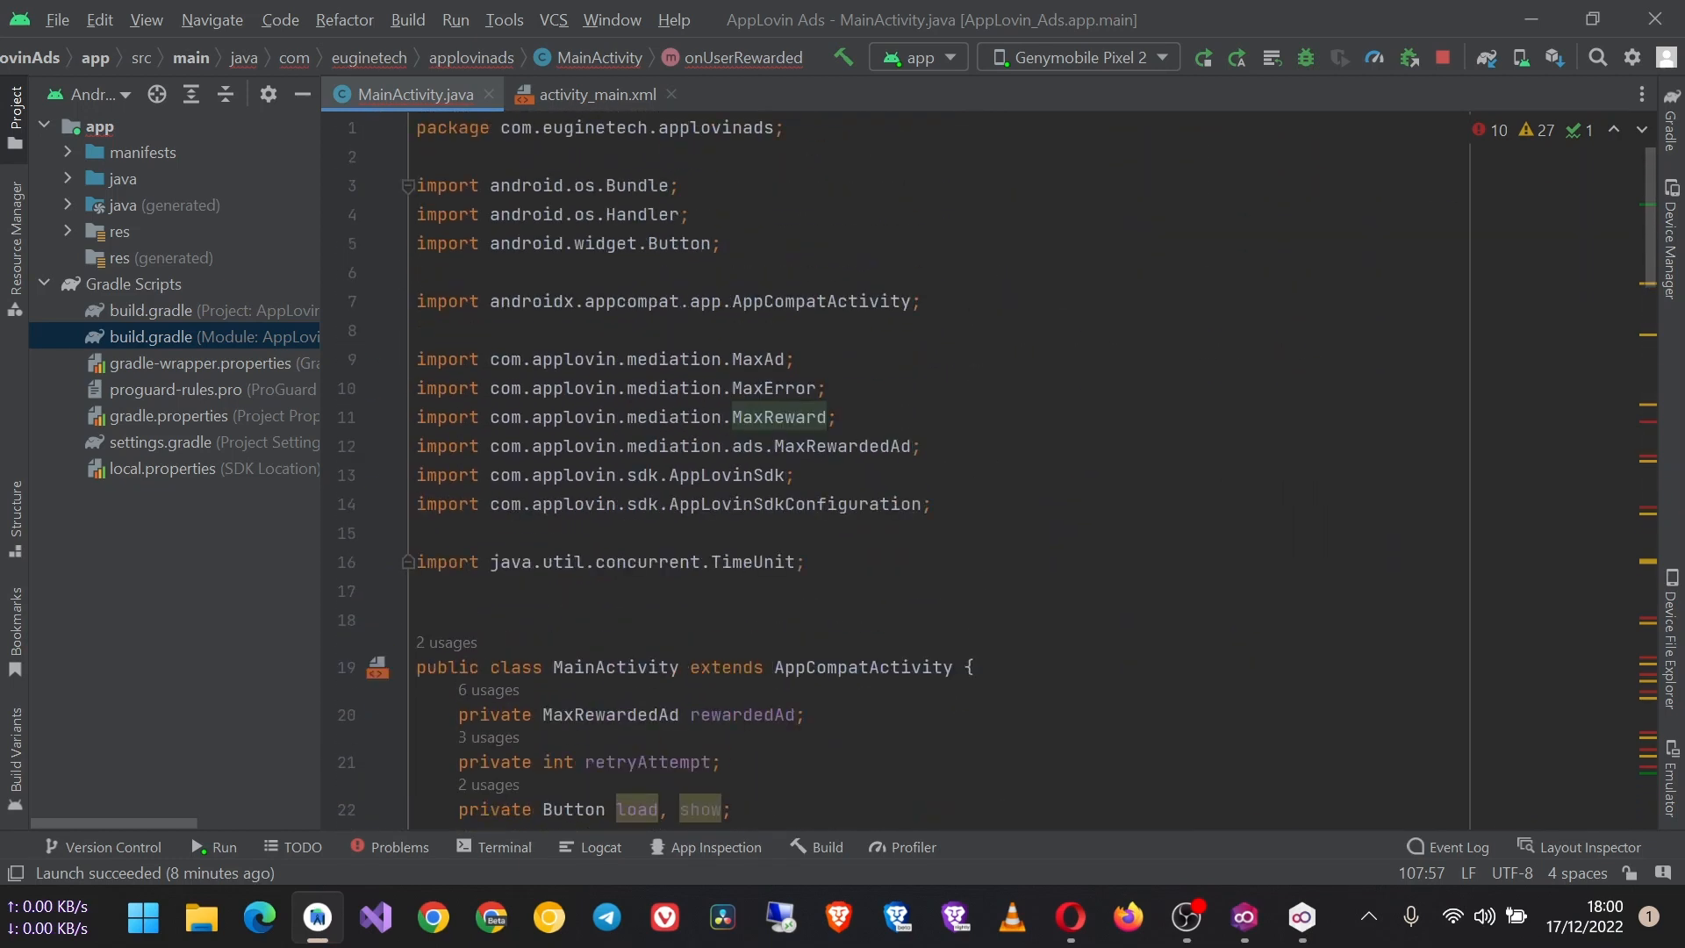
Make MainActivity implement MaxRewardedAdListener, then bring the Opera MAX ad units list forward.
scroll(down, 3)
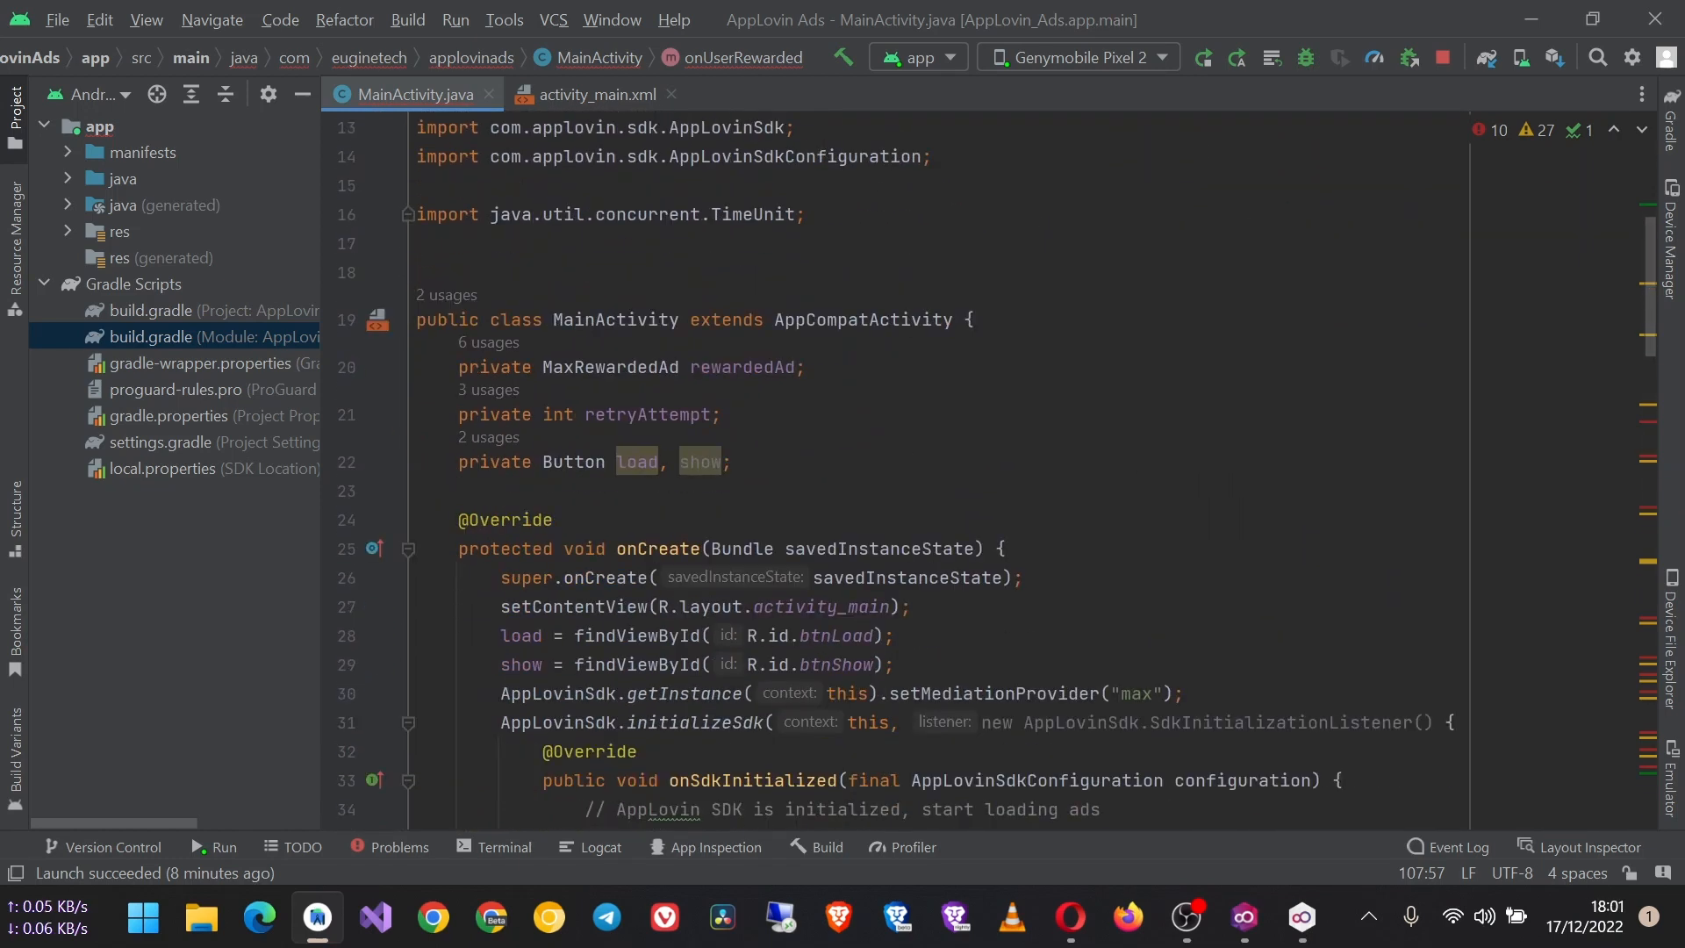
click(967, 319)
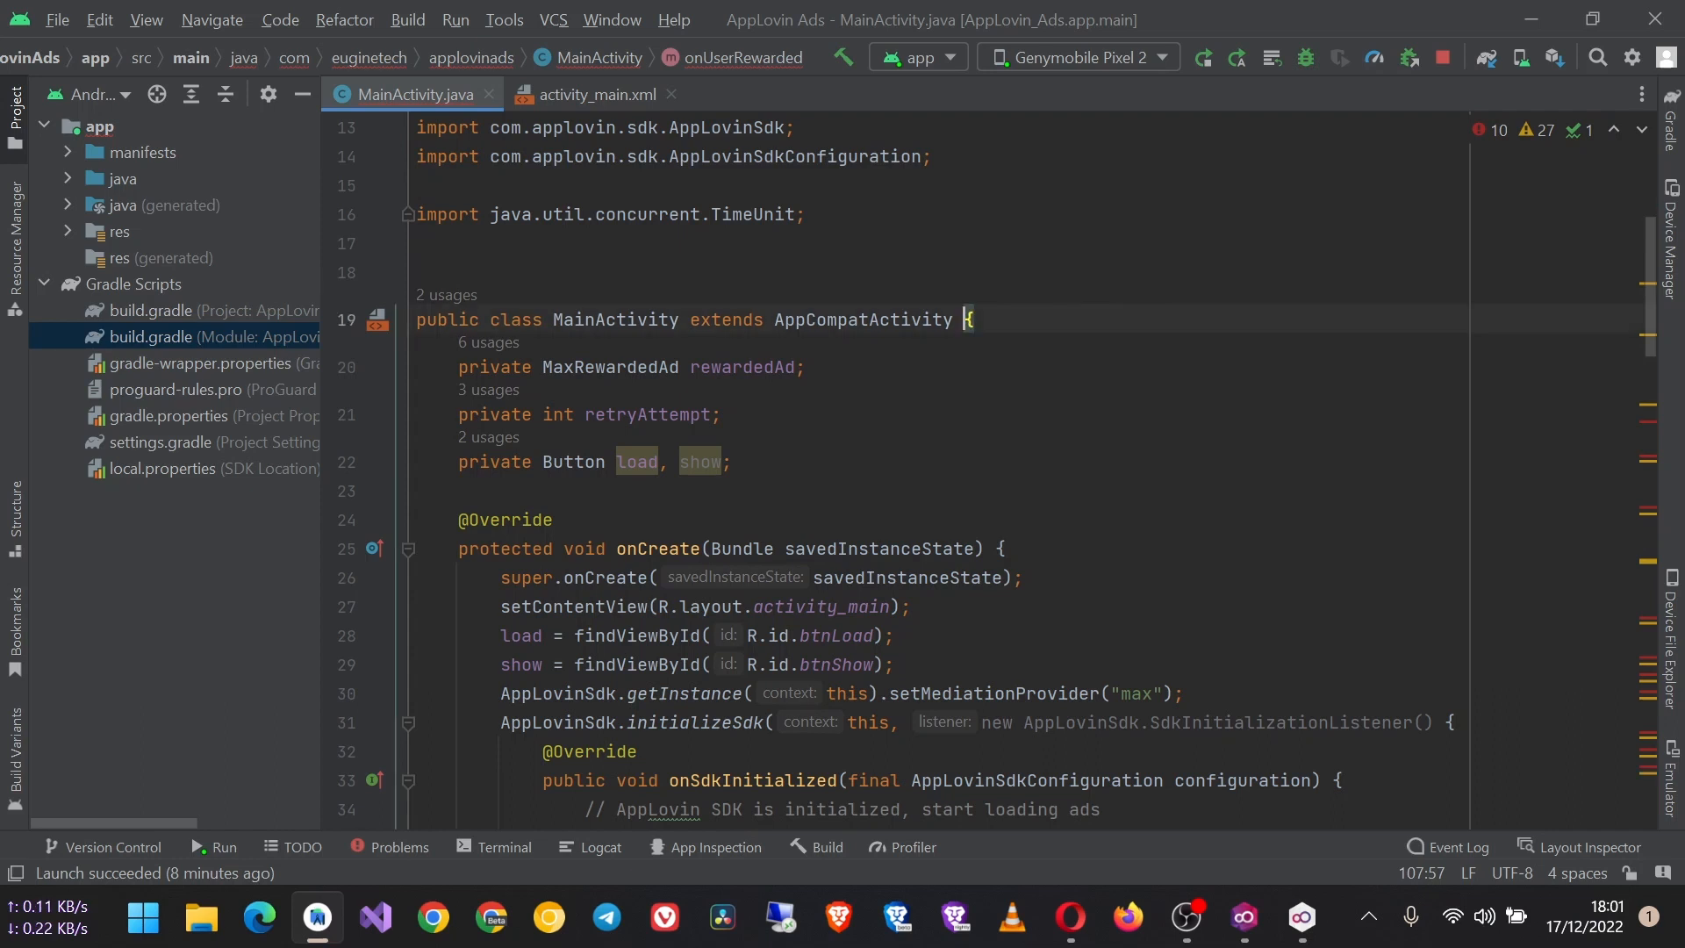
text(implements)
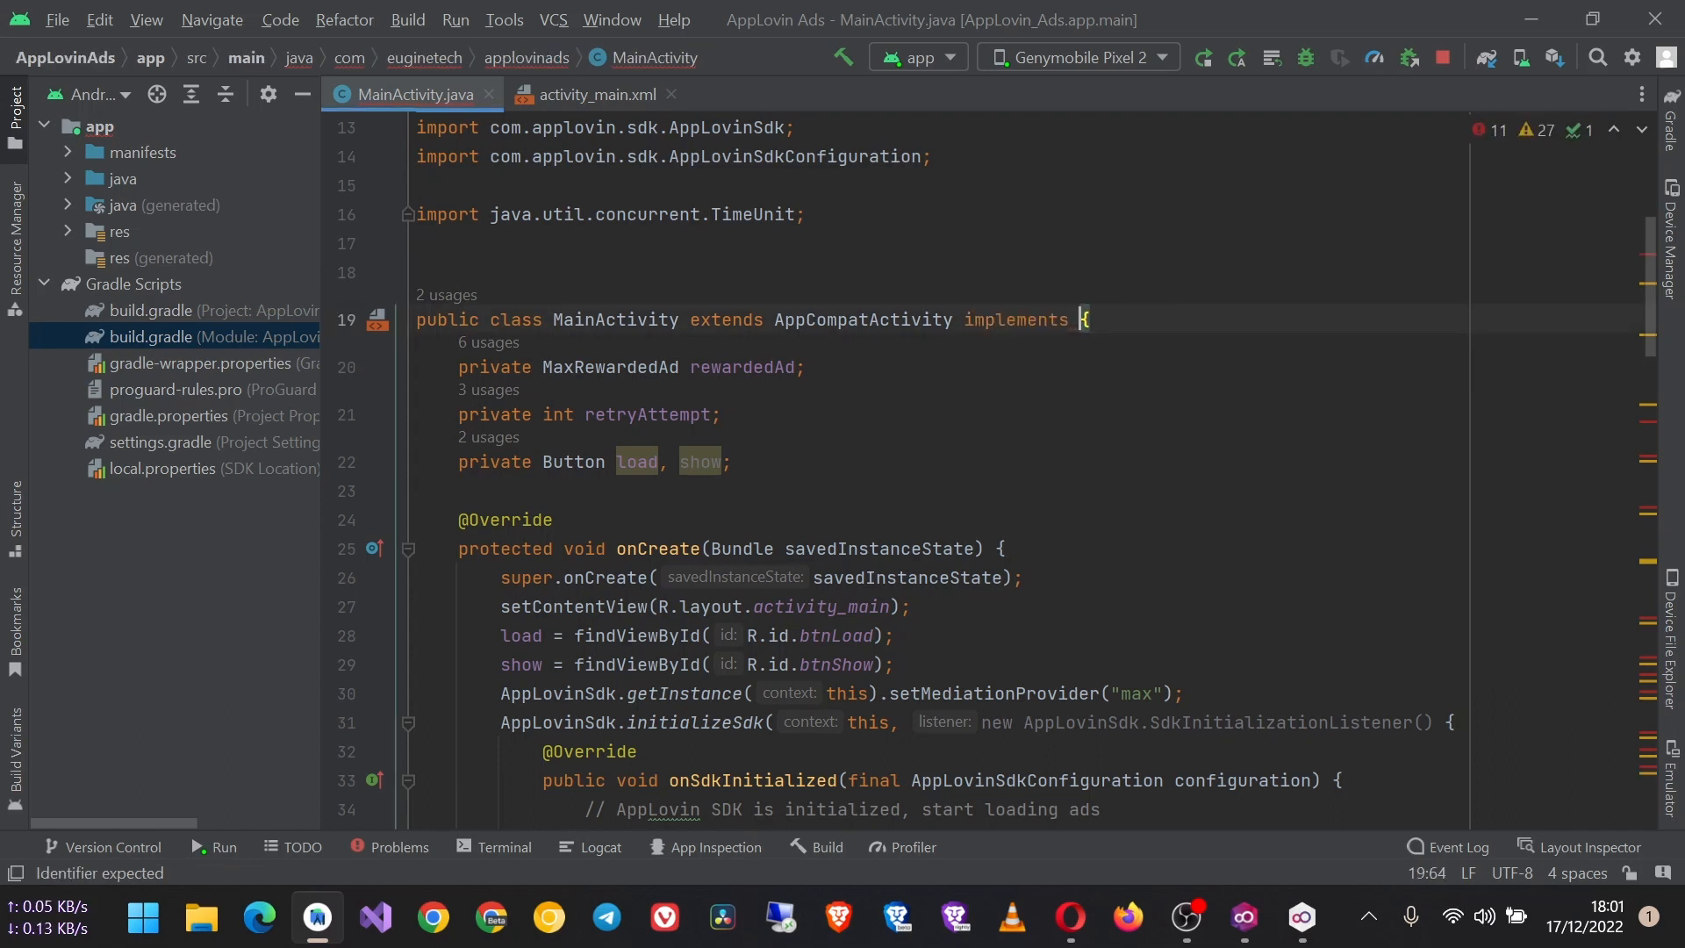
text(MaxRewardedAdListener)
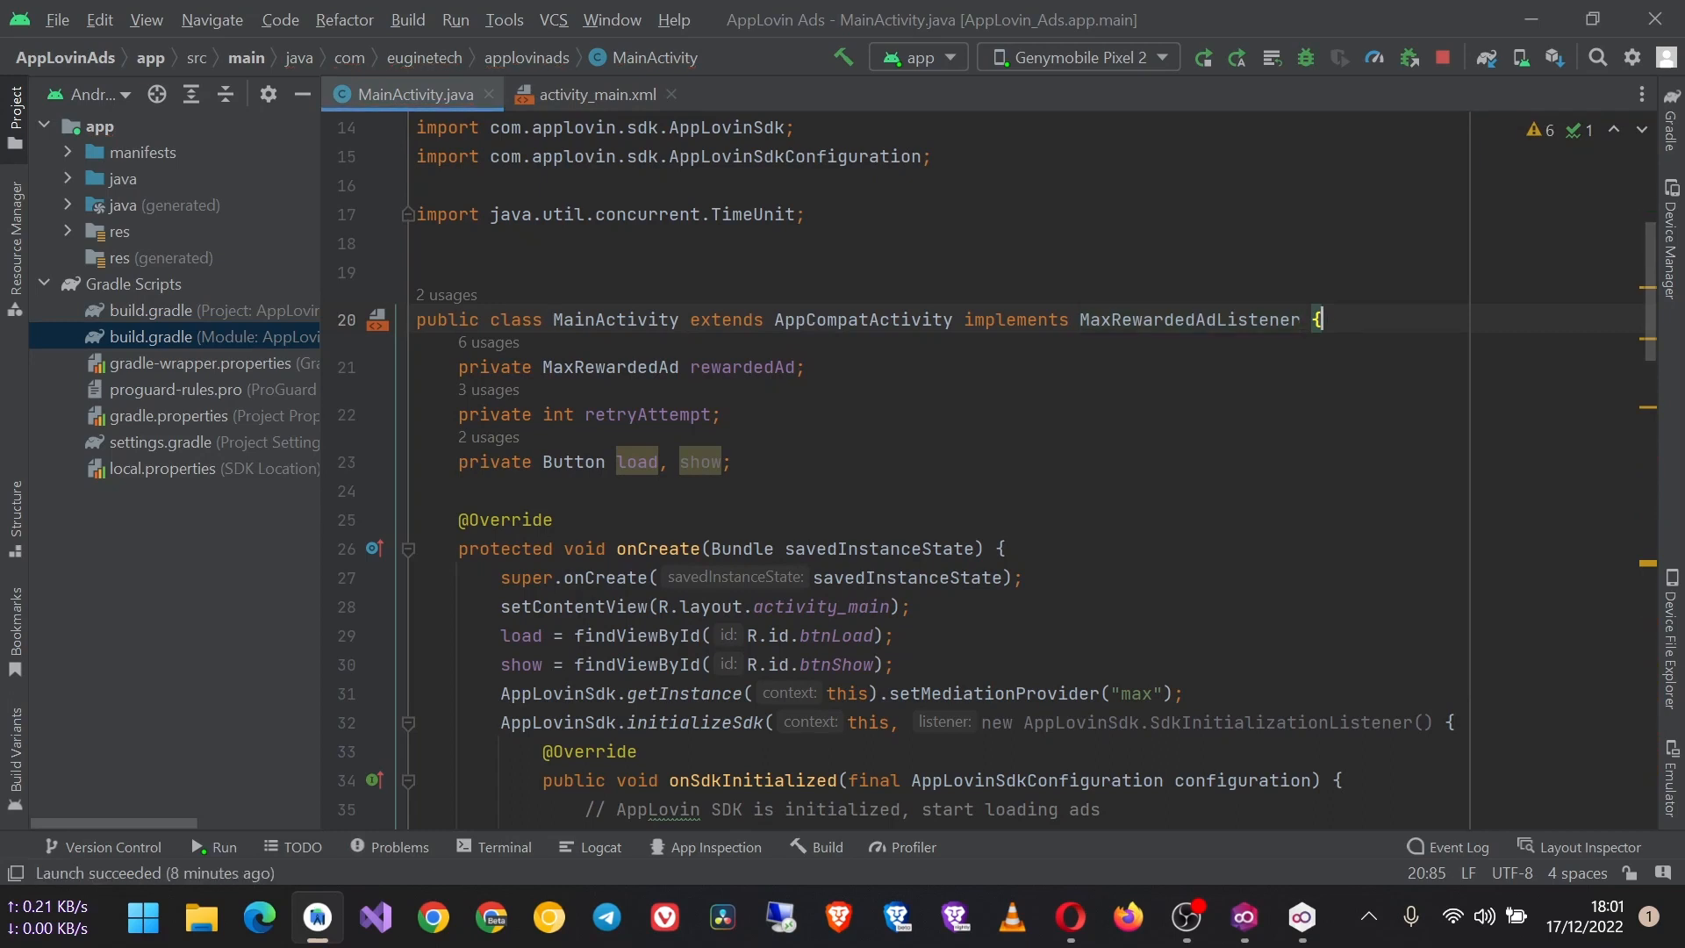
scroll(down, 3)
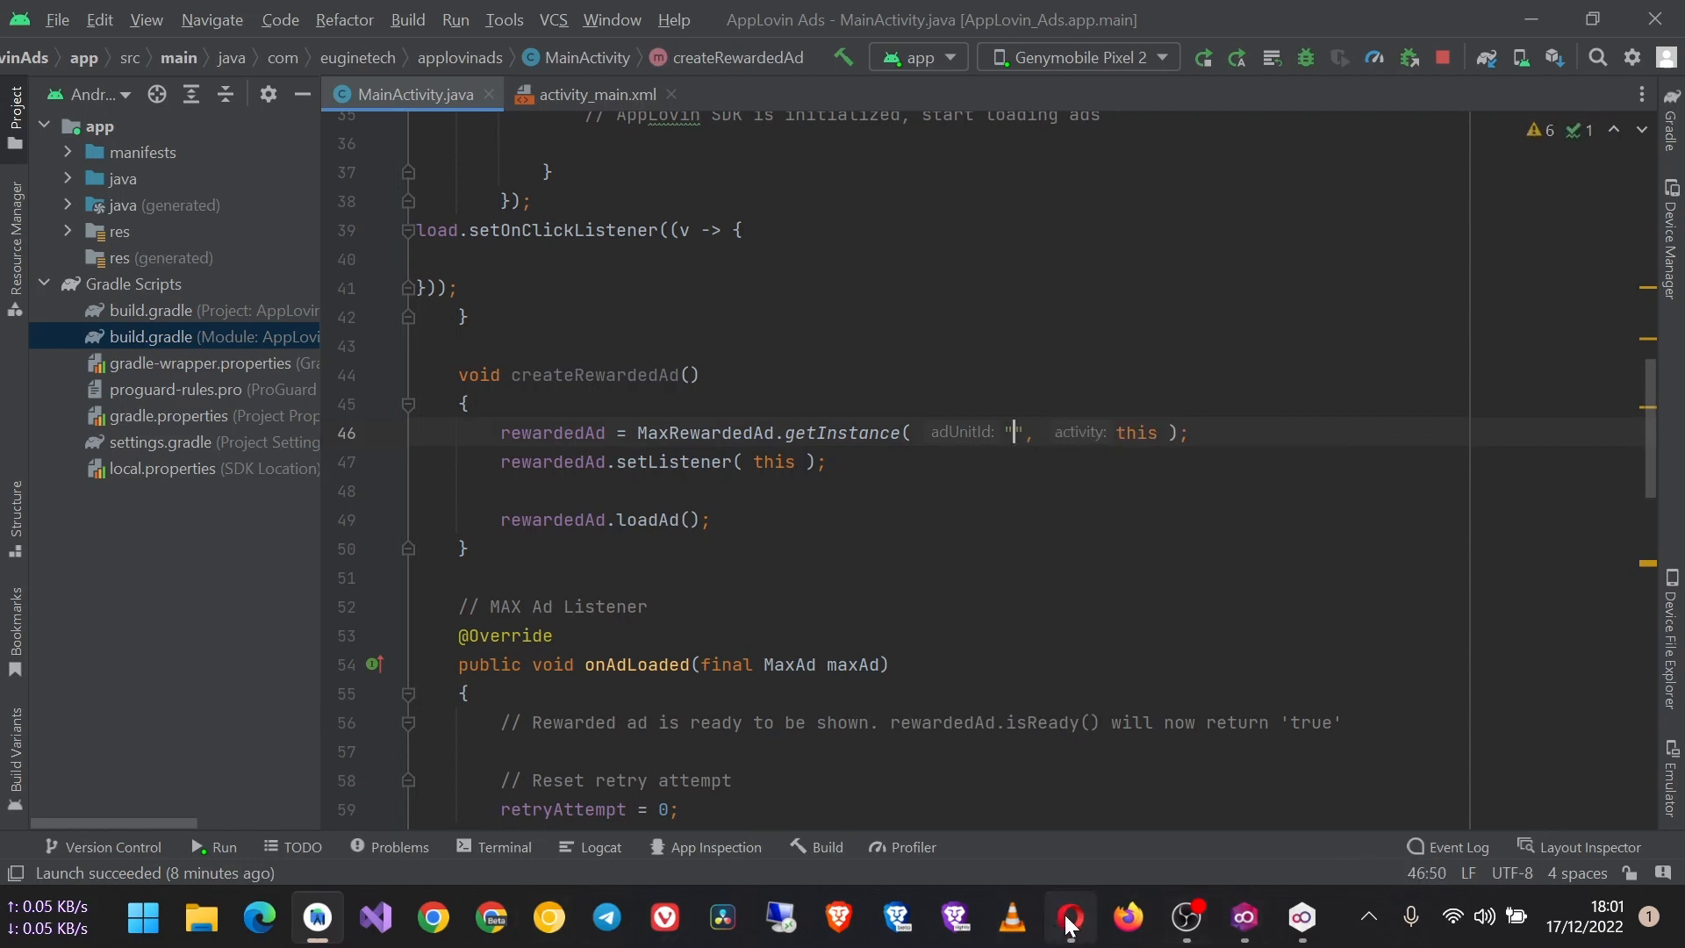
click(1067, 918)
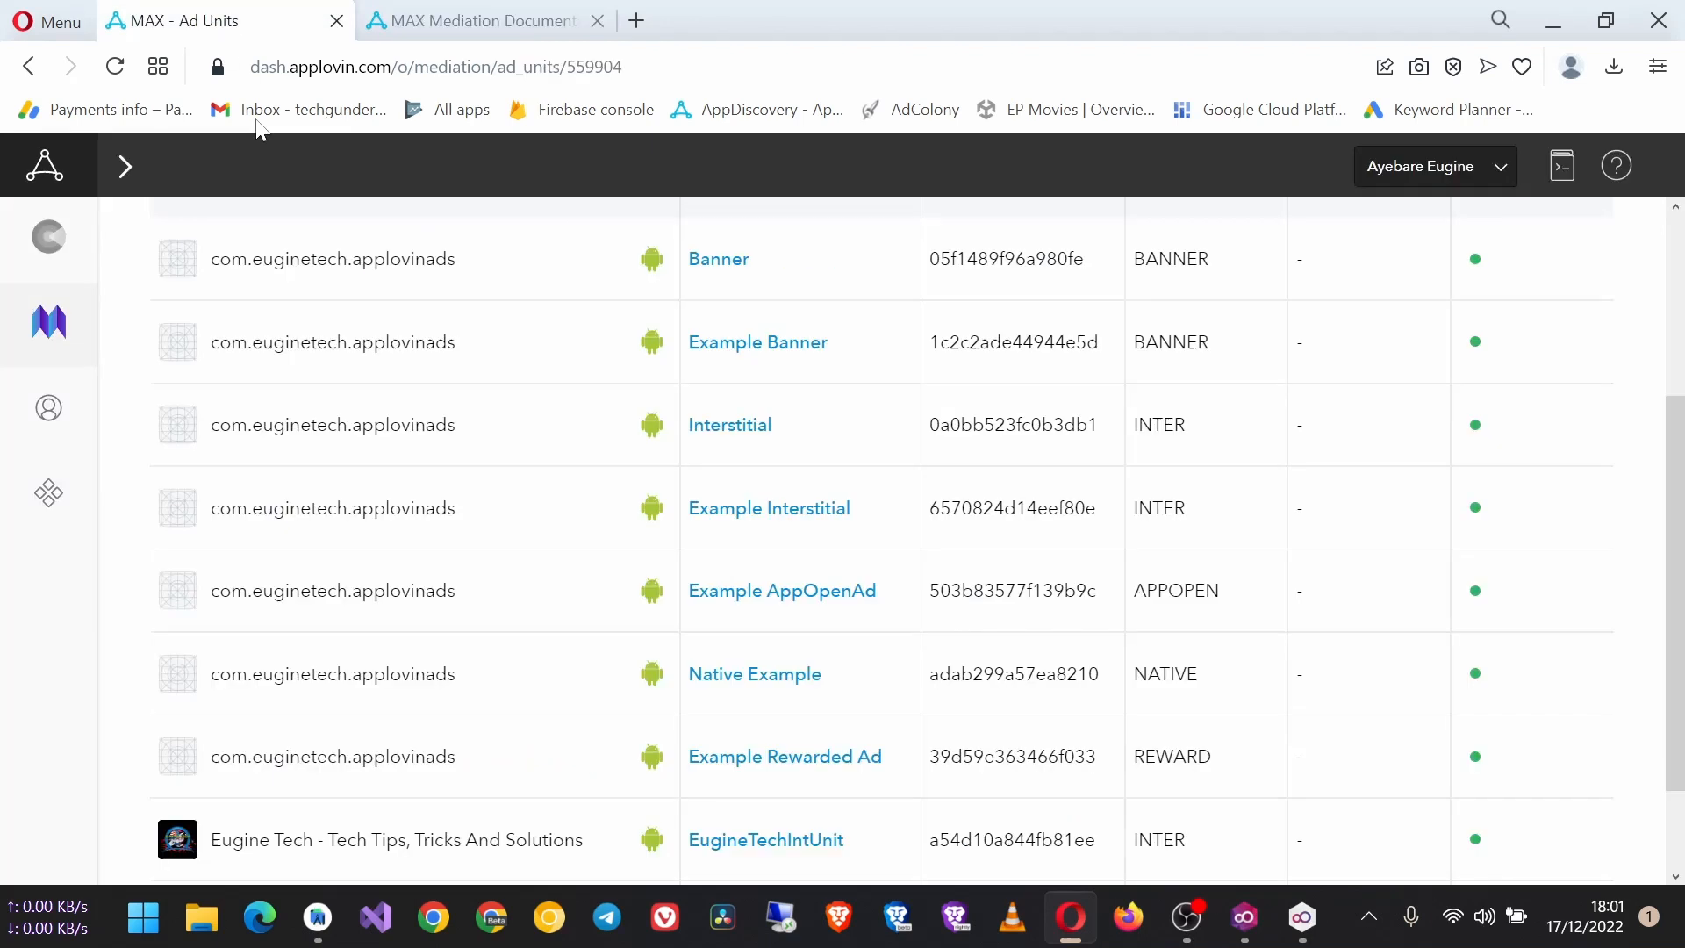
Paste rewarded unit ID 39d59e363466f033 into createRewardedAd's getInstance call.
scroll(down, 3)
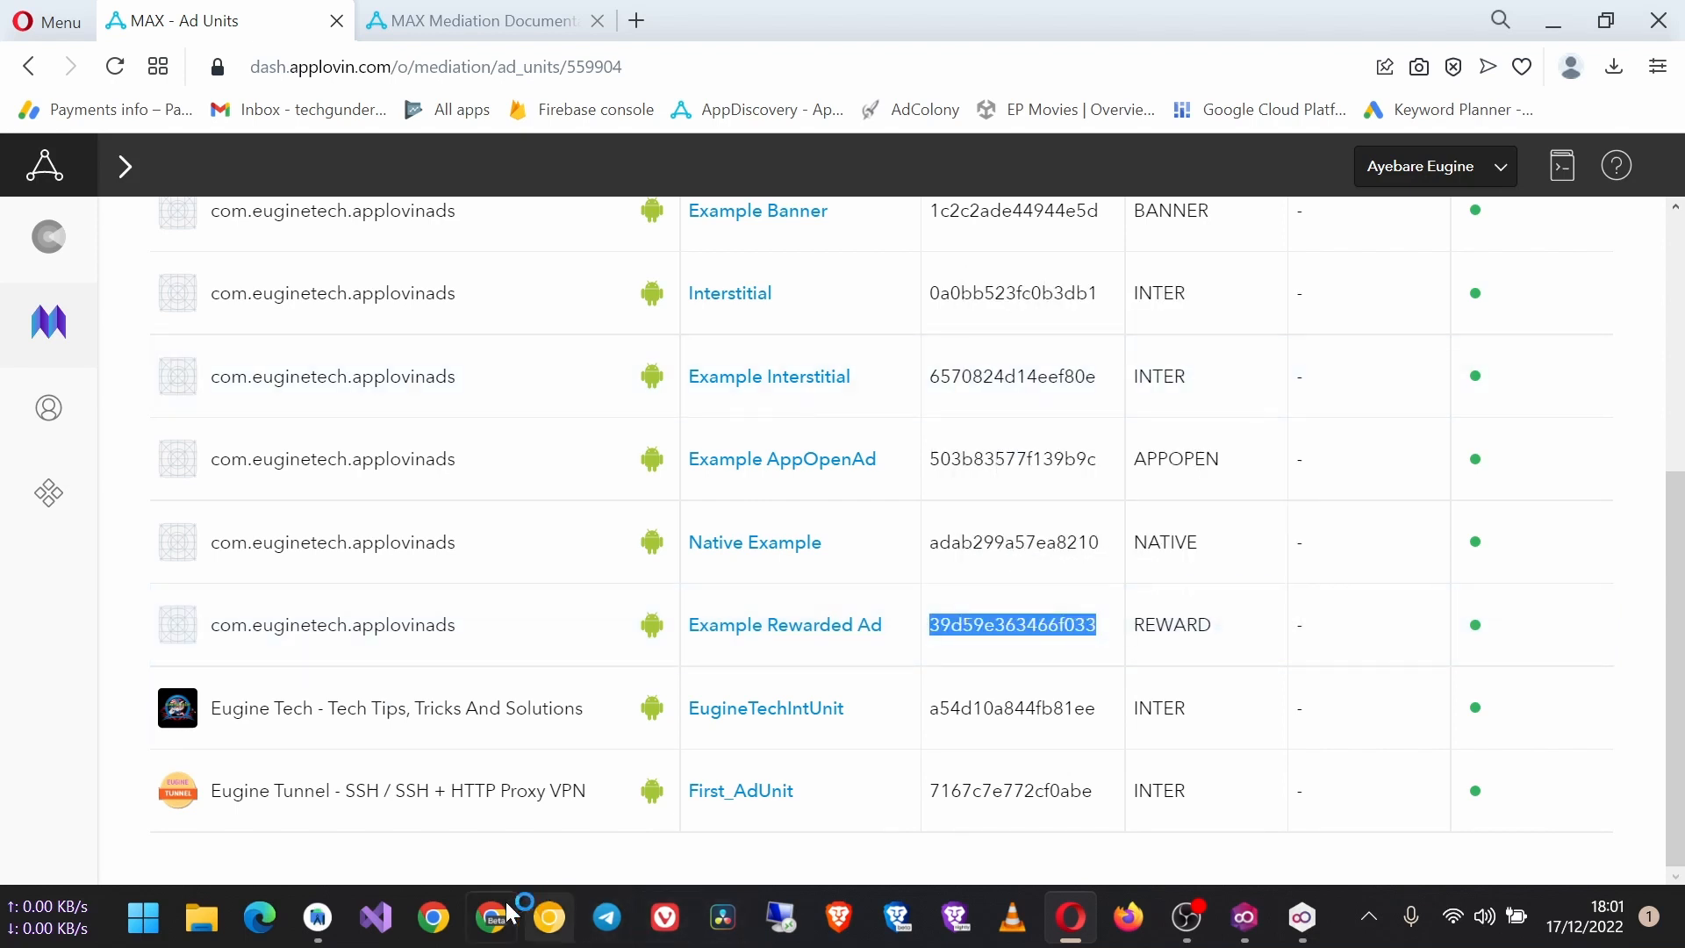
click(316, 918)
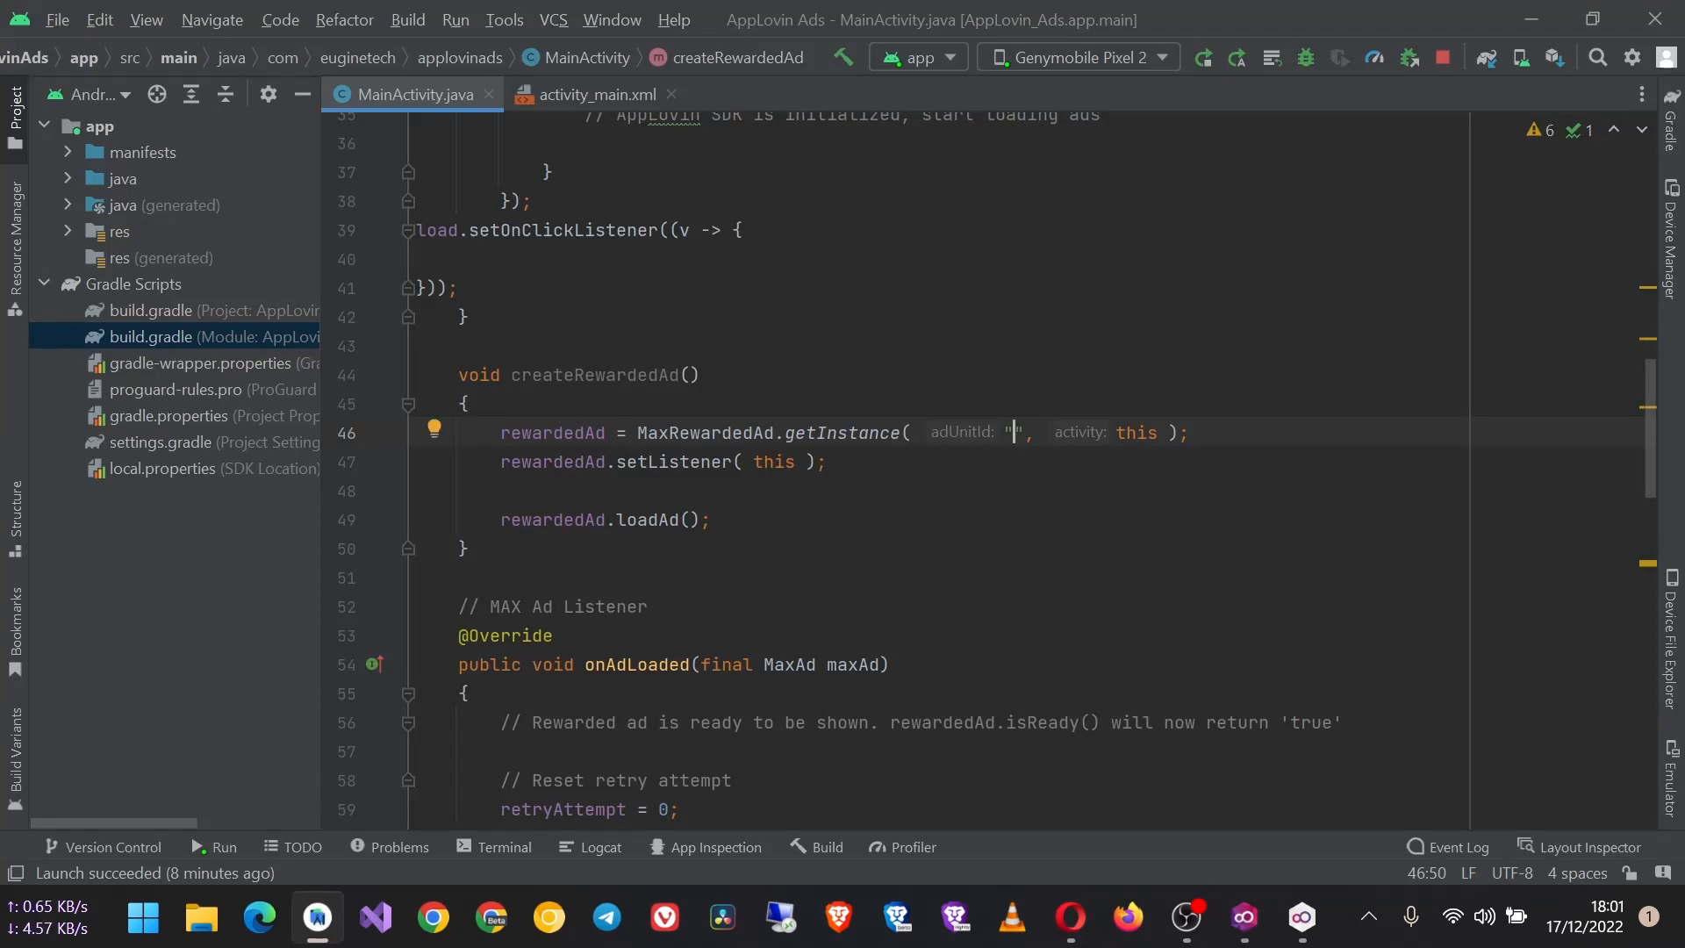
text(39d59e363466f033)
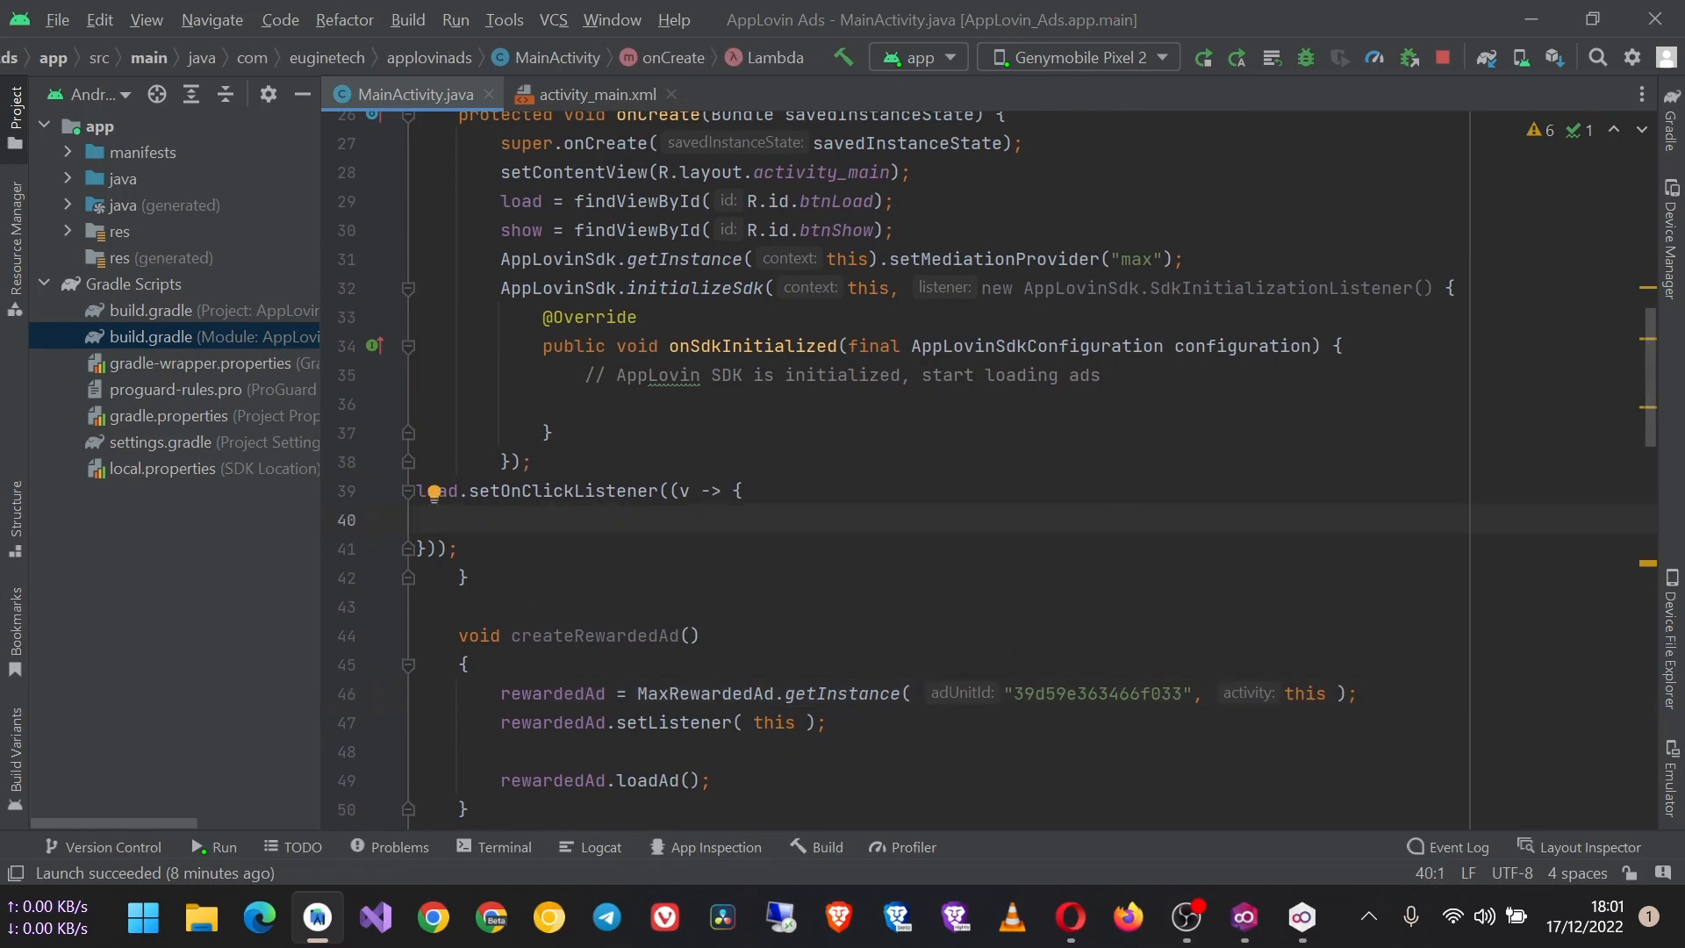
Call createRewardedAd() in the Load button listener and reformat the code.
text(createRewardedAd();)
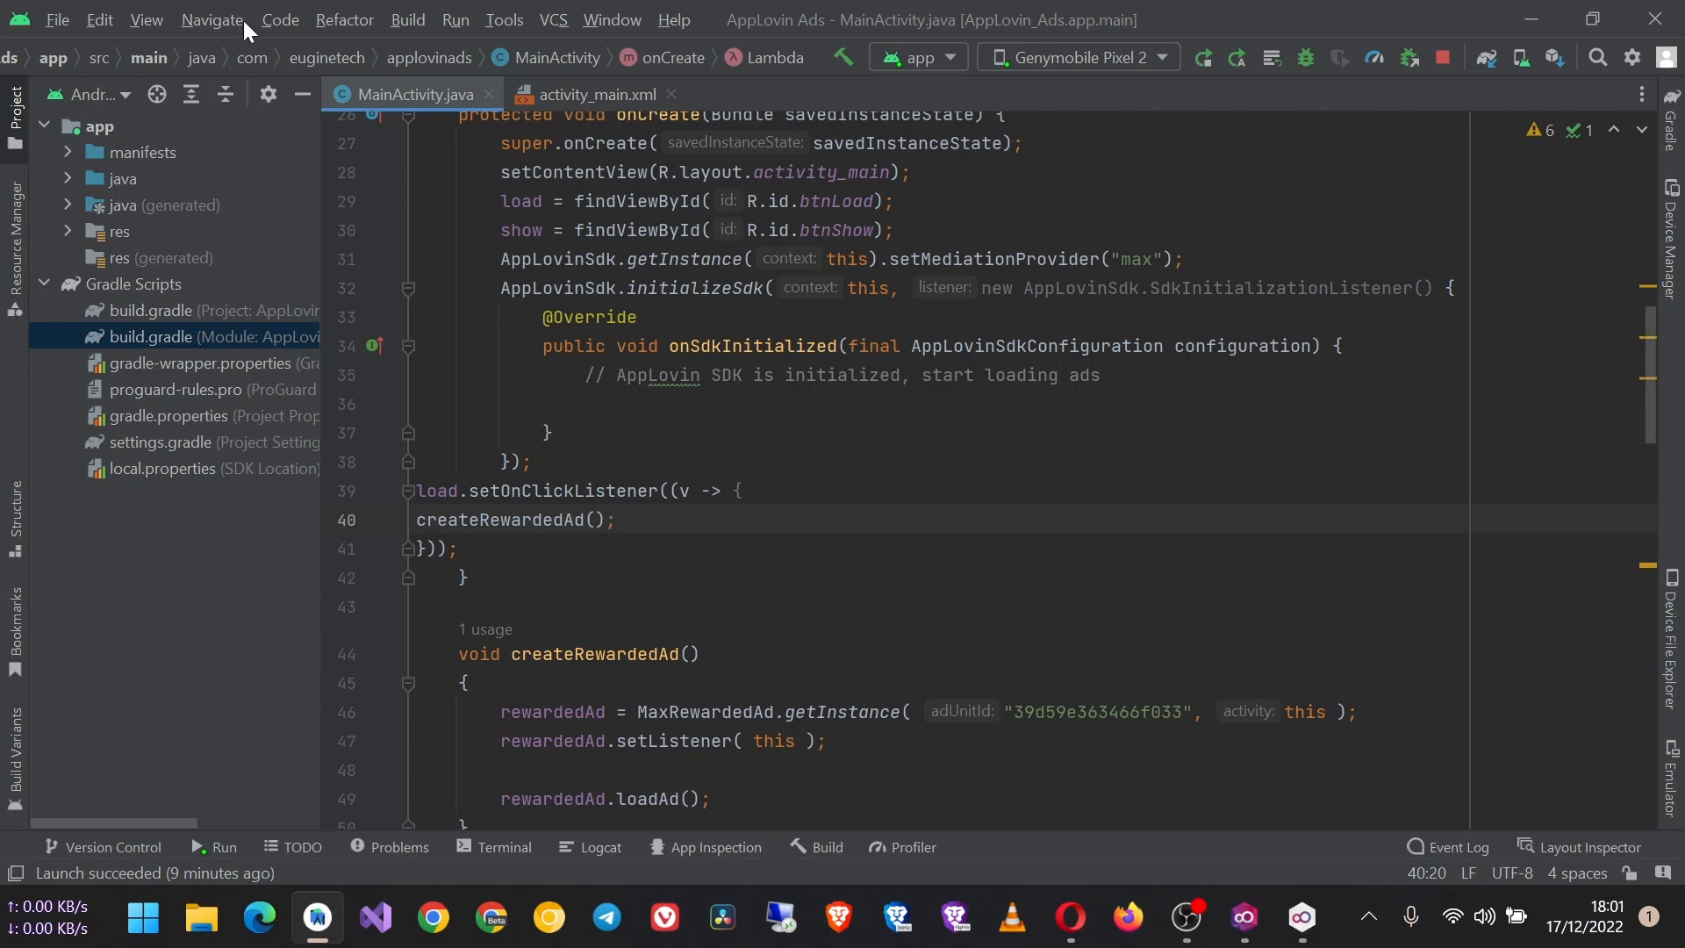
click(279, 19)
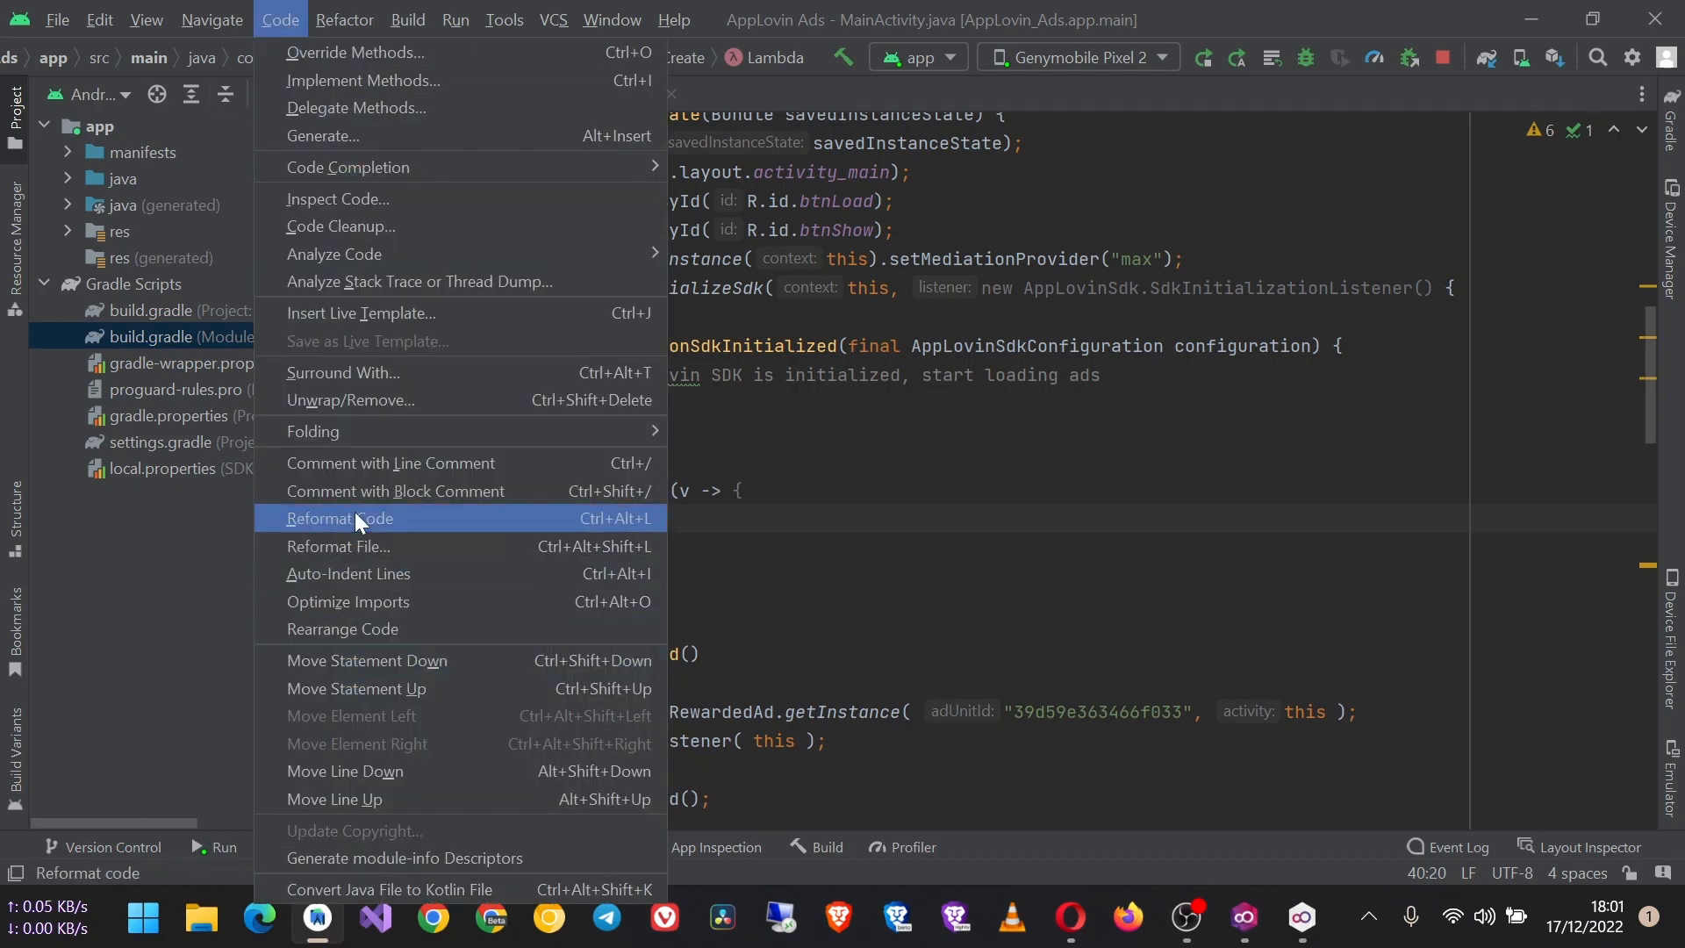
click(339, 518)
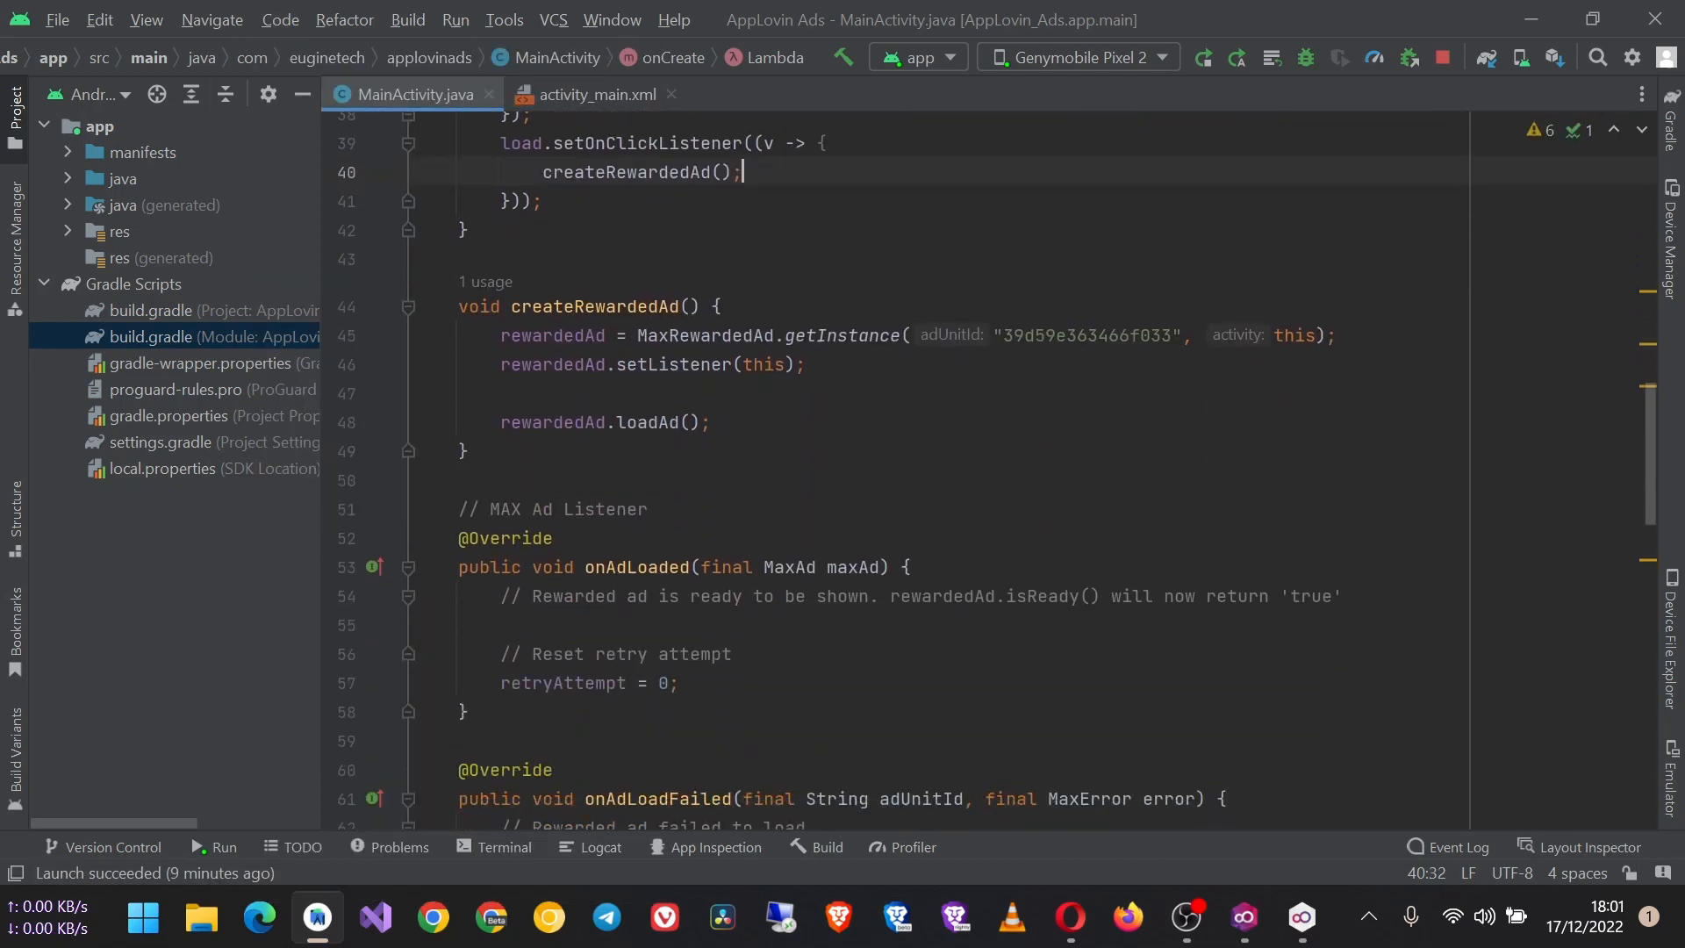
scroll(down, 3)
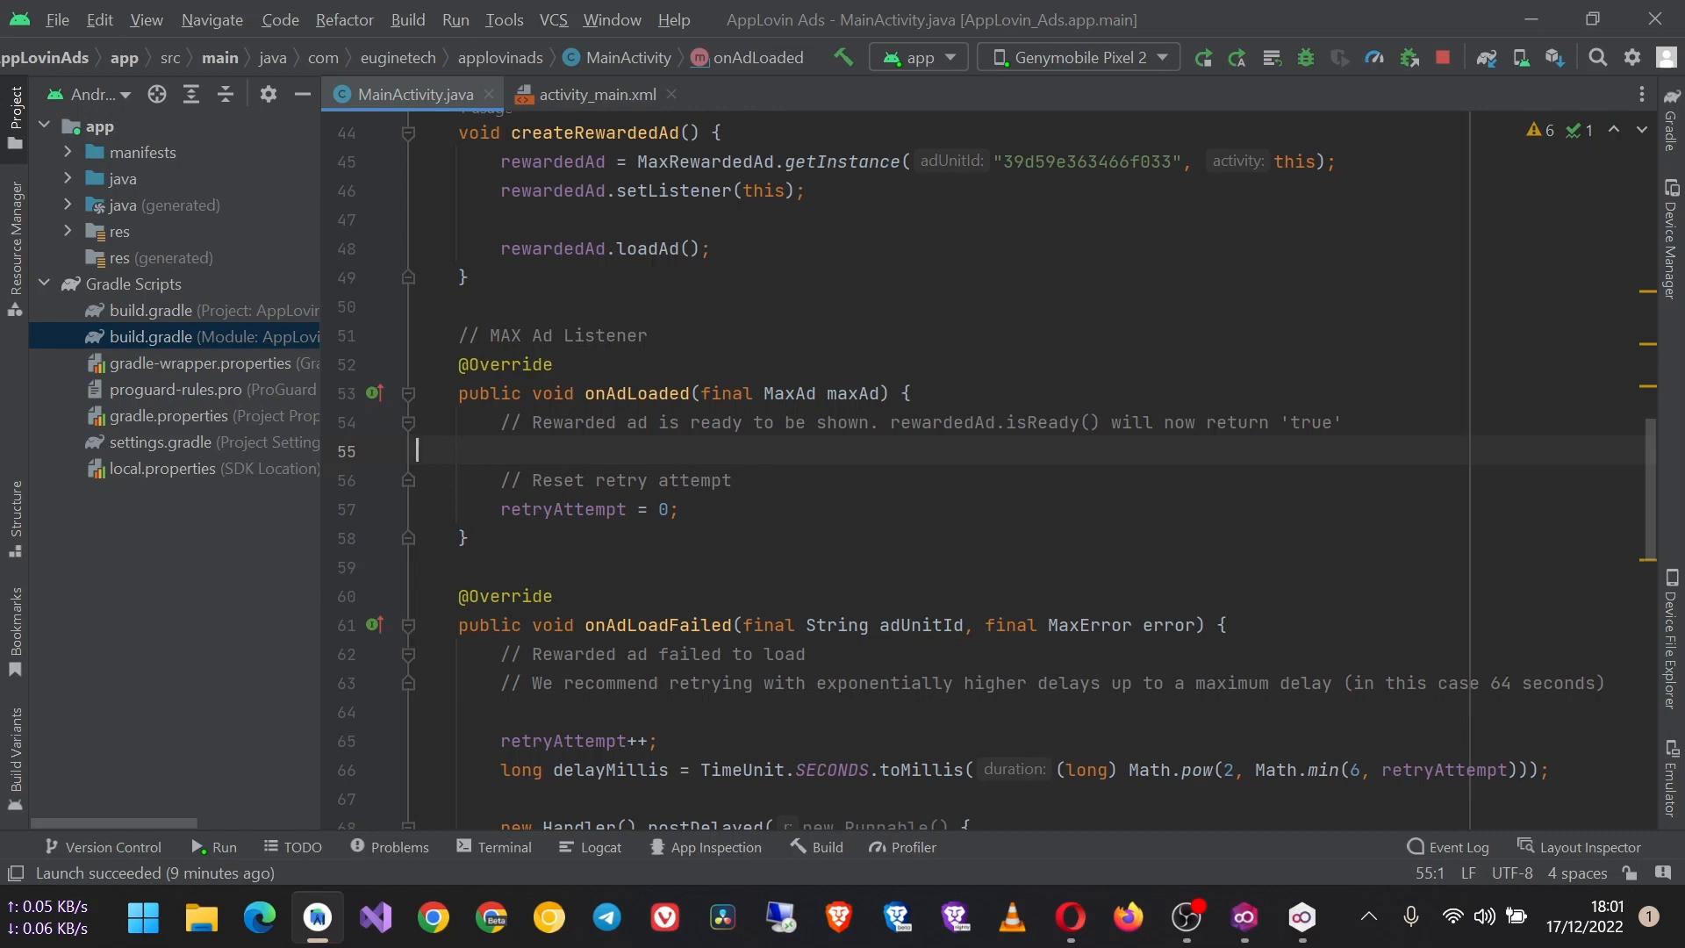
Add a Toast.makeText(...).show() with message 'Ad Loaded' in onAdLoaded.
text(T)
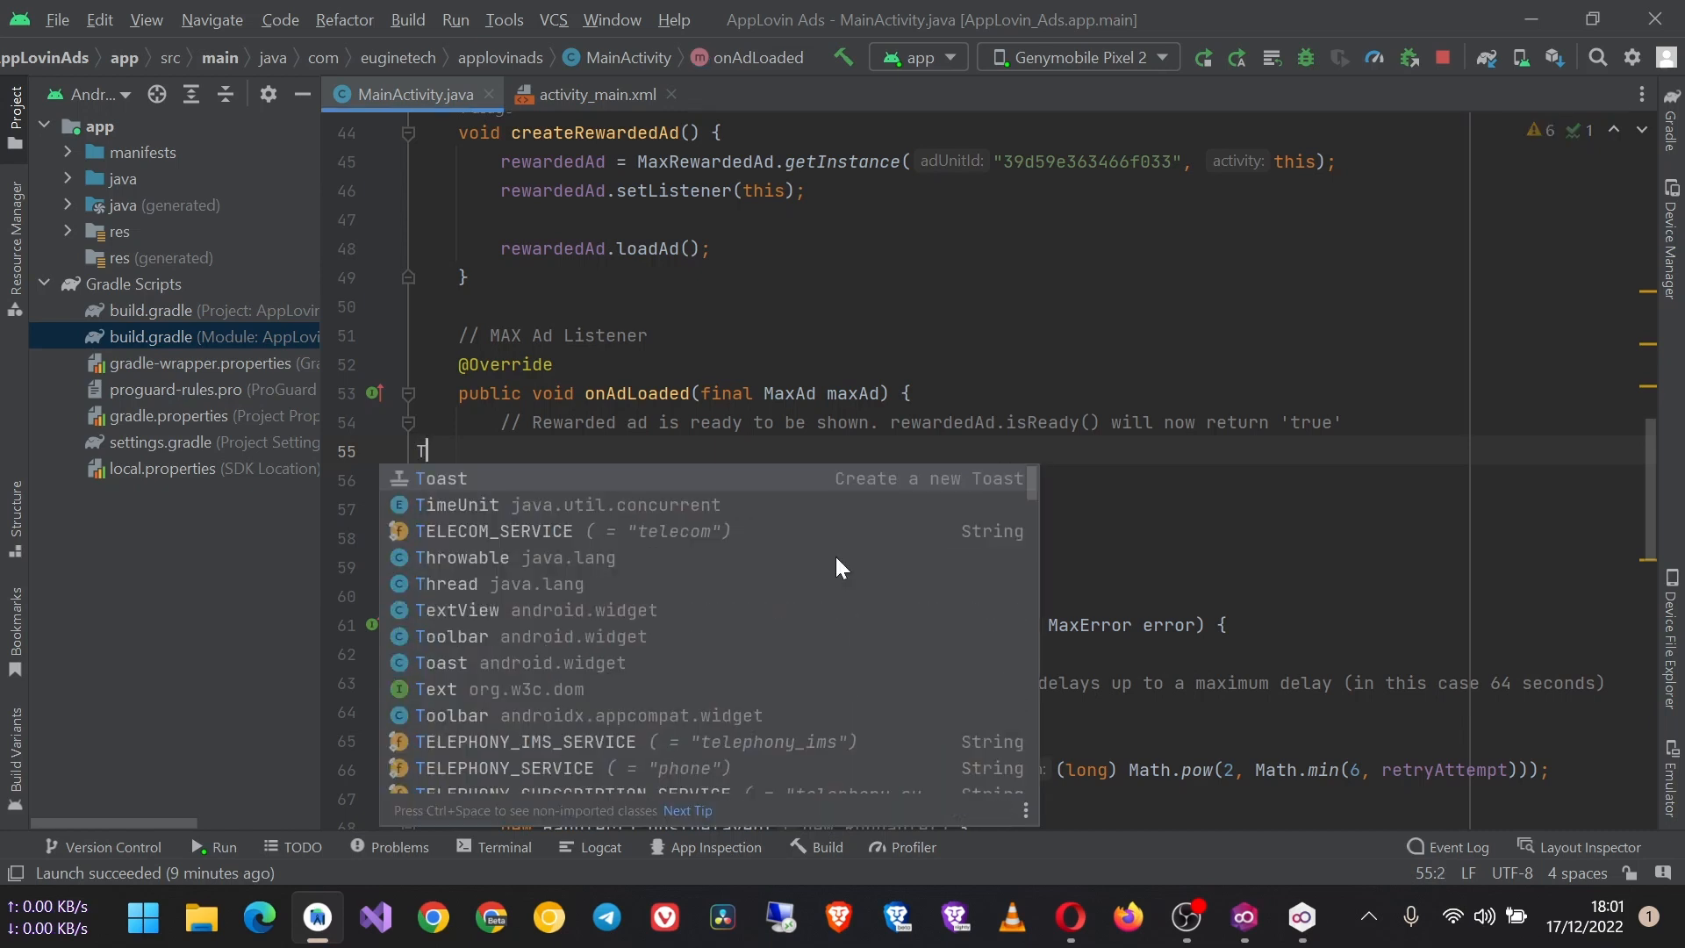
click(439, 477)
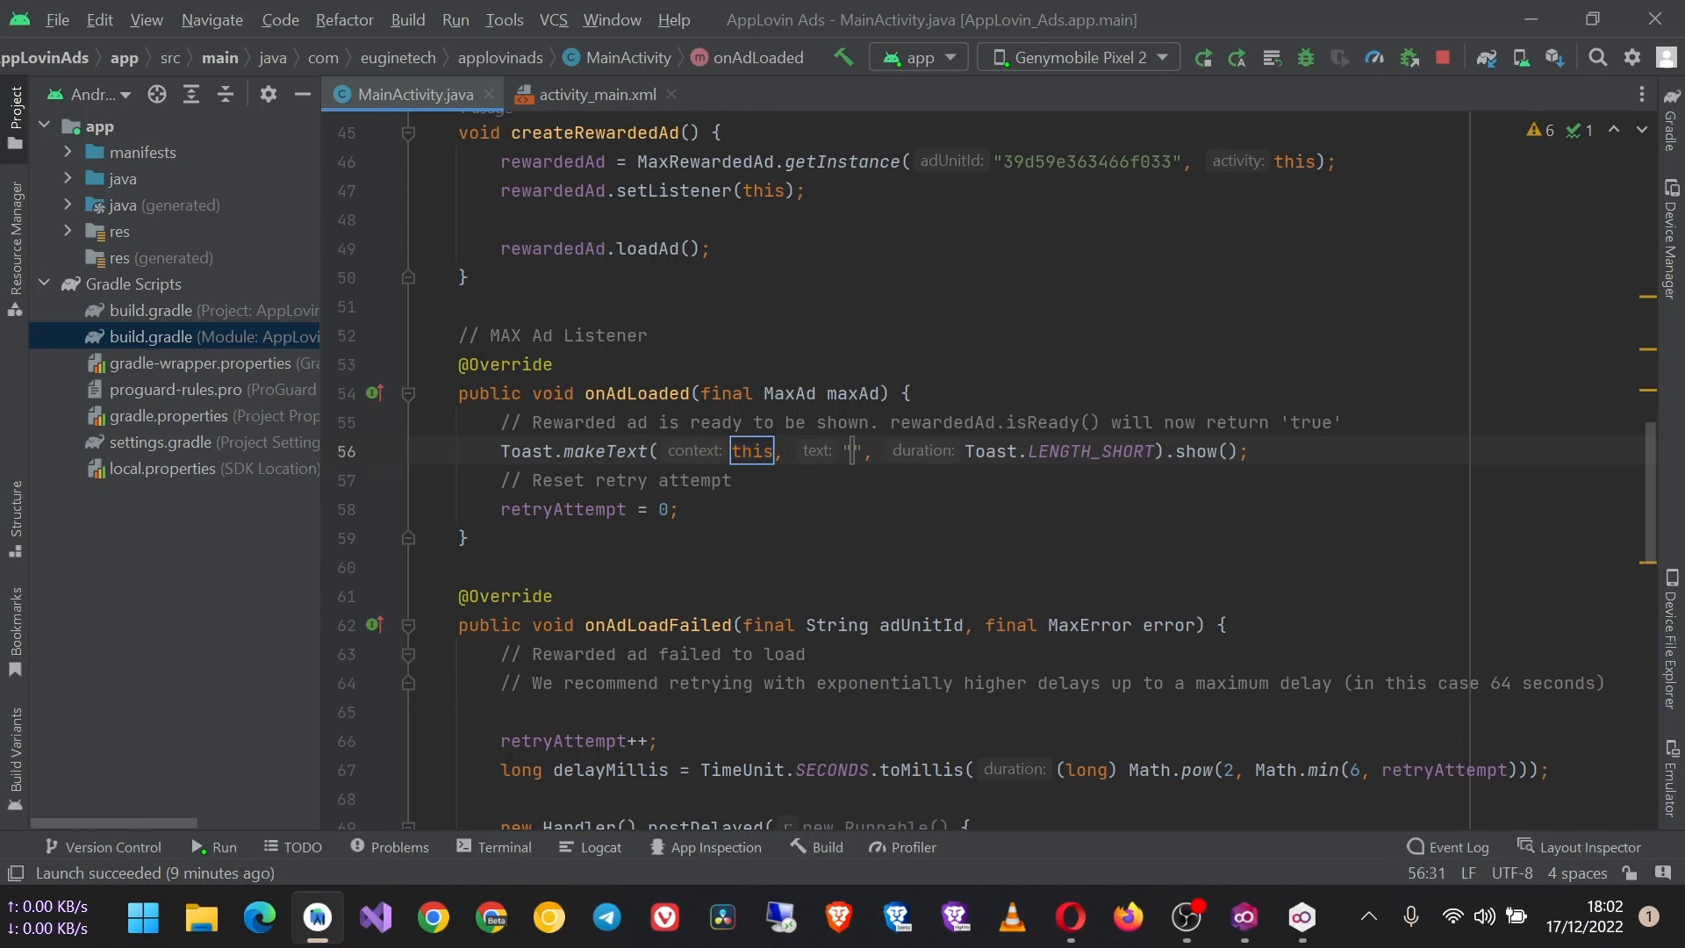
text(Ad Loaded)
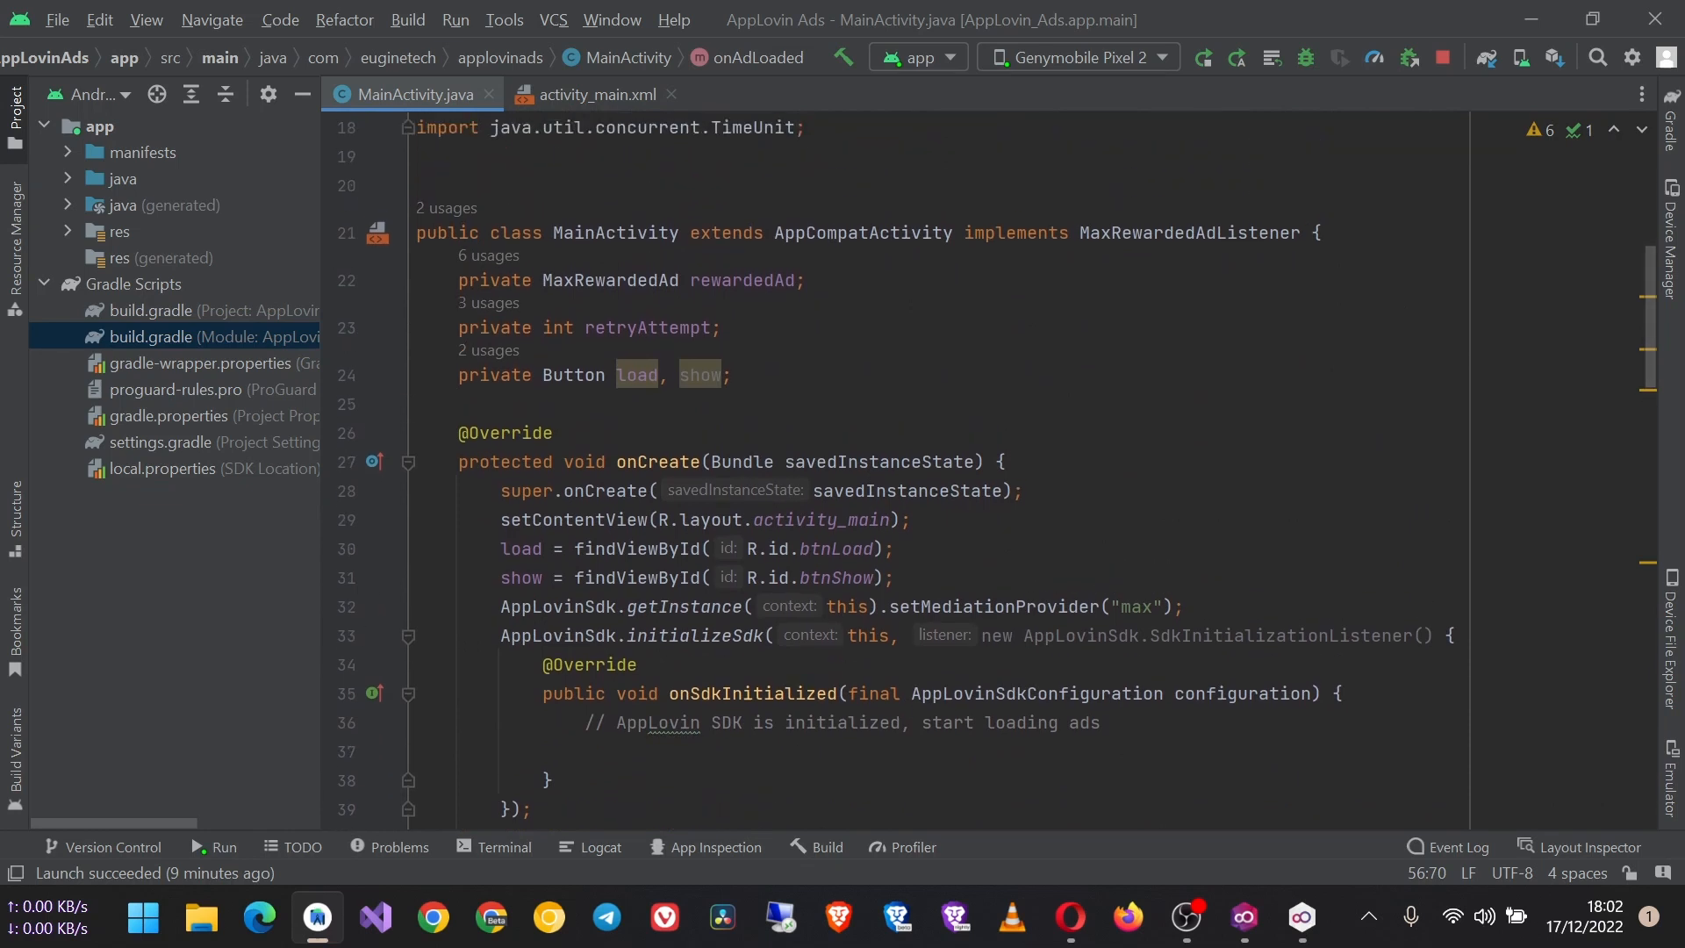
Add a show.setOnClickListener(v -> ...) handler for the Show button.
click(727, 376)
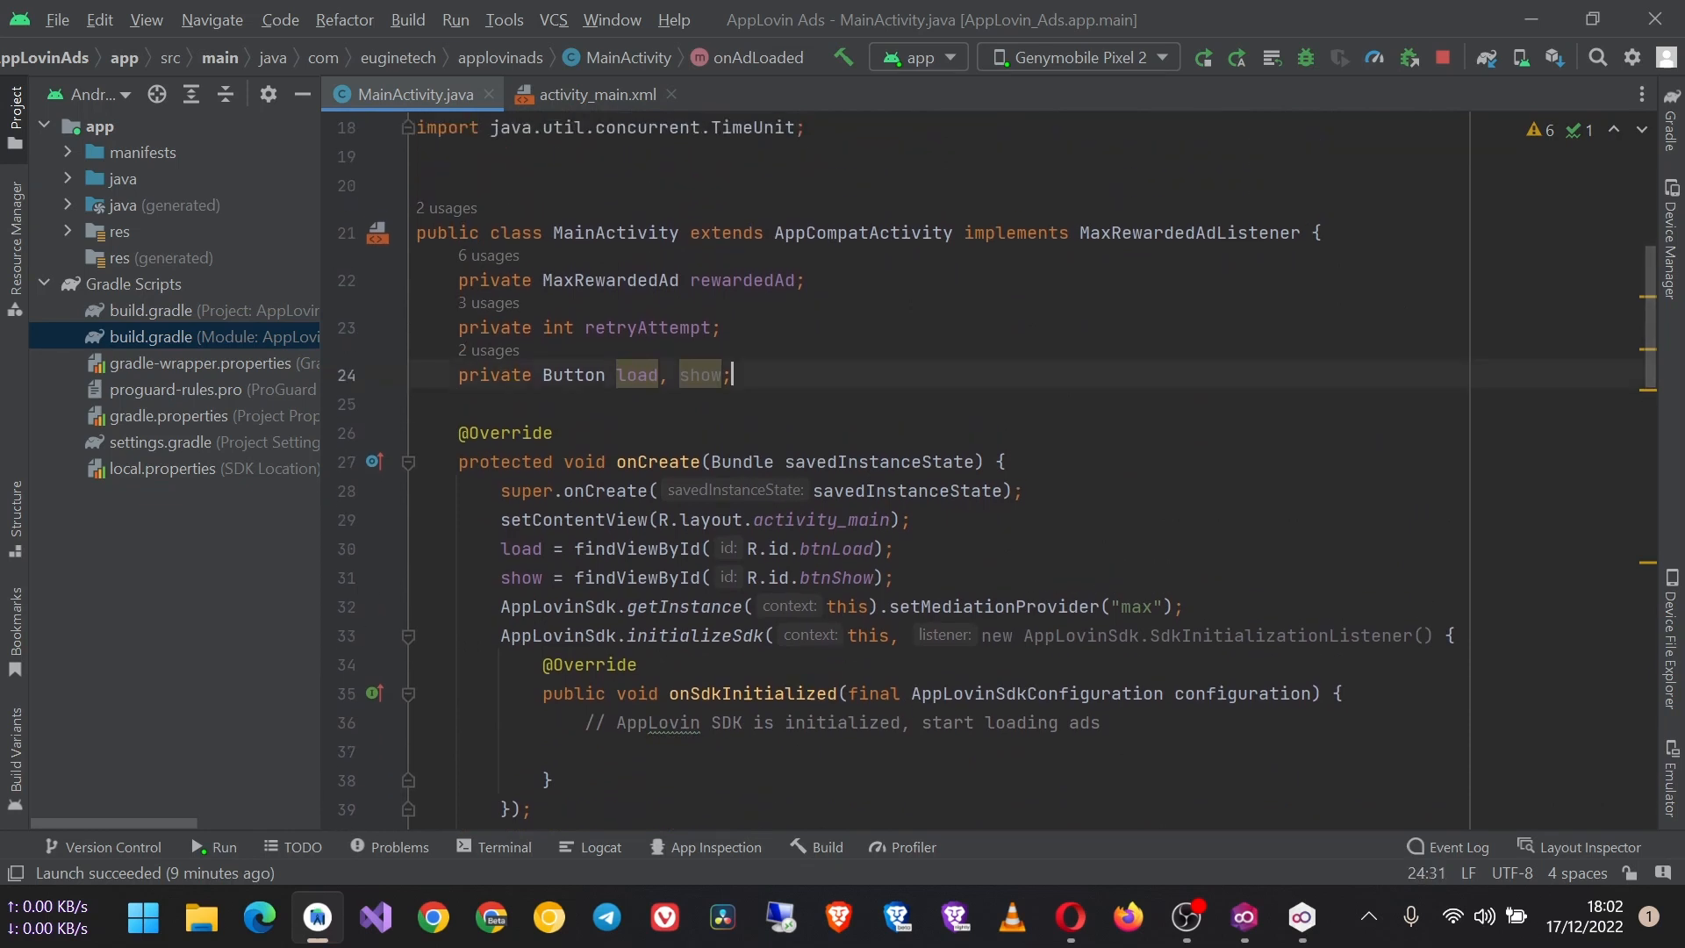
scroll(down, 3)
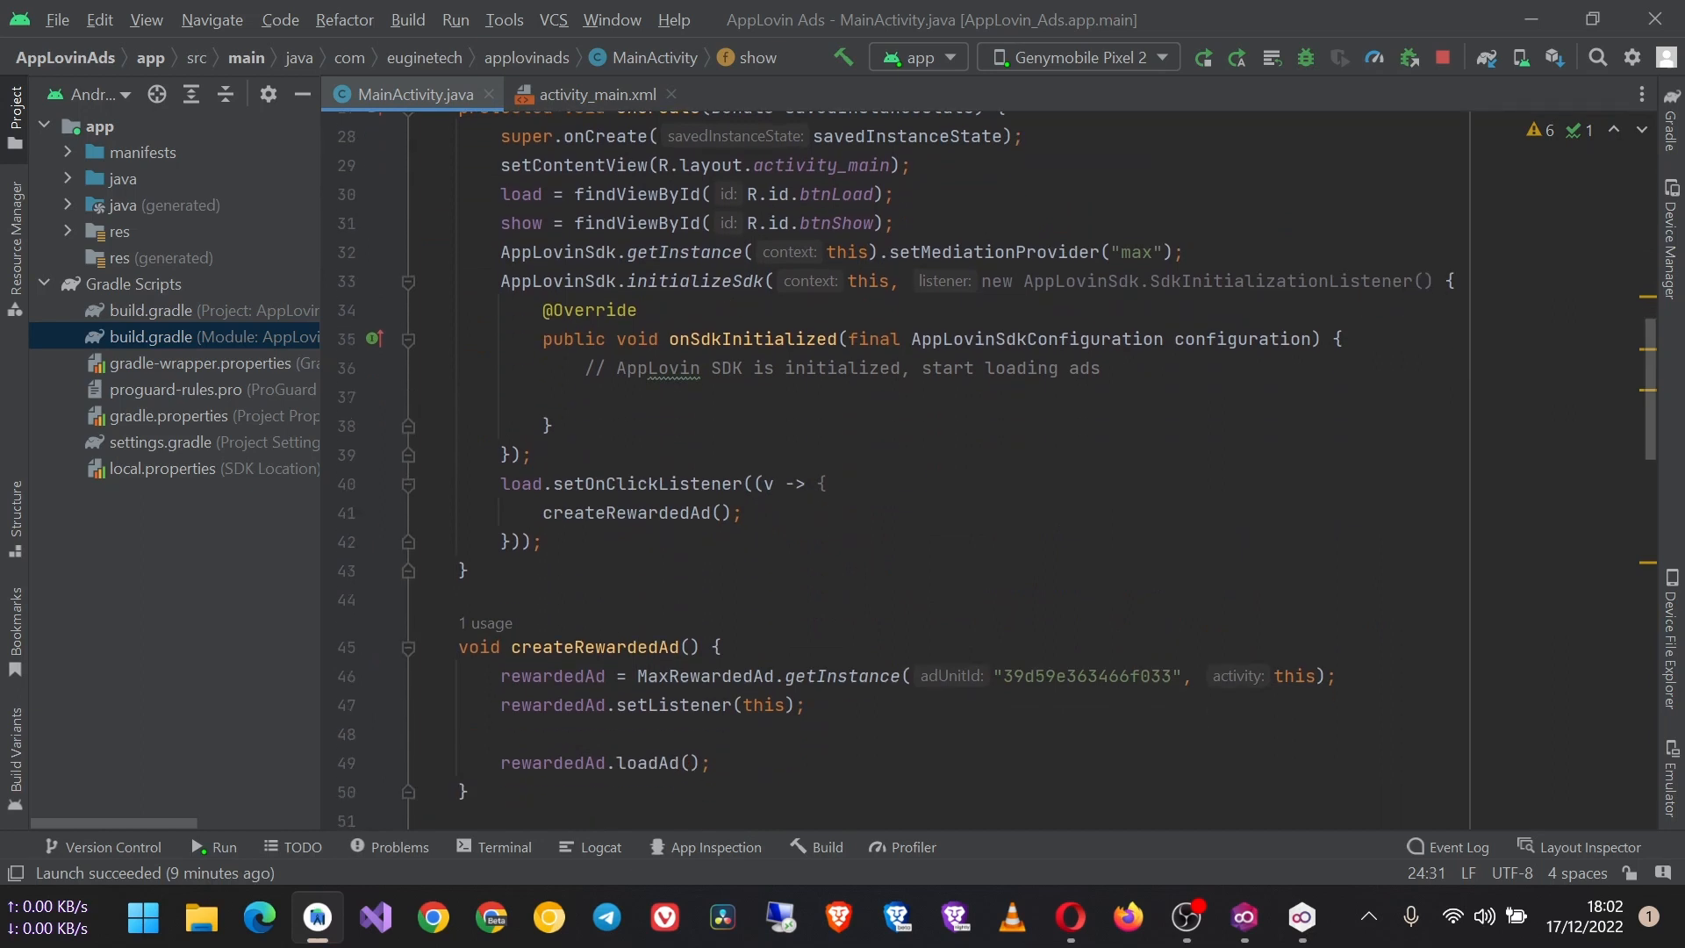
scroll(down, 3)
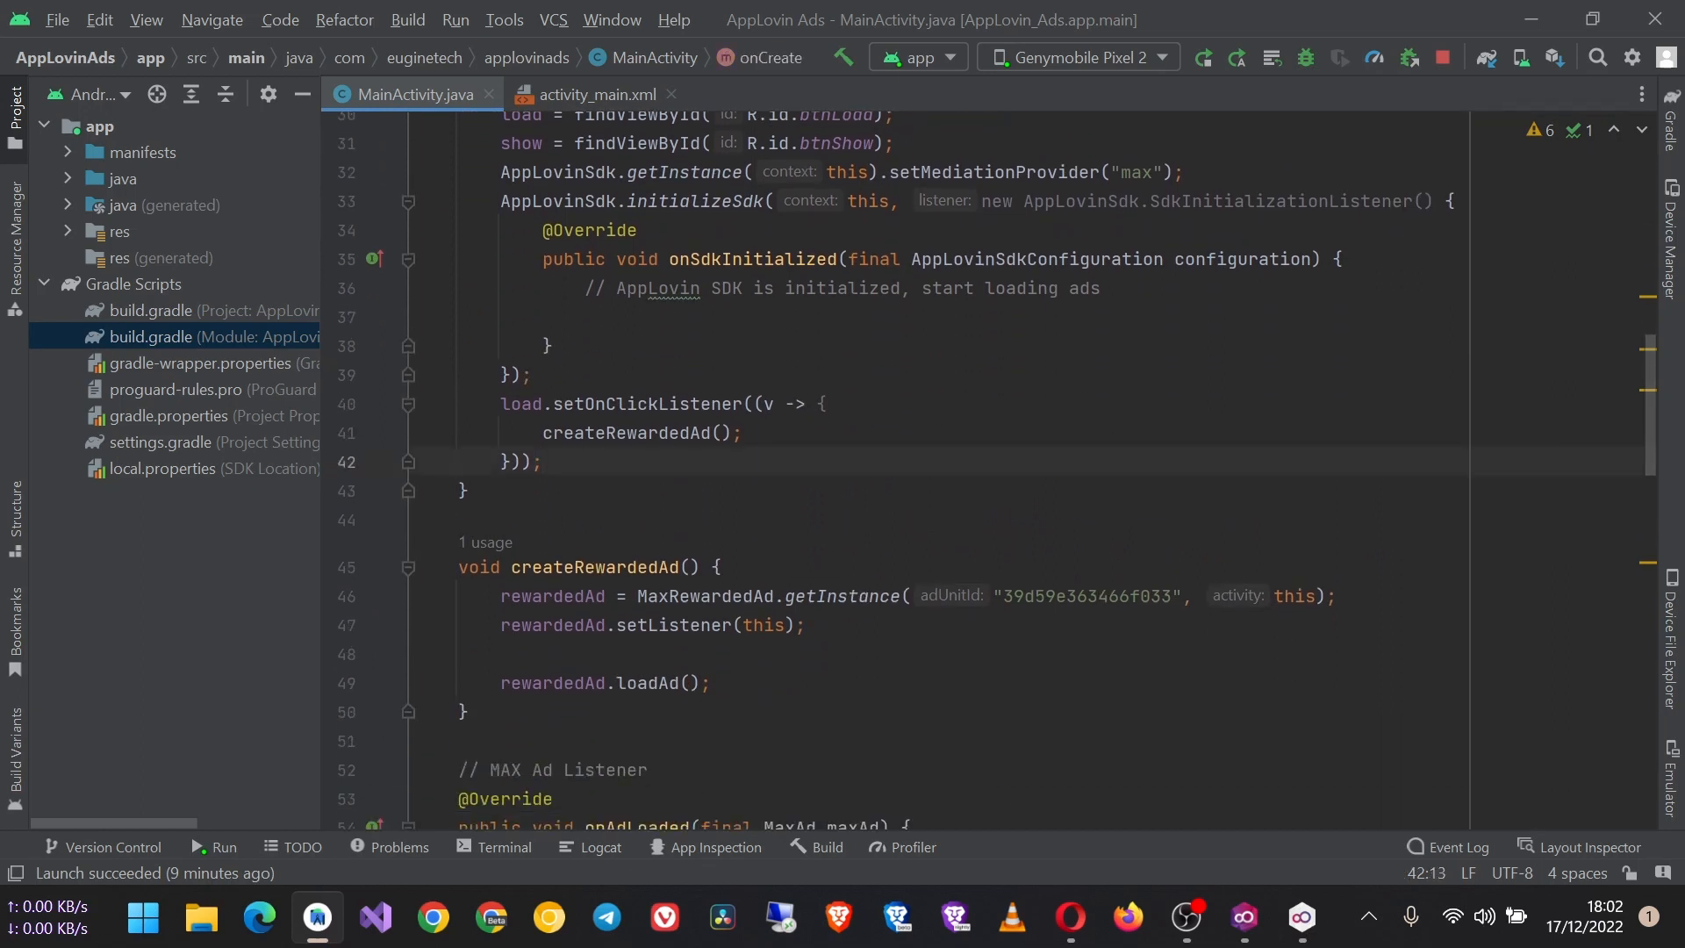
text(show)
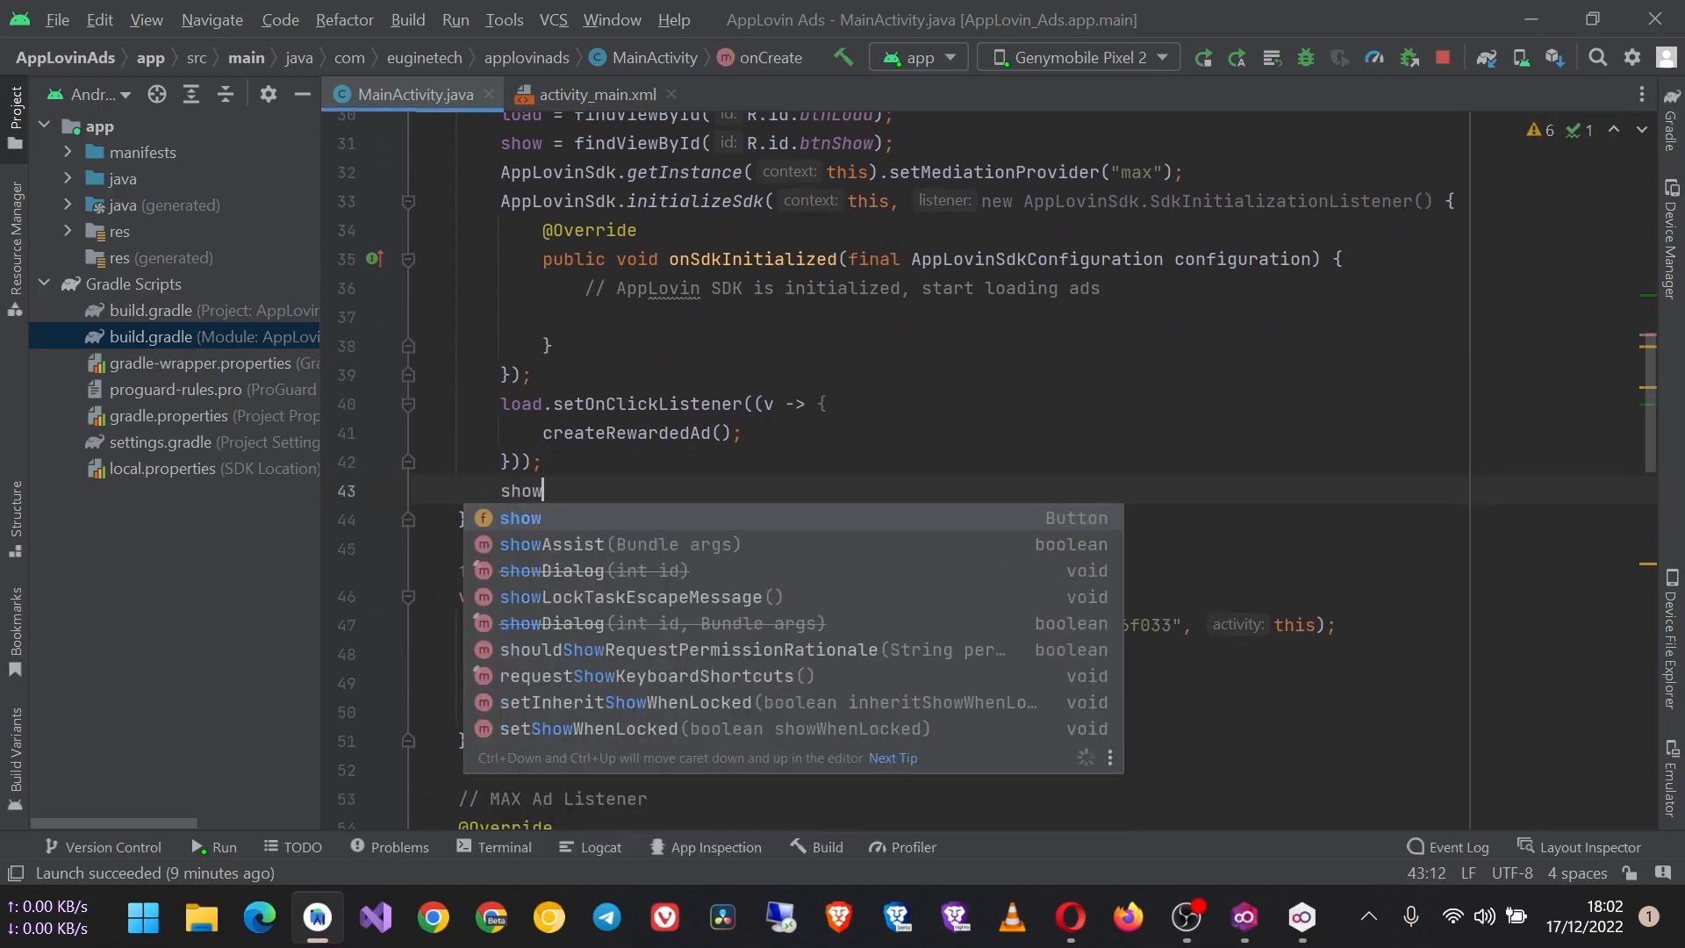
text(.set)
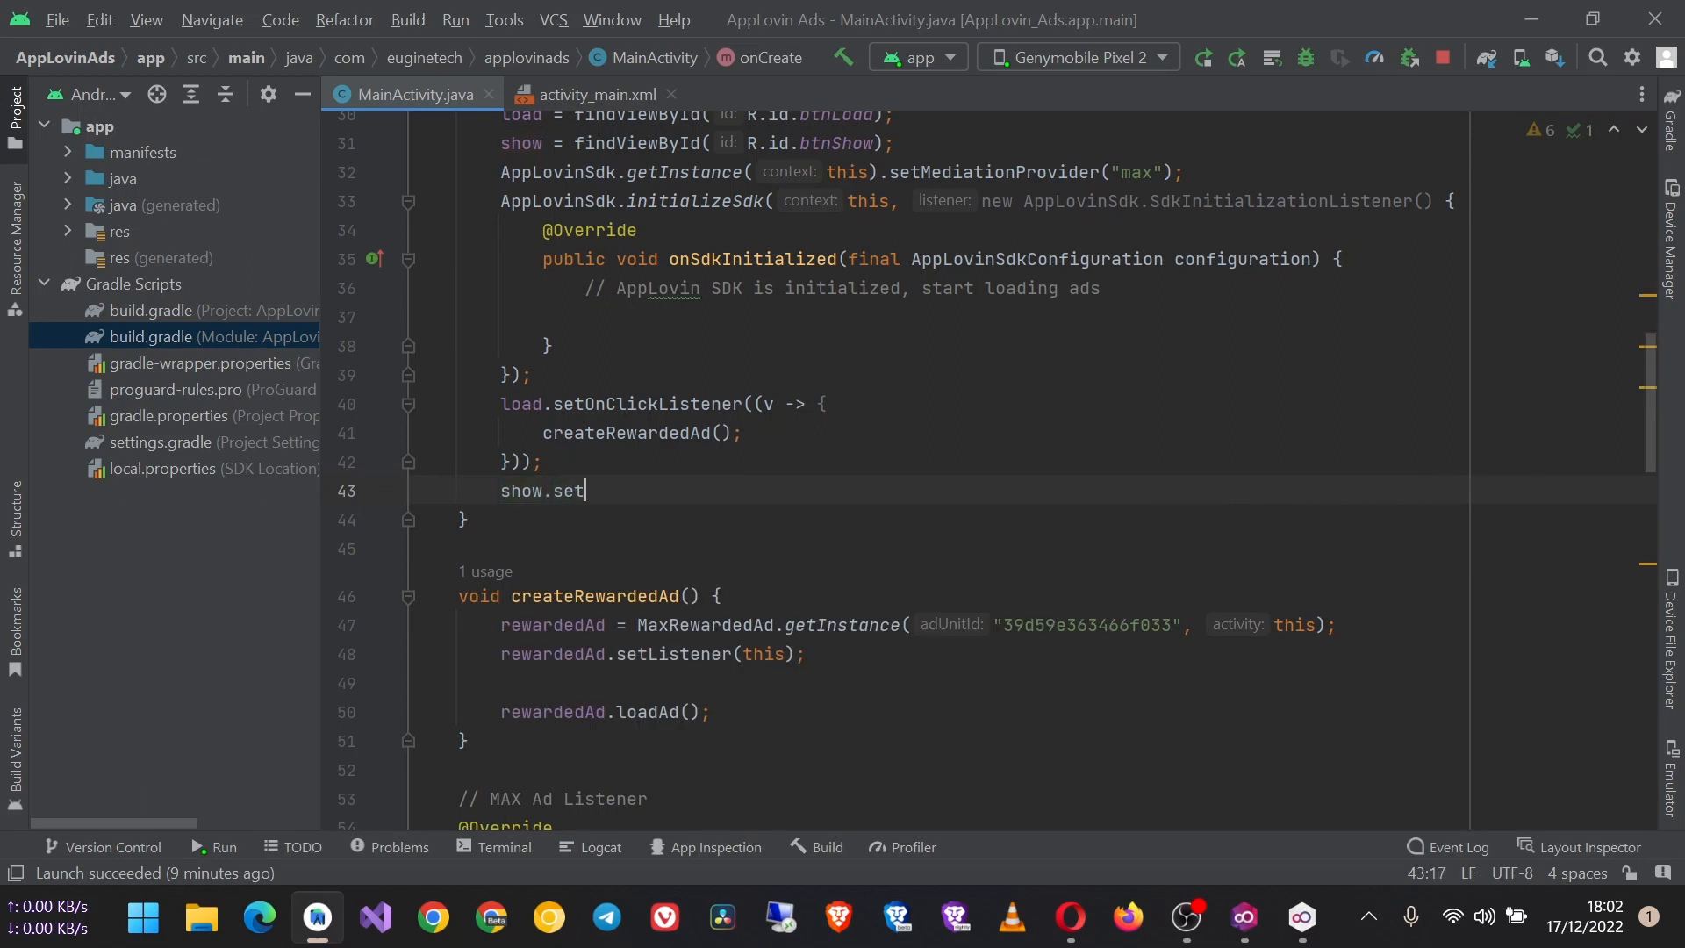
text(OnClickListener();)
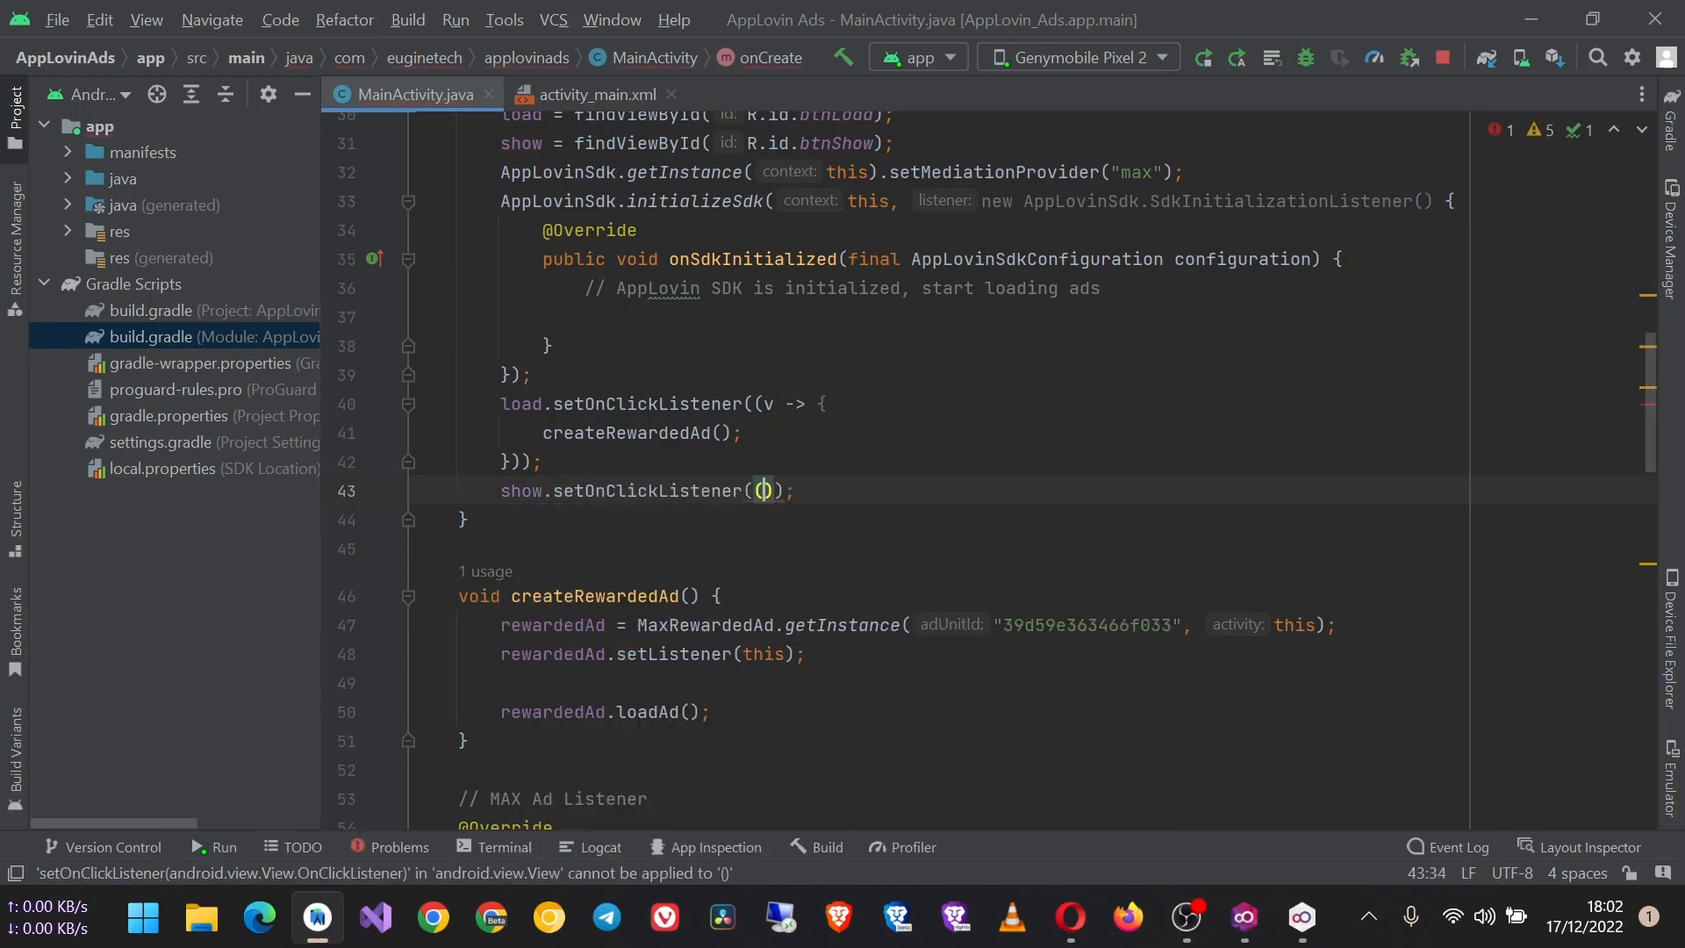
text((v ->)
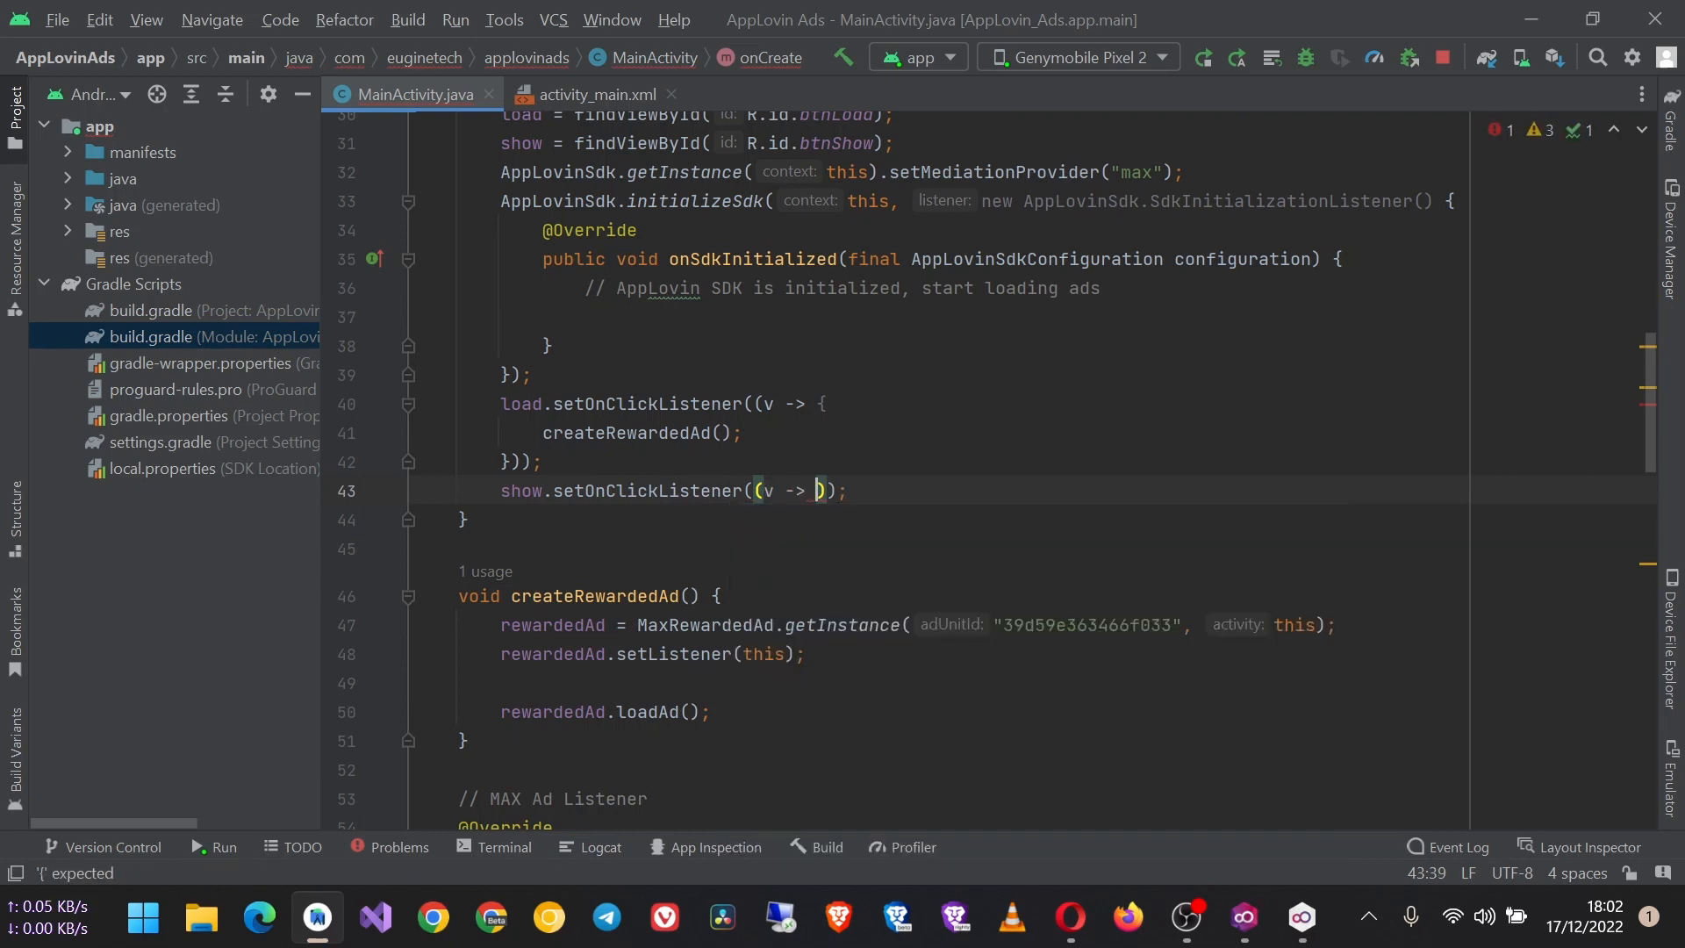
key(Enter)
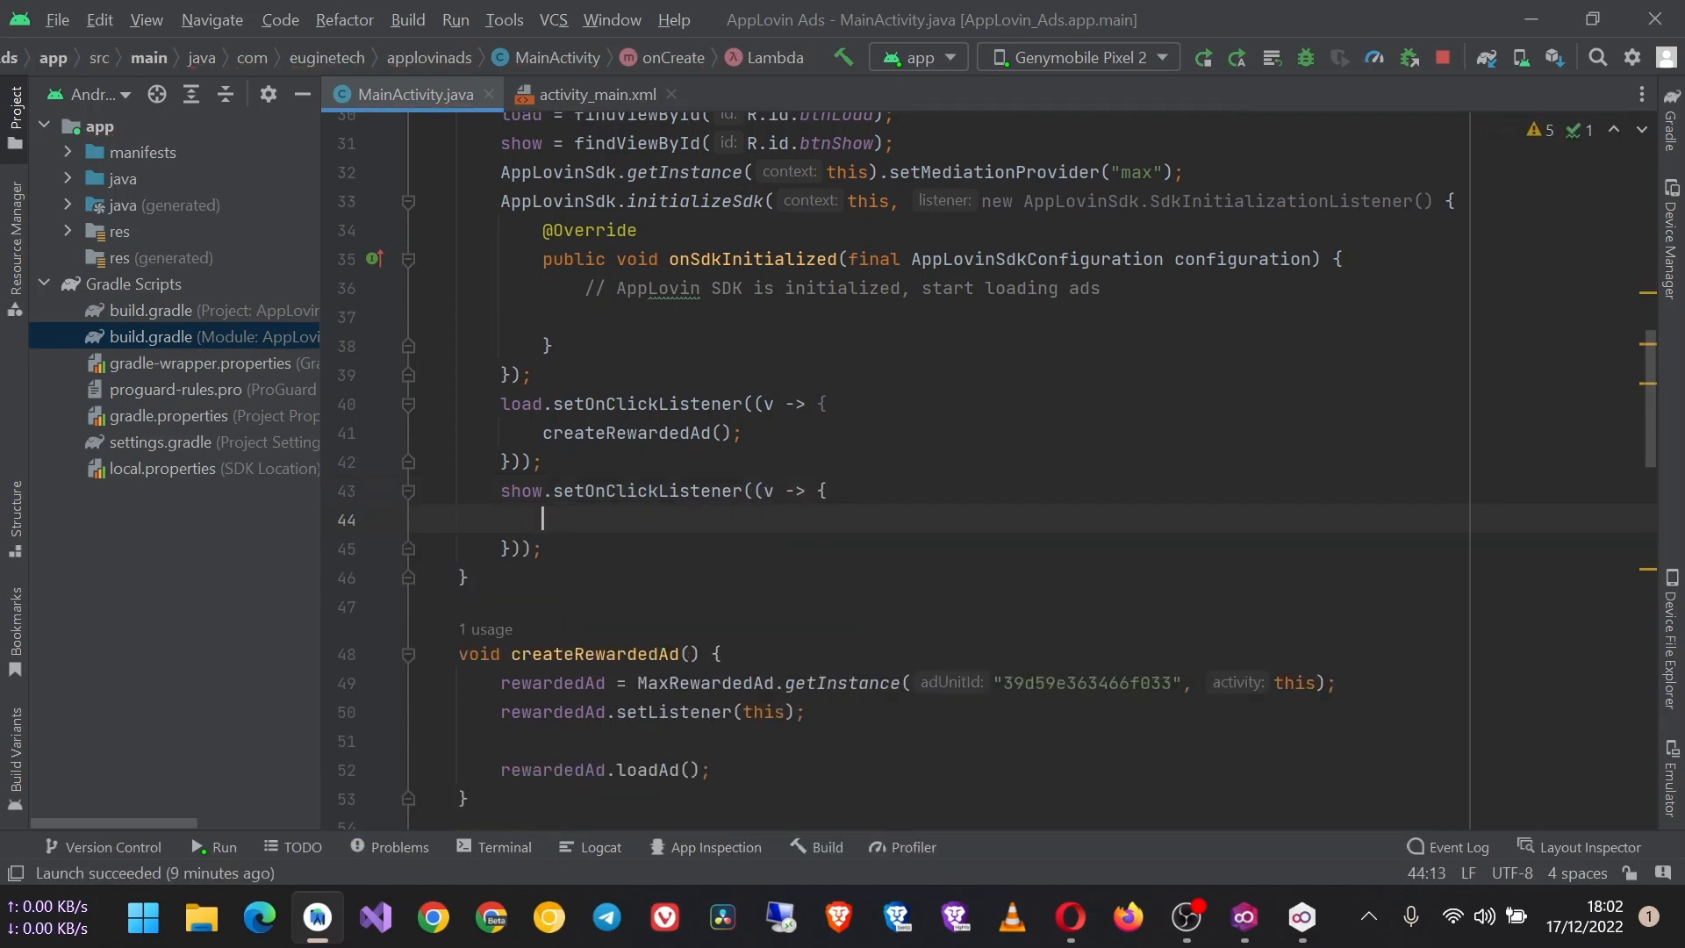
Call showRewardedAd() in the handler and generate the method in MainActivity.
text(sh)
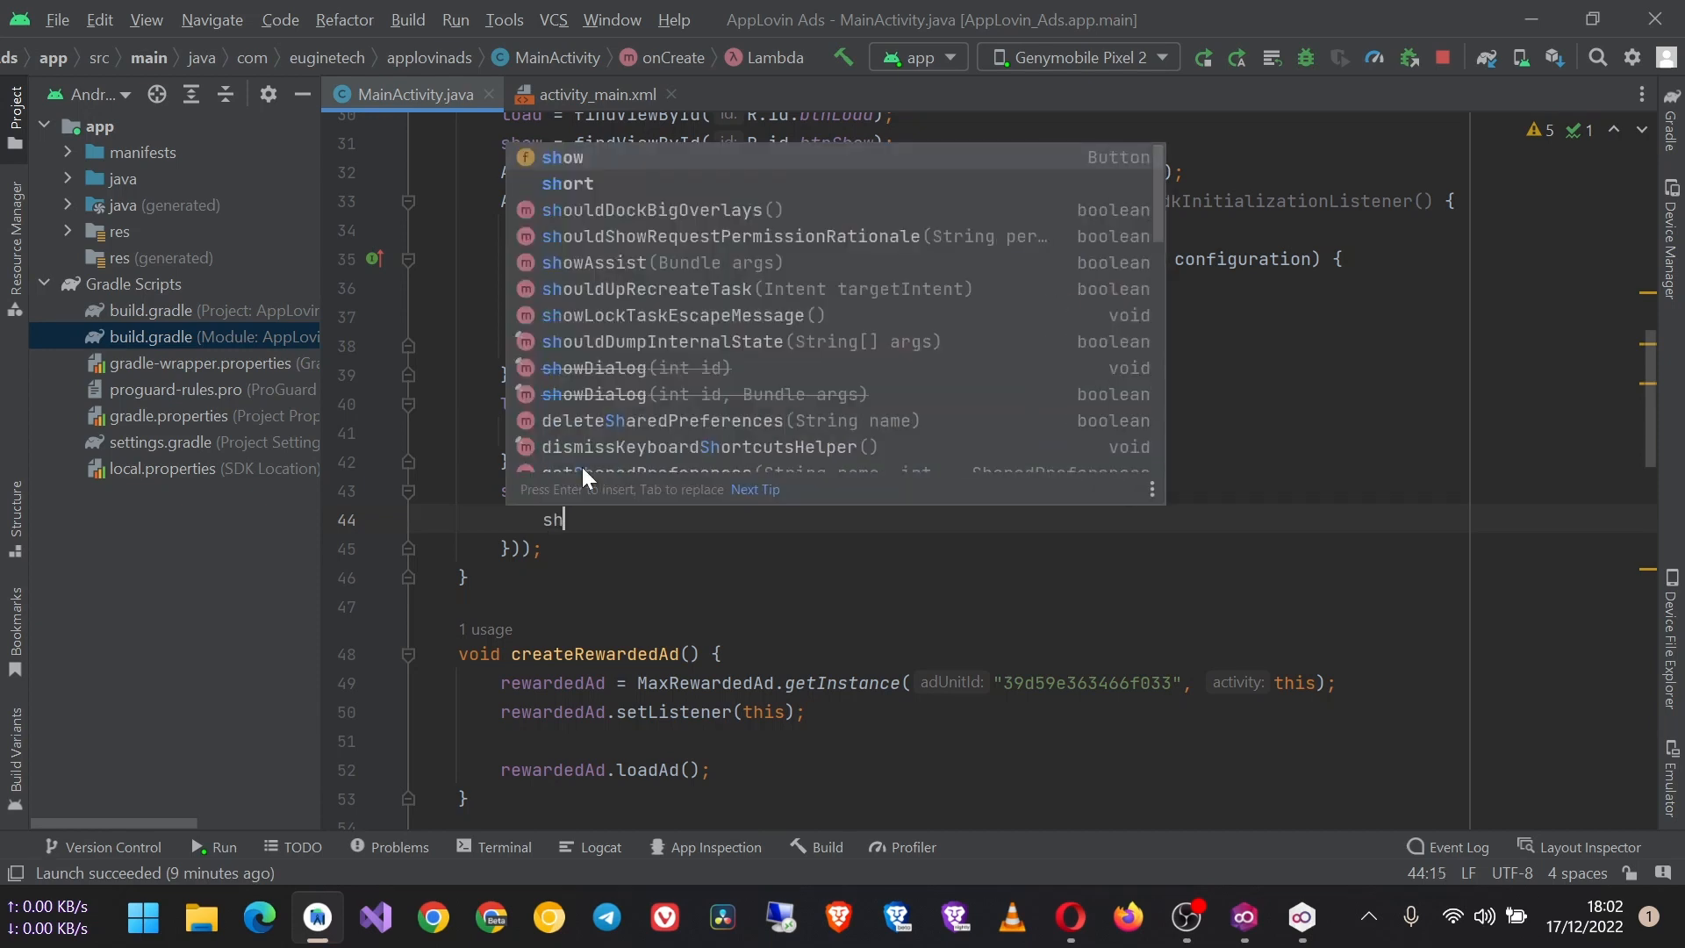
text(owRewarded)
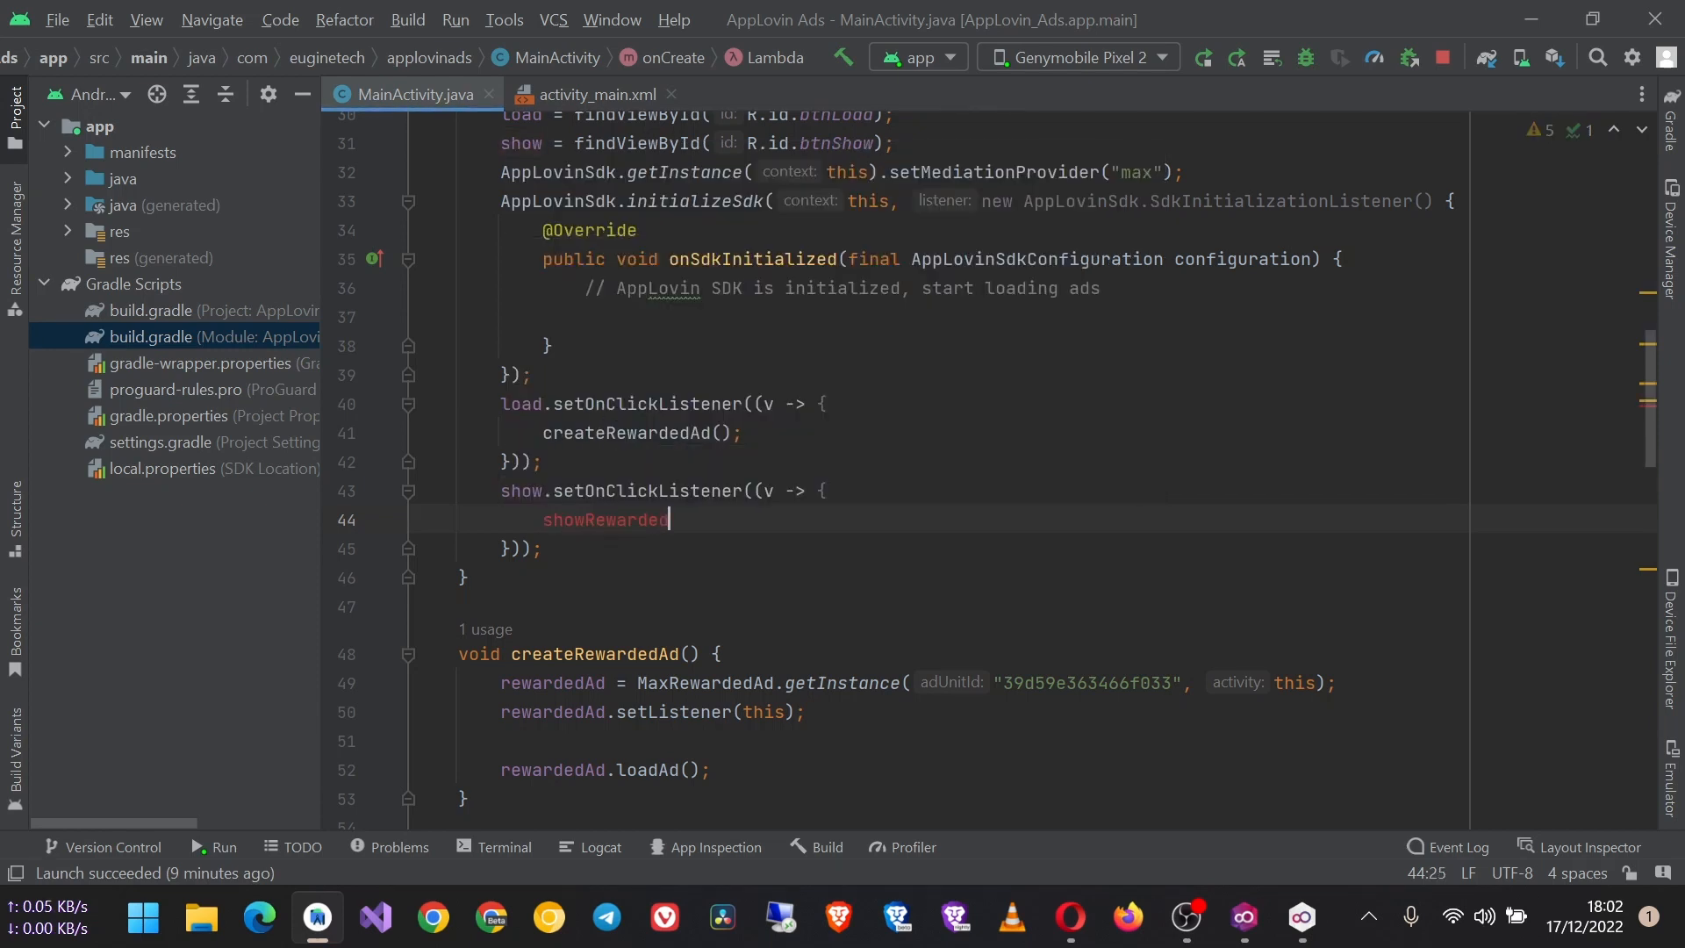
text(Ads)
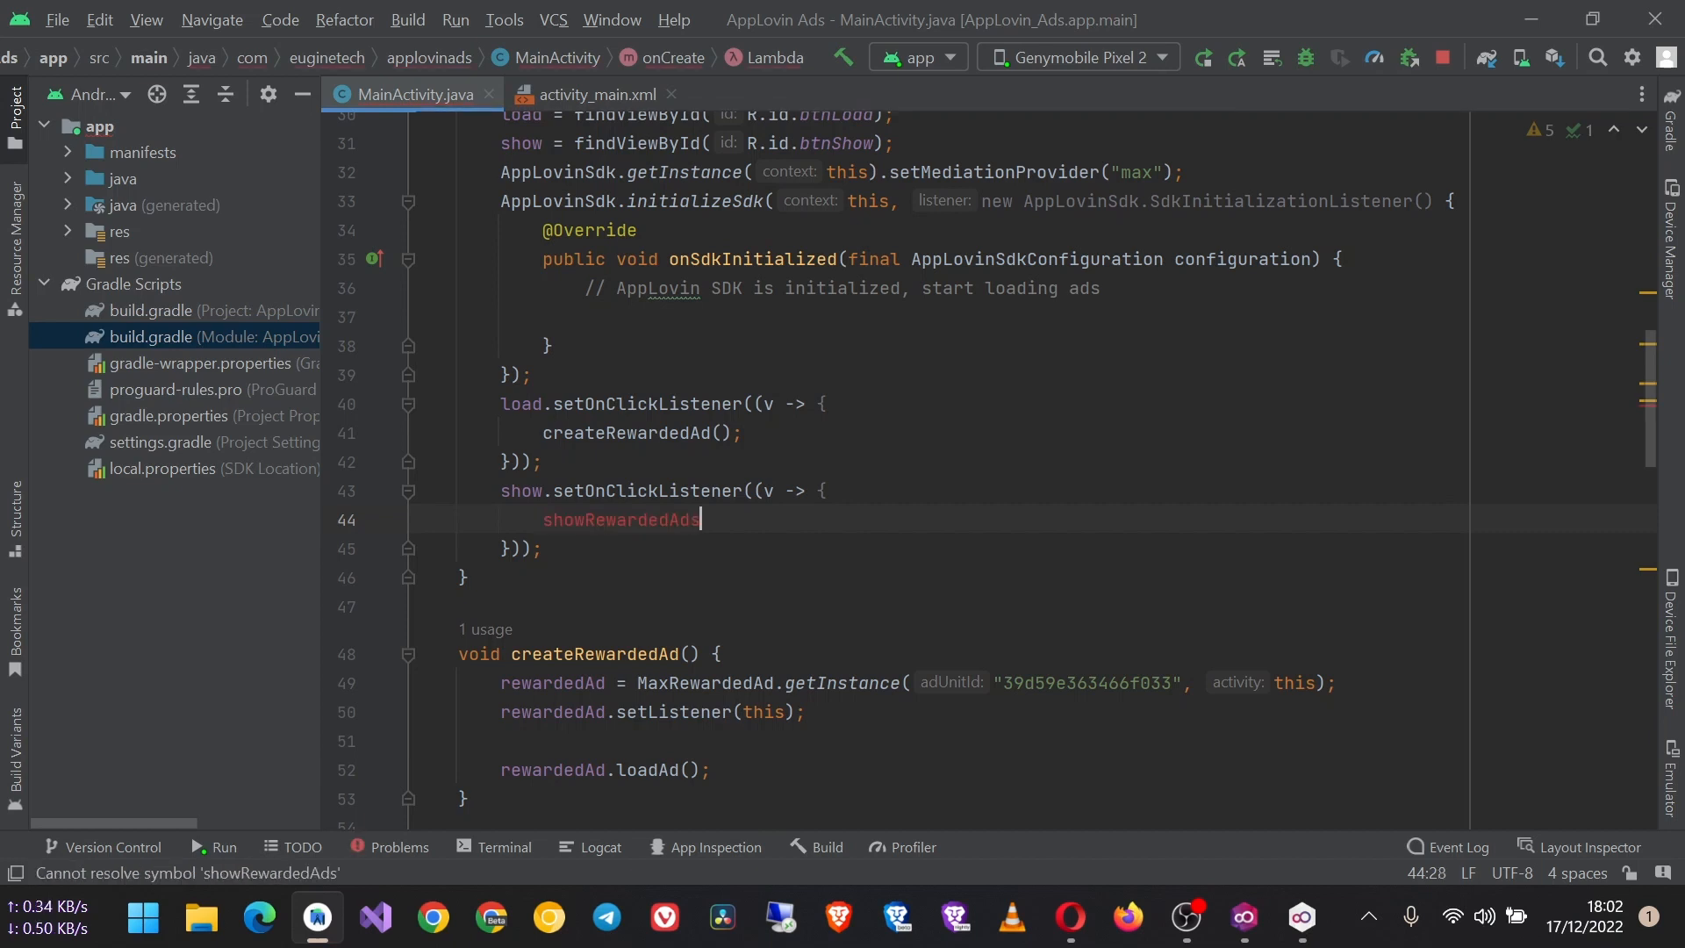
text(();)
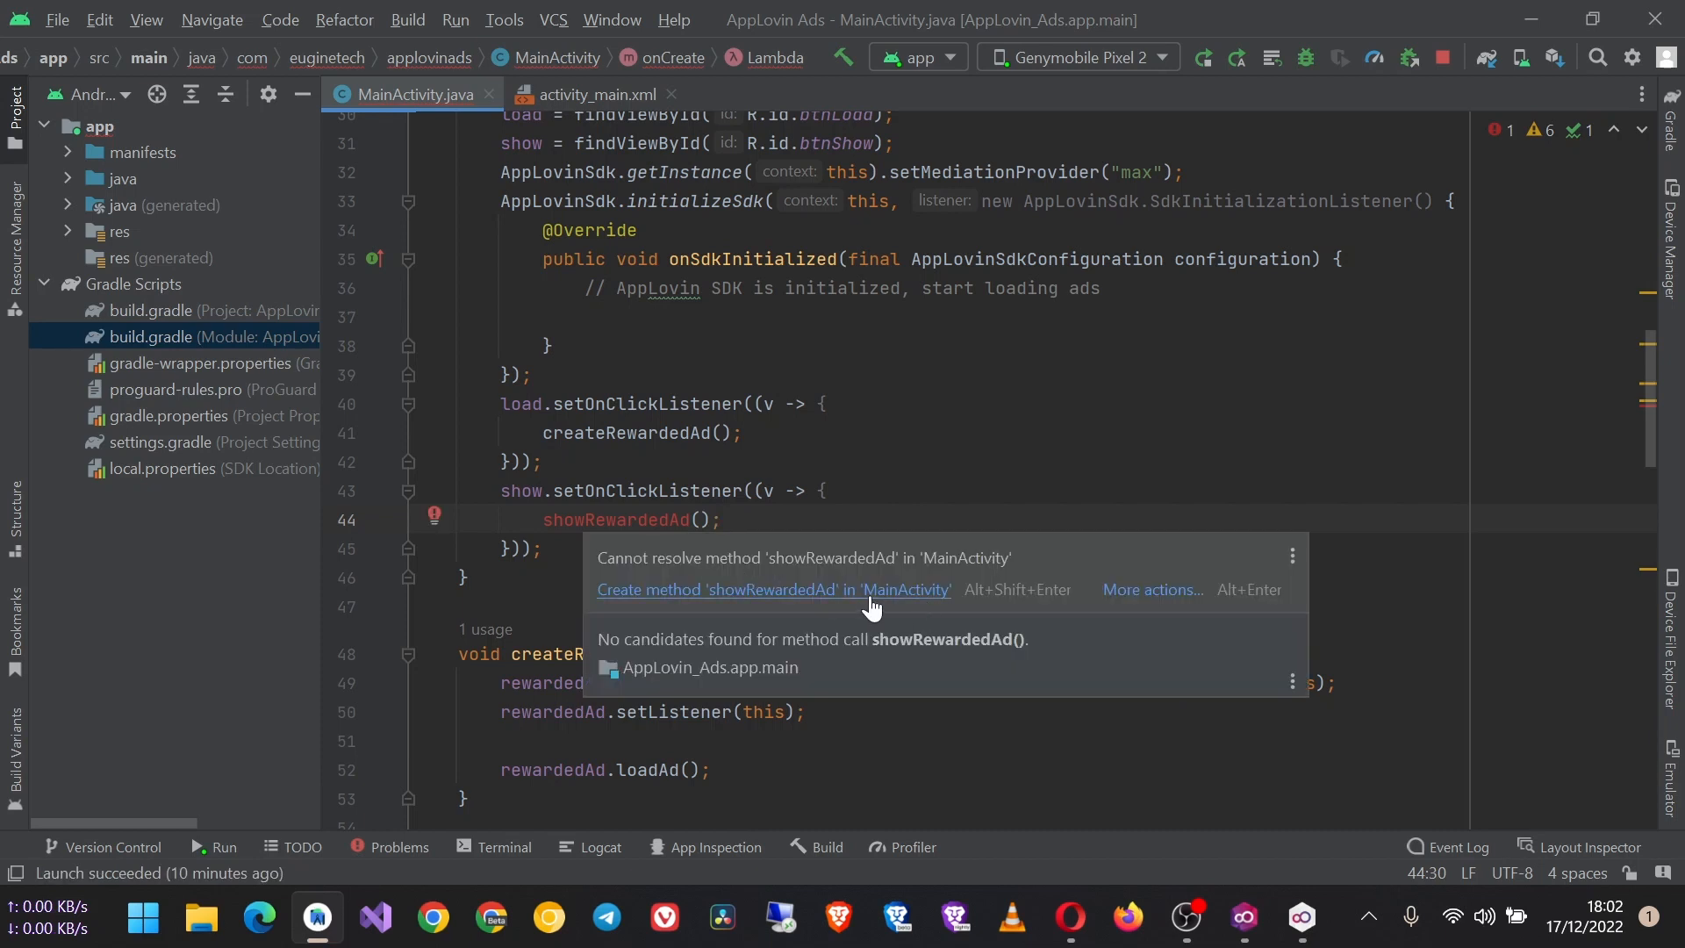
click(772, 590)
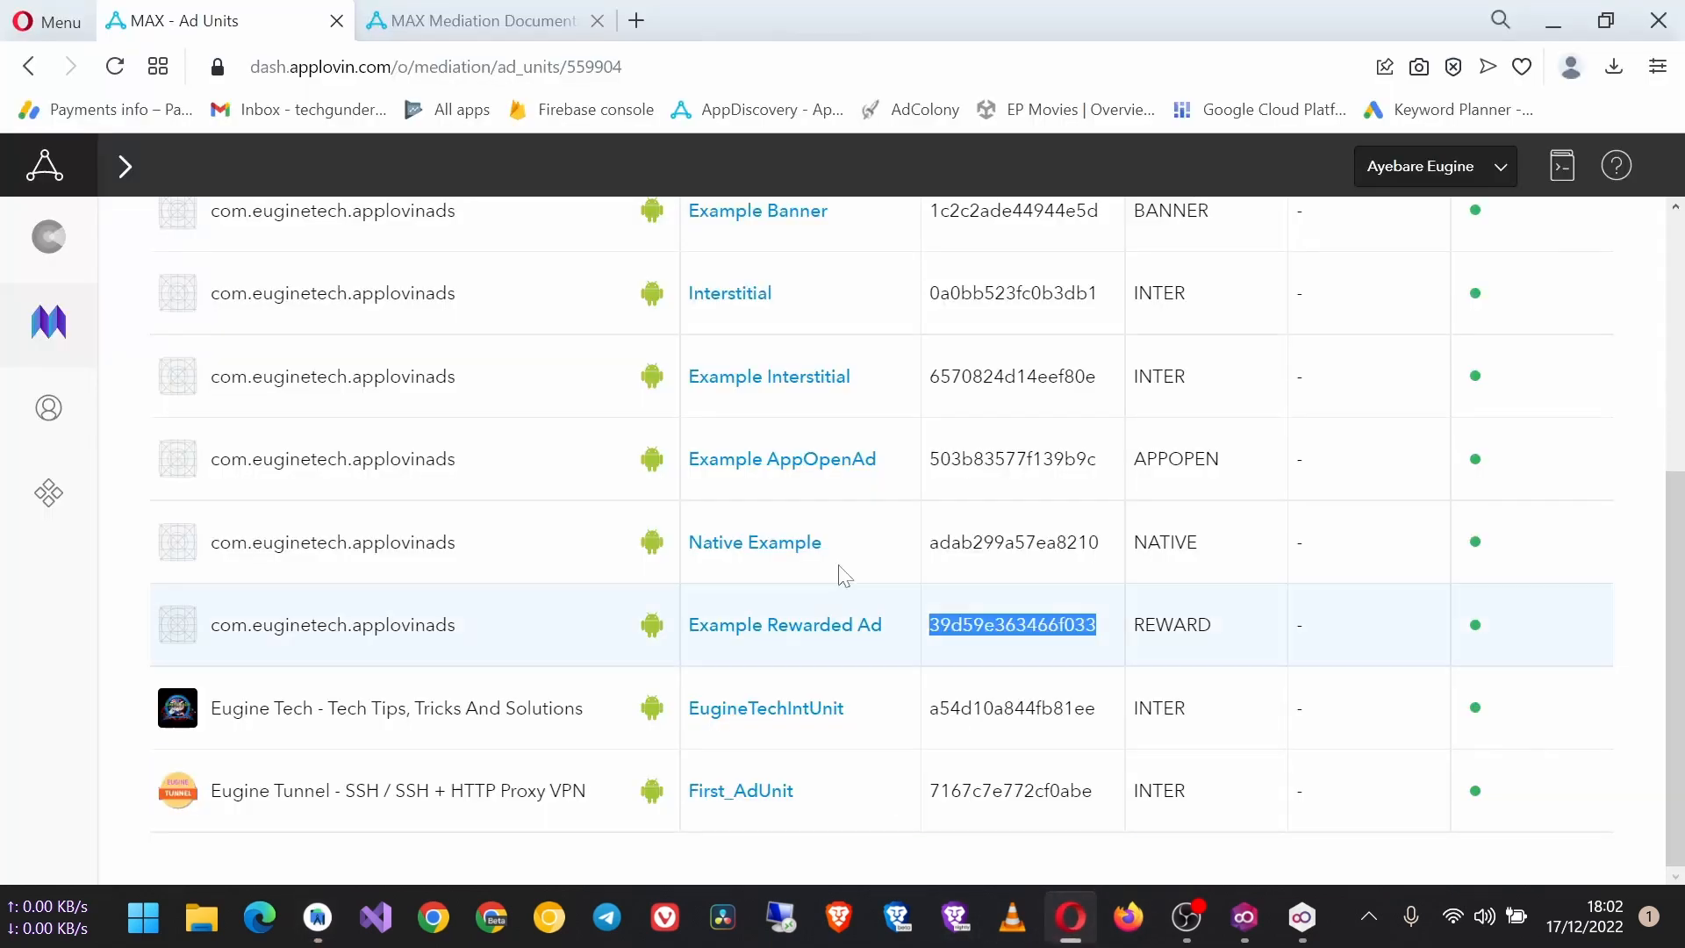
Paste the docs' isReady()/showAd() snippet into the showRewardedAd method body.
click(472, 21)
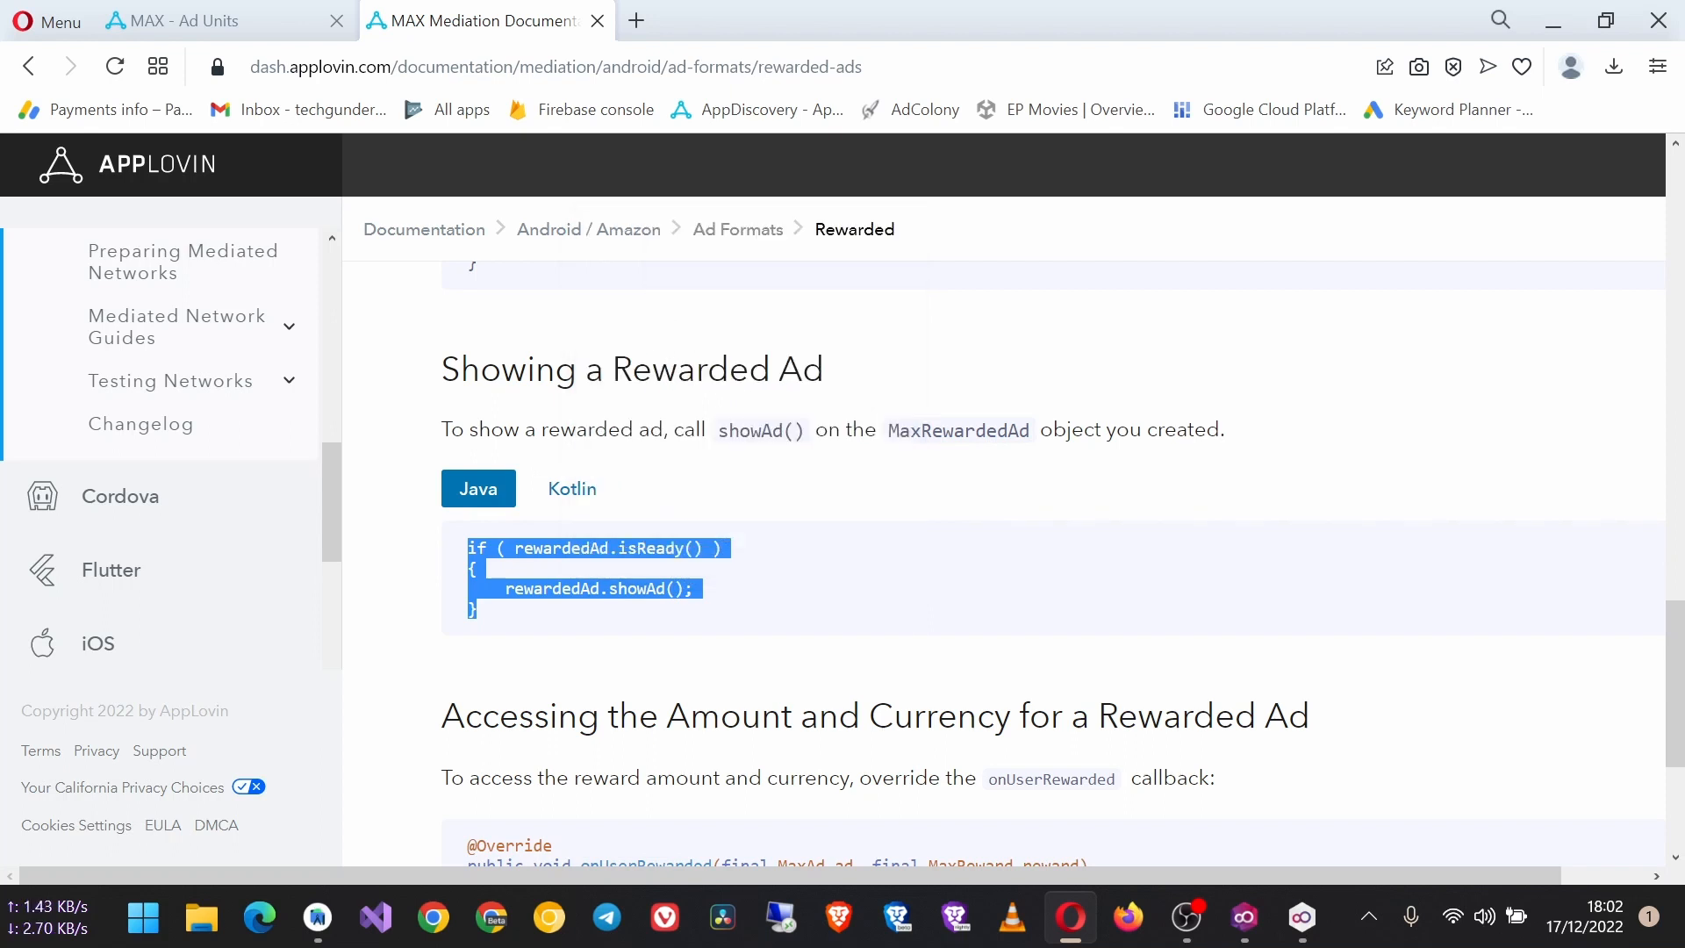
click(316, 918)
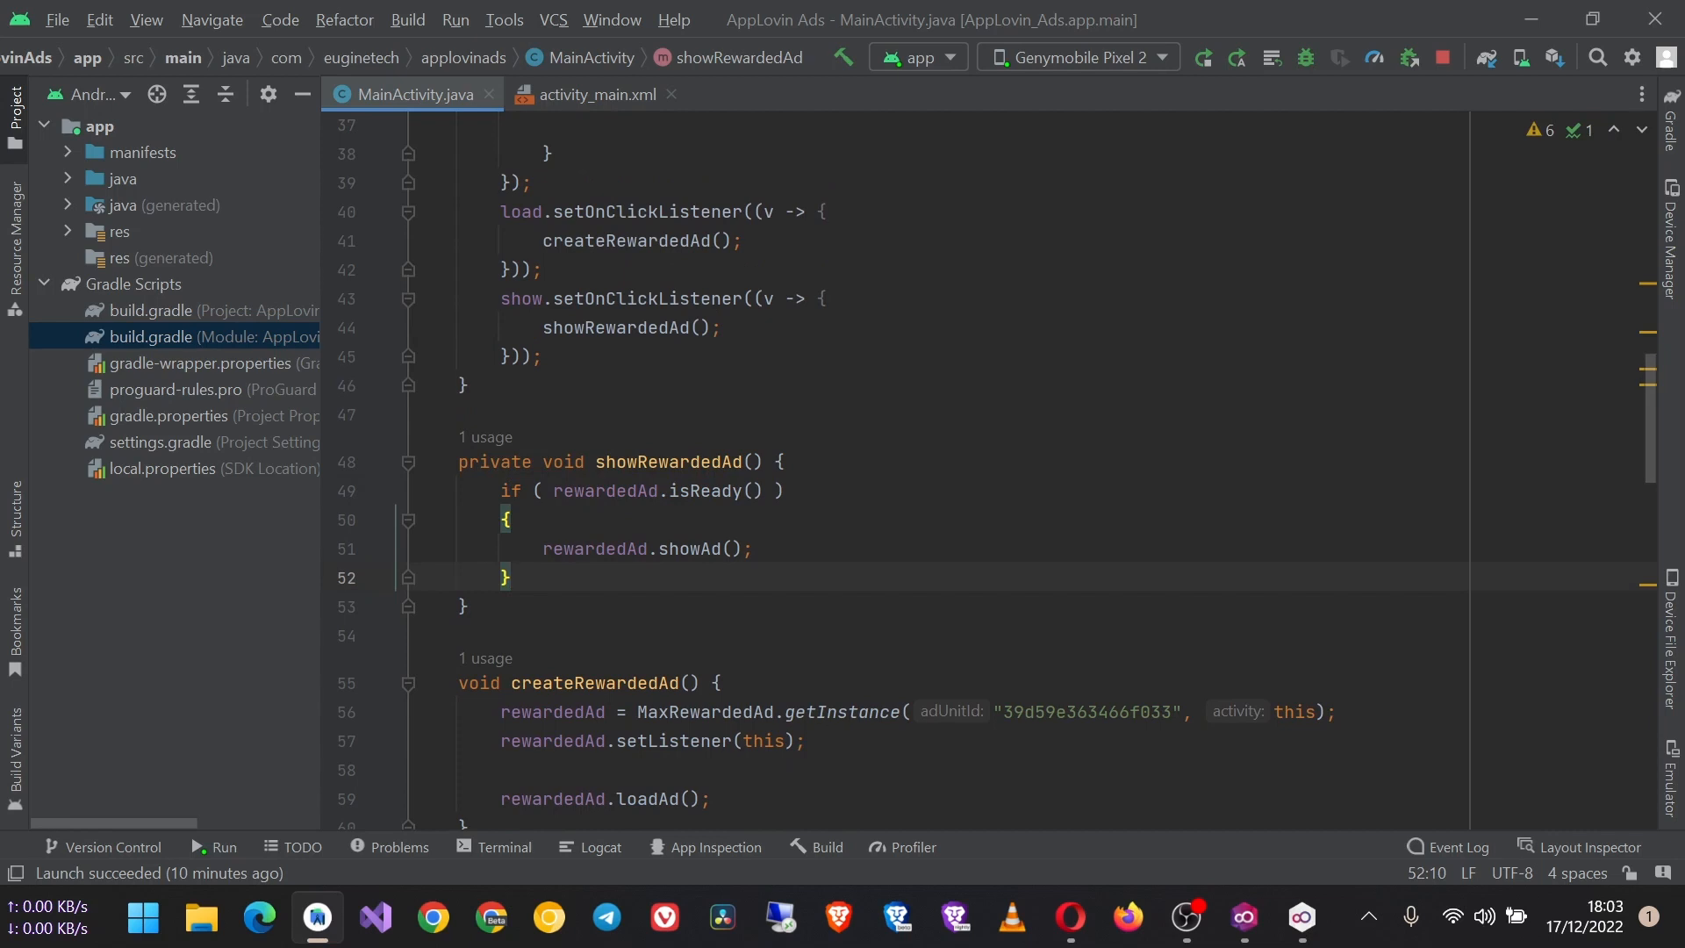
click(784, 491)
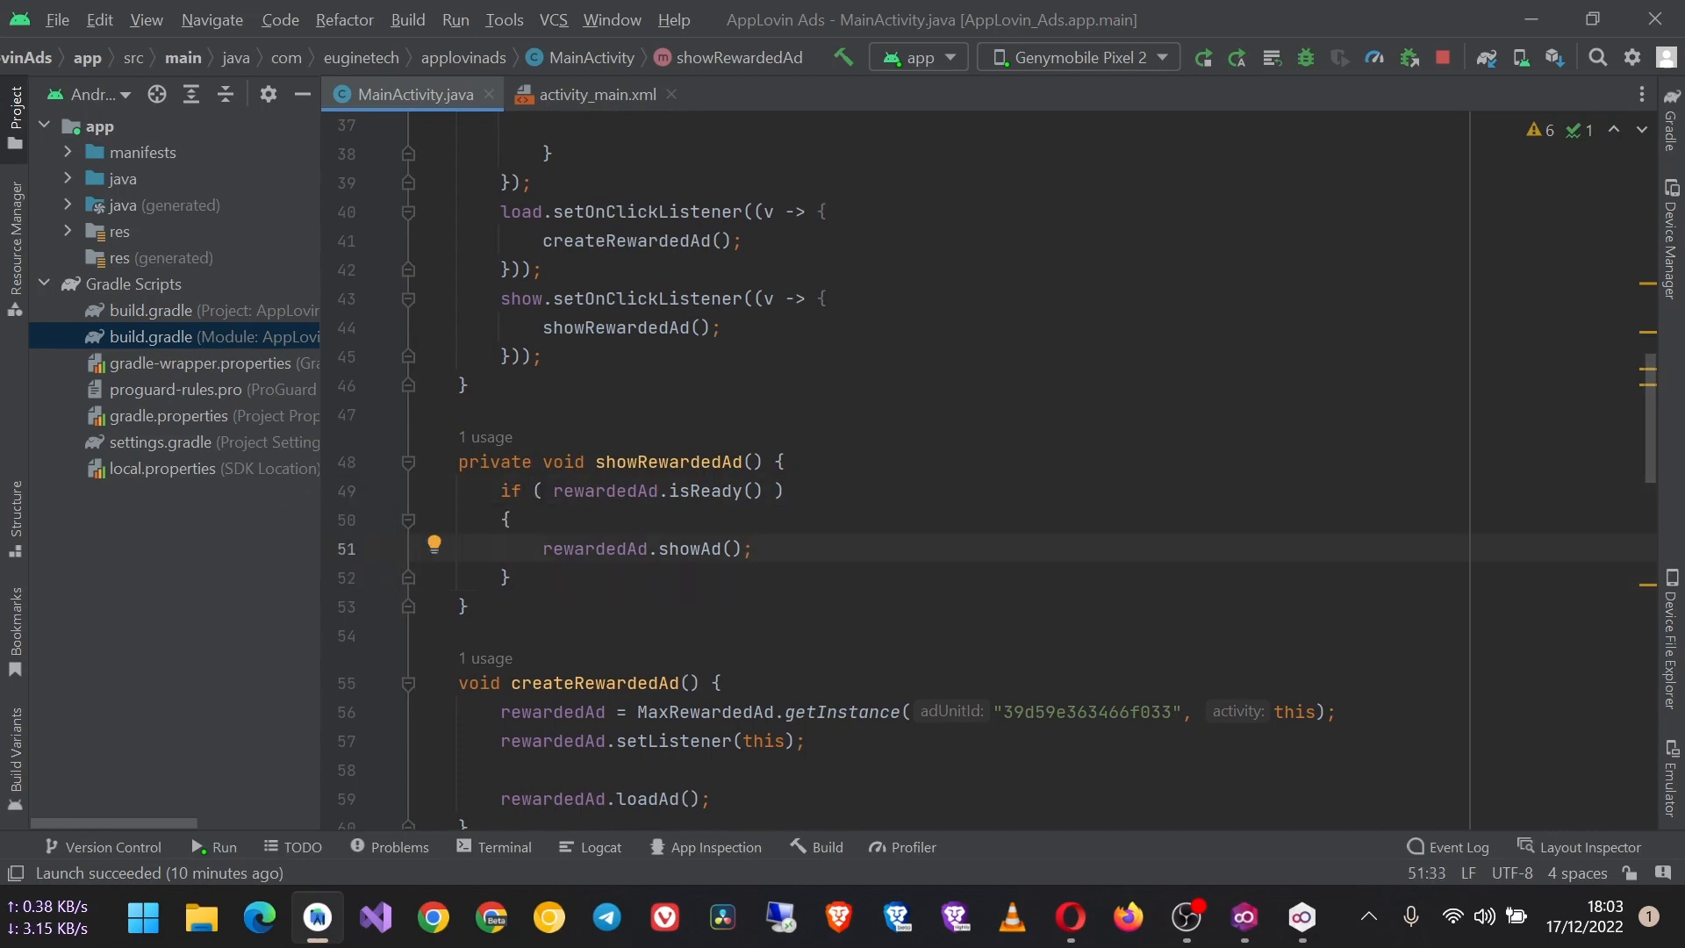
Start a maxReward getter call on a new line inside onUserRewarded.
scroll(down, 3)
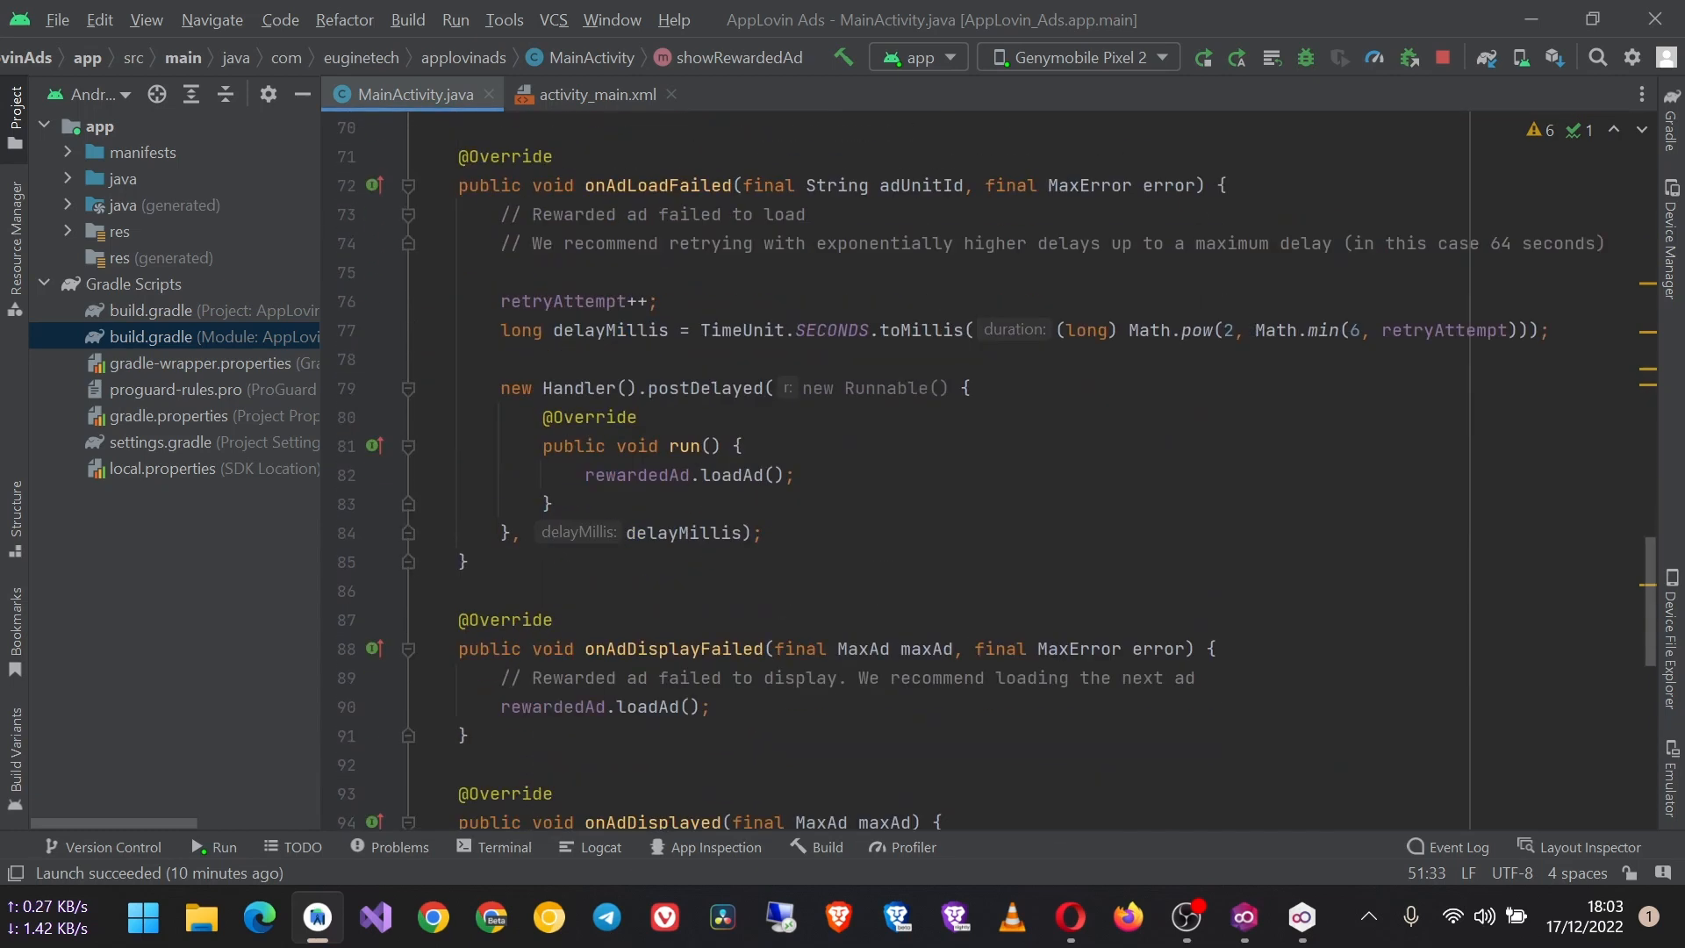
scroll(down, 3)
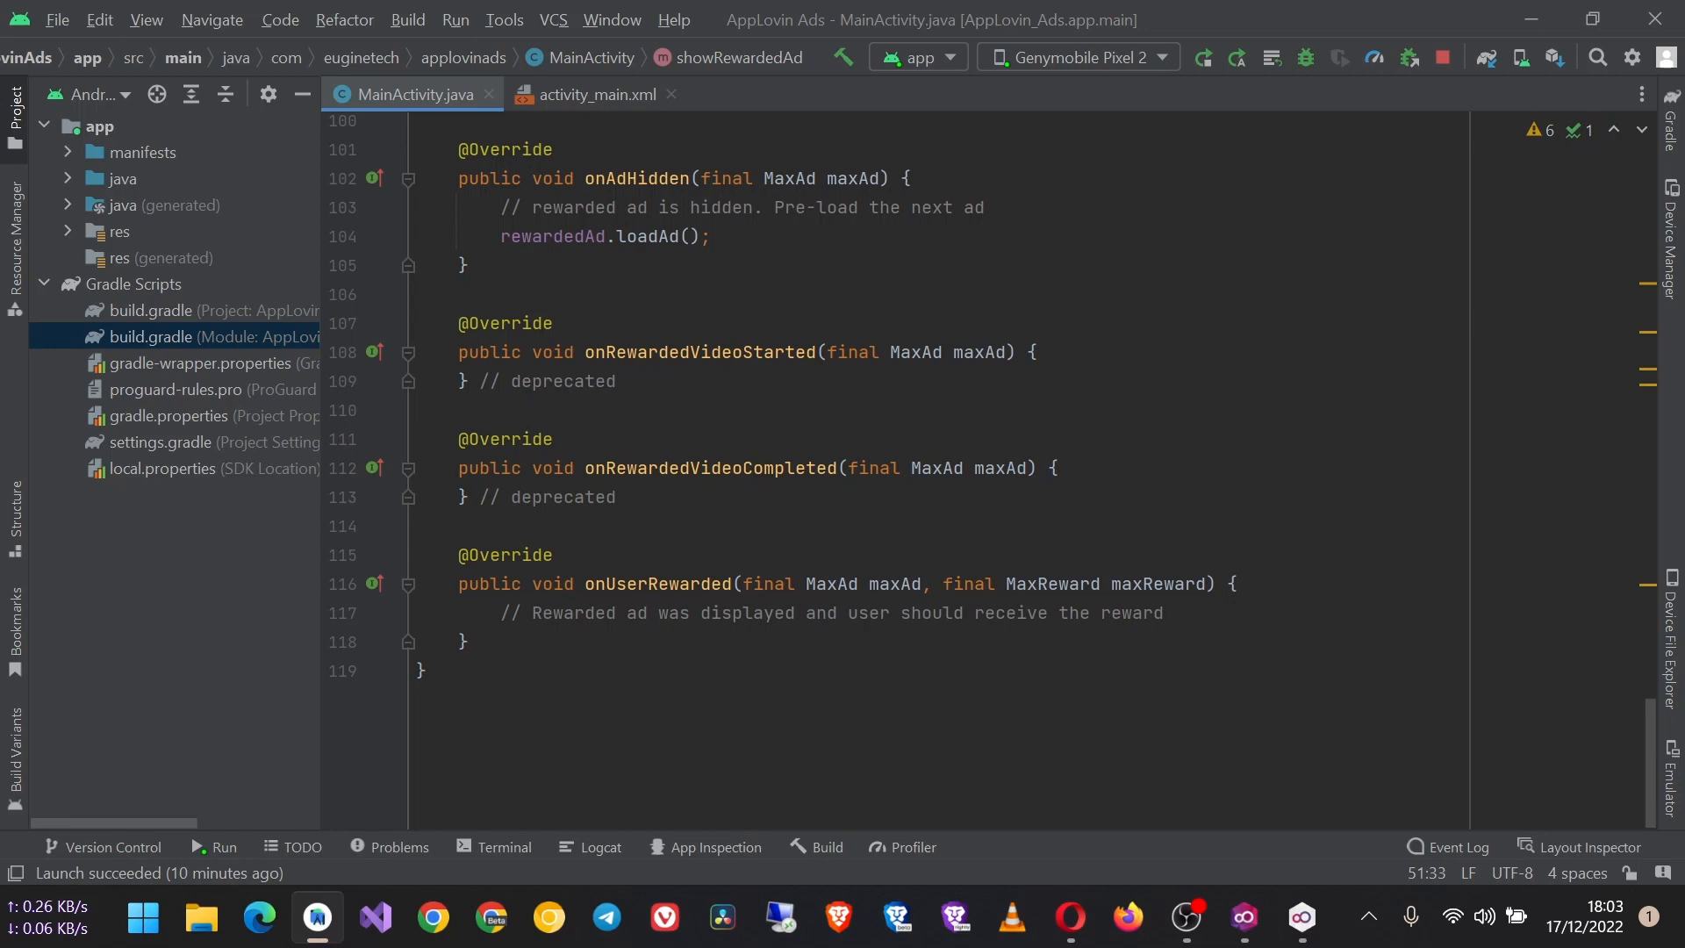
click(644, 612)
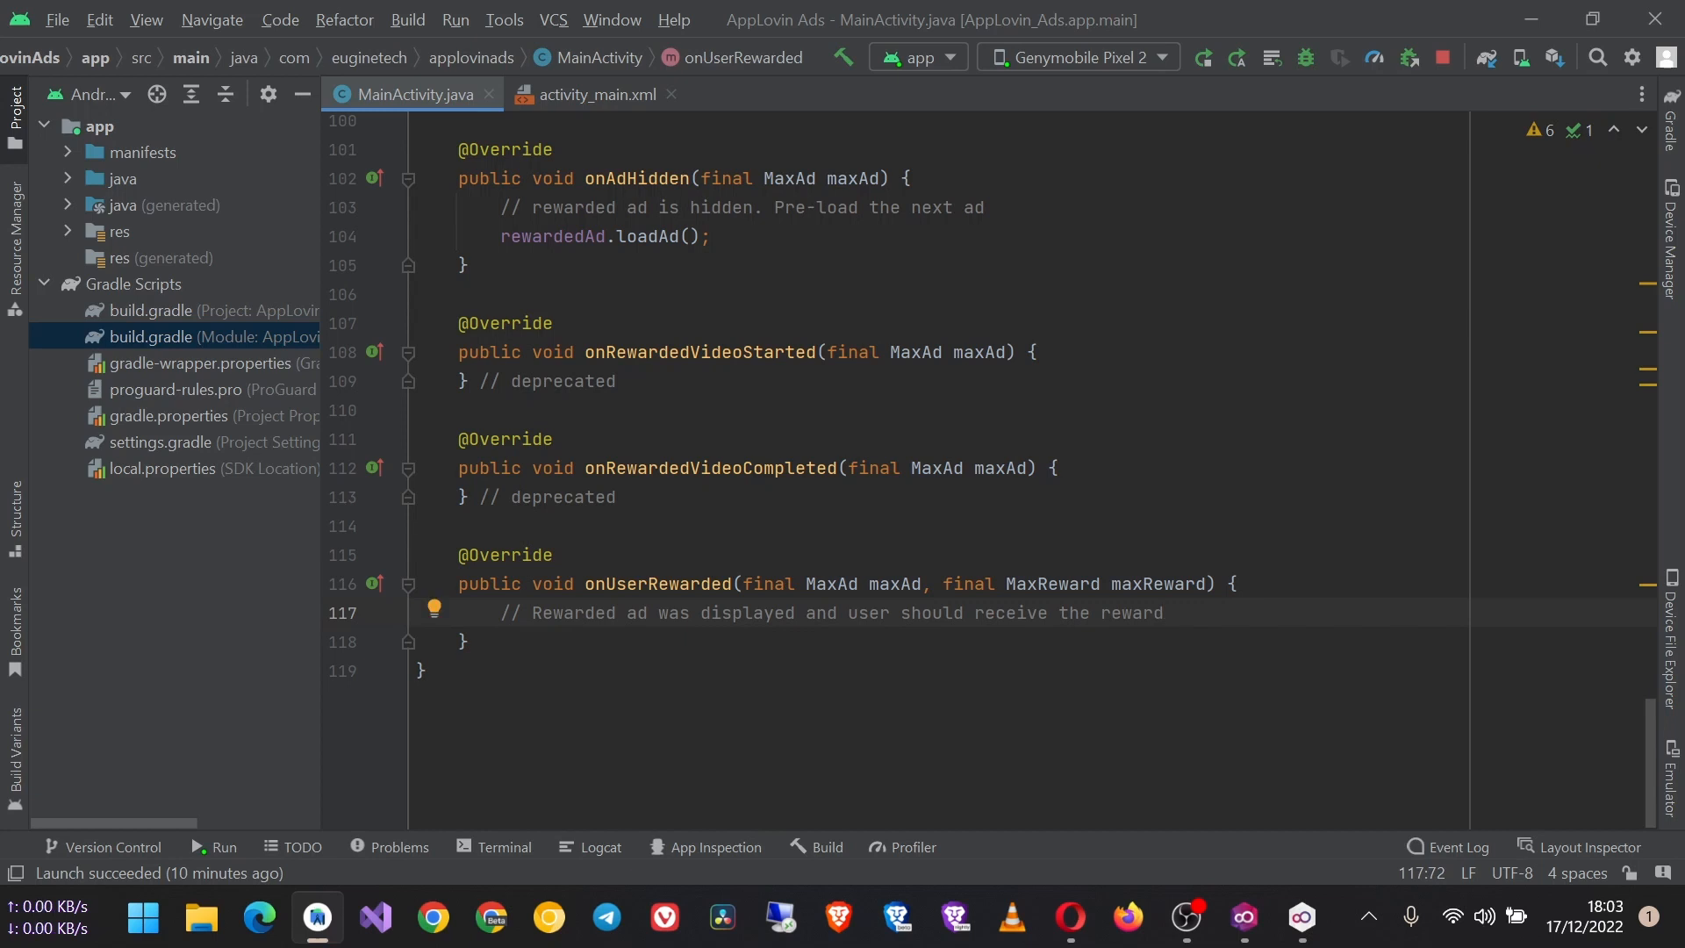
key(enter)
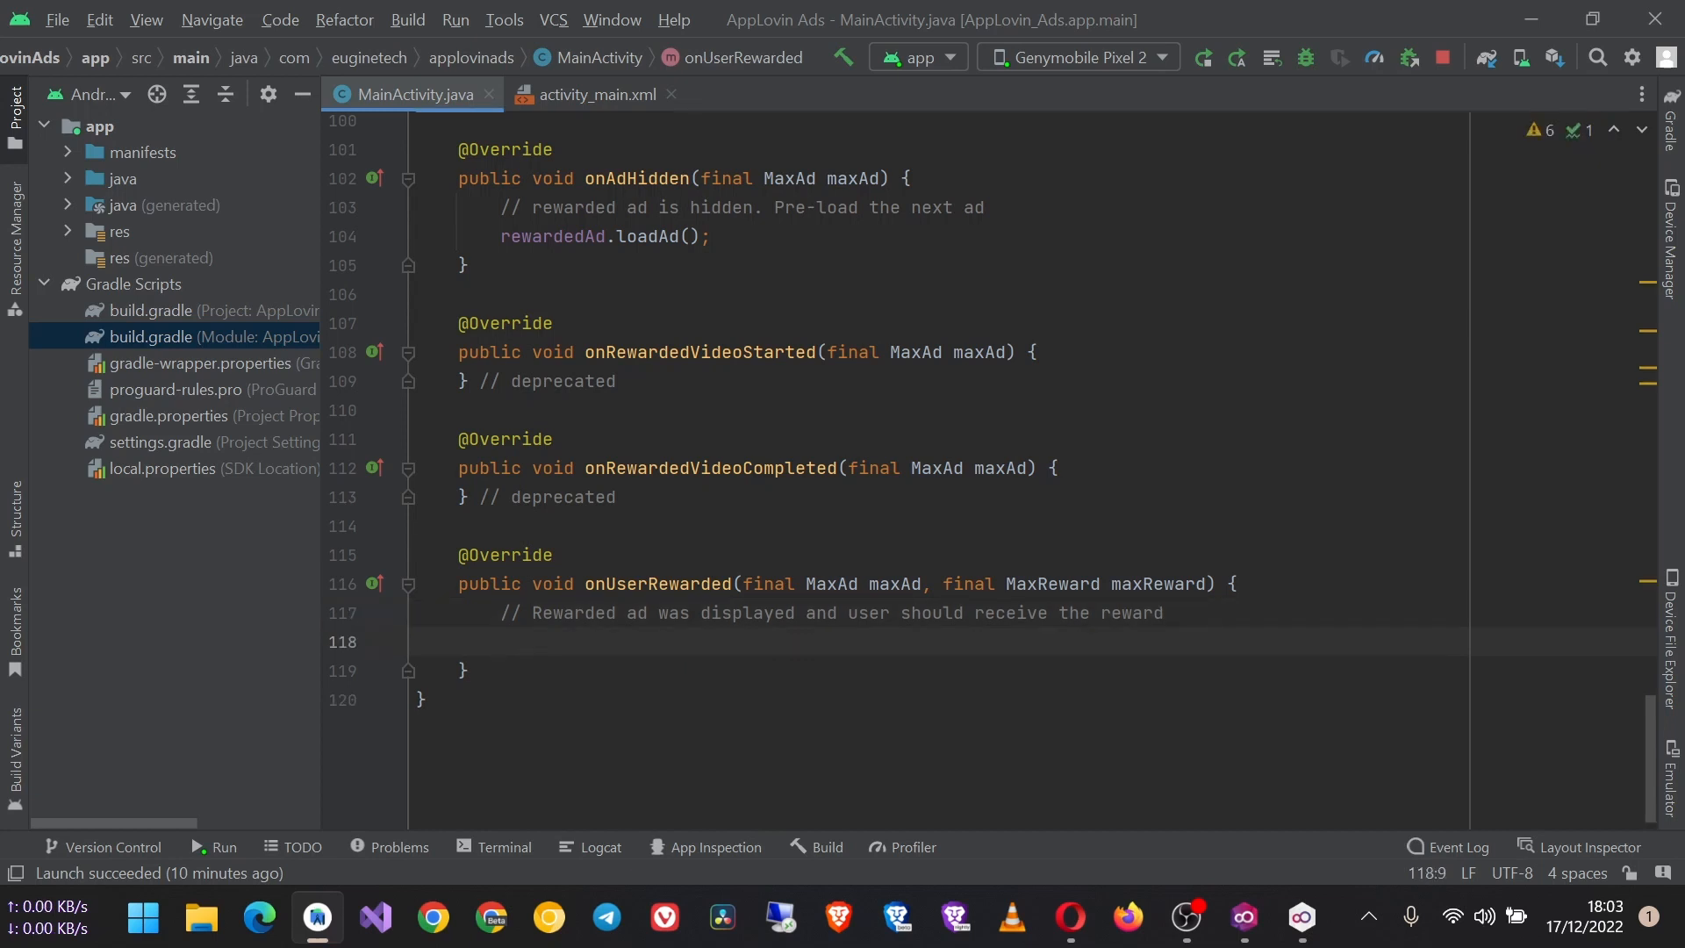
double_click(1159, 582)
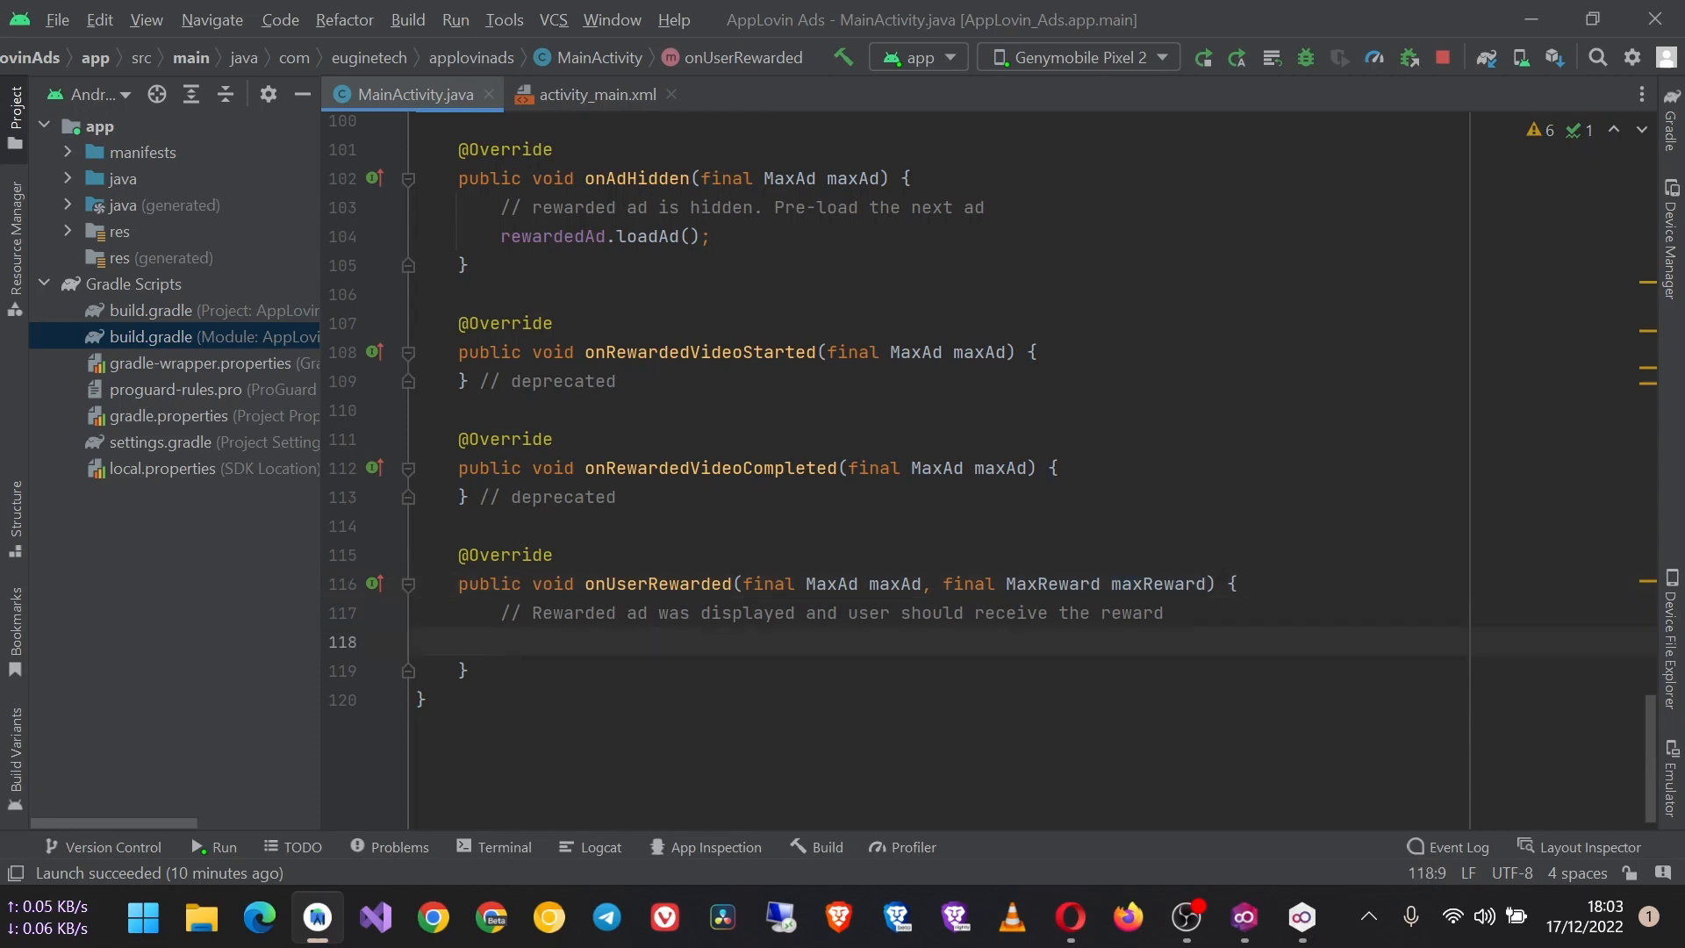
text(m)
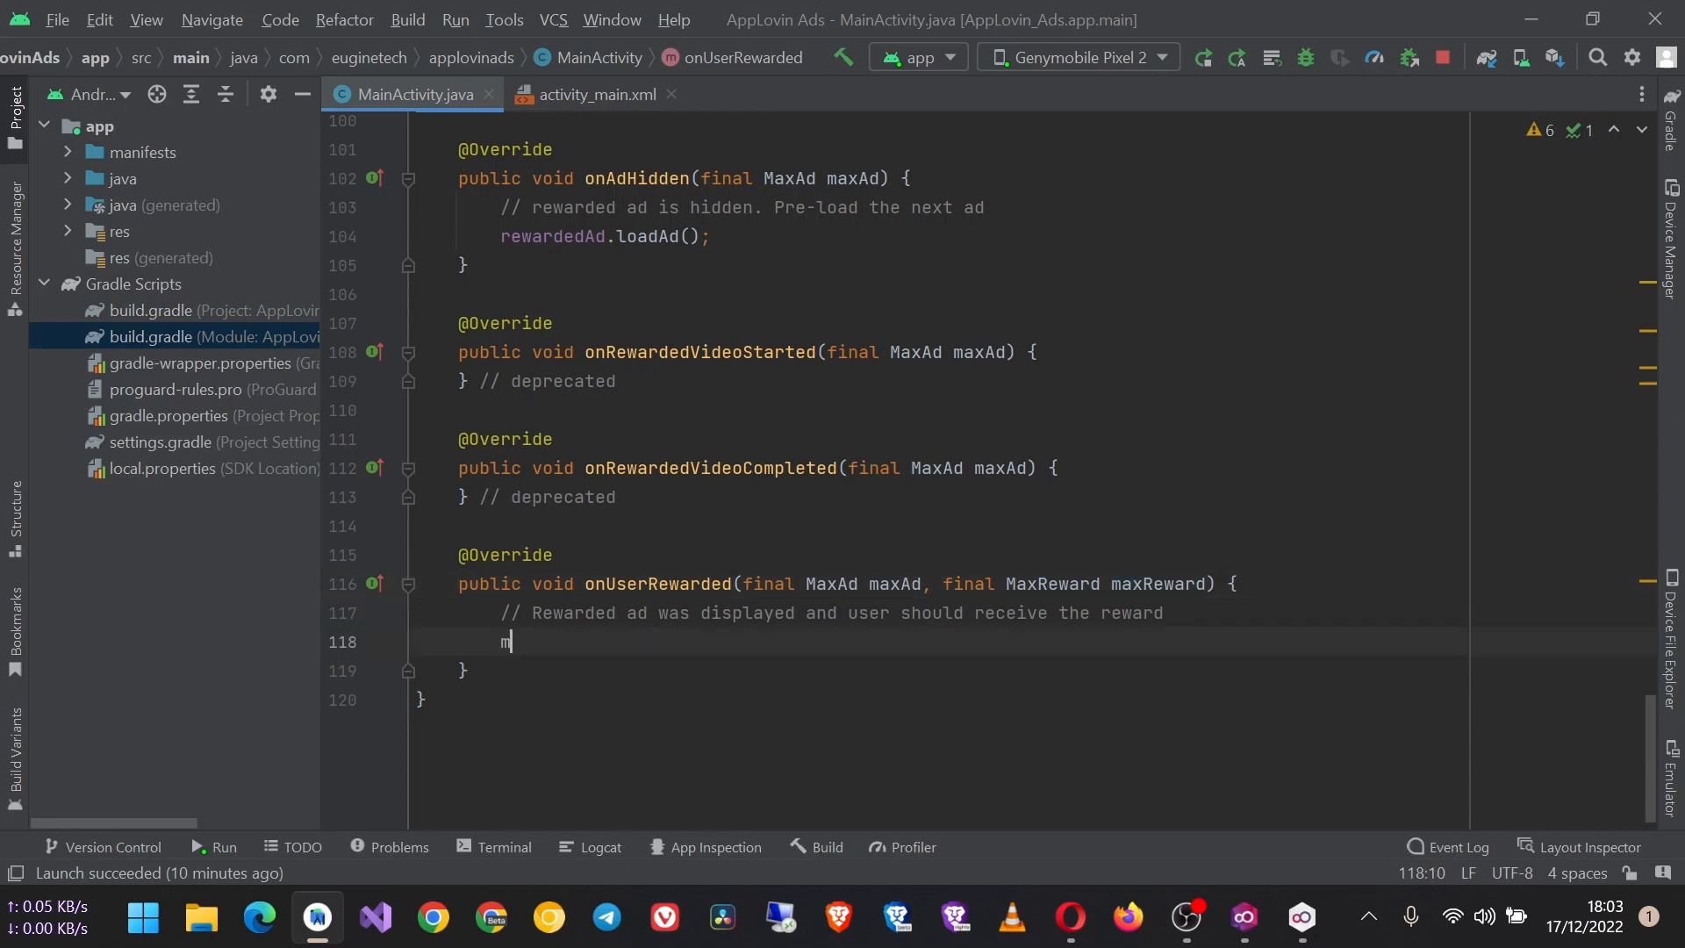
text(ax)
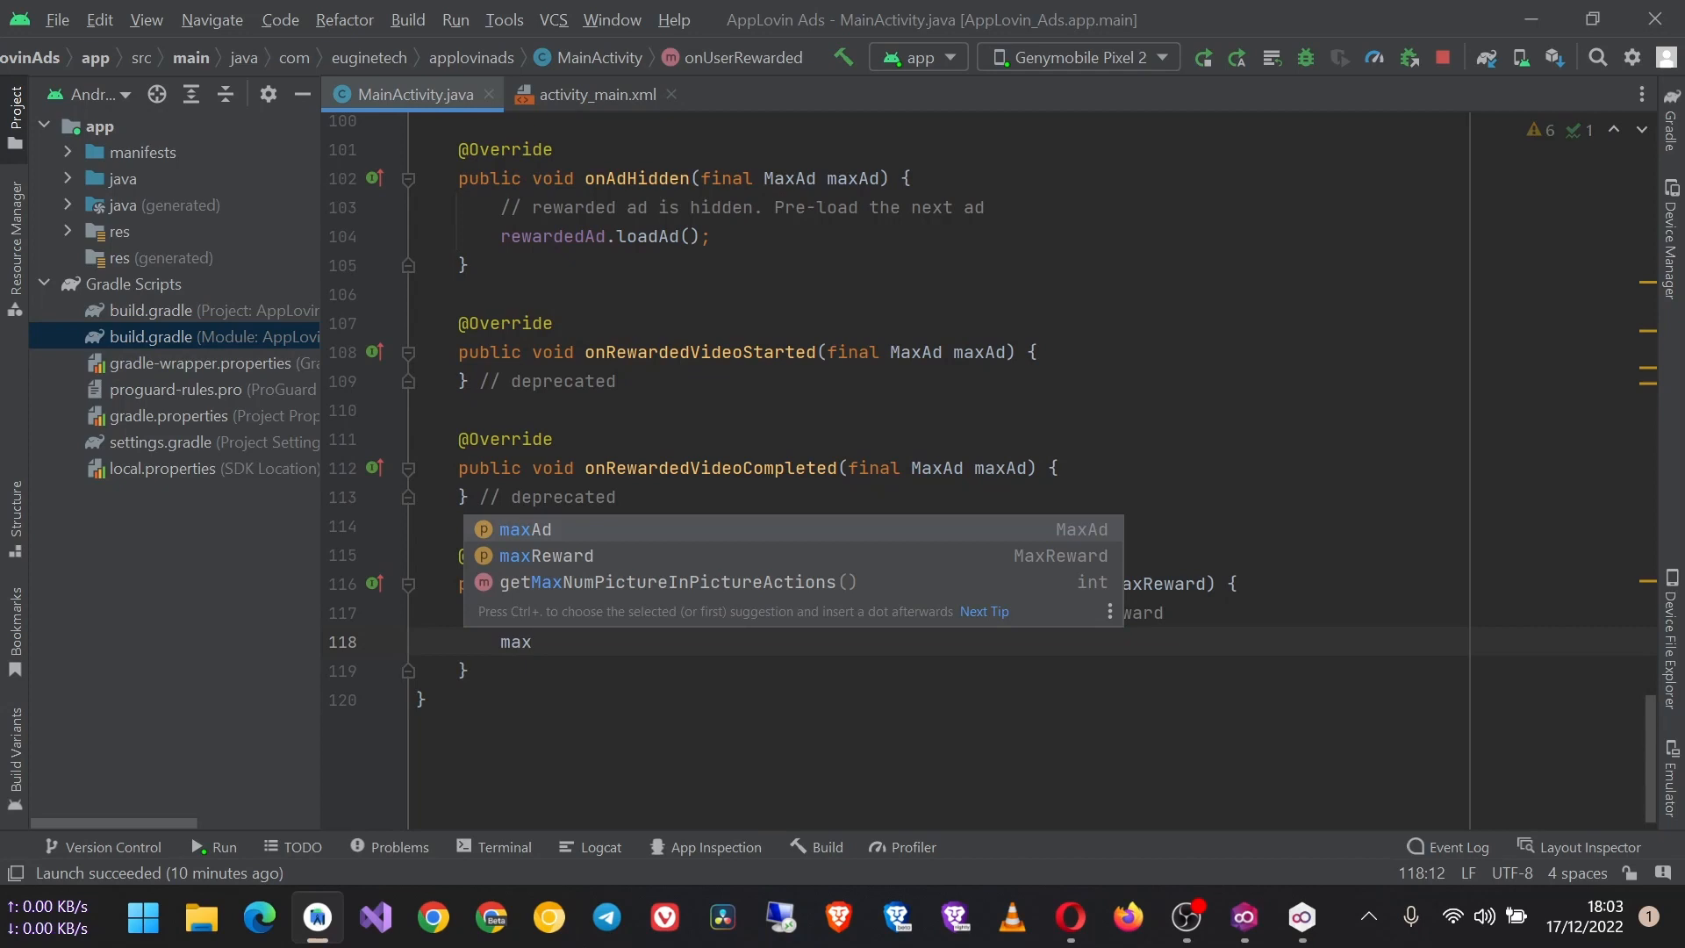
text(Reward.ge)
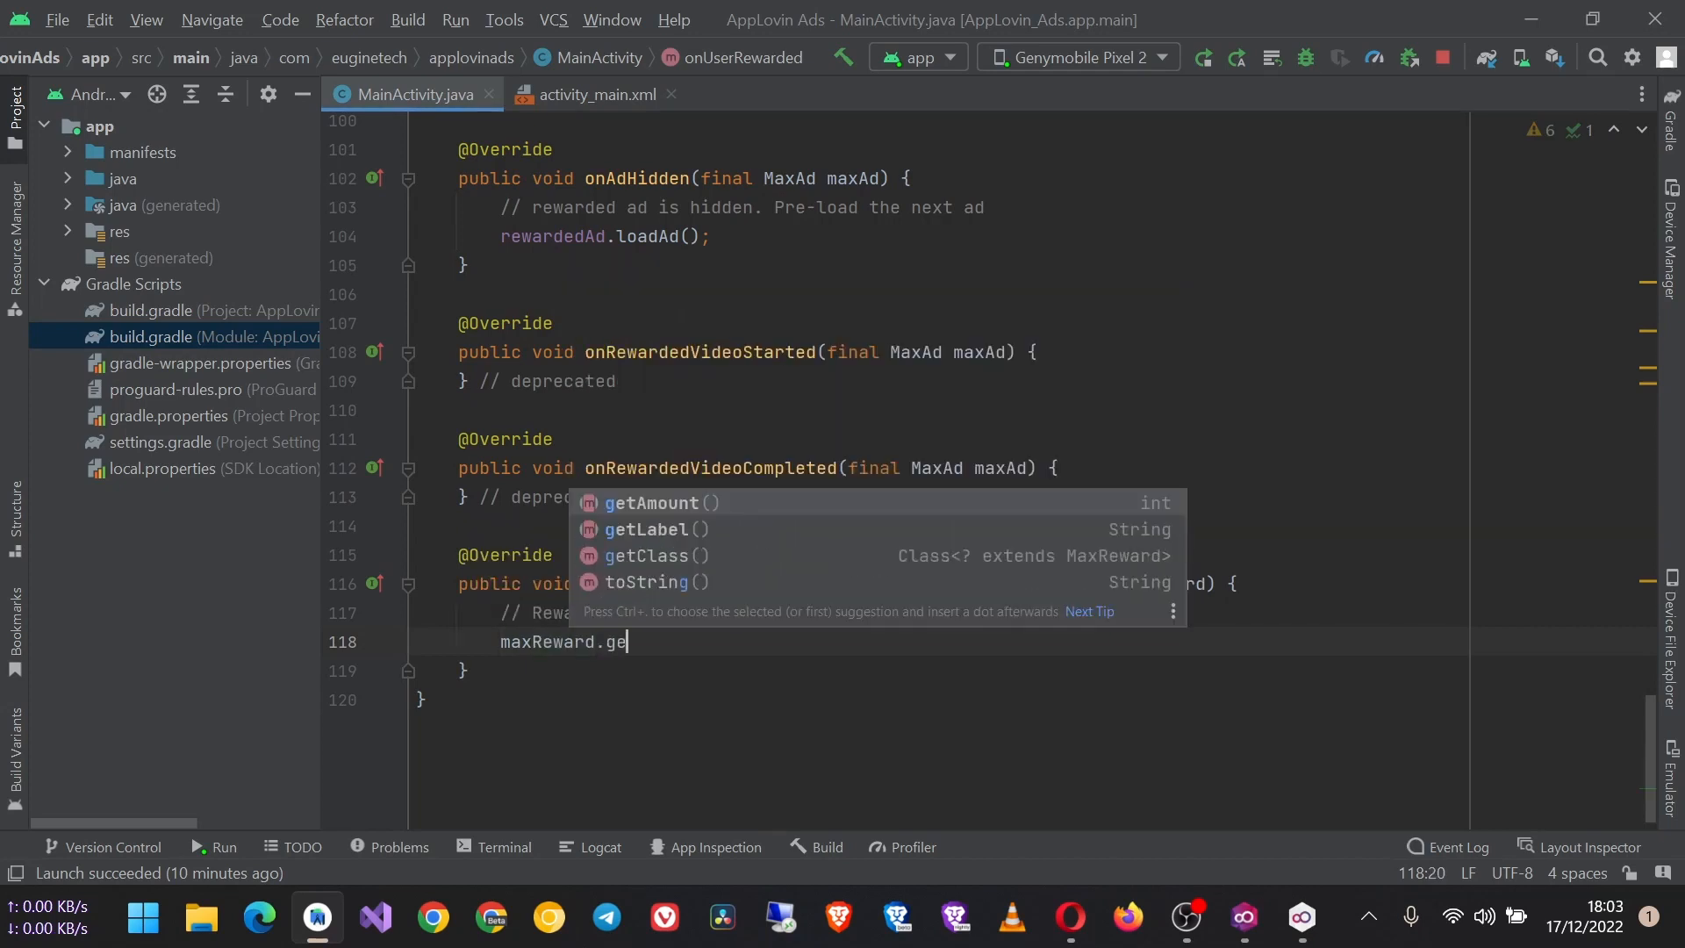
click(664, 502)
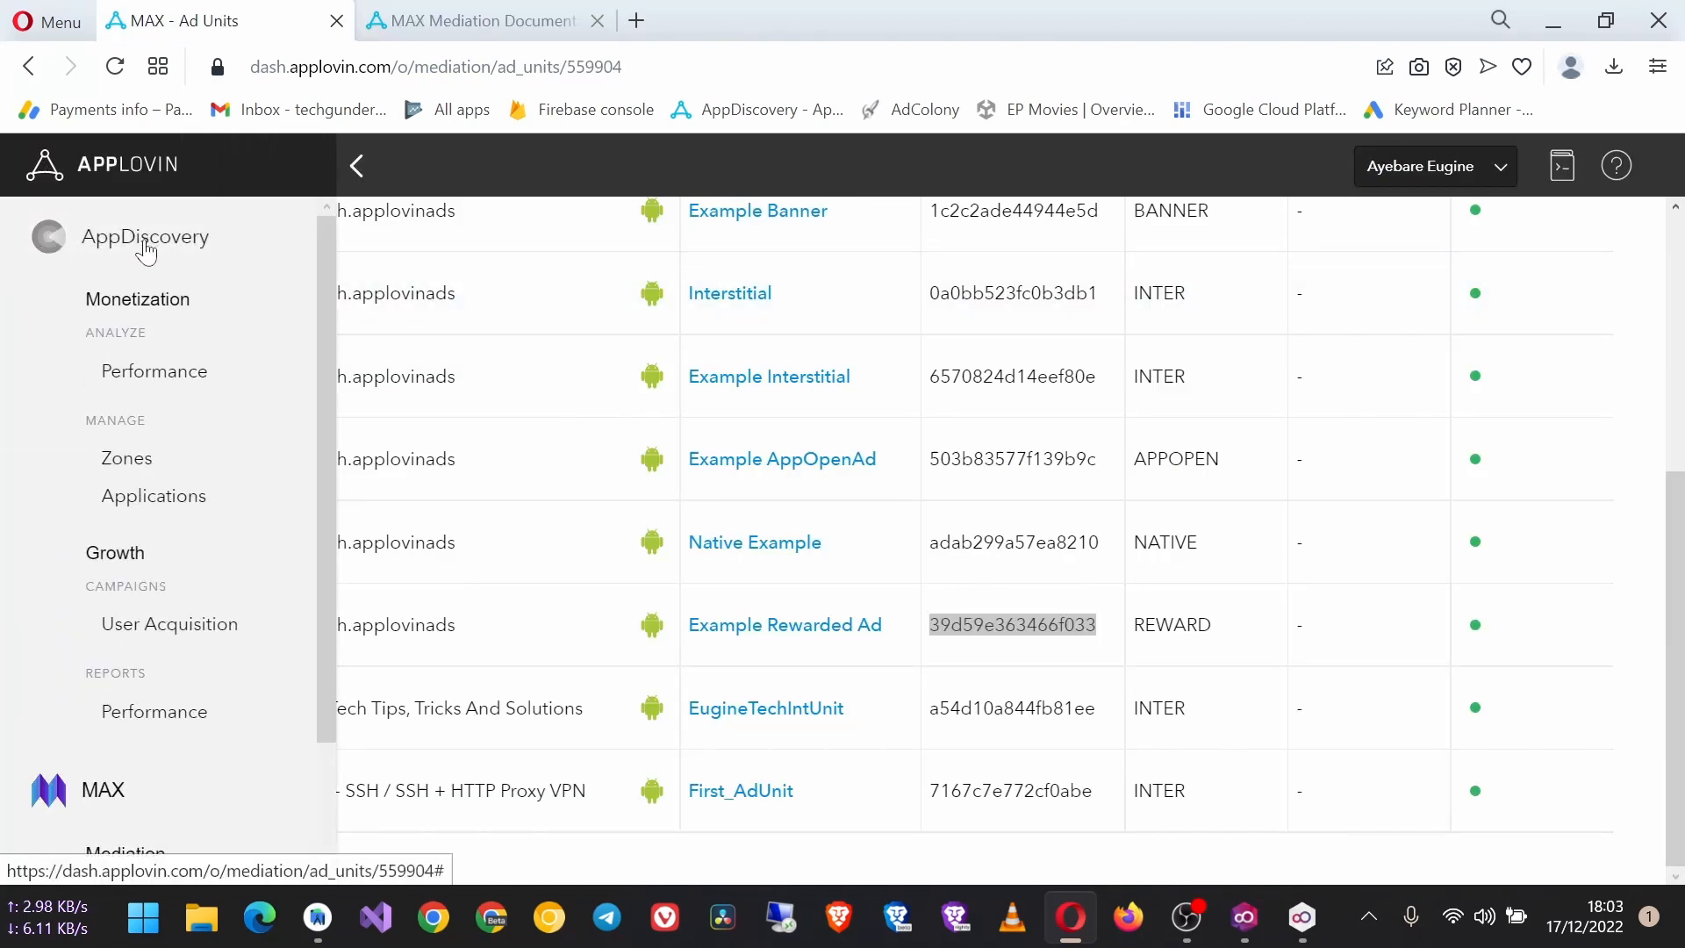
Review the com.euginetech.applovinads Edit Application settings in Manage Apps, then minimize Opera.
click(146, 237)
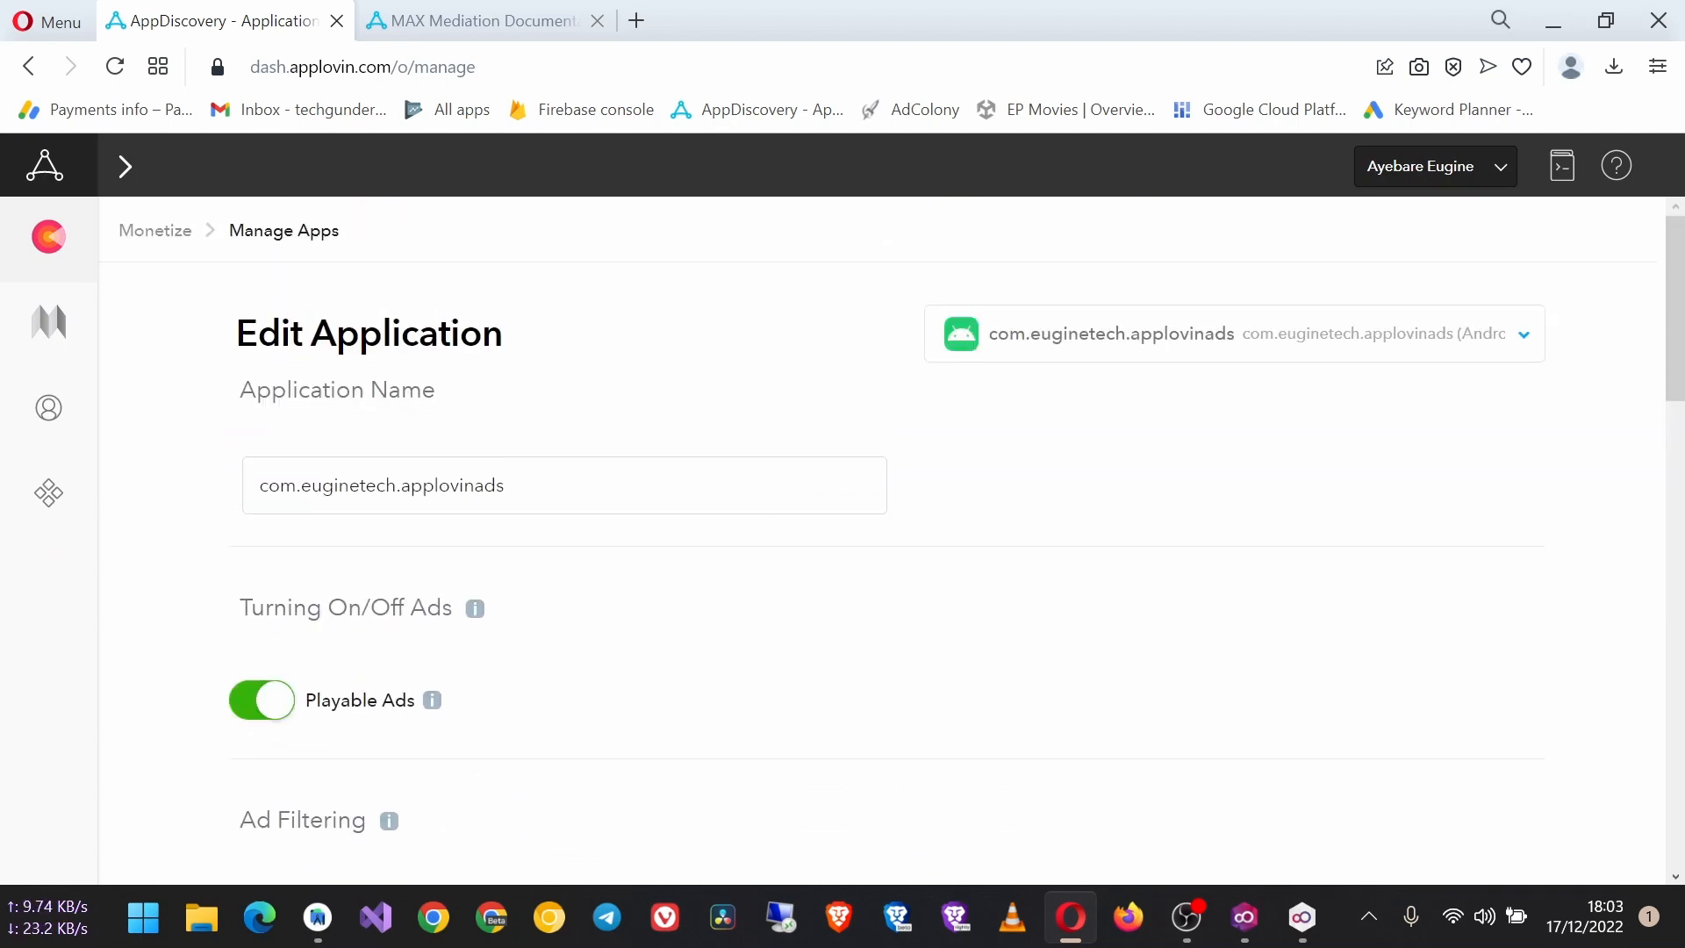
scroll(down, 3)
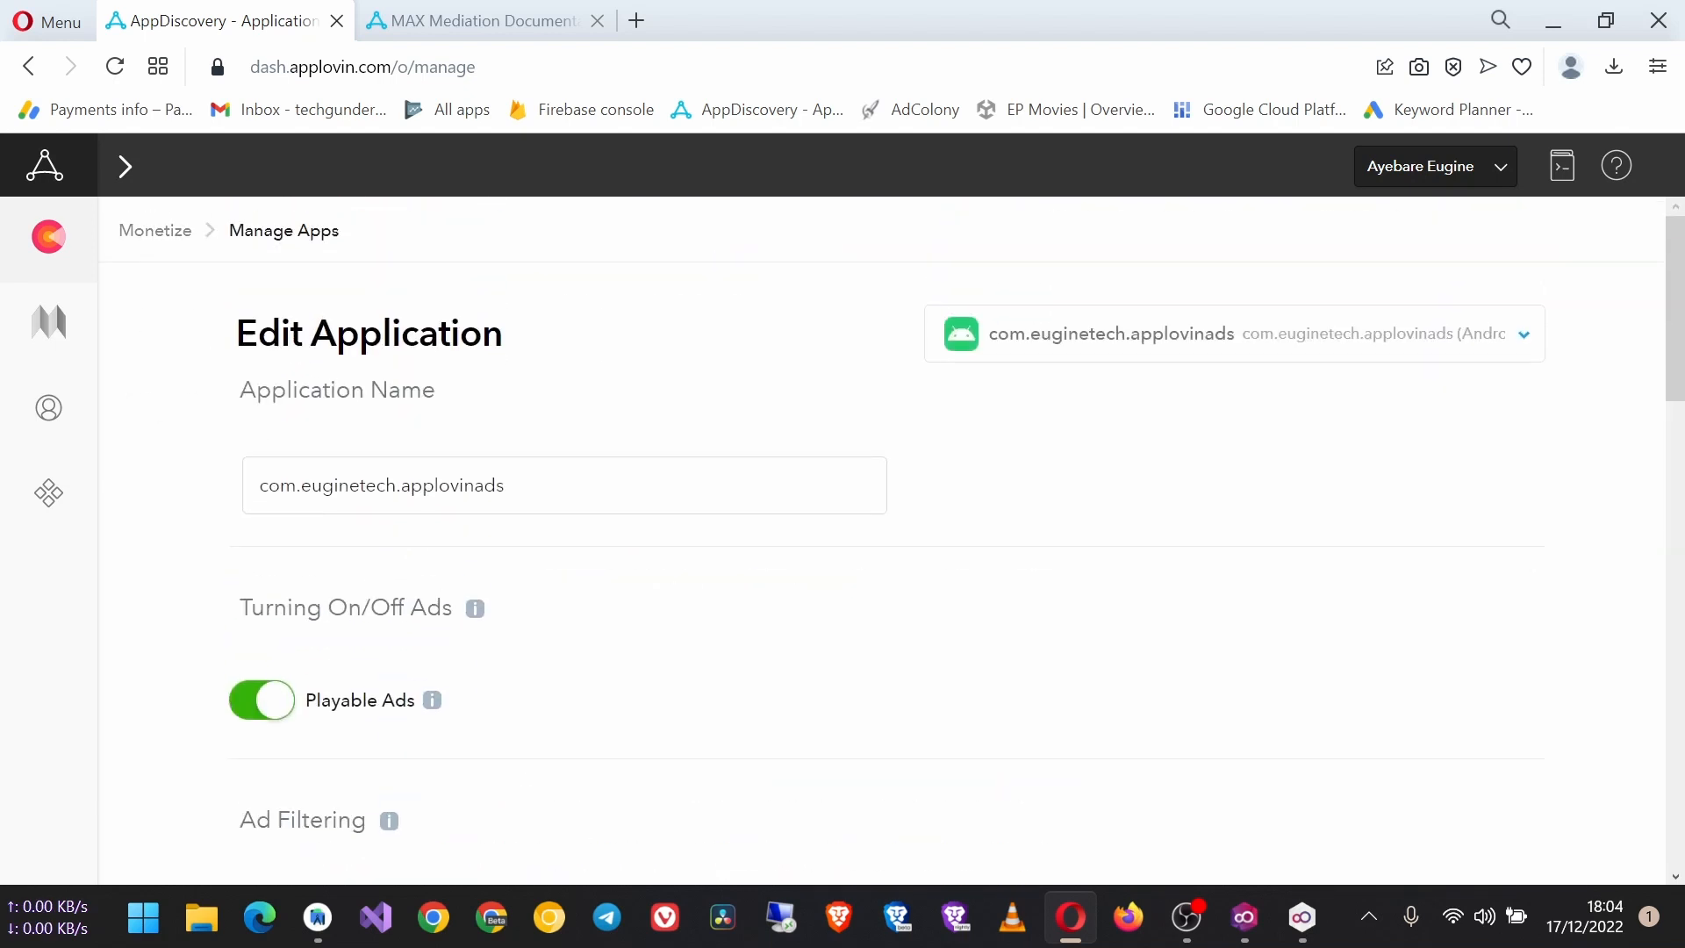
click(1523, 334)
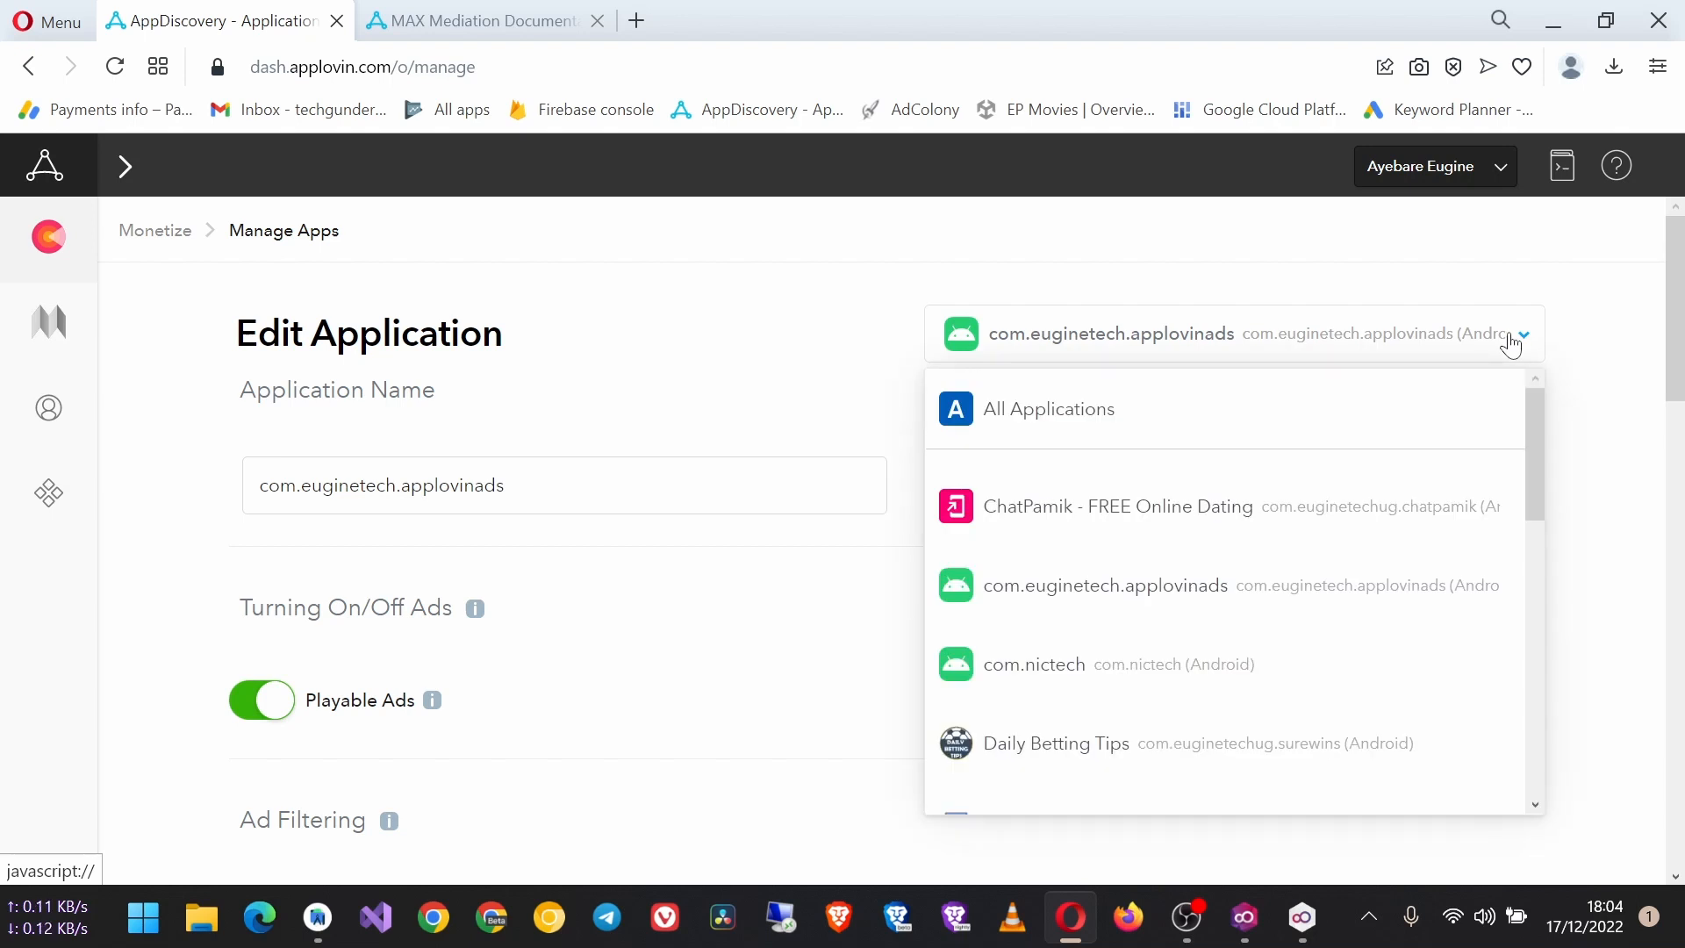
mouse_move(1190, 584)
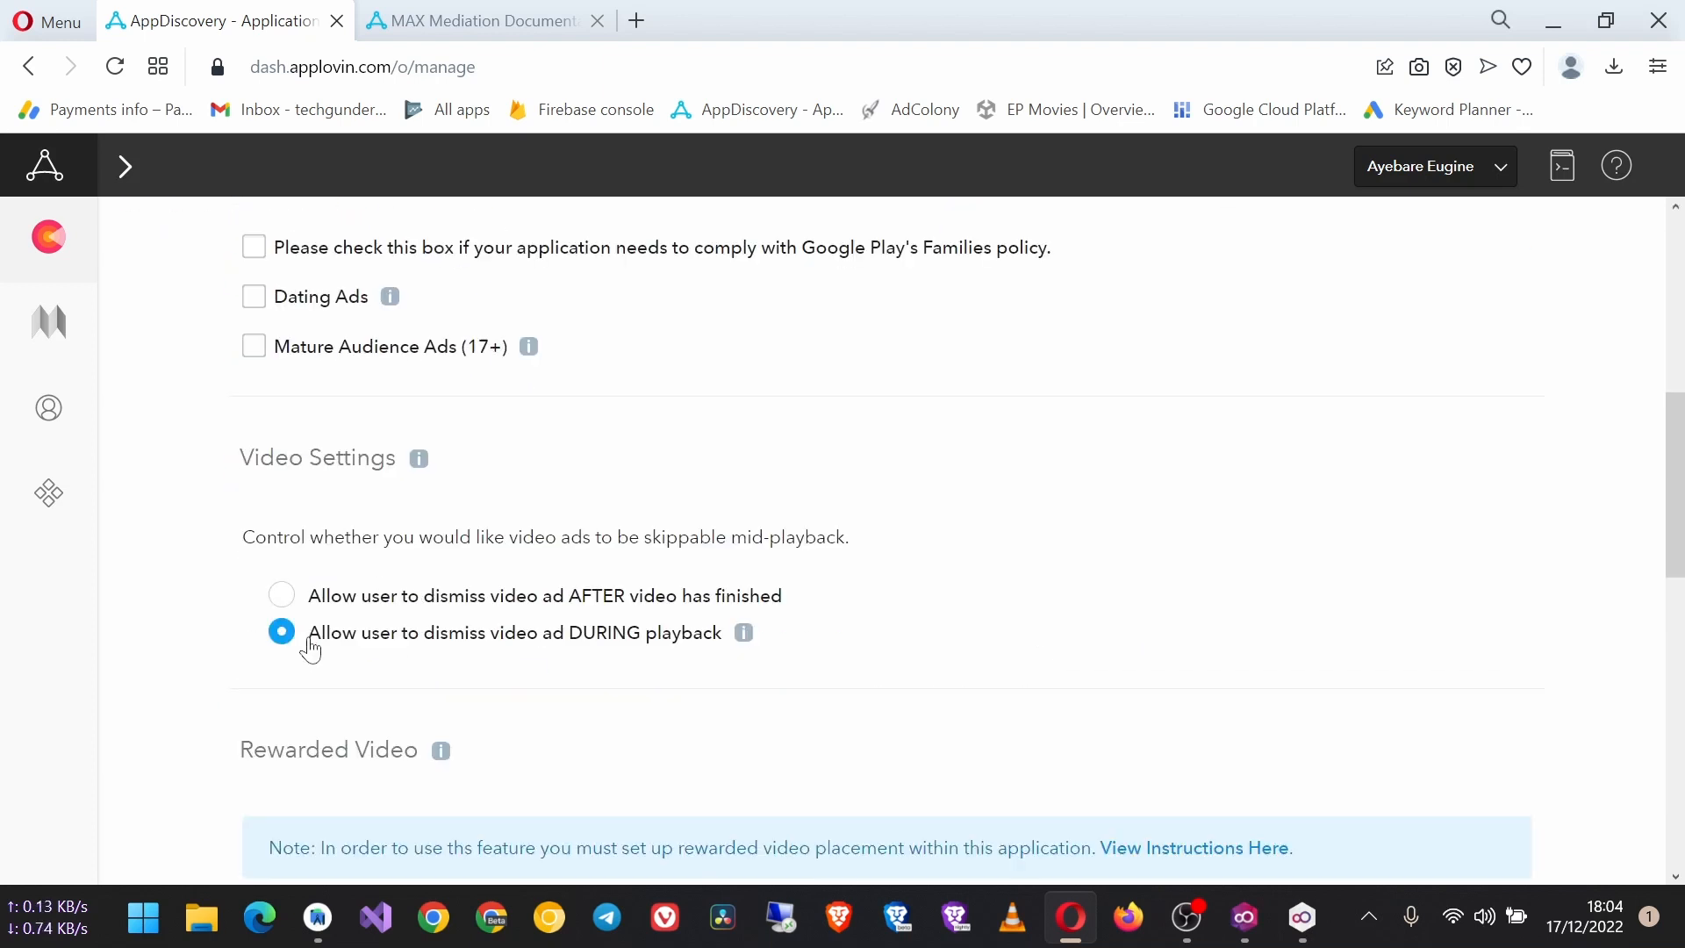
scroll(down, 3)
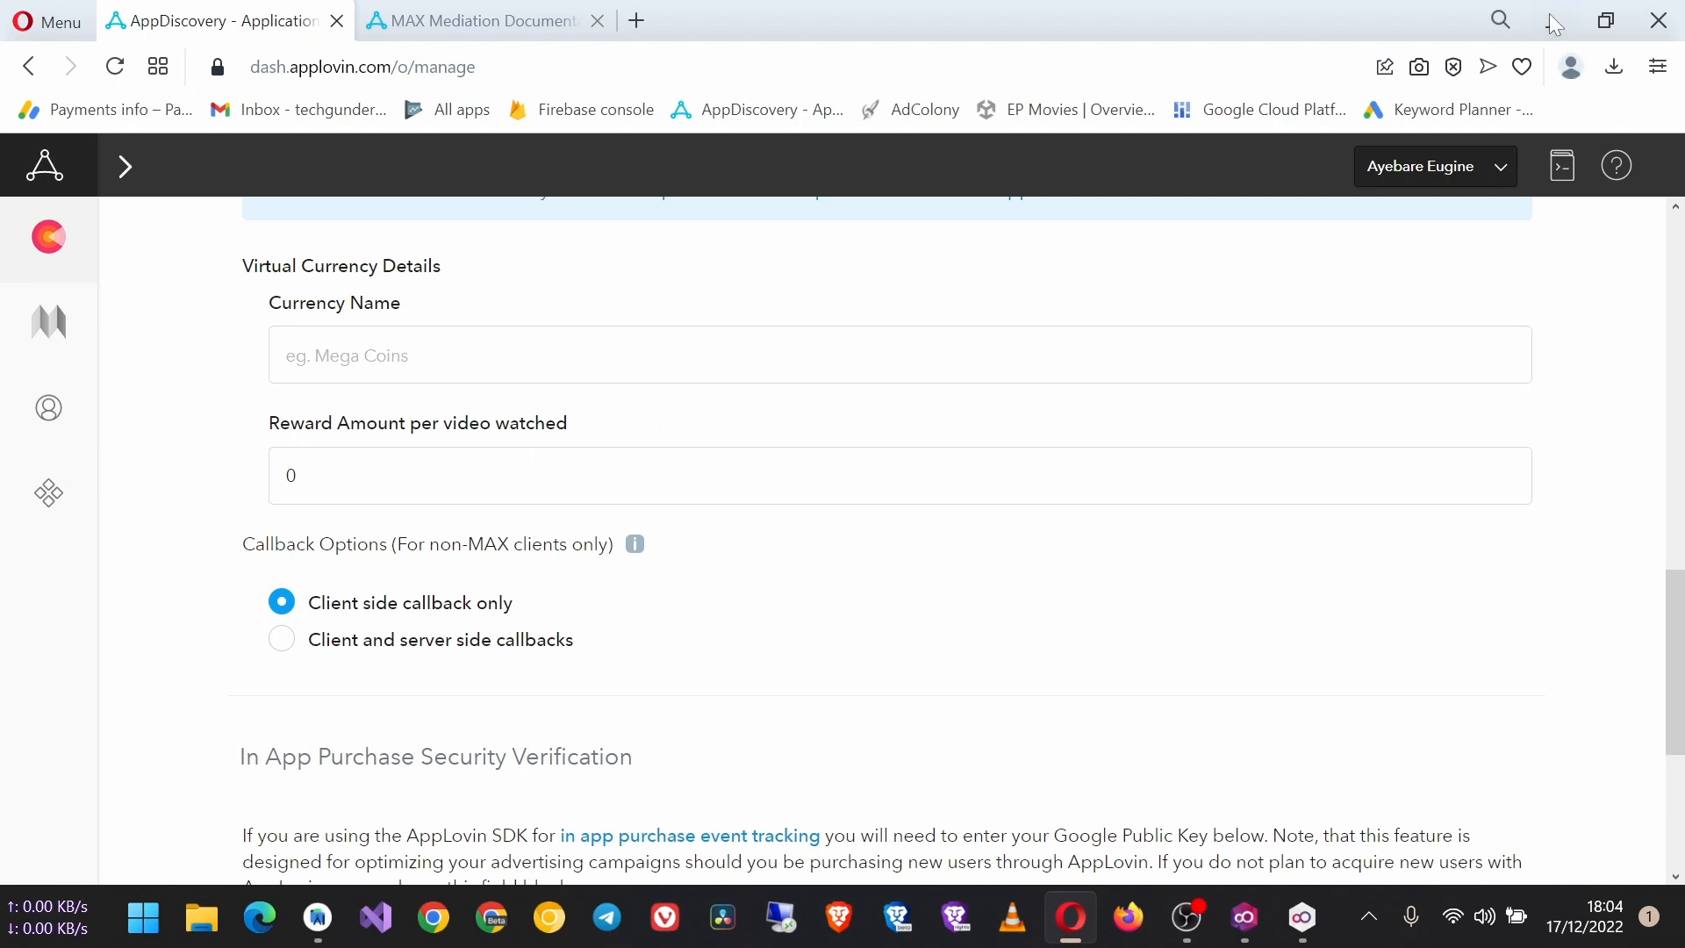
click(316, 921)
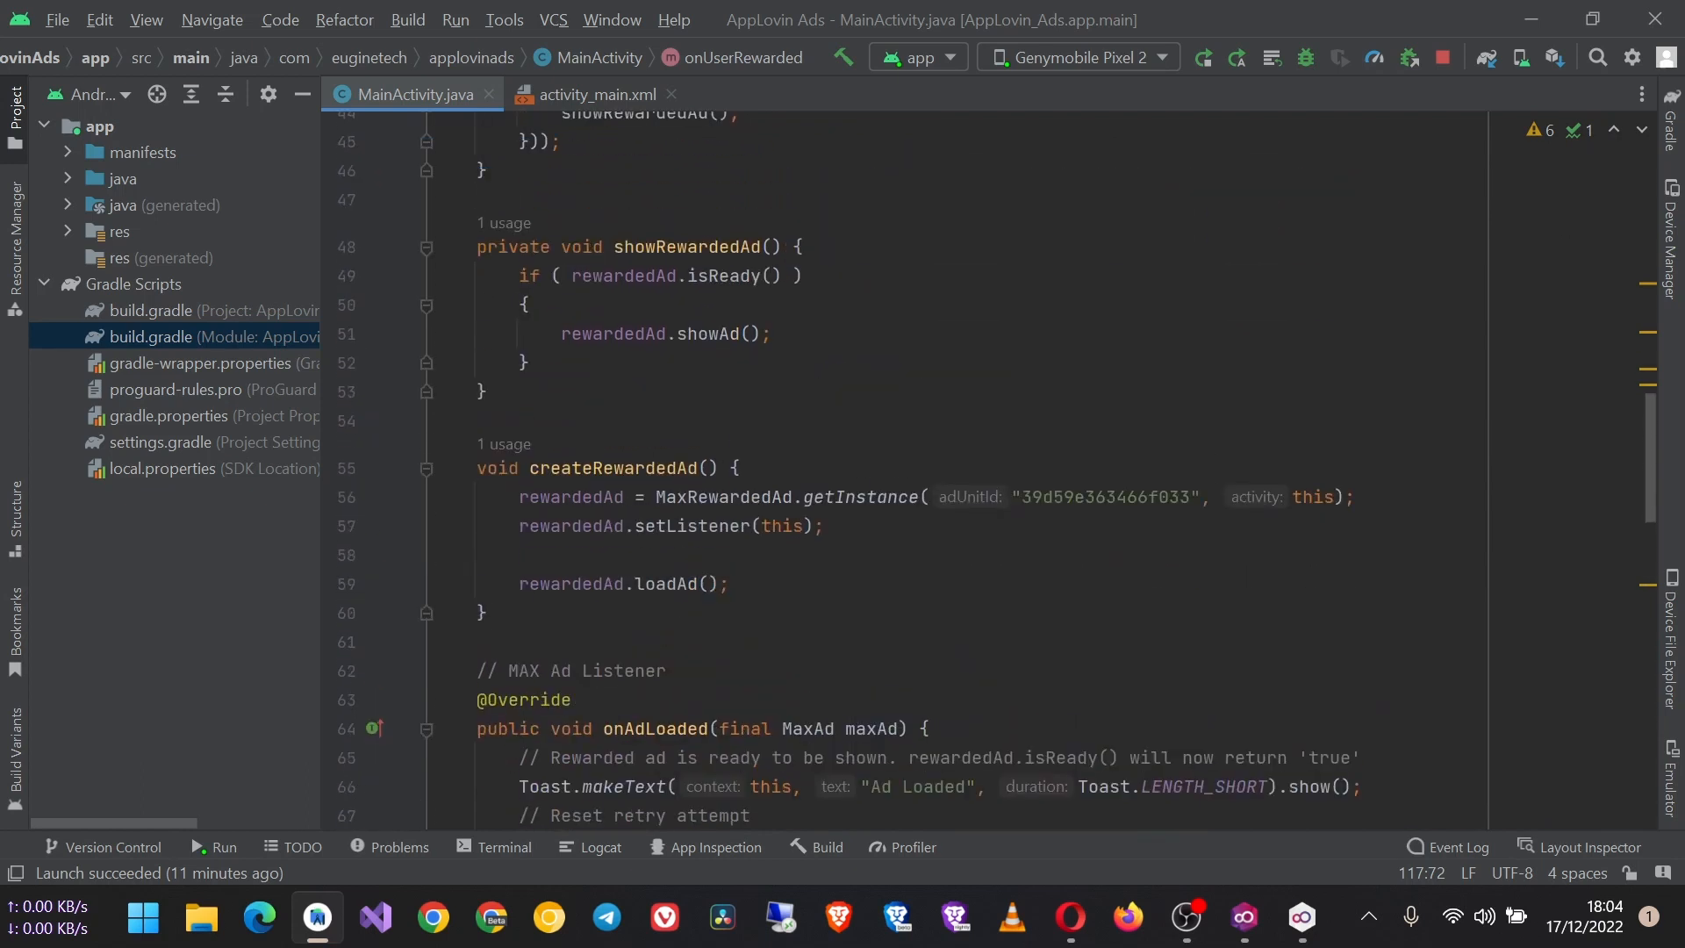
mouse_move(1203, 57)
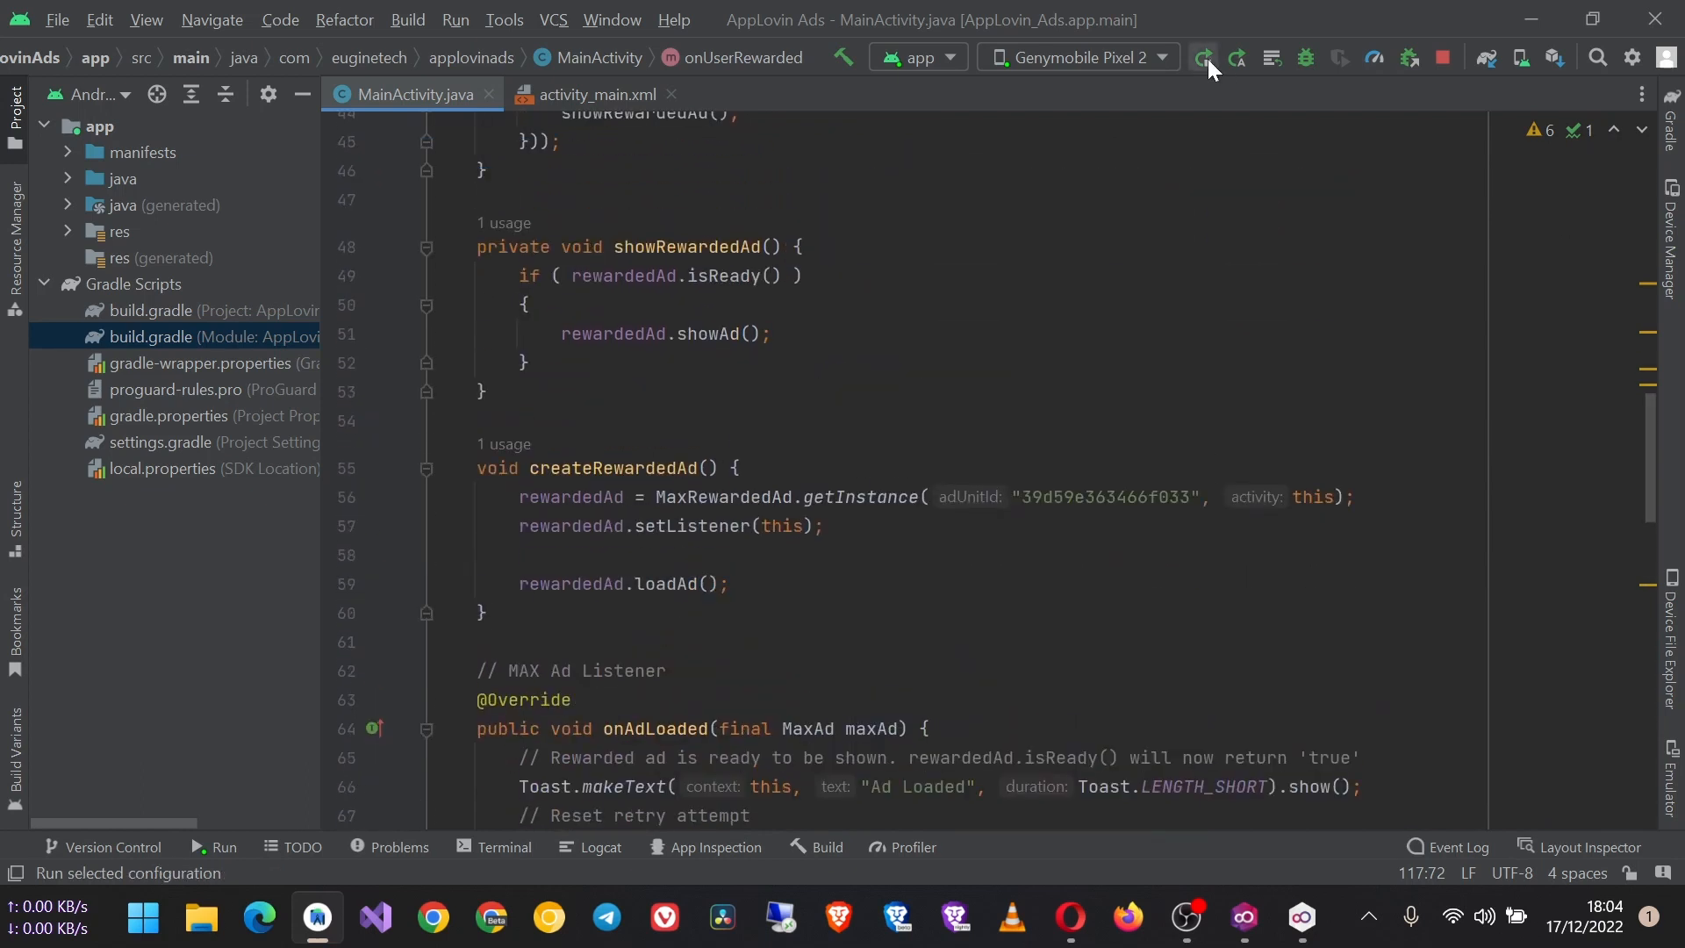
Run the app on the Pixel 2 emulator and tap Load Ad then Show Ad.
click(1201, 56)
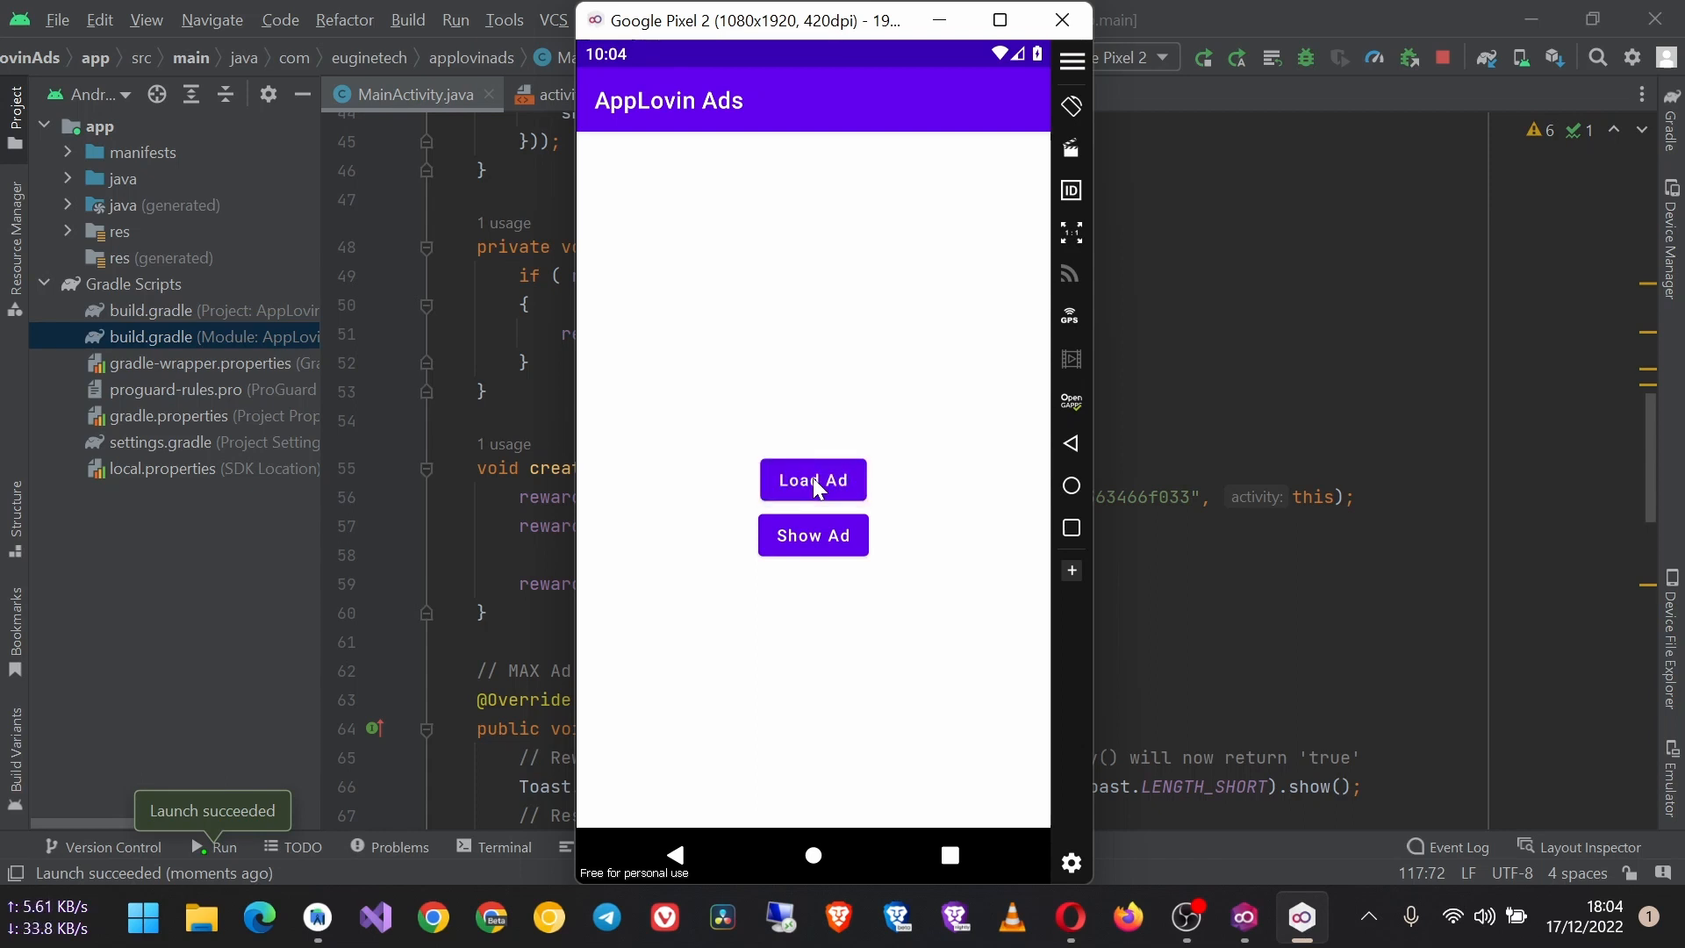
click(813, 479)
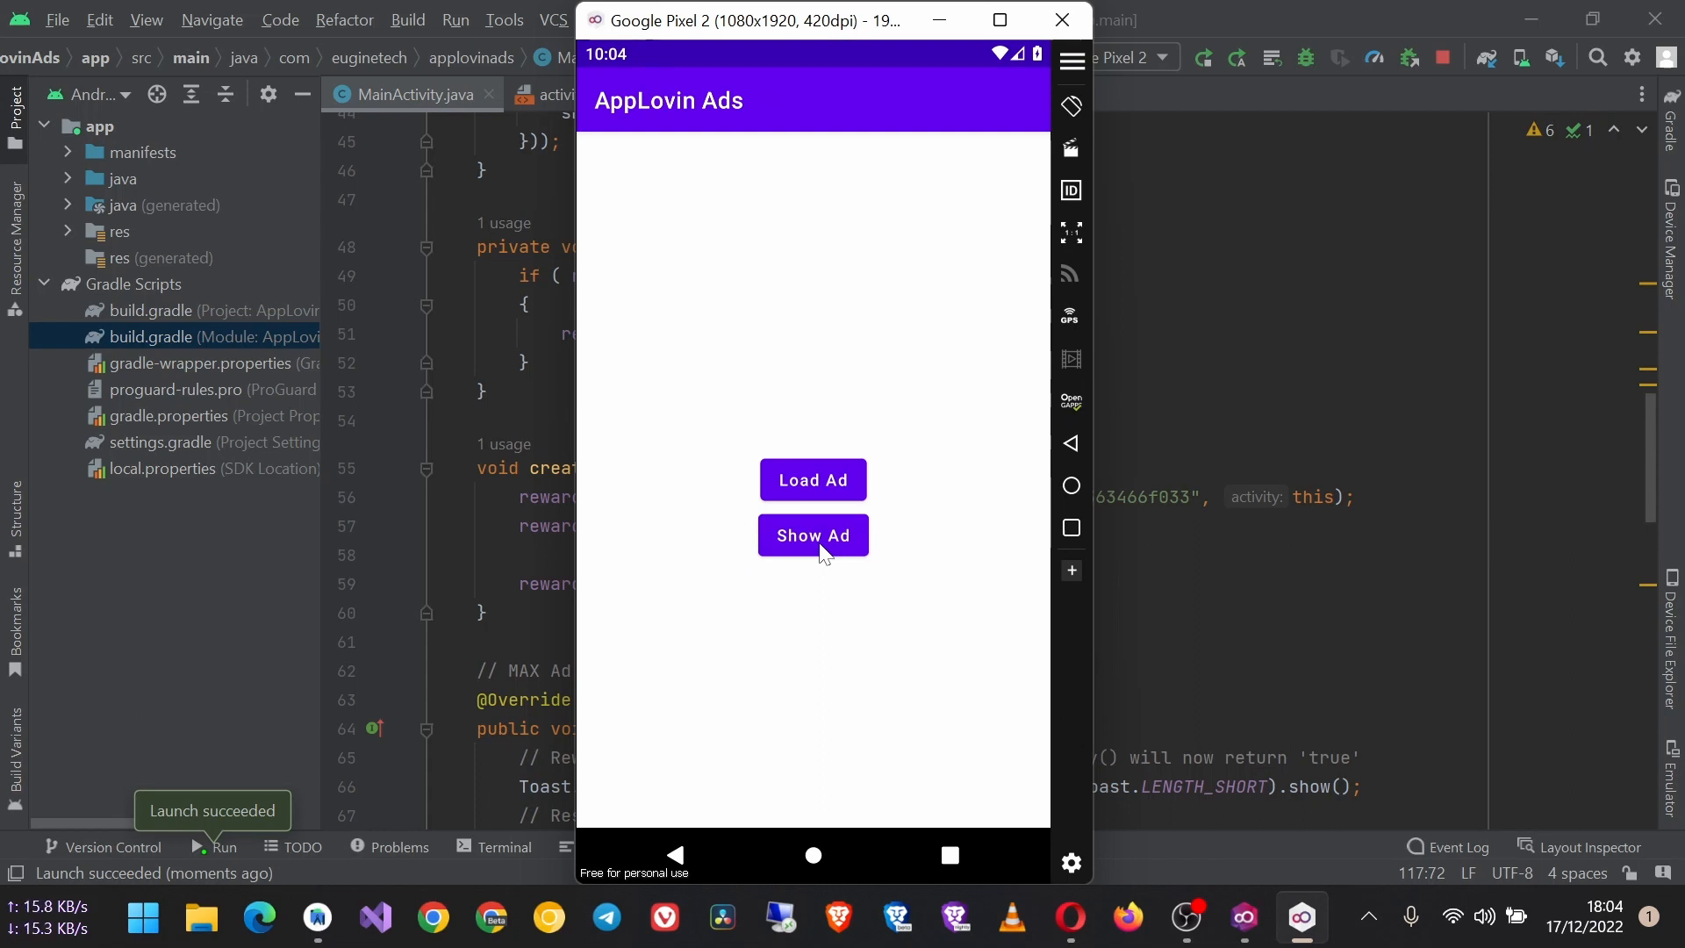
click(813, 536)
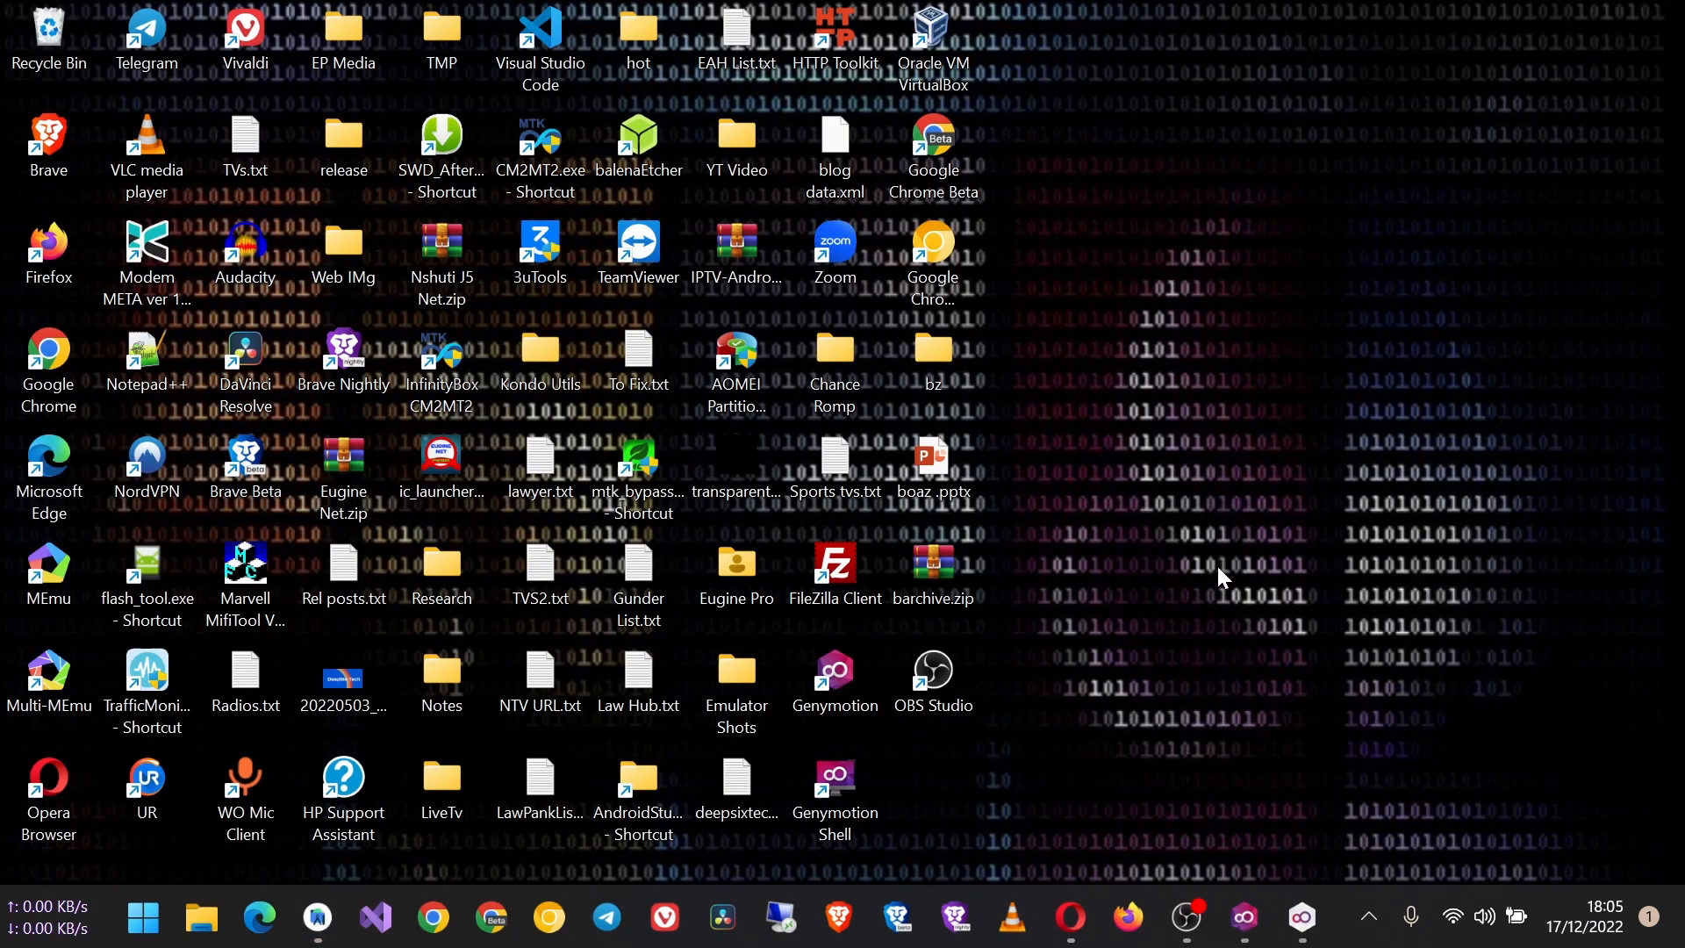
mouse_move(1590, 639)
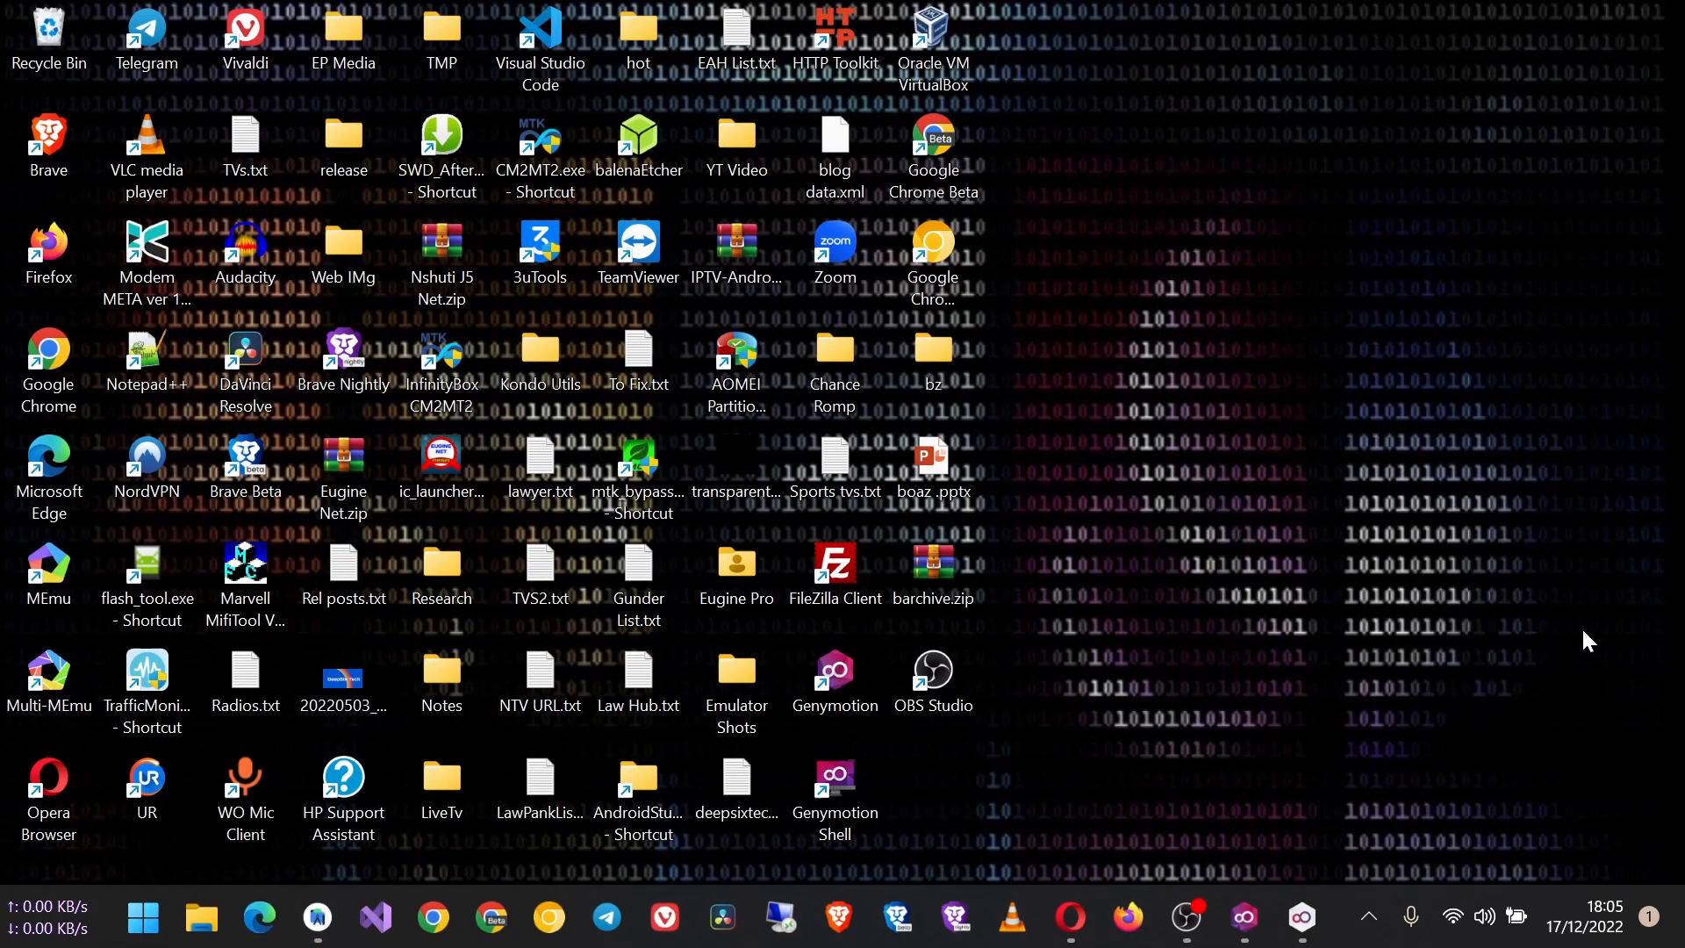